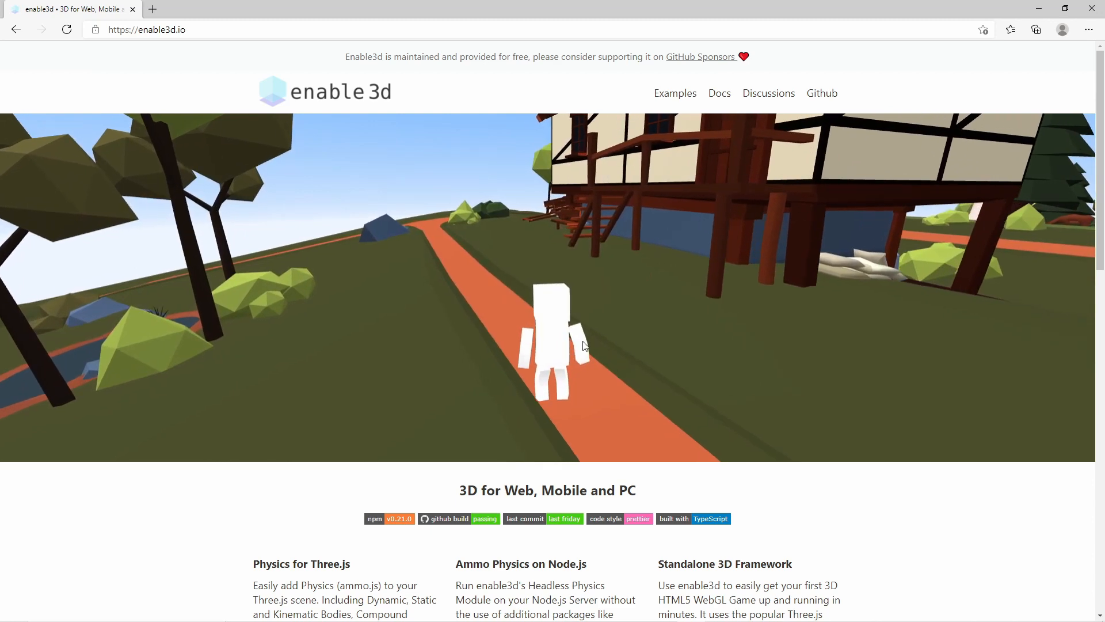
Browse the enable3d examples list, viewing the Water and 3rd Person Camera demos.
{"action": "left_click", "coordinate": [673, 92]}
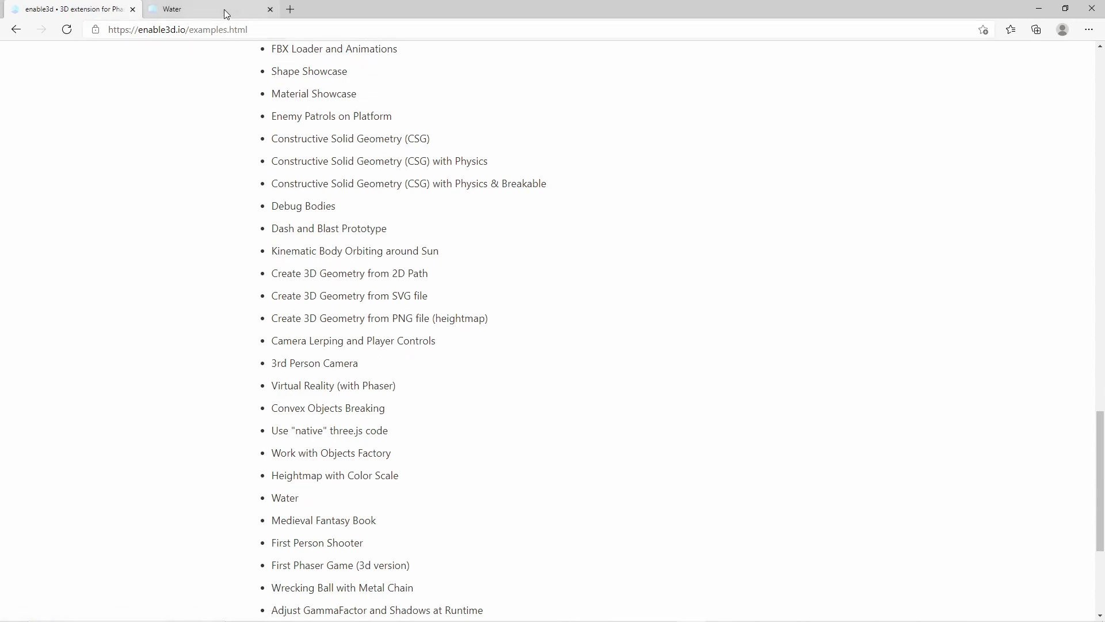
{"action": "left_click", "coordinate": [284, 498]}
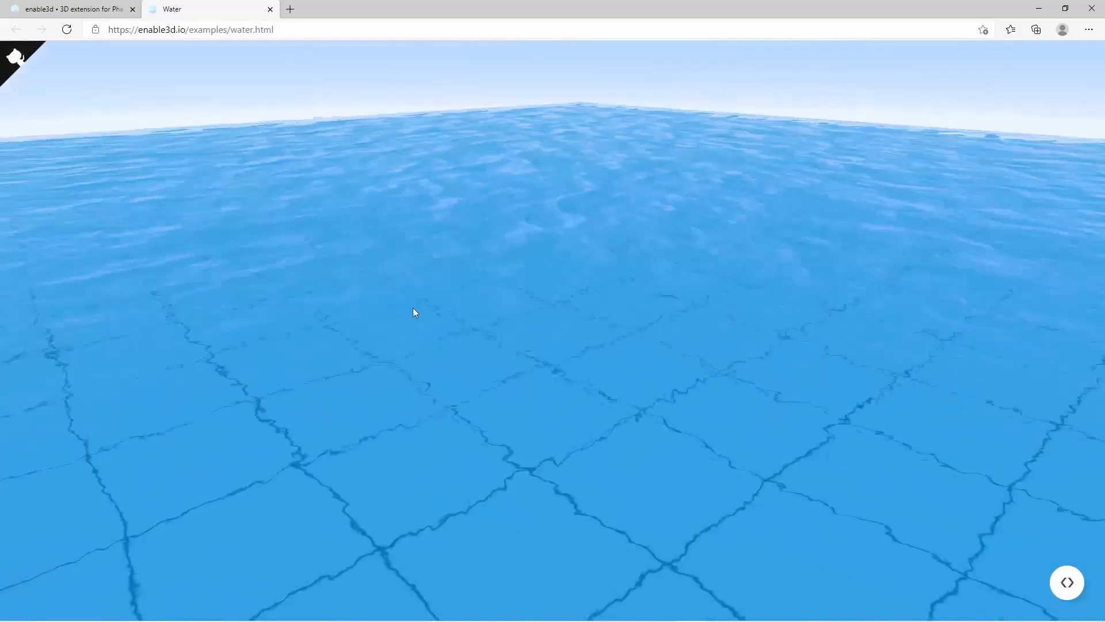
{"action": "left_click", "coordinate": [269, 9]}
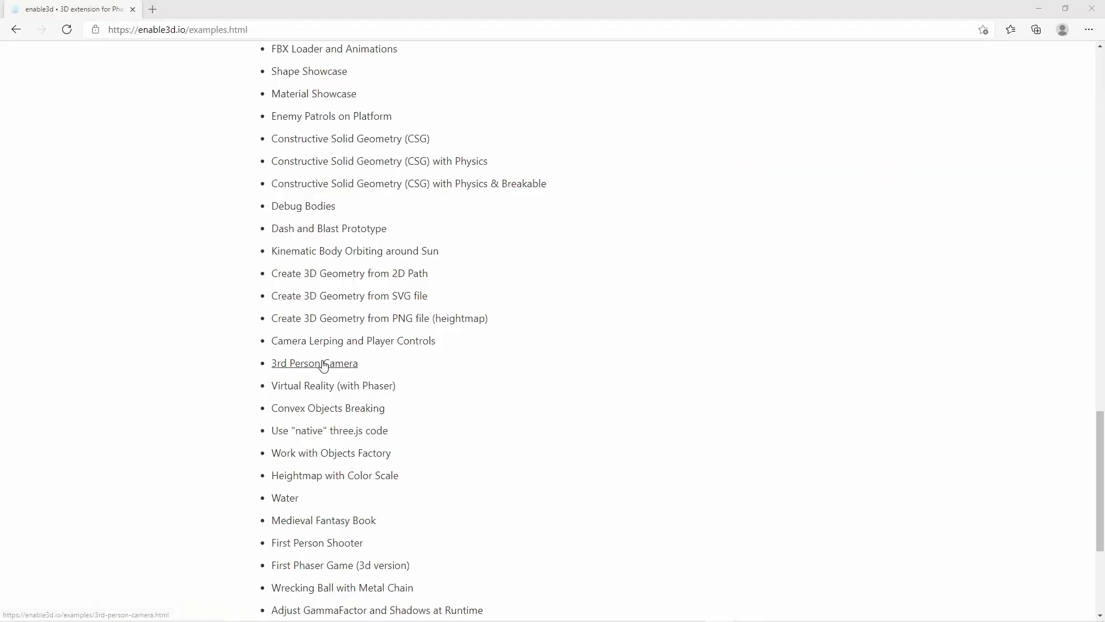
{"action": "left_click", "coordinate": [314, 363]}
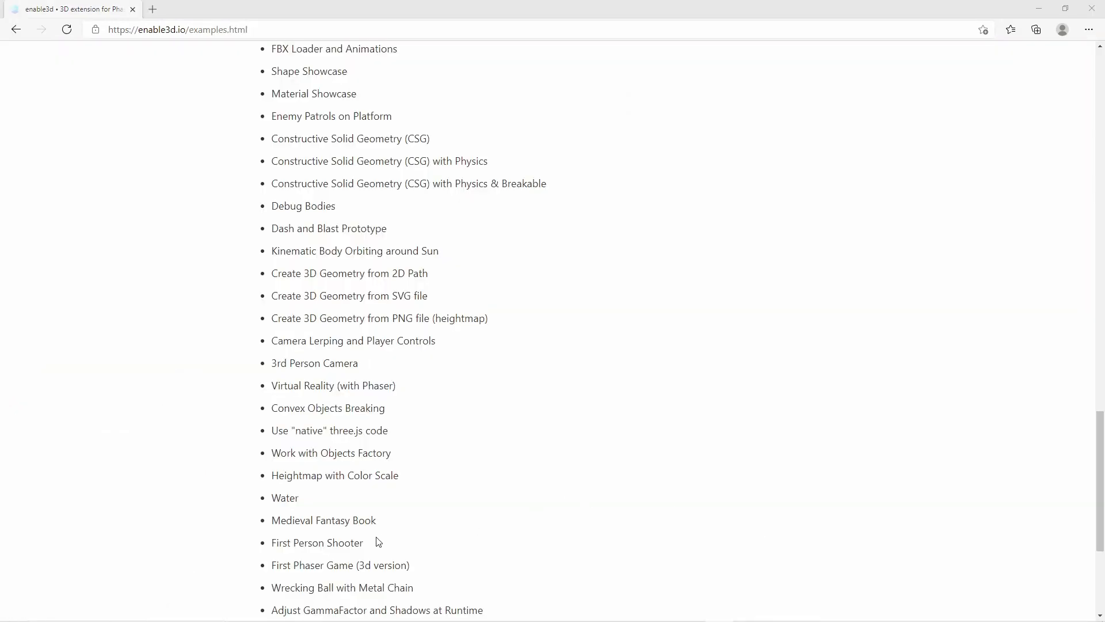
View the First Person Shooter and Wrecking Ball examples, then return to the homepage.
{"action": "left_click", "coordinate": [316, 542]}
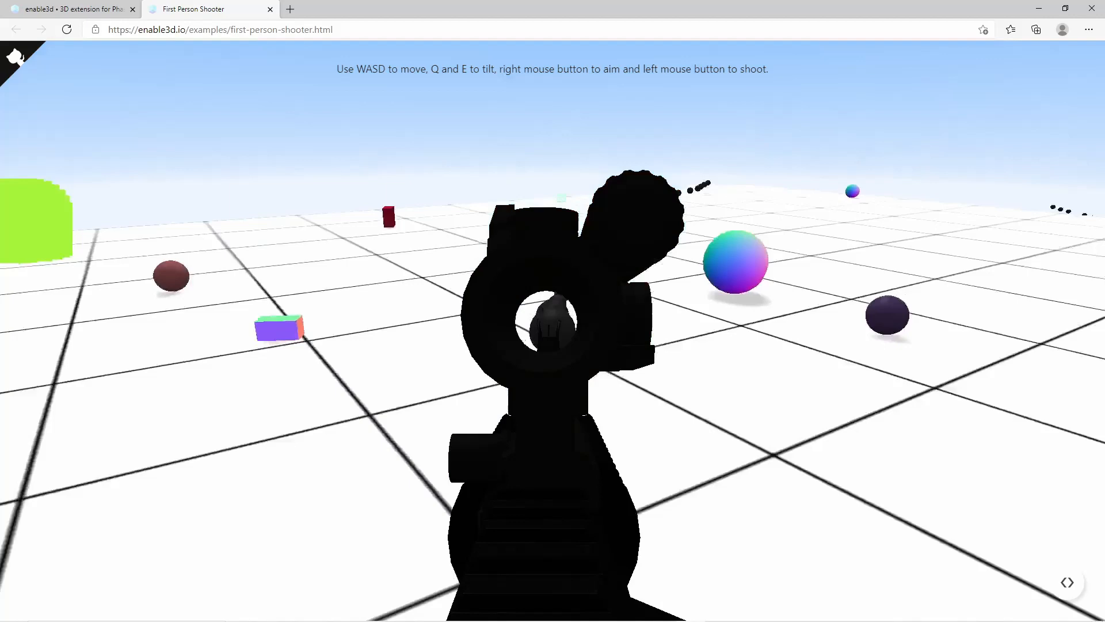
{"action": "left_click", "coordinate": [270, 9]}
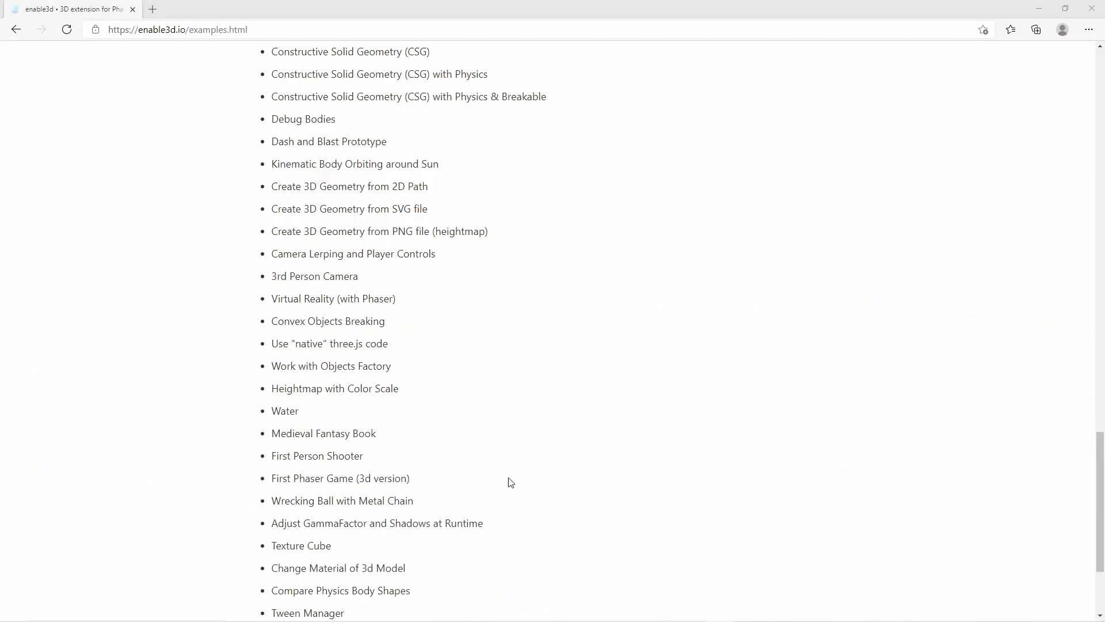
{"action": "left_click", "coordinate": [342, 501]}
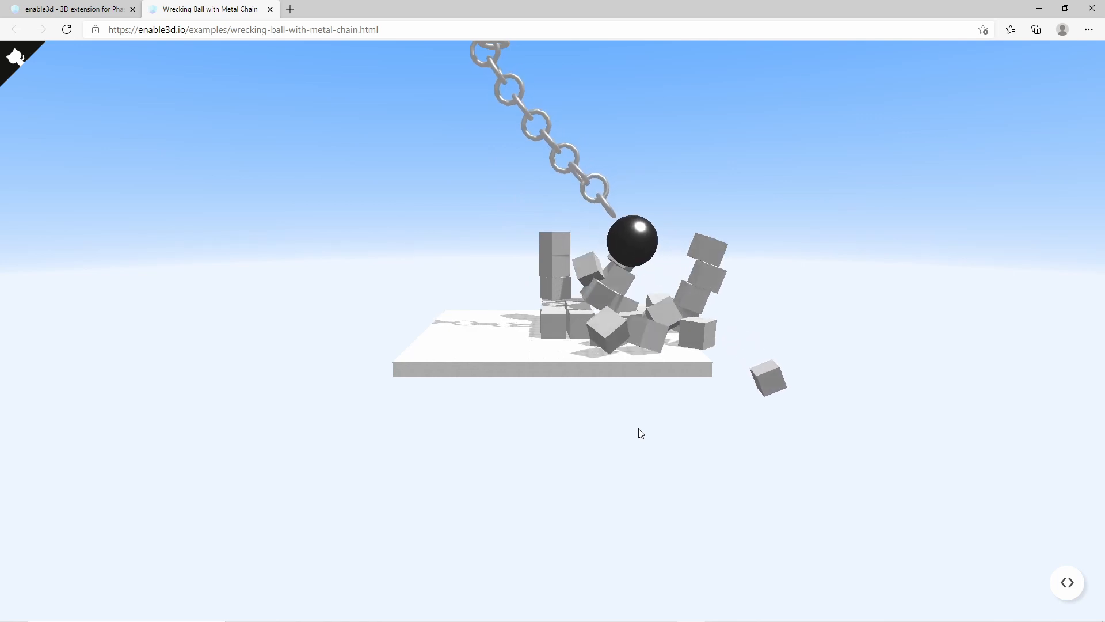
{"action": "left_click", "coordinate": [269, 10]}
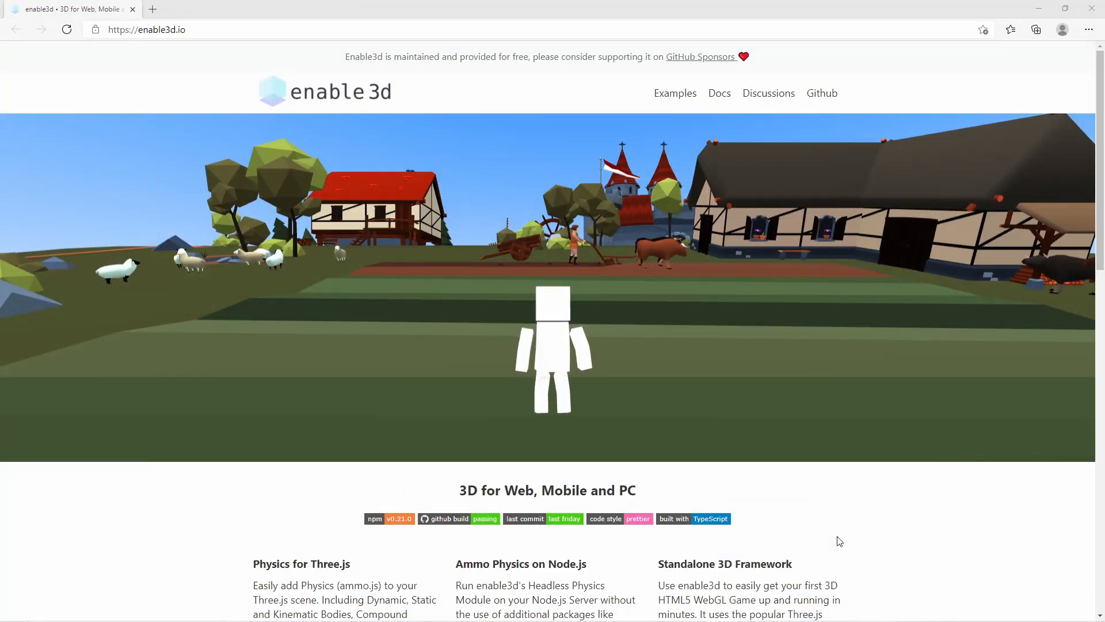
Open the Three.js + ammo.js template's GitHub repository from the Templates section.
{"action": "scroll", "scroll_direction": "down", "scroll_amount": 3}
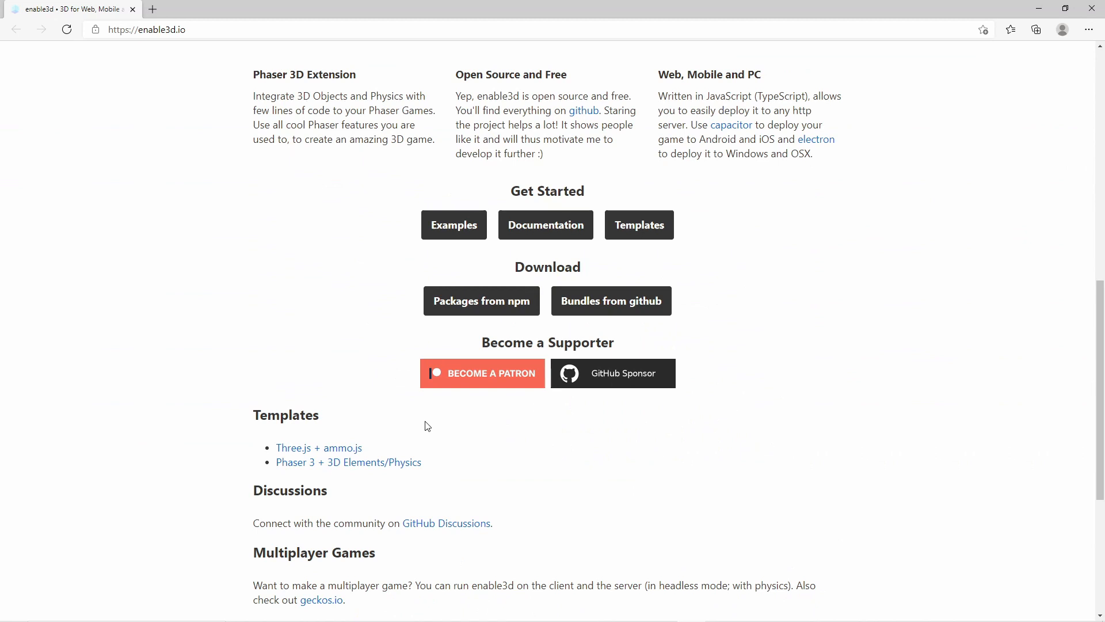
{"action": "left_click", "coordinate": [319, 448]}
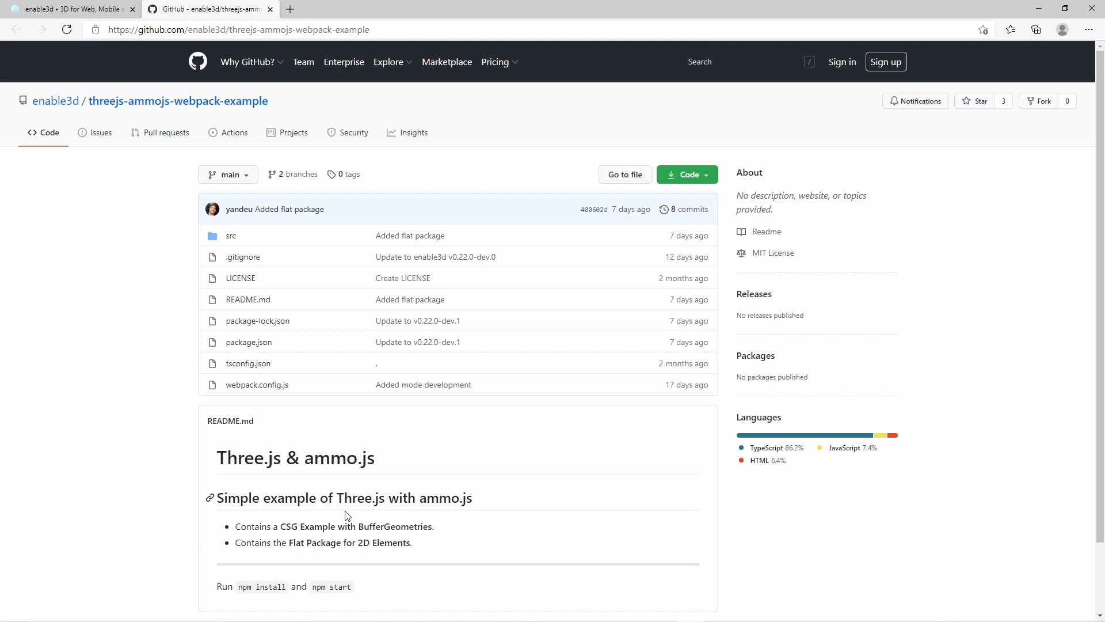
{"action": "mouse_move", "coordinate": [737, 526]}
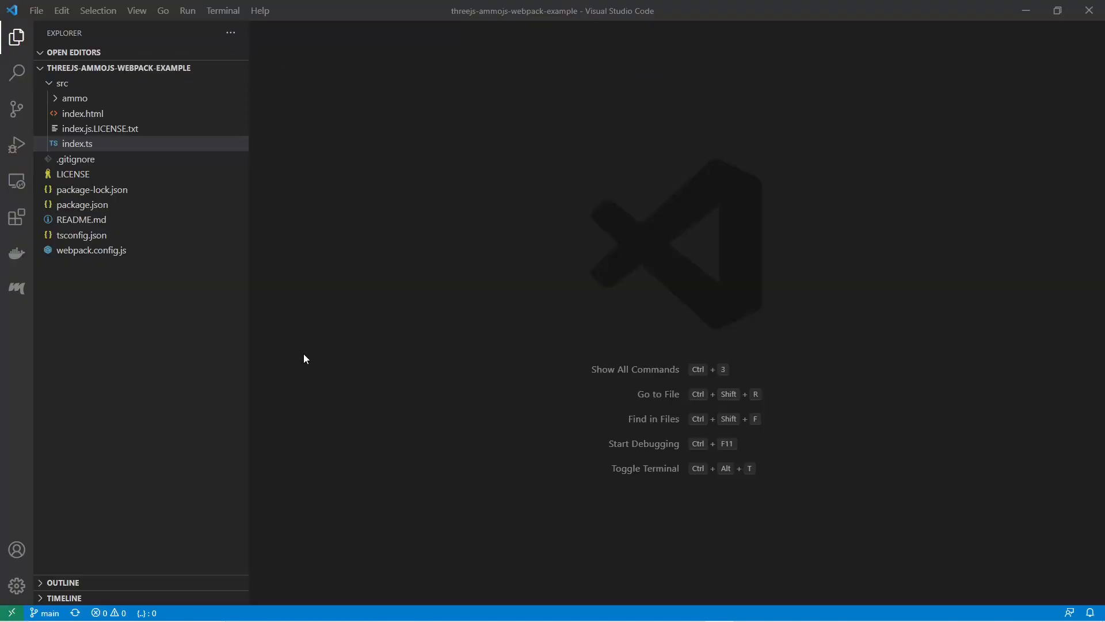
{"action": "mouse_move", "coordinate": [313, 357]}
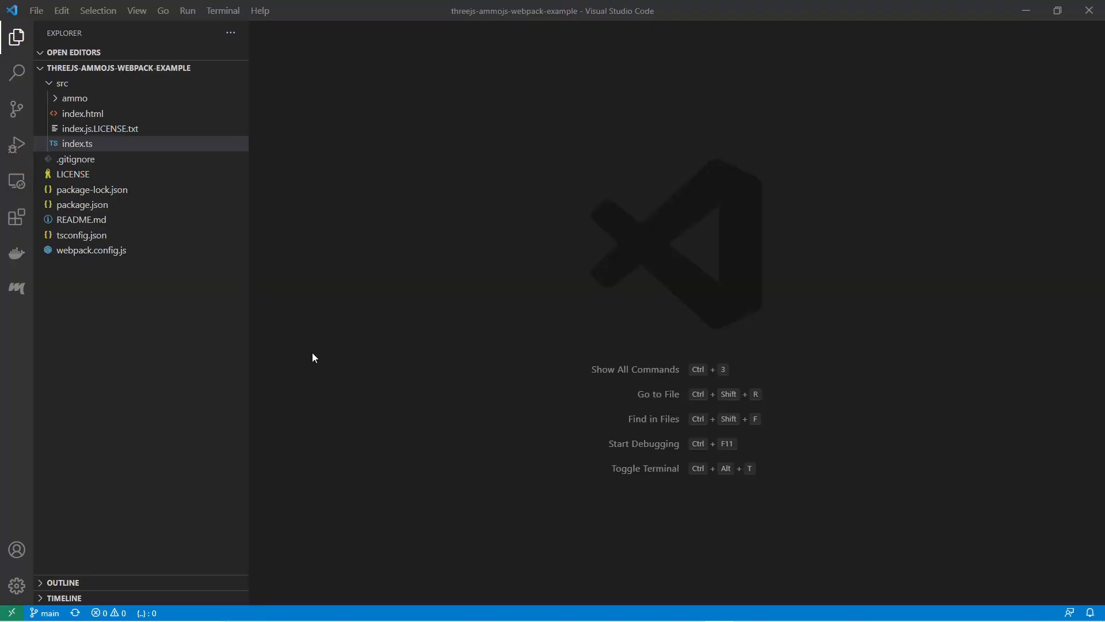
Look over index.ts, index.html and the ammo folder, then reopen index.ts for editing.
{"action": "left_click", "coordinate": [77, 144]}
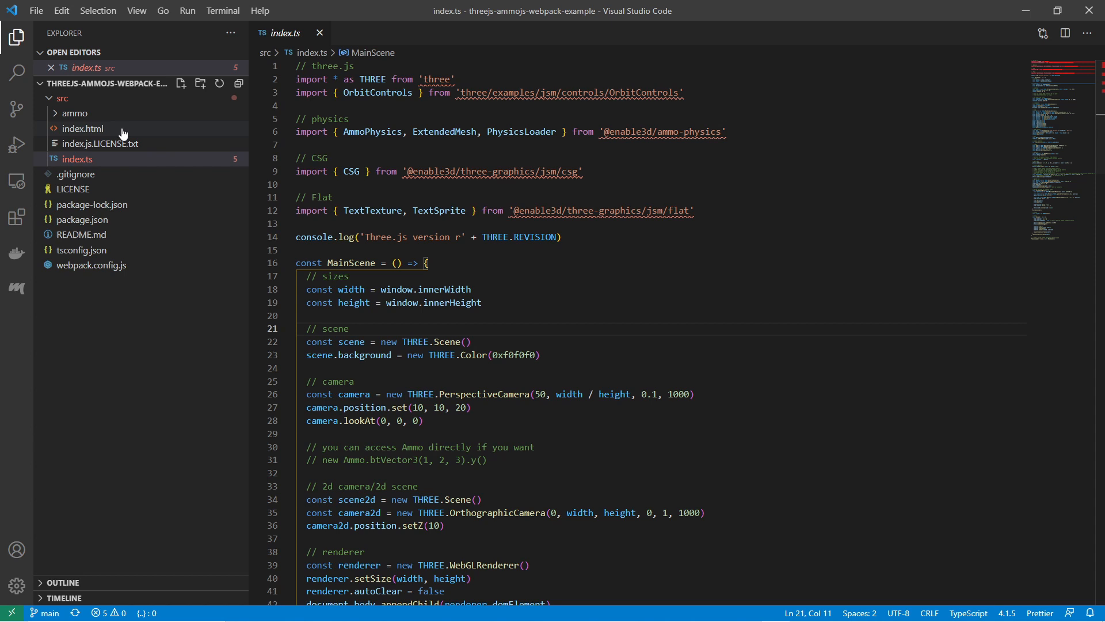
{"action": "left_click", "coordinate": [83, 127]}
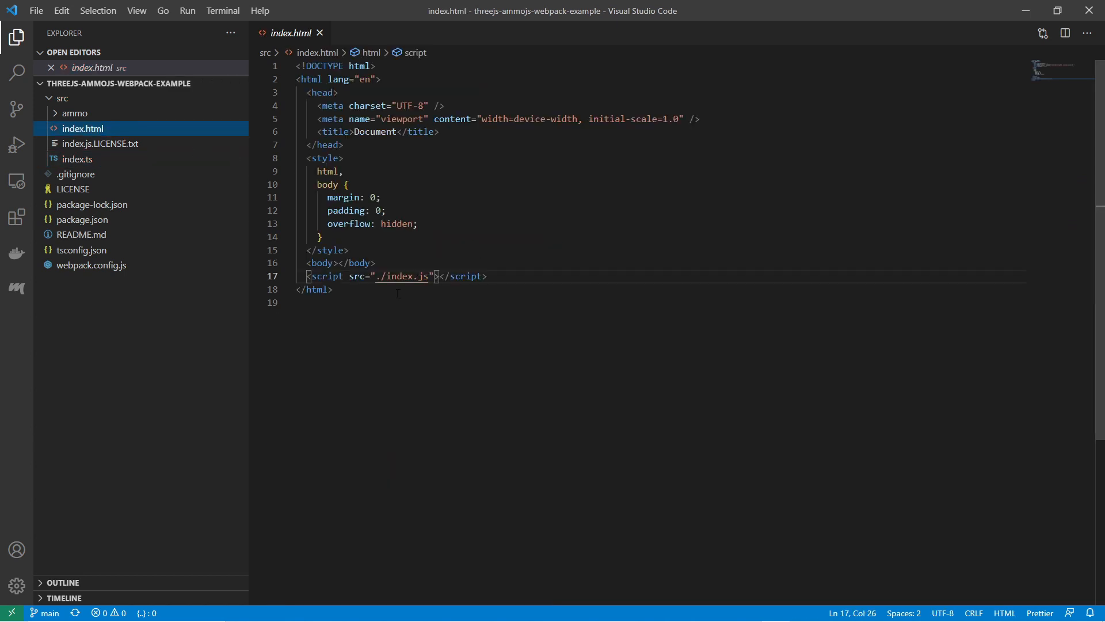
{"action": "double_click", "coordinate": [406, 275]}
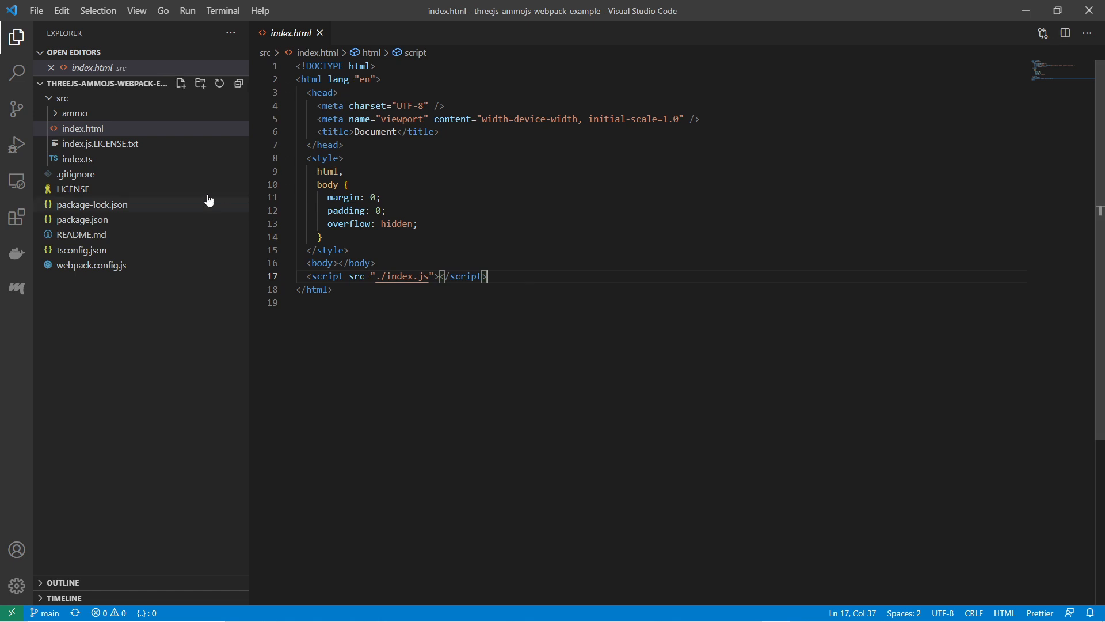
{"action": "mouse_move", "coordinate": [552, 283]}
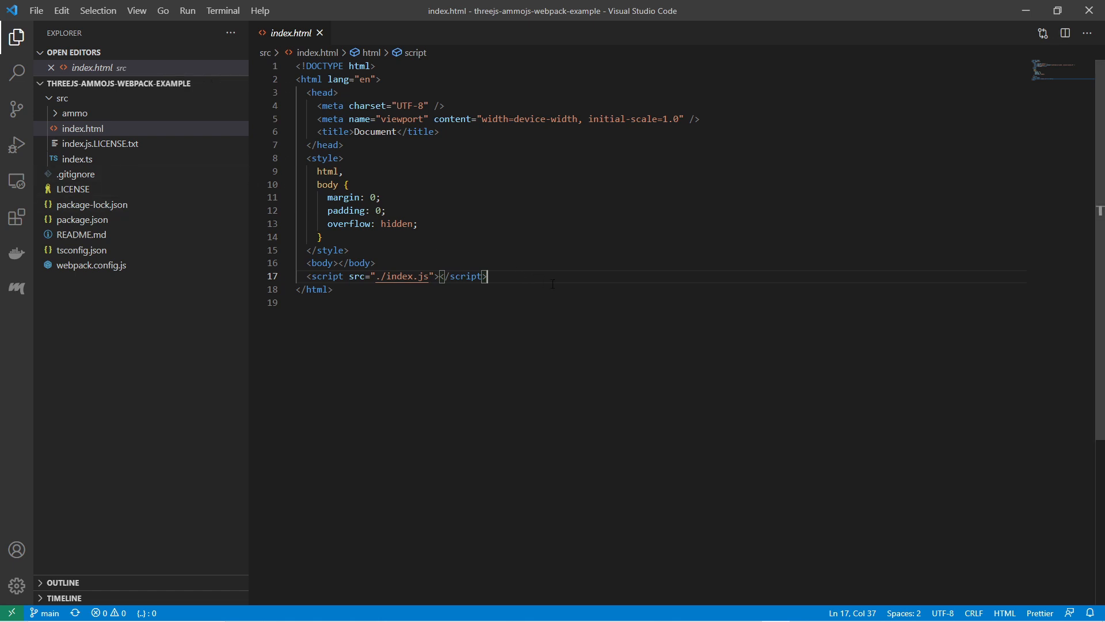
{"action": "left_click", "coordinate": [73, 114]}
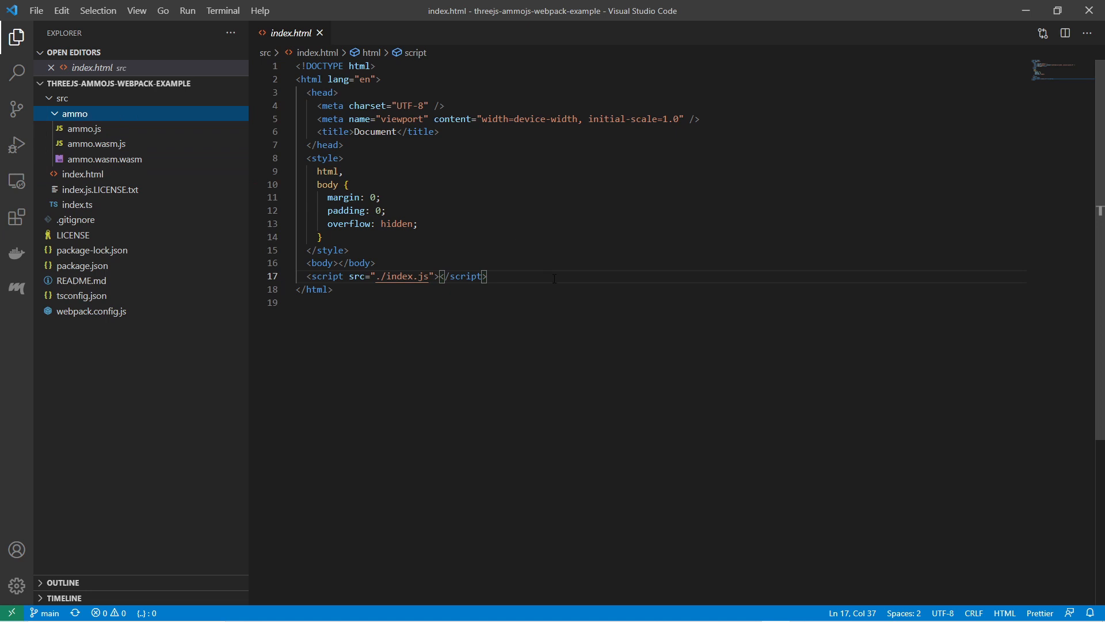
{"action": "left_click", "coordinate": [77, 205]}
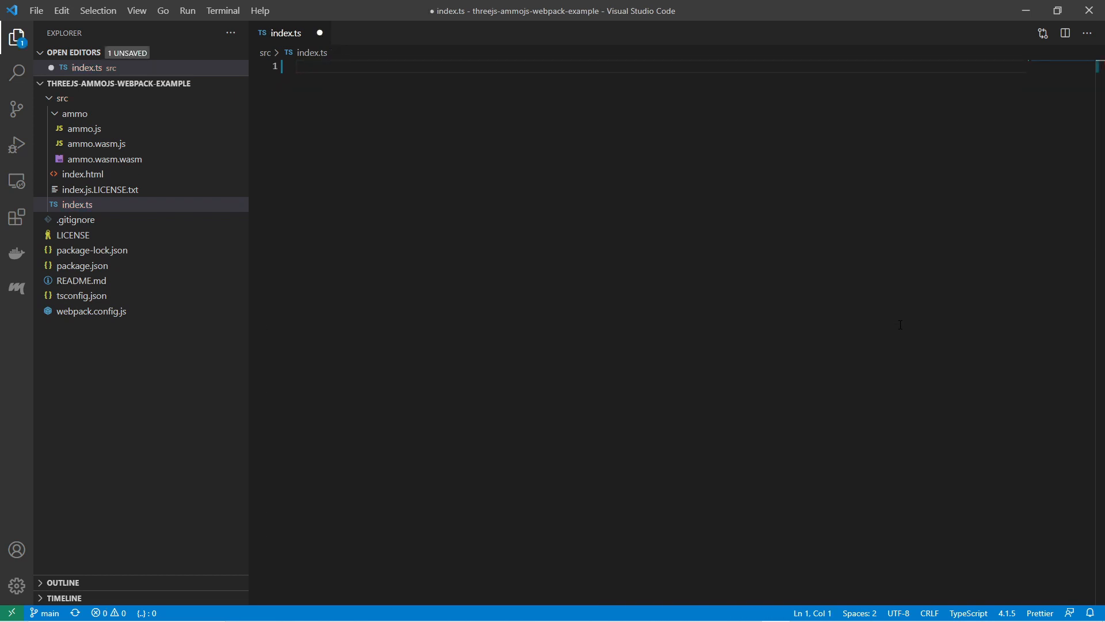
Run npm install enable3d and npm start in the terminal, tiling the editor beside 127.0.0.1:8080.
{"action": "key", "text": "ctrl+s"}
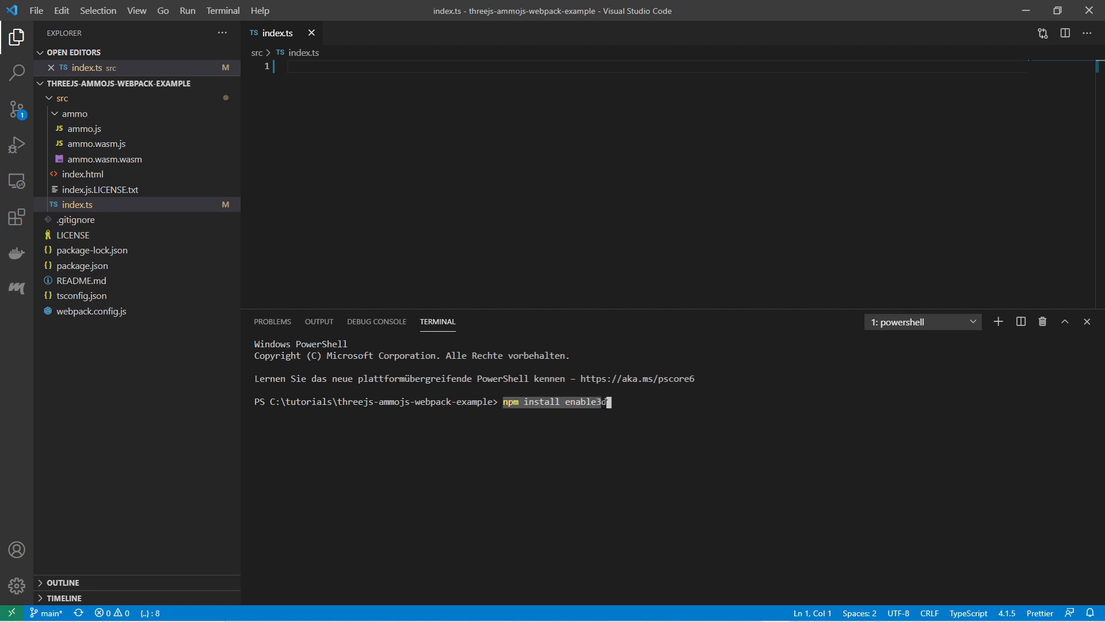
{"action": "key", "text": "Return"}
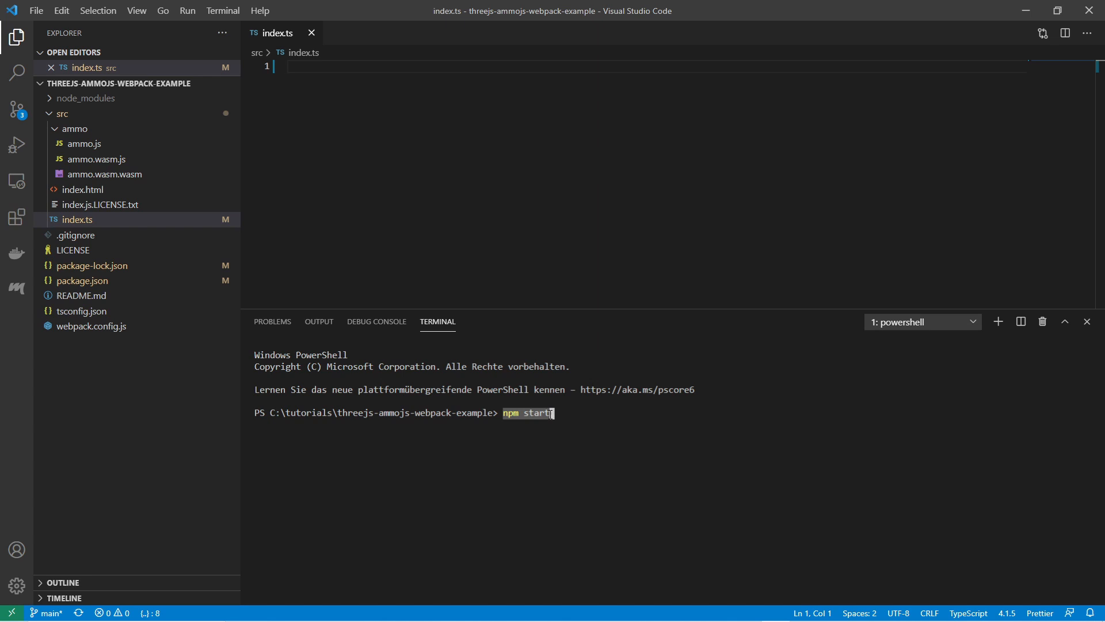
{"action": "key", "text": "Return"}
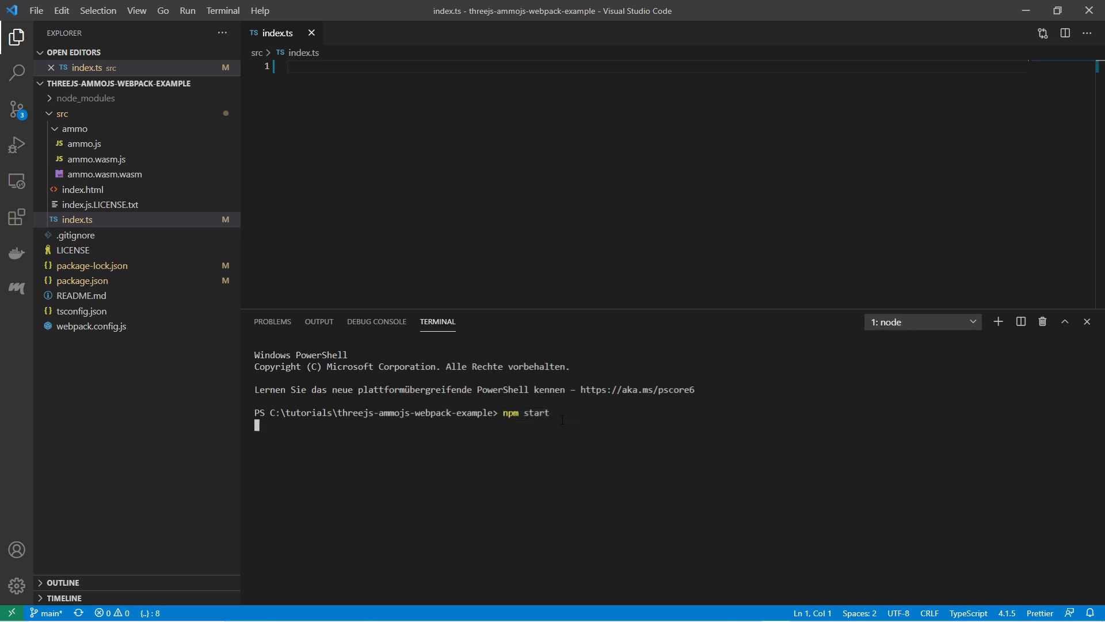
{"action": "key", "text": "Return"}
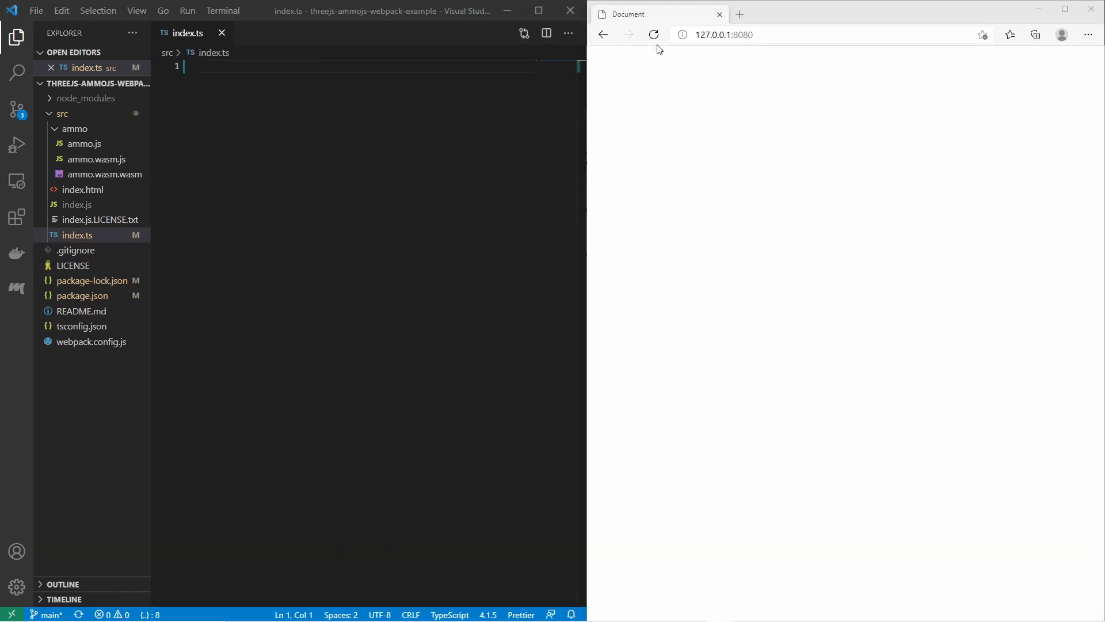
{"action": "mouse_move", "coordinate": [718, 292]}
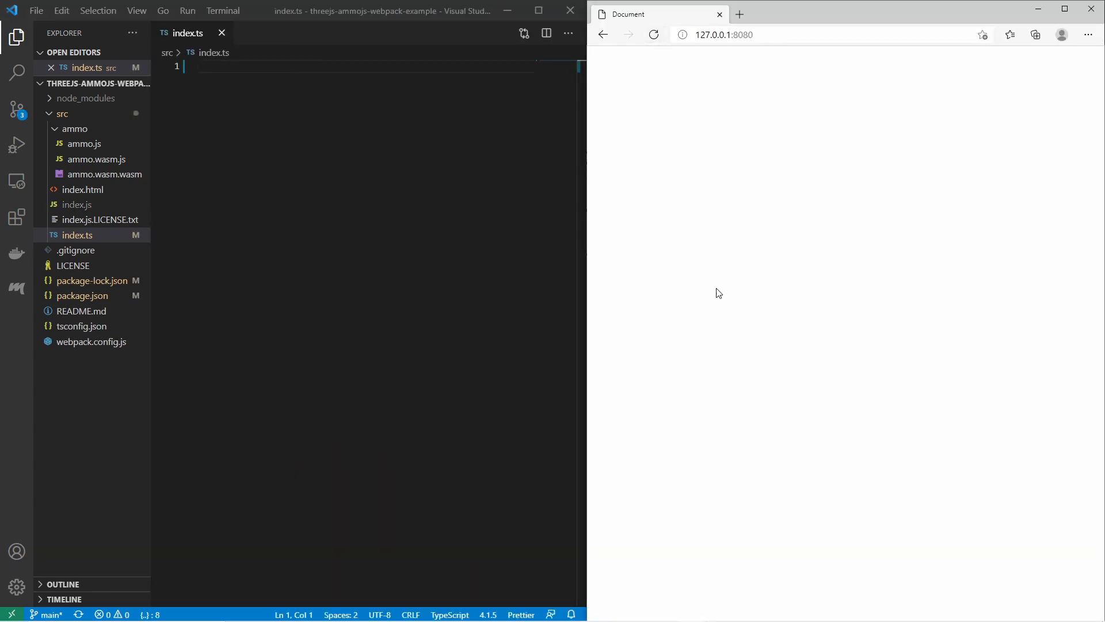
Import Scene3D from the enable3d module at the top of index.ts.
{"action": "key", "text": "enter"}
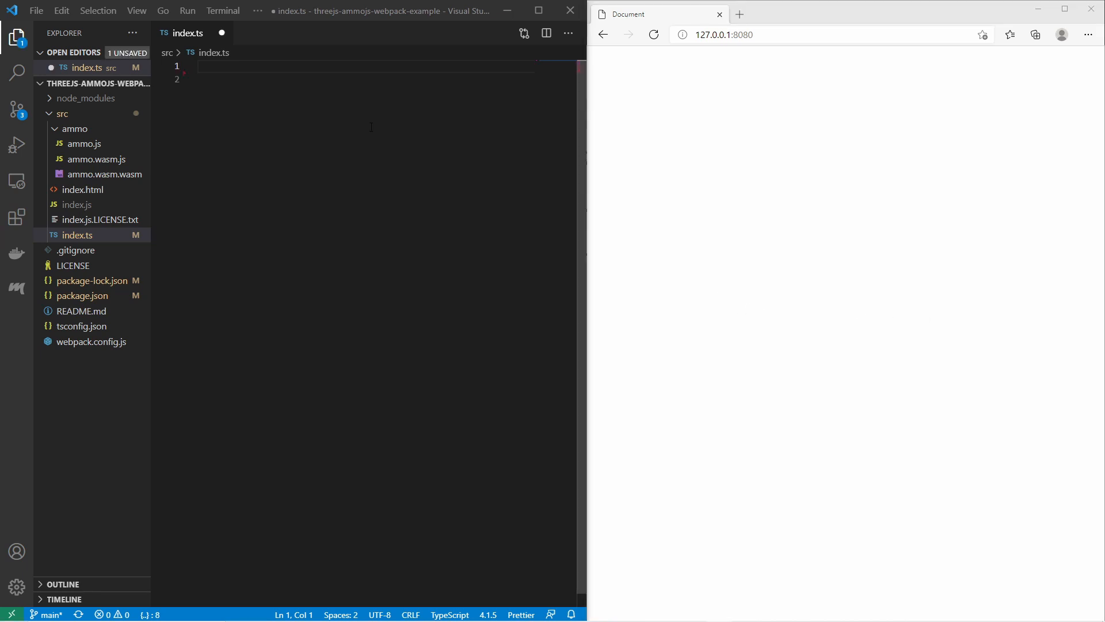
{"action": "type", "text": "i"}
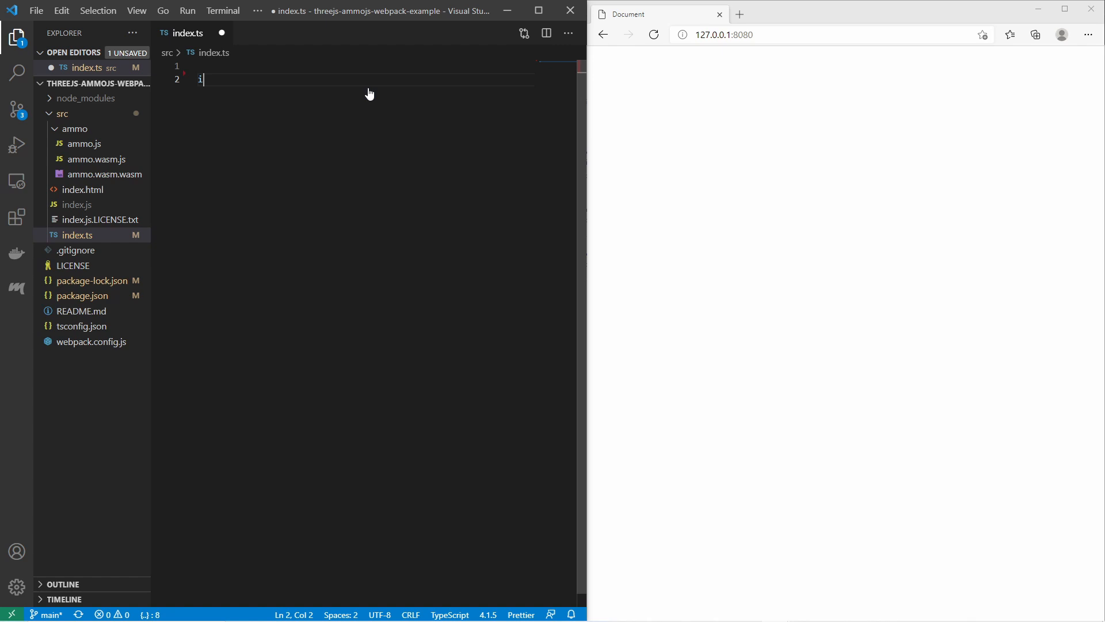
{"action": "type", "text": "mport {"}
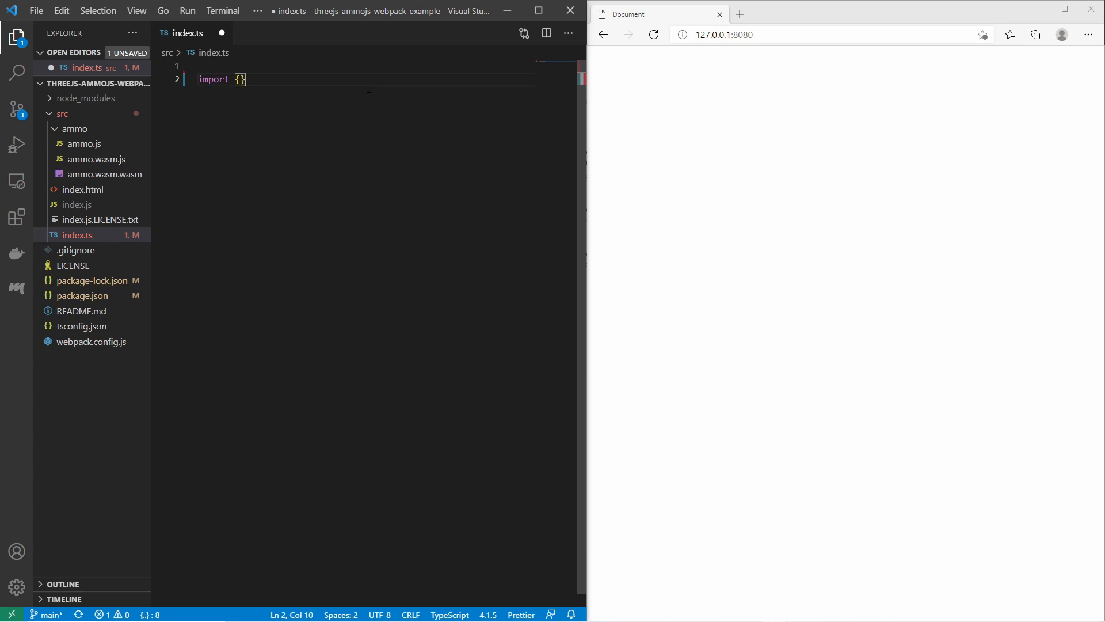
{"action": "type", "text": "f"}
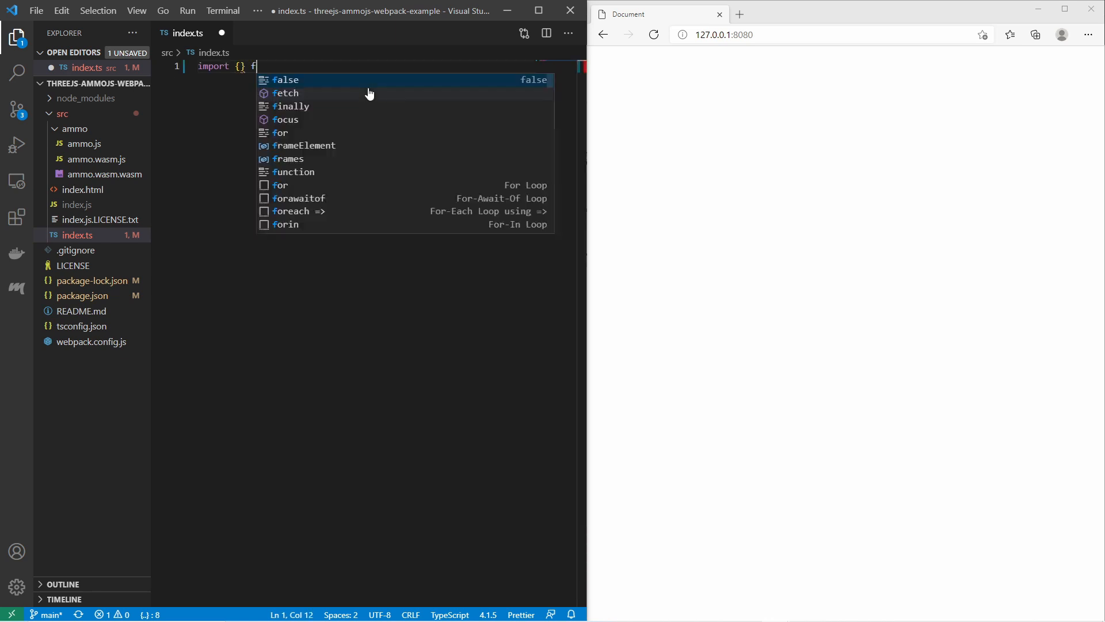
{"action": "type", "text": "from ''"}
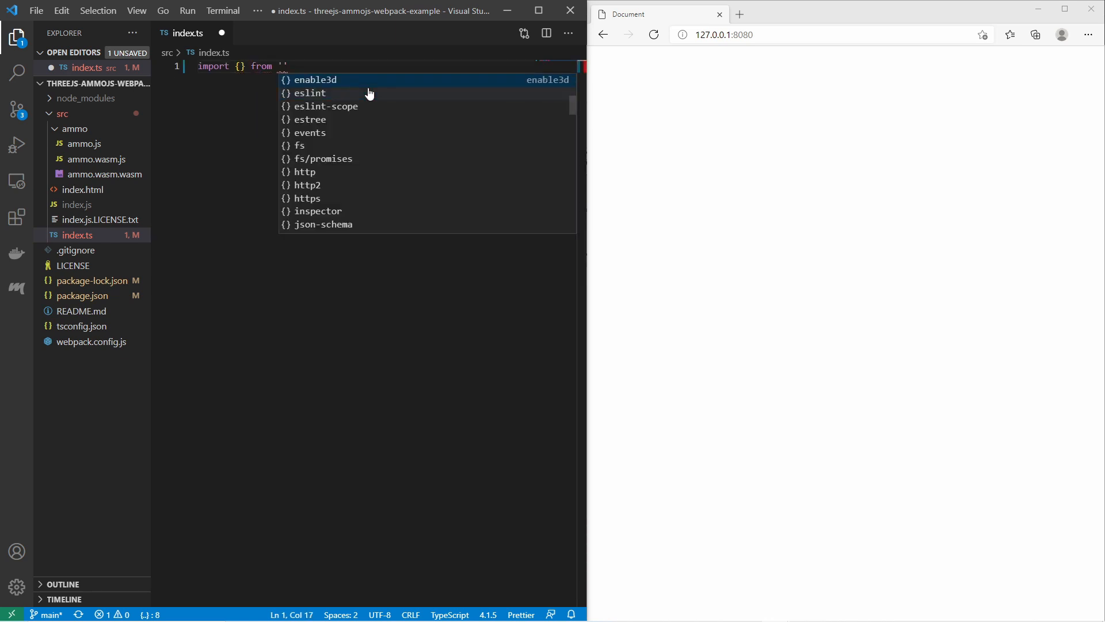
{"action": "left_click", "coordinate": [315, 79]}
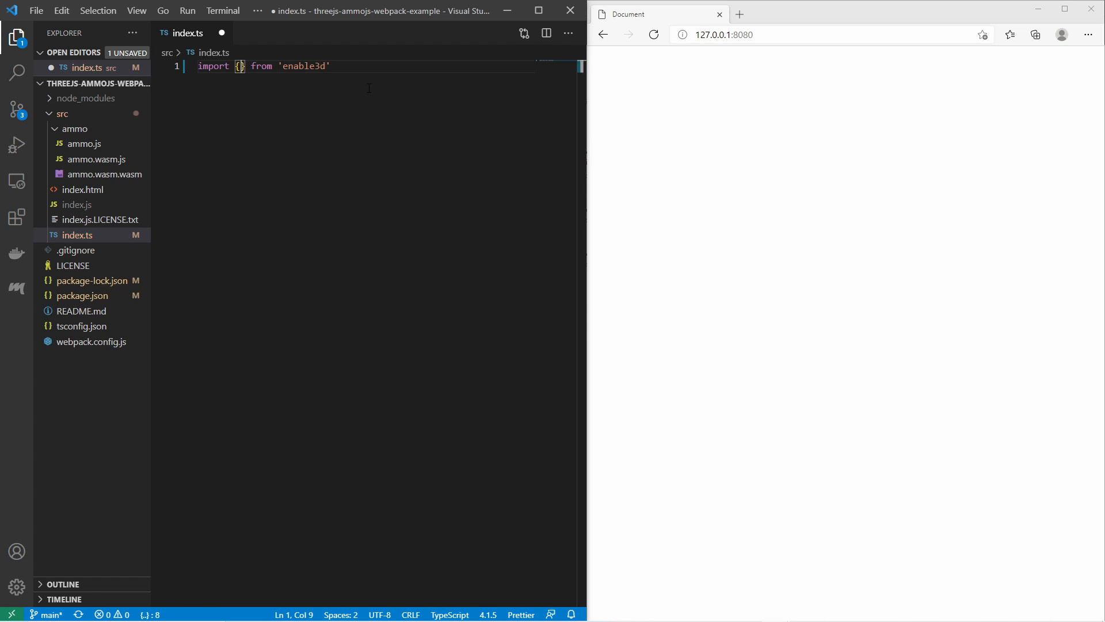
{"action": "type", "text": "Scene3D"}
{"action": "type", "text": "exp"}
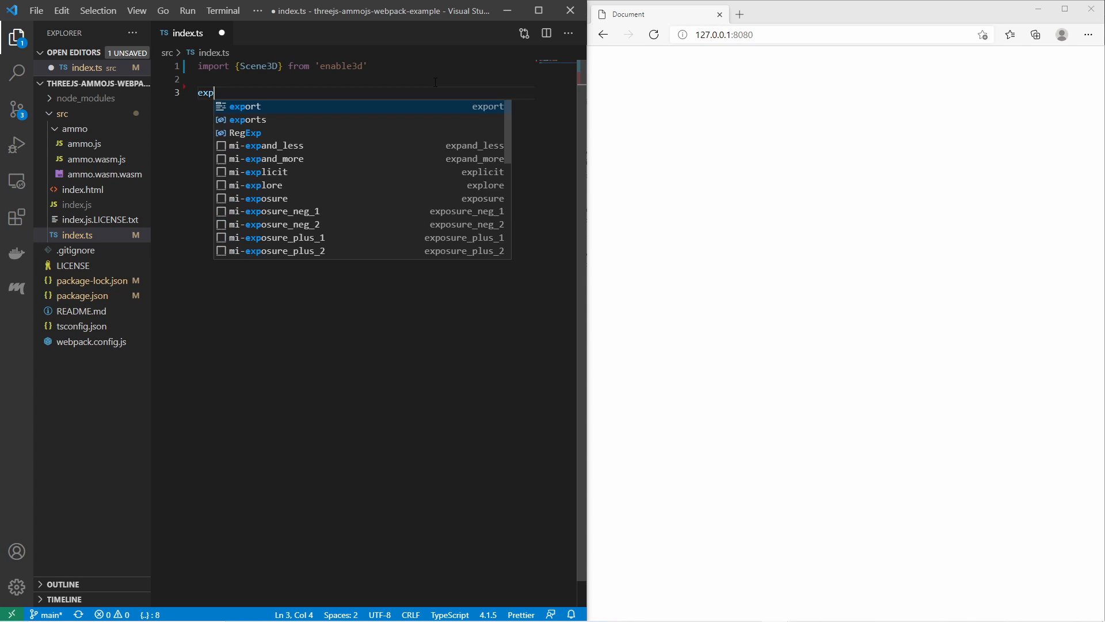
Export class PhysicsTest extending Scene3D with empty async init and create methods.
{"action": "type", "text": "ort class P"}
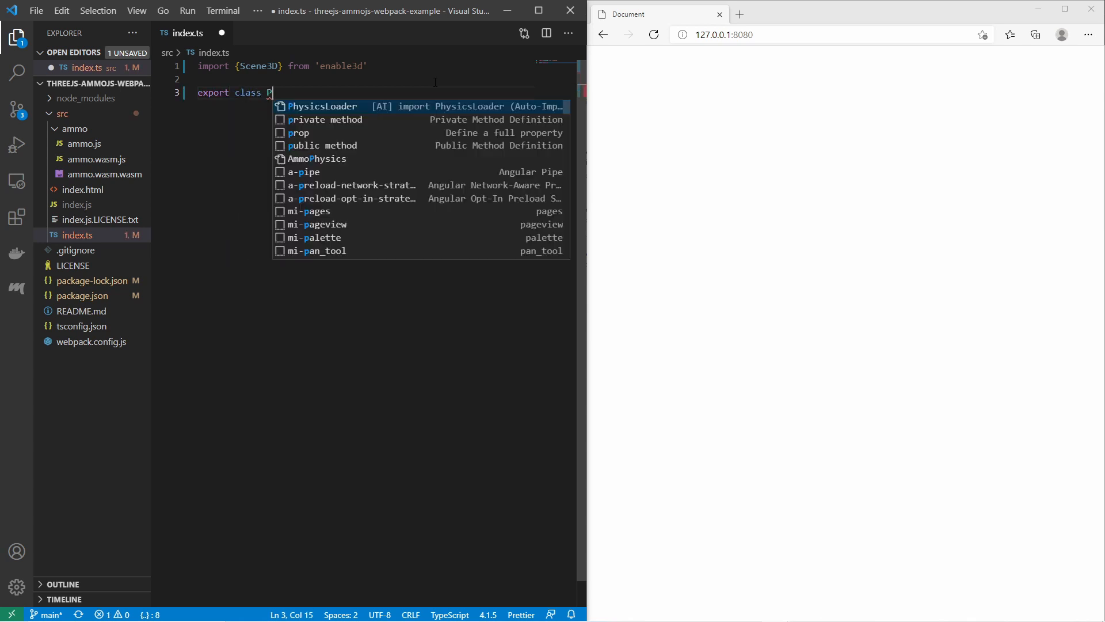
{"action": "type", "text": "hysicsTest"}
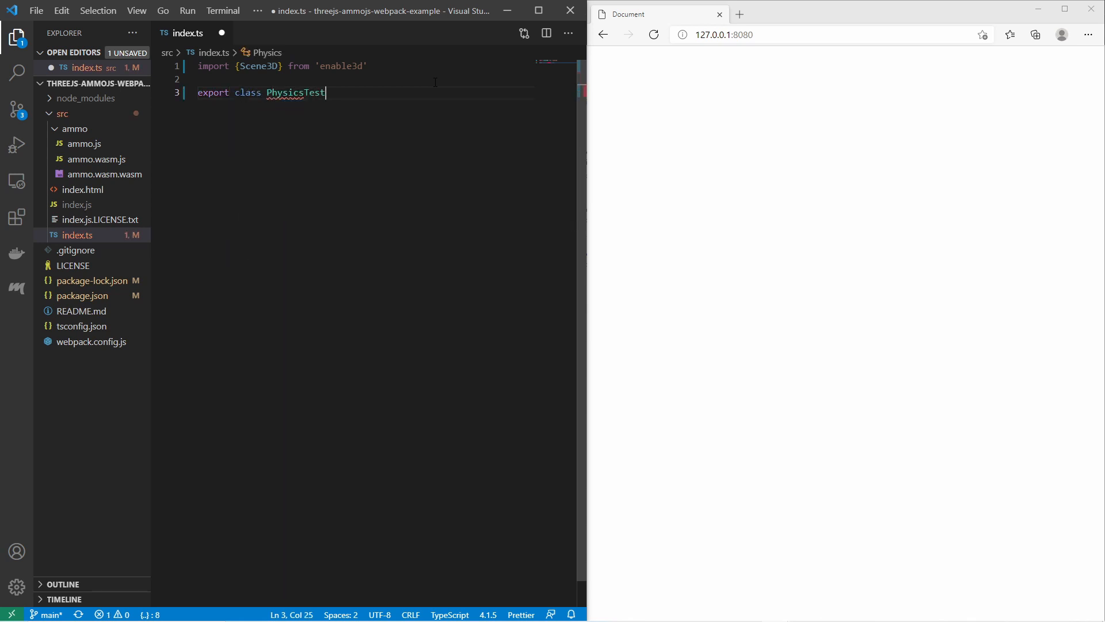
{"action": "type", "text": "extends"}
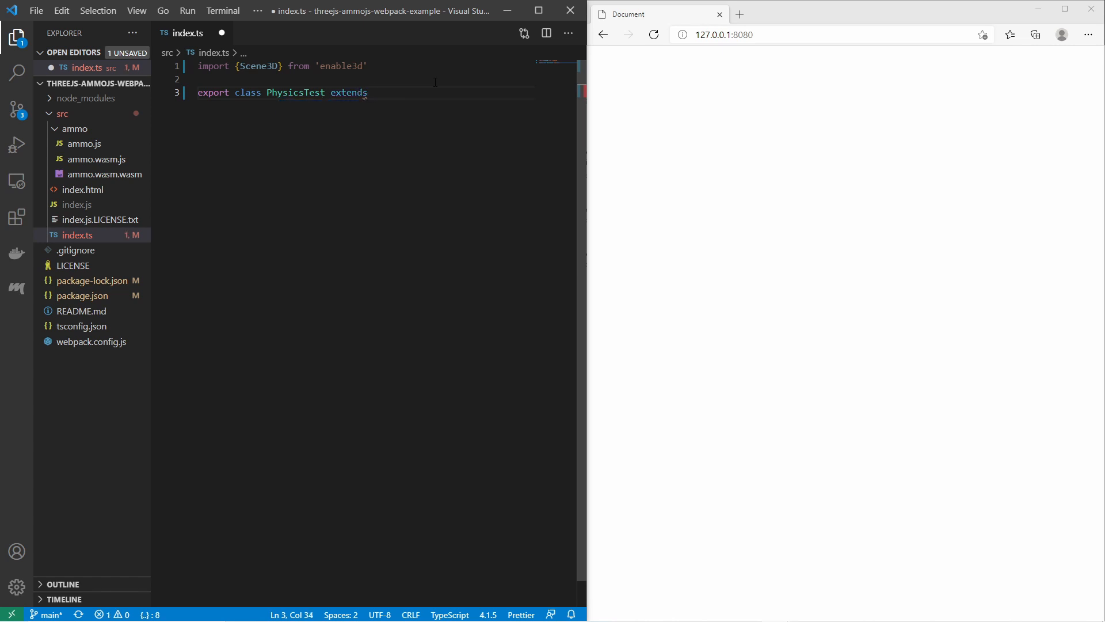
{"action": "type", "text": "Scene3D"}
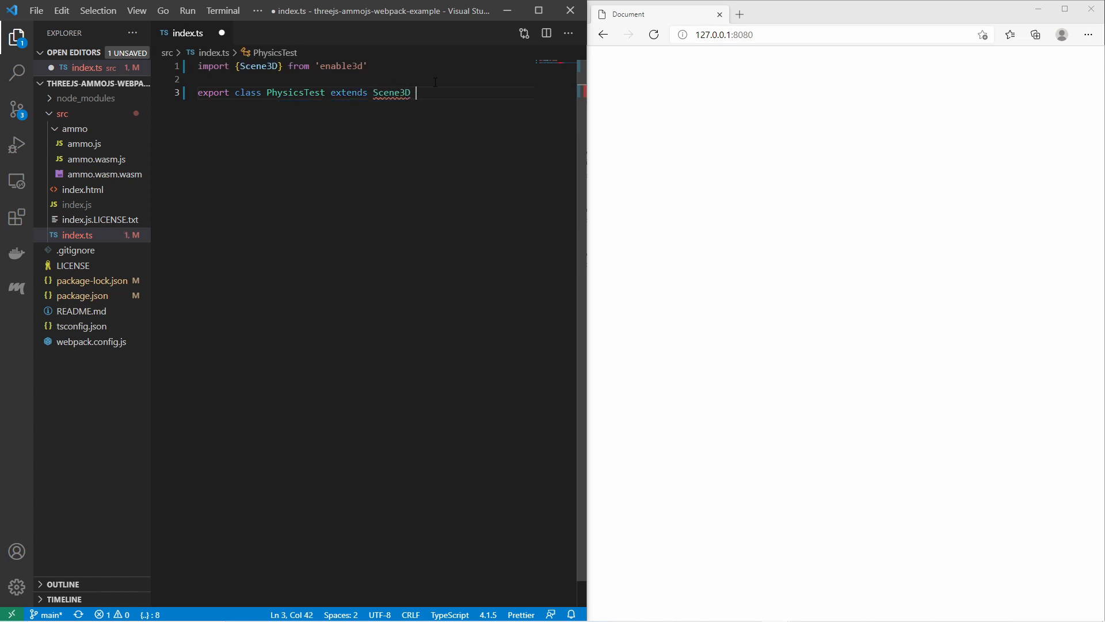
{"action": "type", "text": "{"}
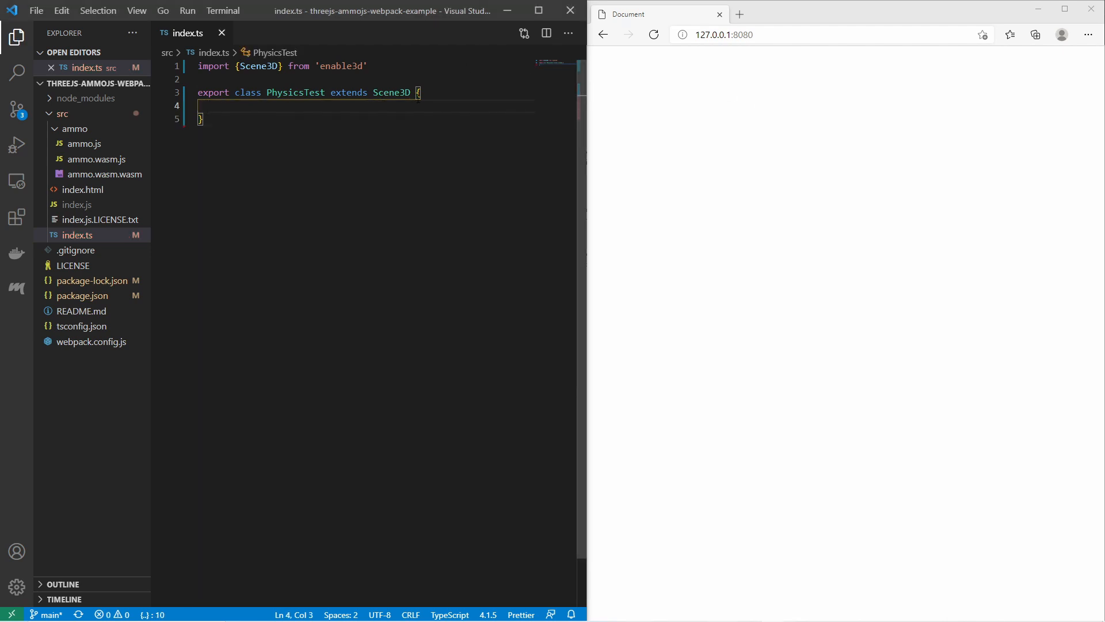
{"action": "type", "text": "asyn"}
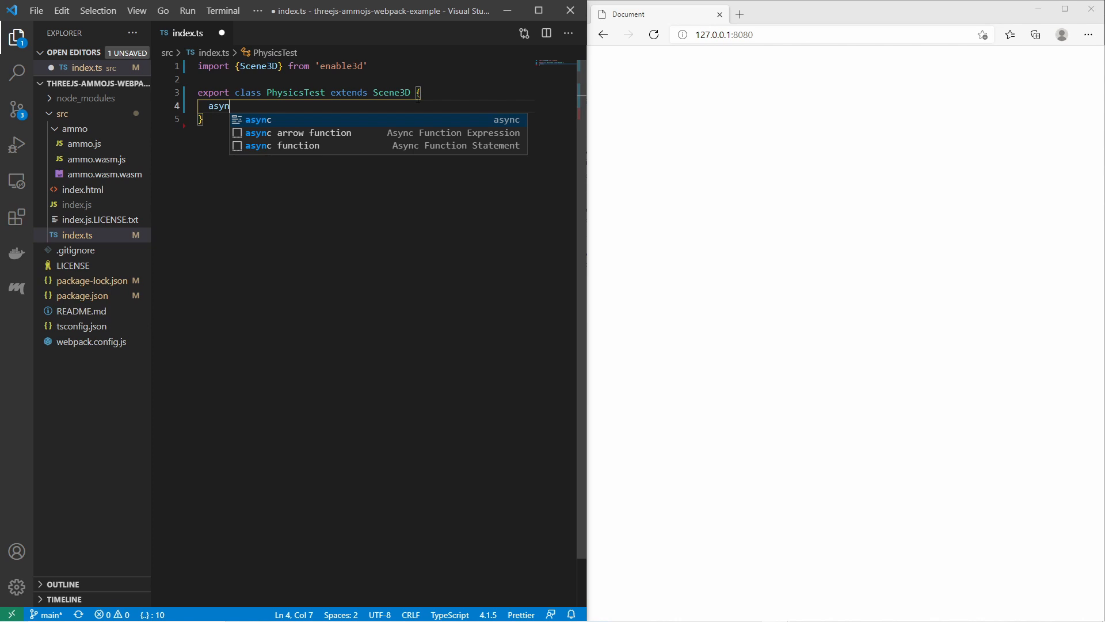
{"action": "type", "text": "init () {"}
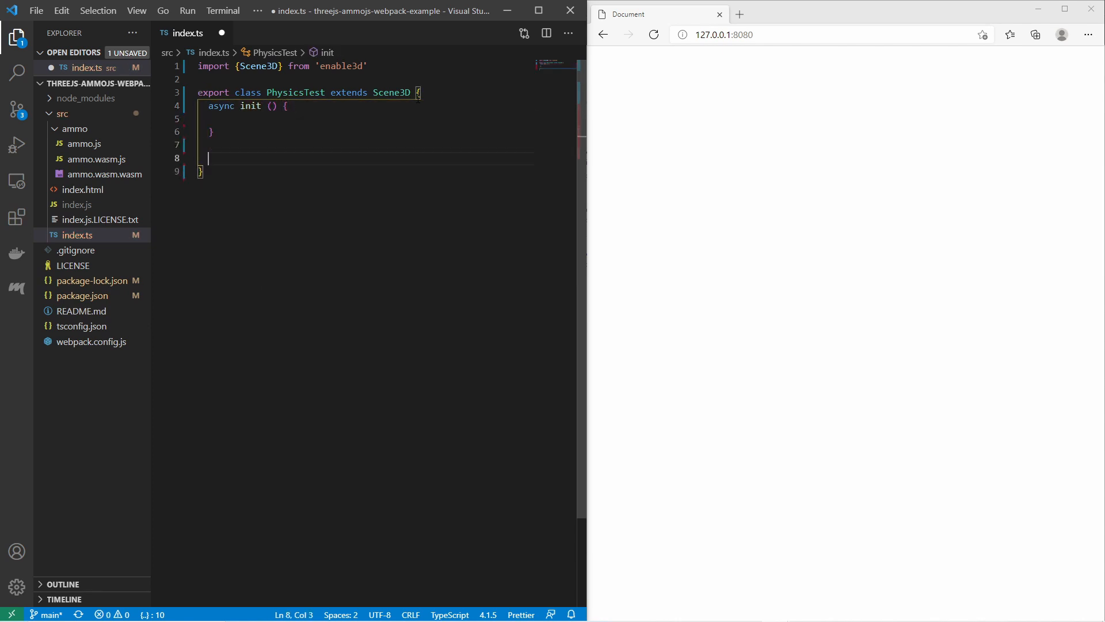
{"action": "type", "text": "async c"}
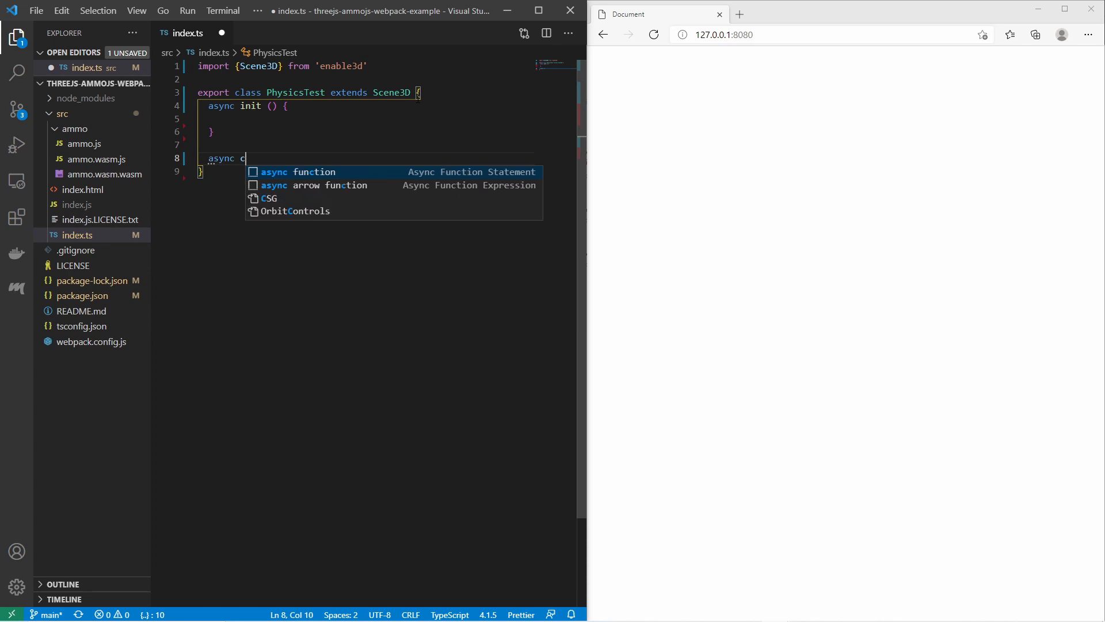
{"action": "type", "text": "reate() {"}
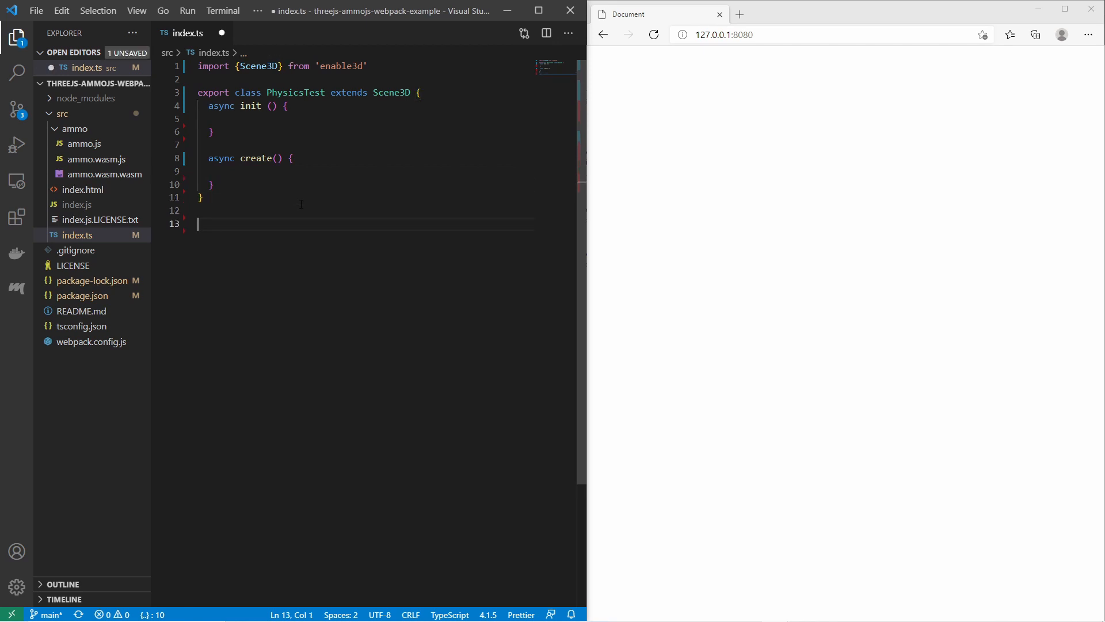
Declare a config object with scenes: [PhysicsTest].
{"action": "type", "text": "const"}
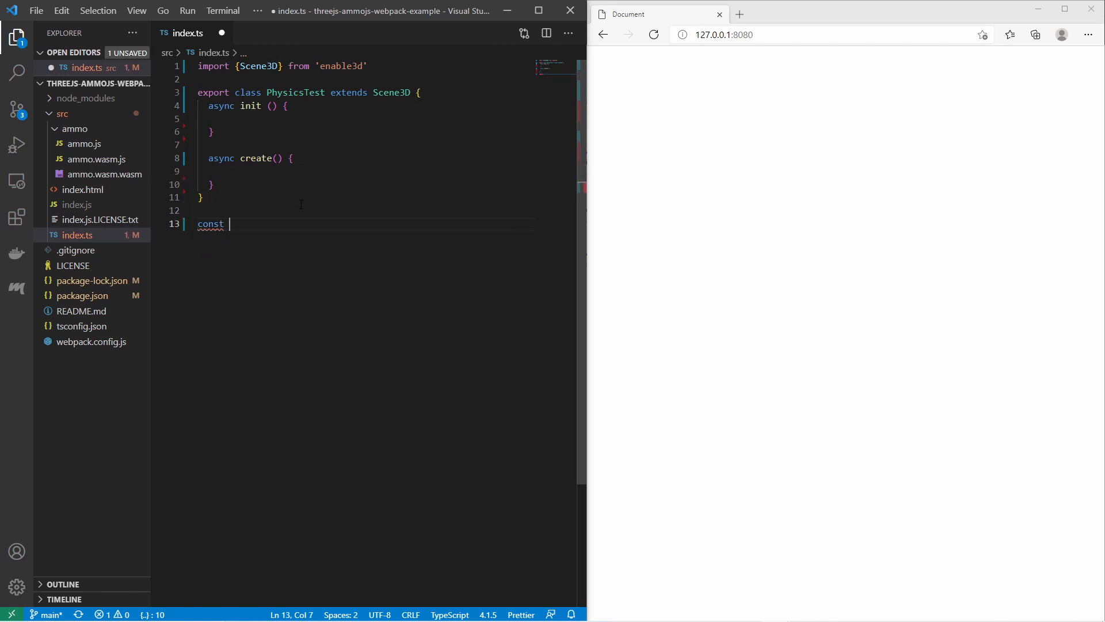
{"action": "type", "text": "config"}
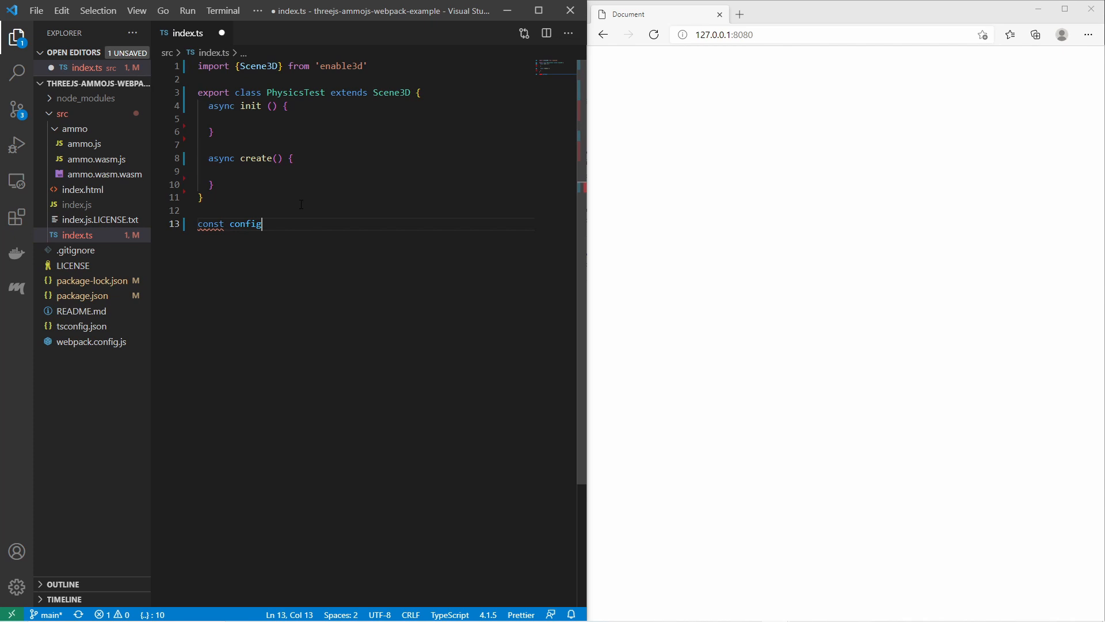
{"action": "type", "text": "= {}"}
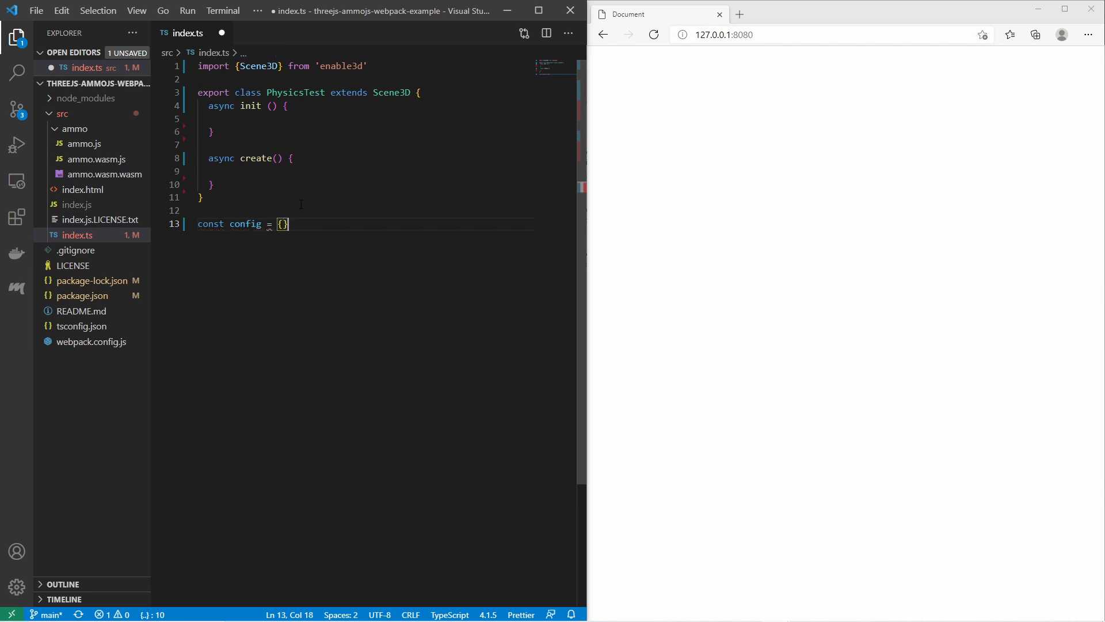
{"action": "type", "text": "scenes: ["}
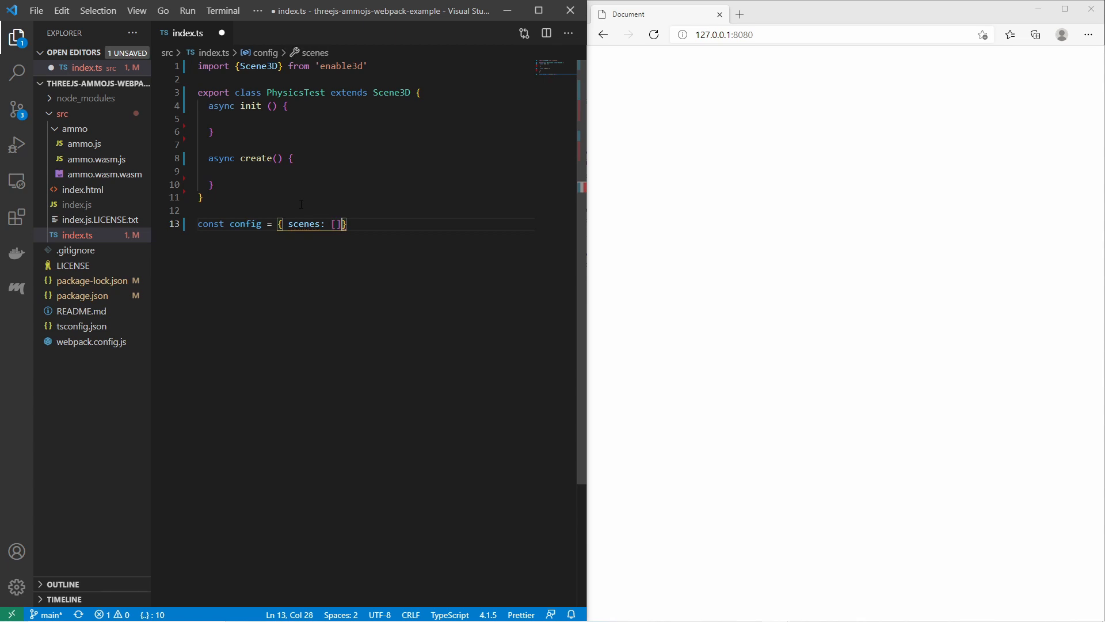
{"action": "type", "text": "PhysicTest"}
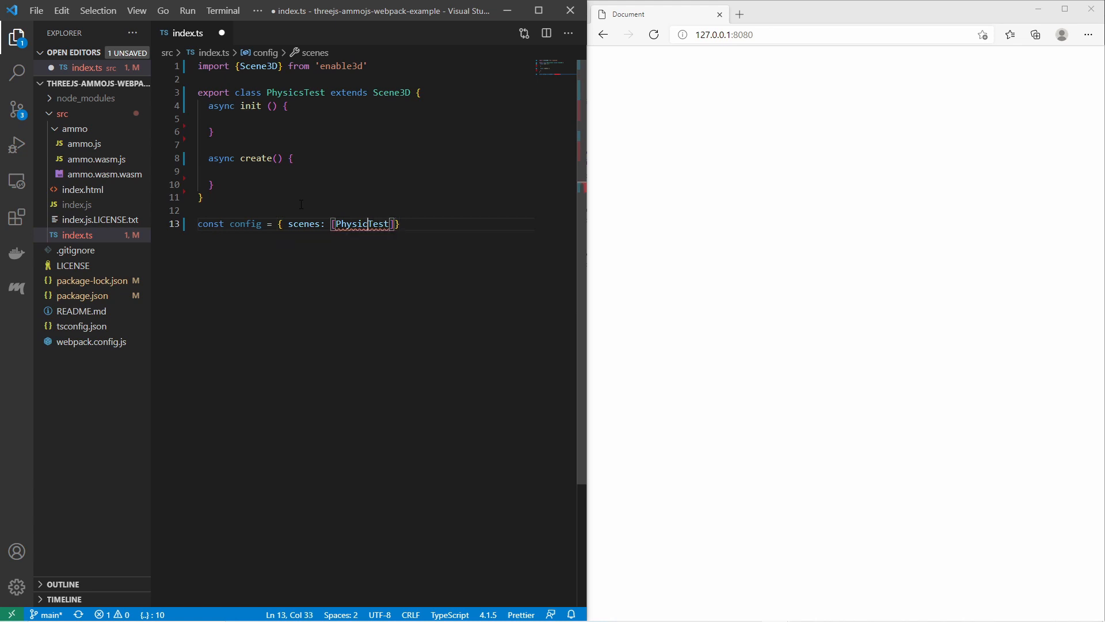
{"action": "type", "text": "PhysicsLoader"}
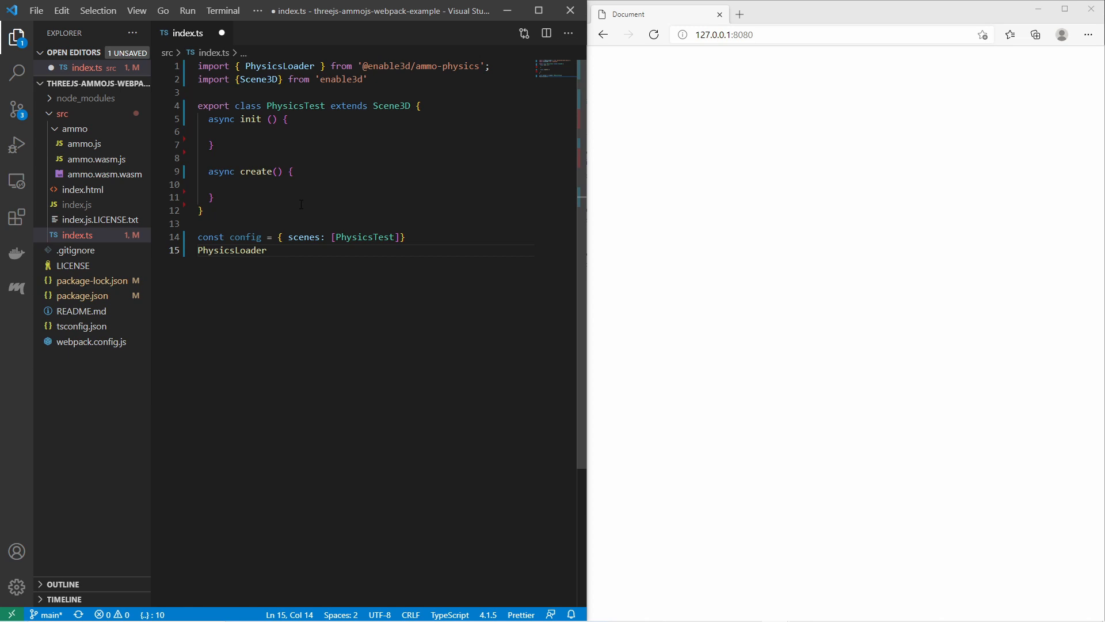
Call PhysicsLoader('/ammo', () => new Project(config)) to boot the scene.
{"action": "type", "text": "('')"}
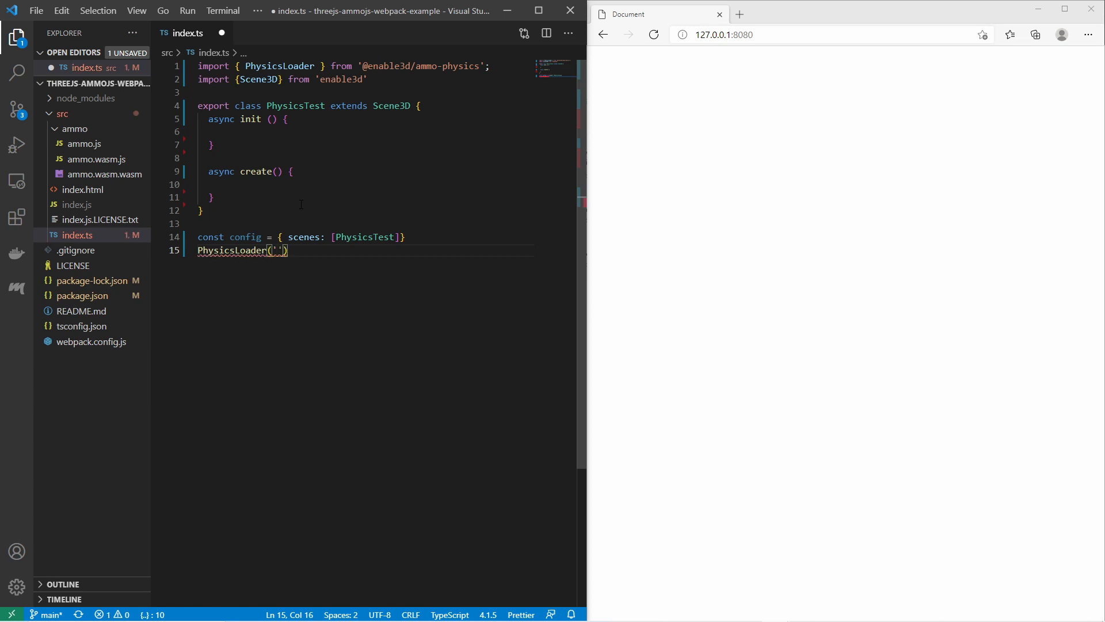
{"action": "type", "text": "/ammo"}
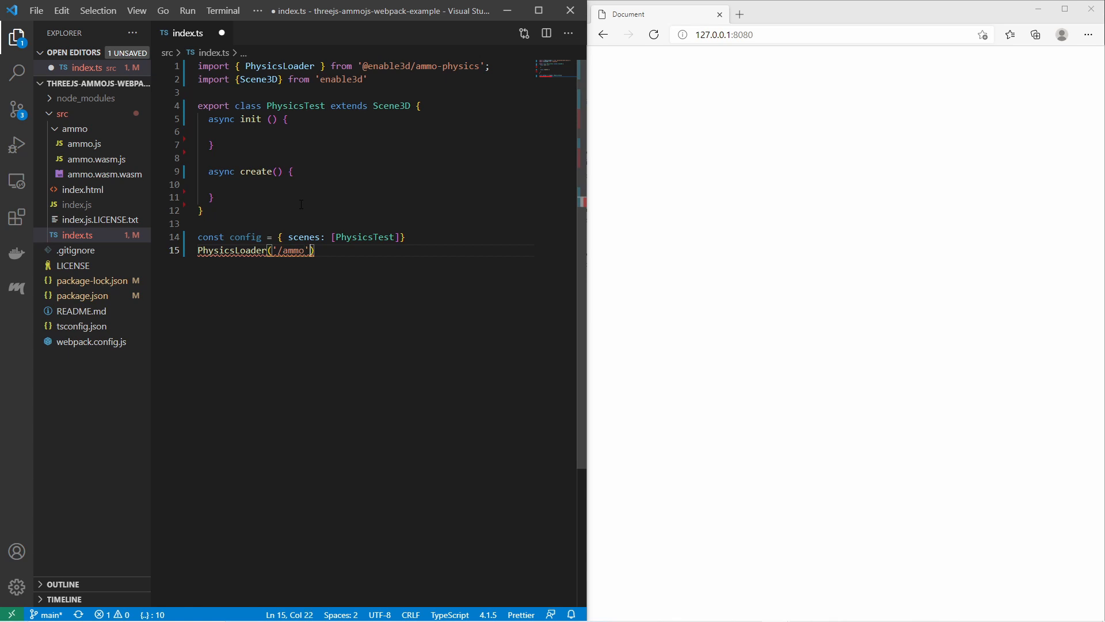
{"action": "type", "text": ", ("}
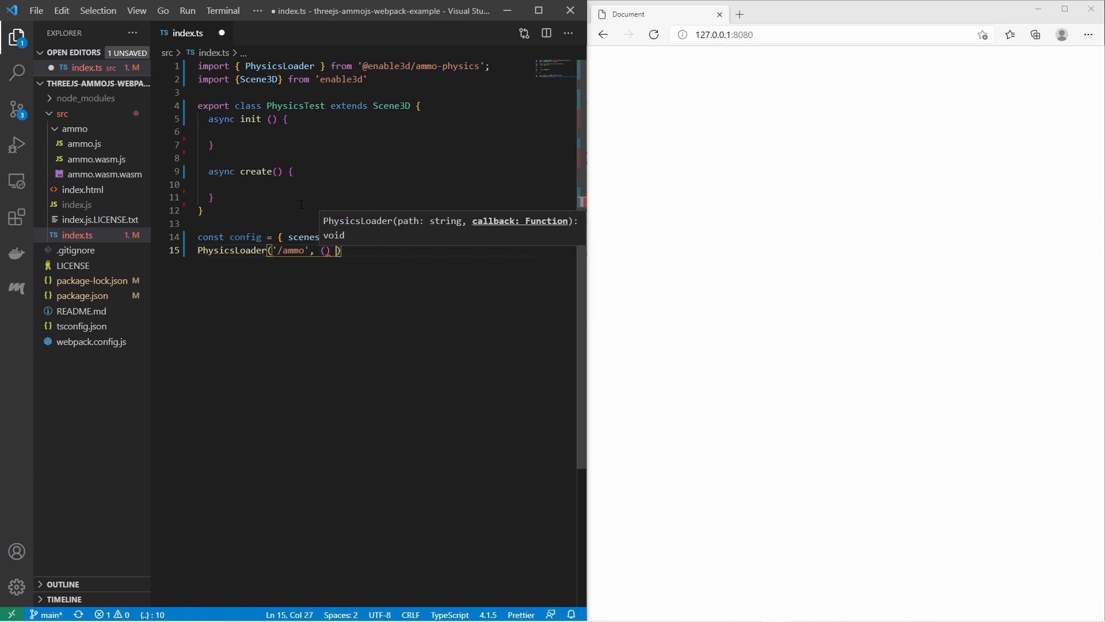
{"action": "type", "text": "=> new Prohje"}
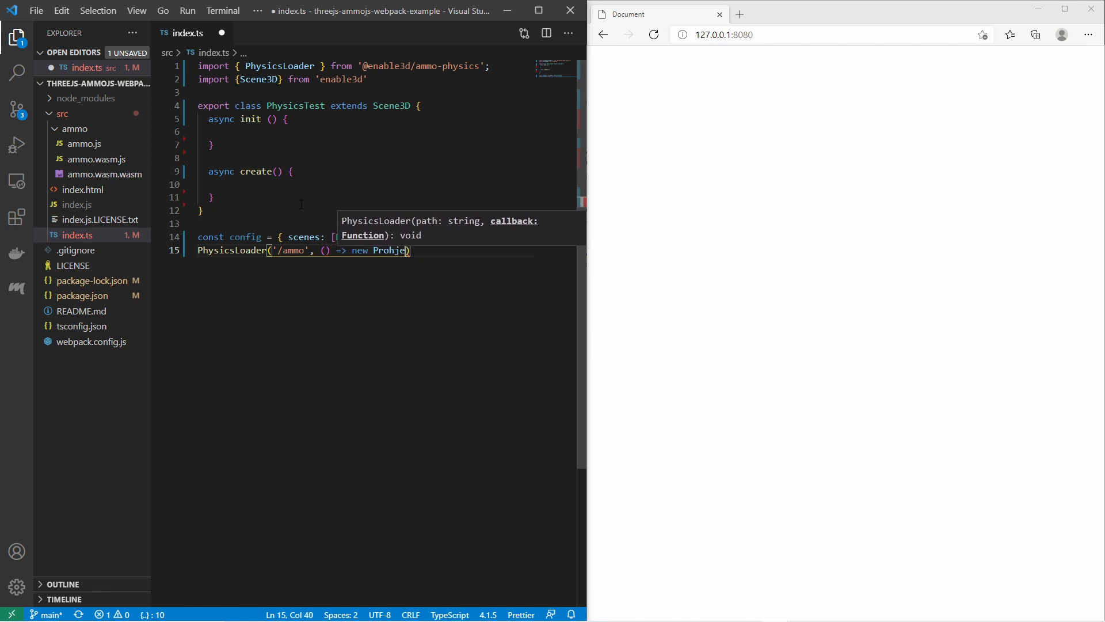
{"action": "type", "text": "Proj"}
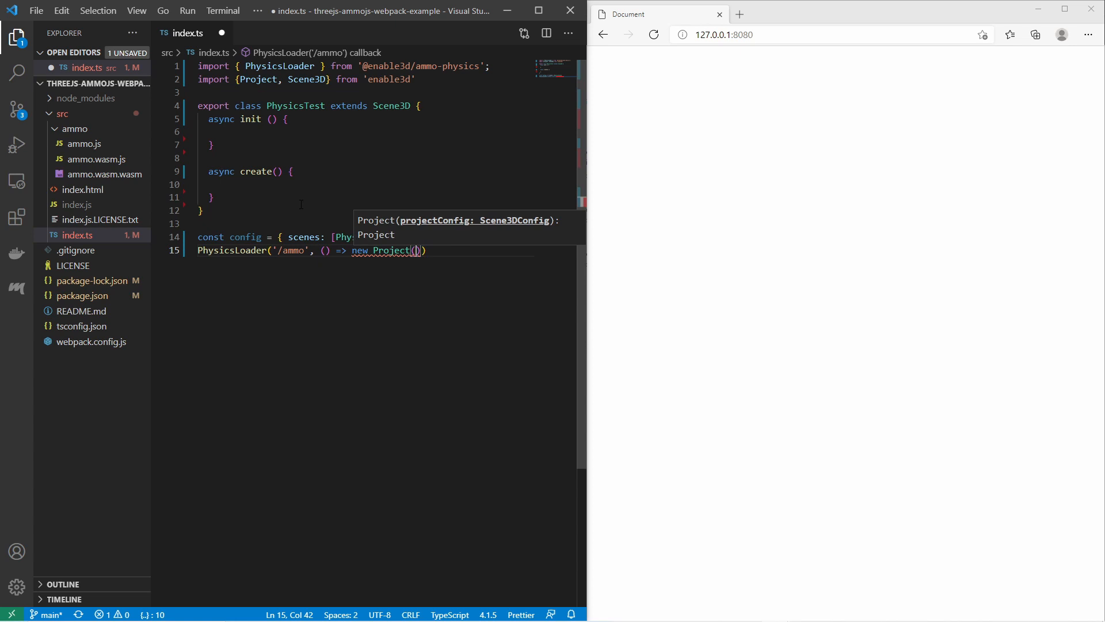
{"action": "type", "text": "config"}
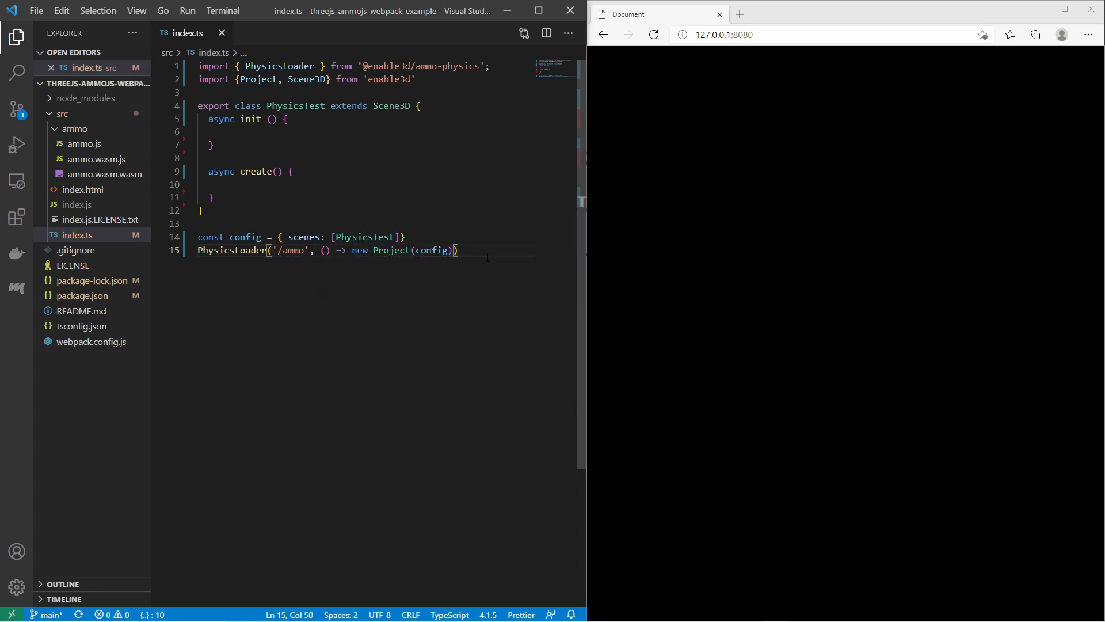
{"action": "mouse_move", "coordinate": [828, 269]}
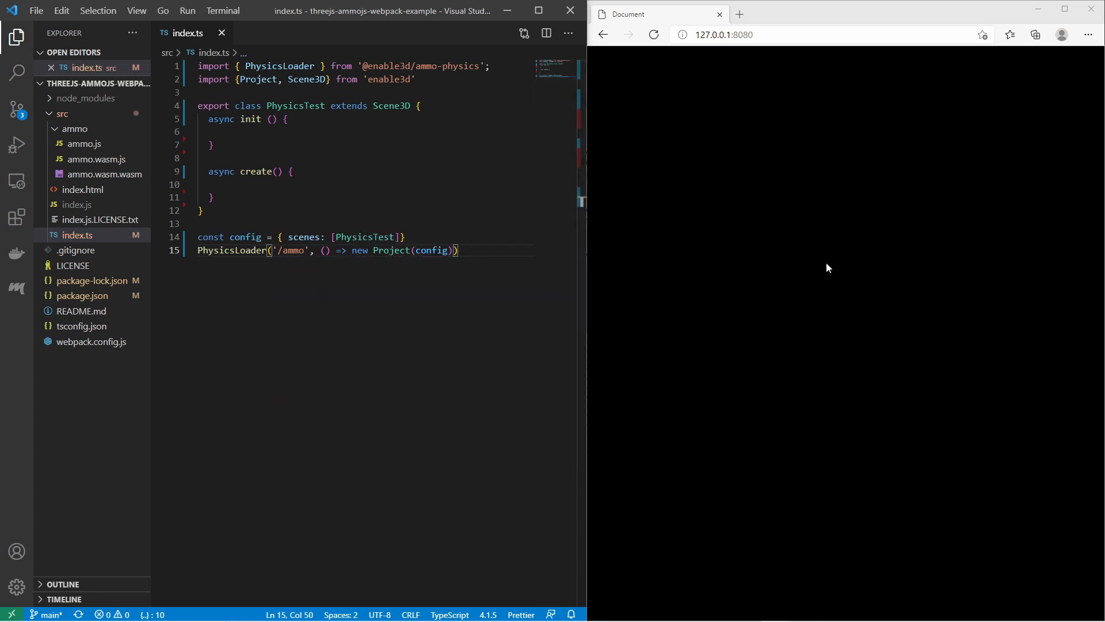
{"action": "mouse_move", "coordinate": [816, 310]}
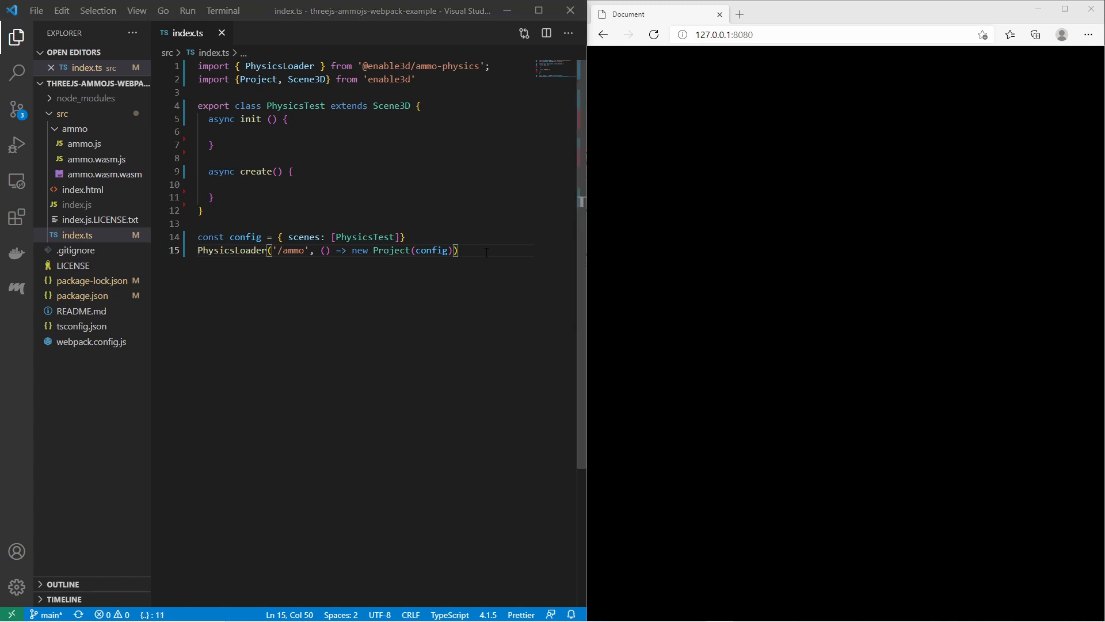
Add antialias: true to config and fill init and create with renderer setup and scene members.
{"action": "type", "text": ", antialias:"}
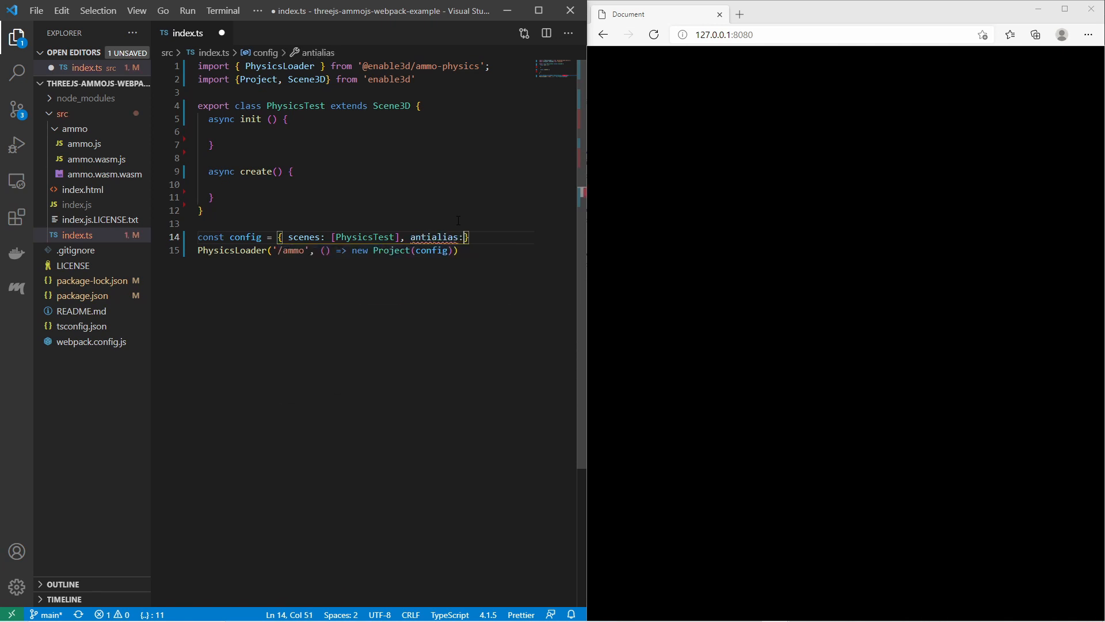
{"action": "type", "text": "true"}
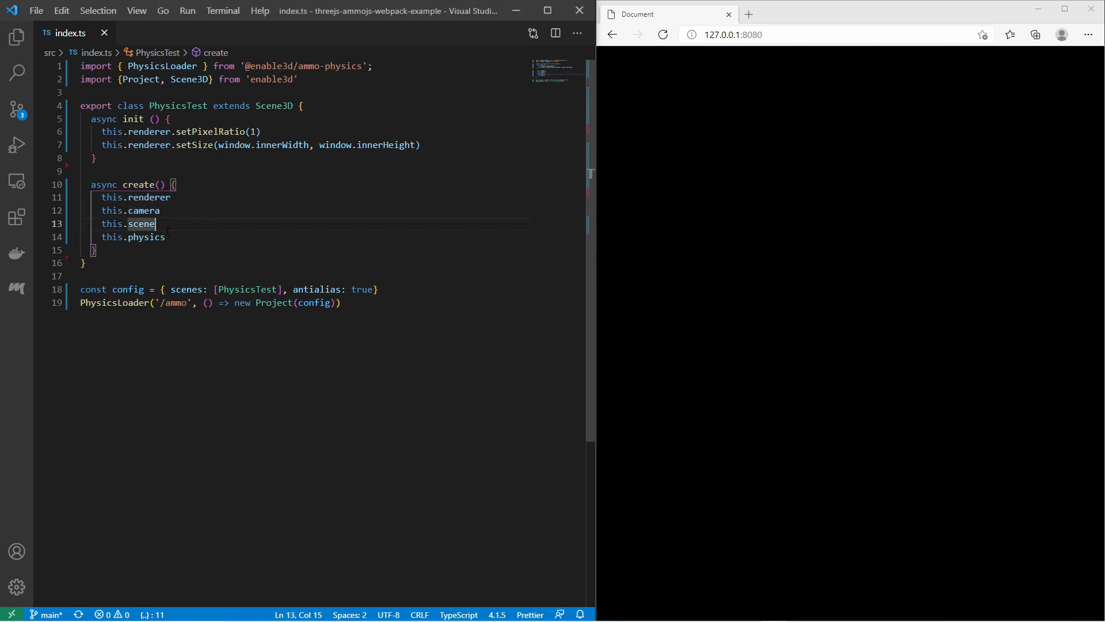
{"action": "double_click", "coordinate": [141, 237]}
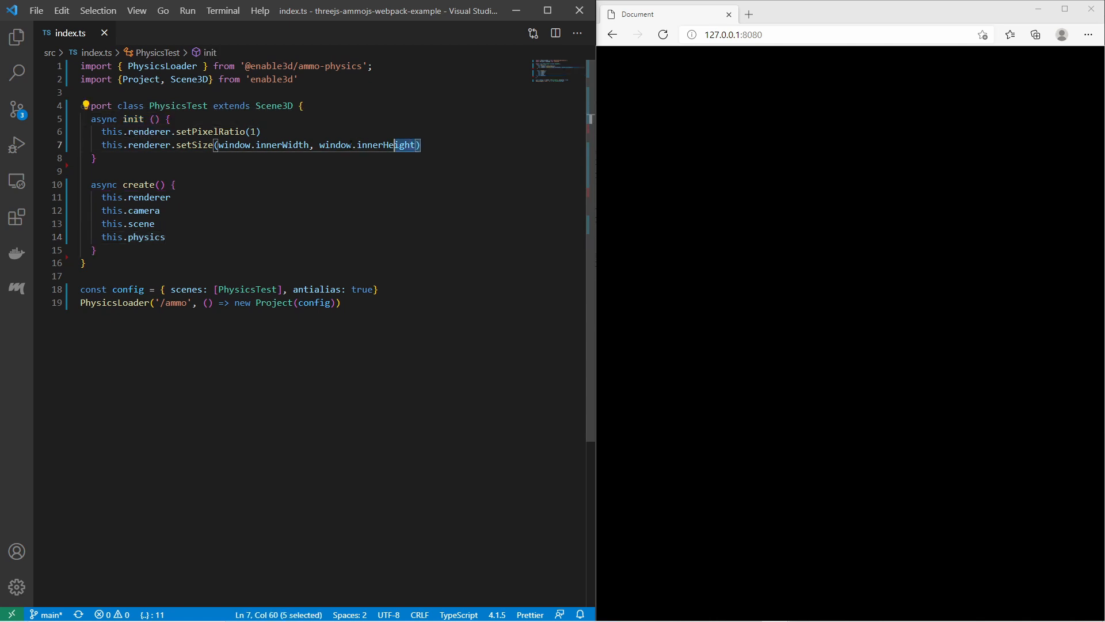
{"action": "double_click", "coordinate": [139, 184]}
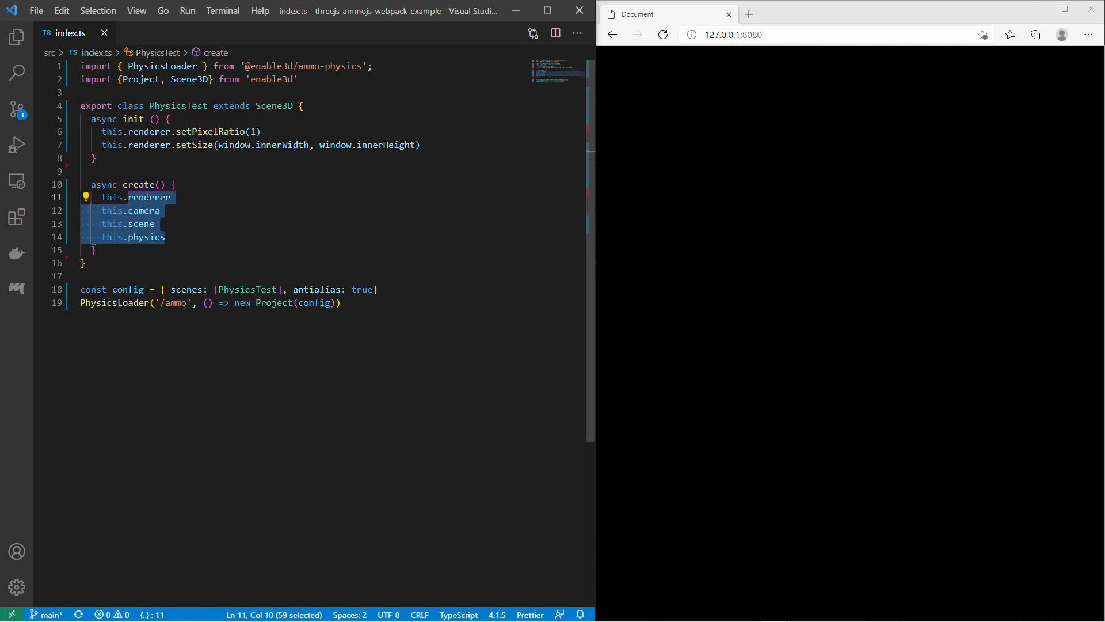
Call warpSpeed and this.camera.position.set(13,10,13) in create, then save to reload.
{"action": "type", "text": "this.w"}
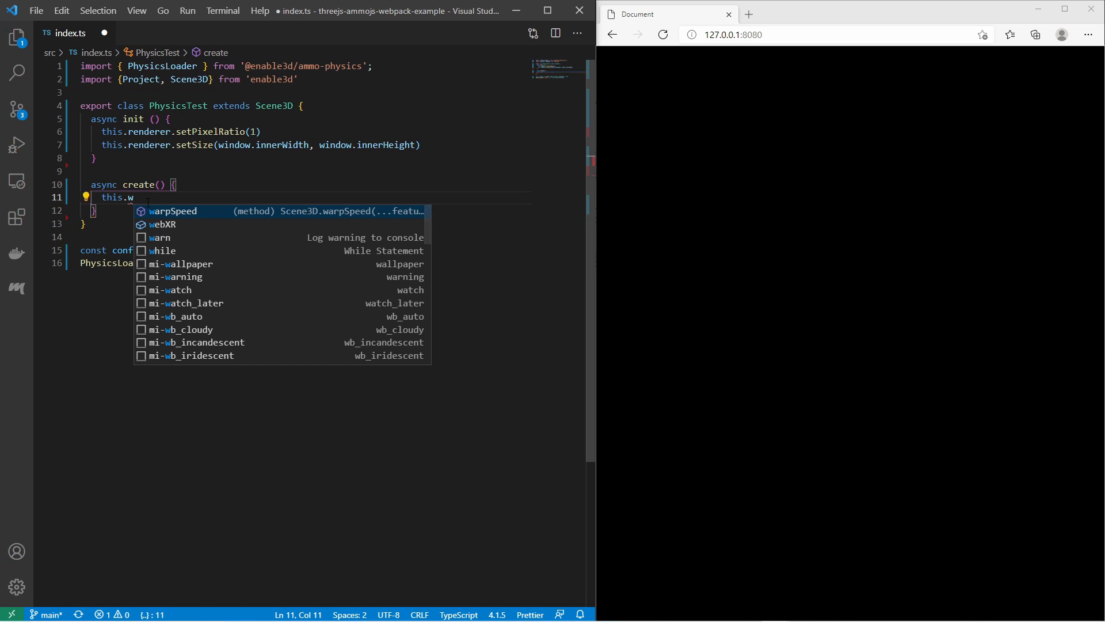
{"action": "type", "text": "arpSe"}
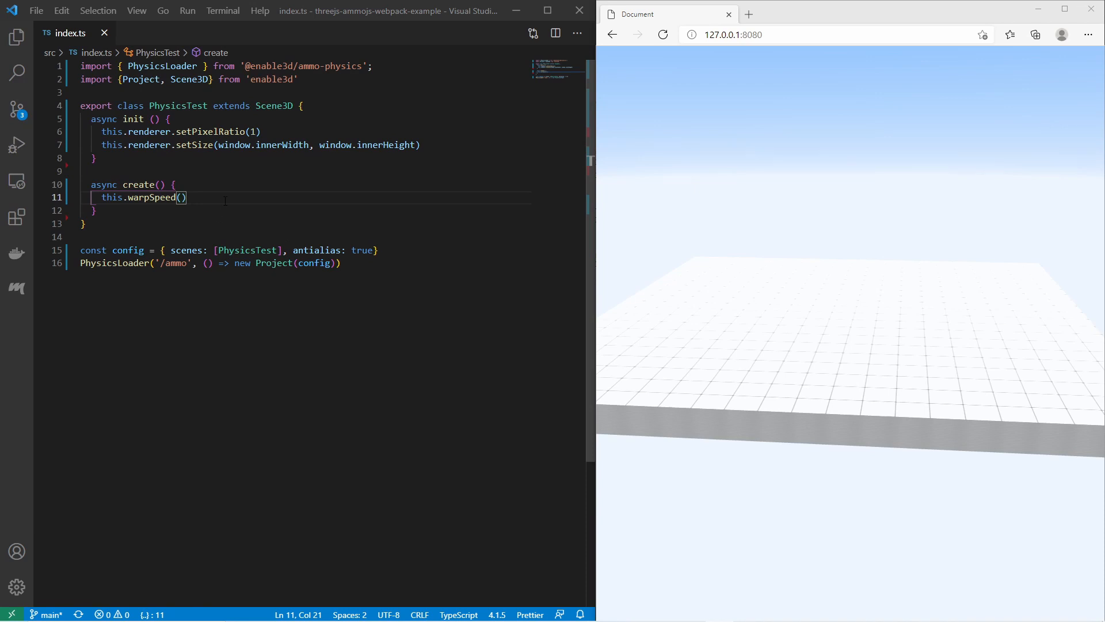
{"action": "type", "text": "th"}
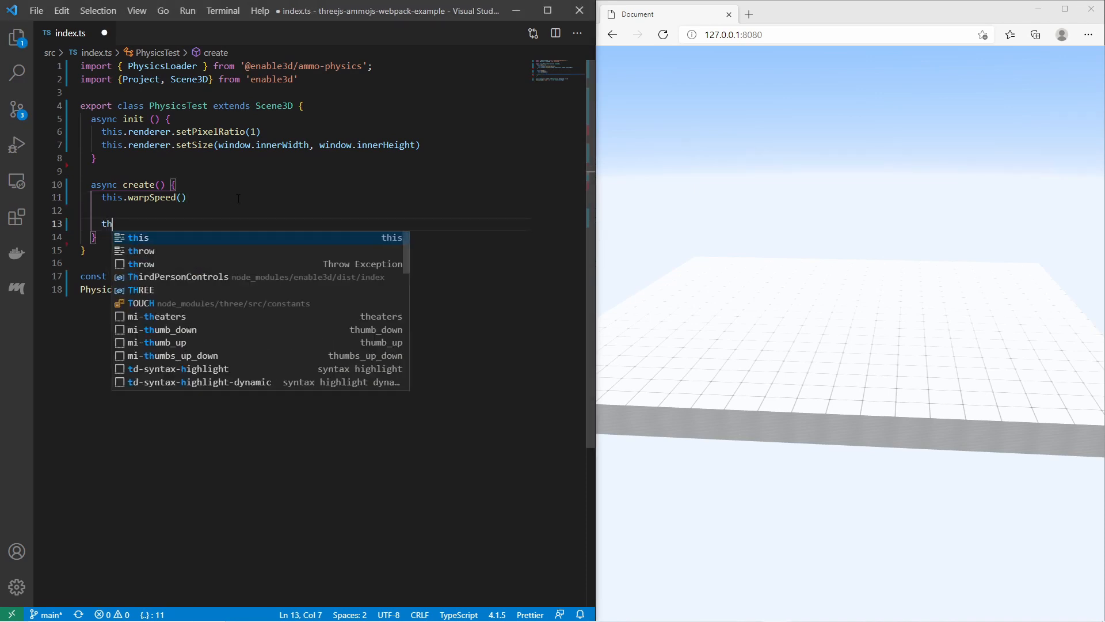
{"action": "type", "text": "is.c"}
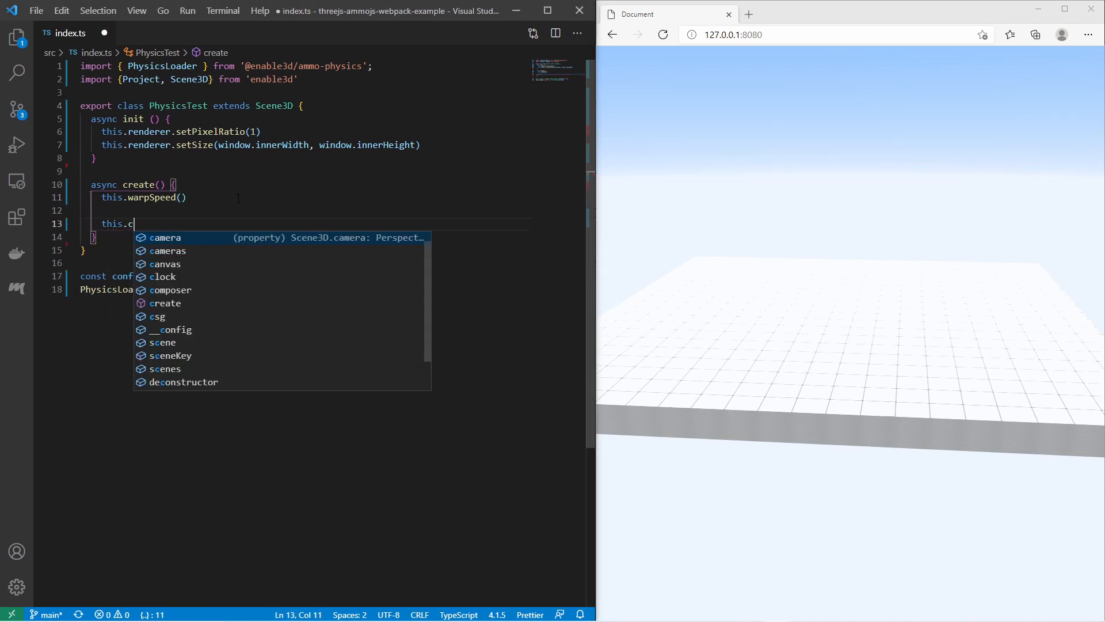
{"action": "type", "text": "amera."}
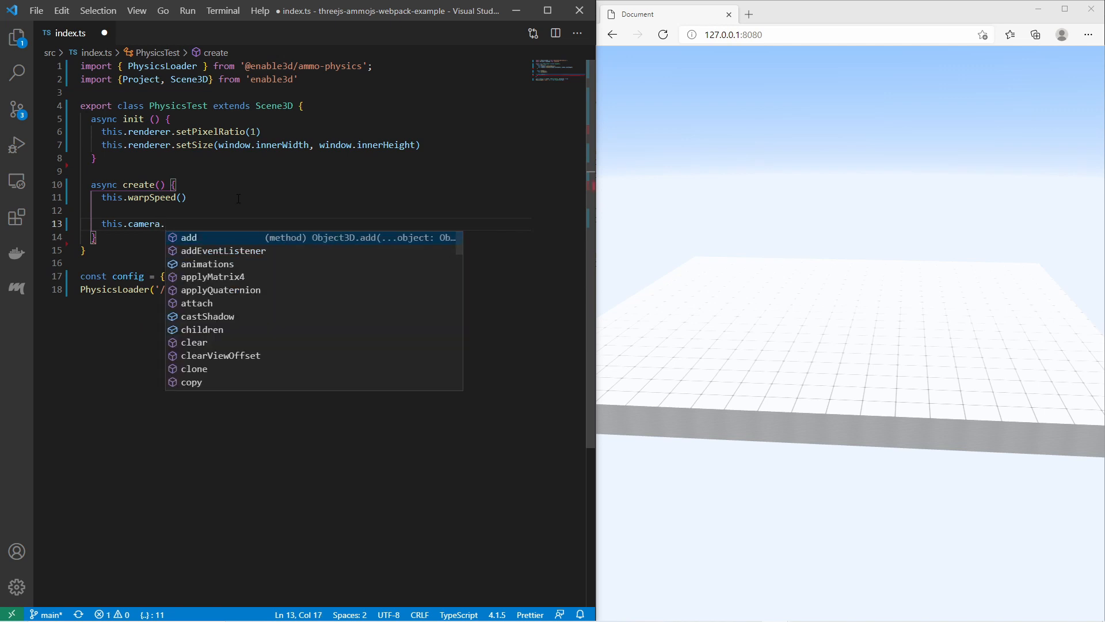
{"action": "type", "text": "position.set("}
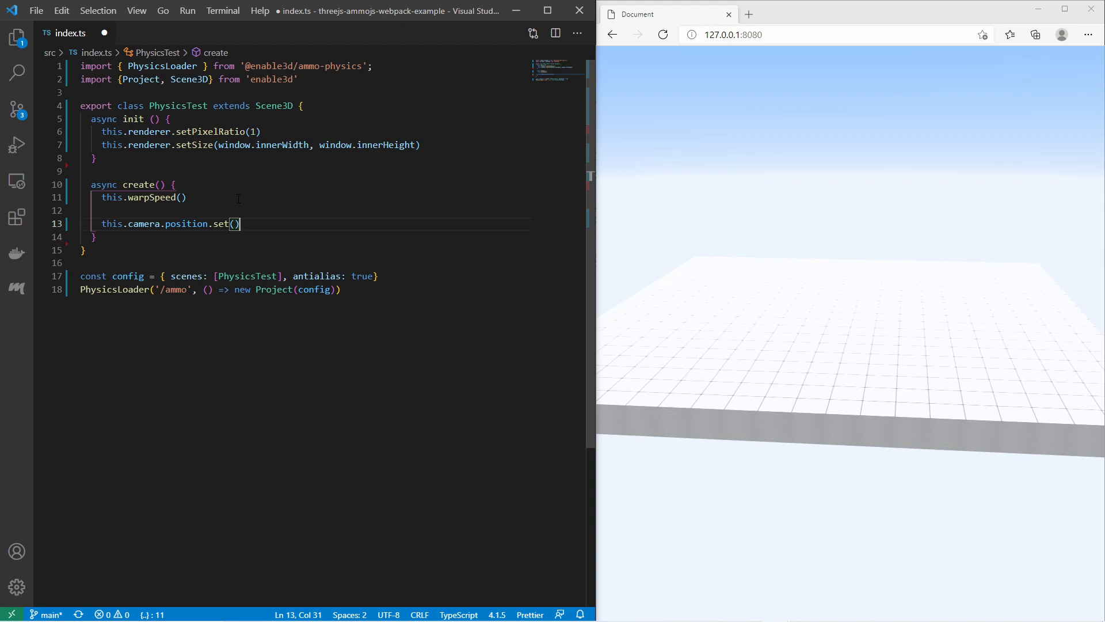
{"action": "type", "text": "13,"}
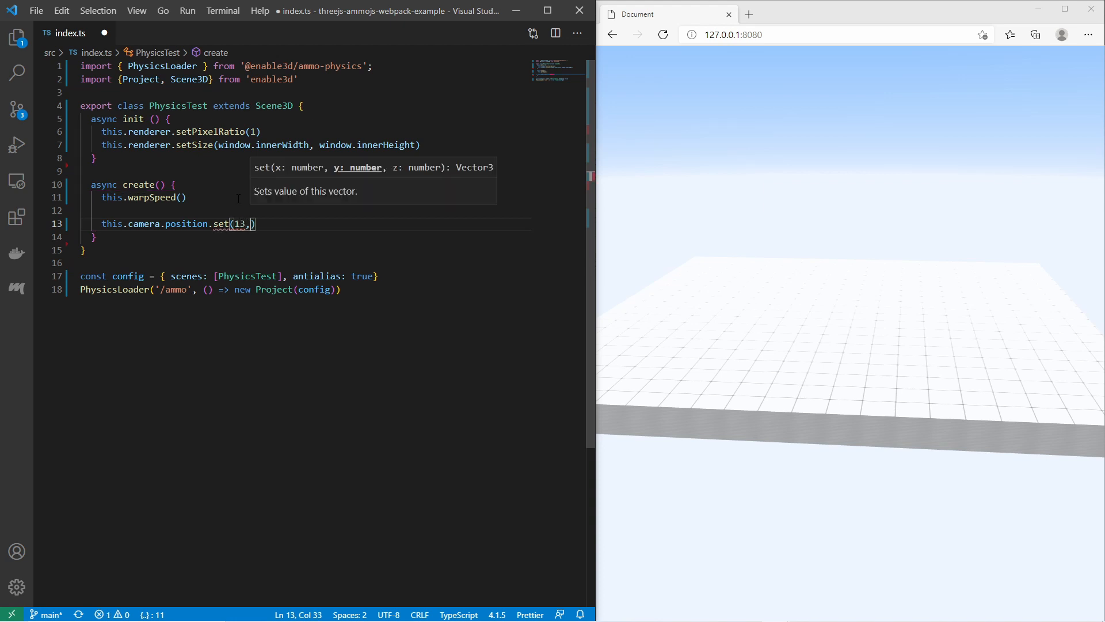
{"action": "type", "text": "10,13"}
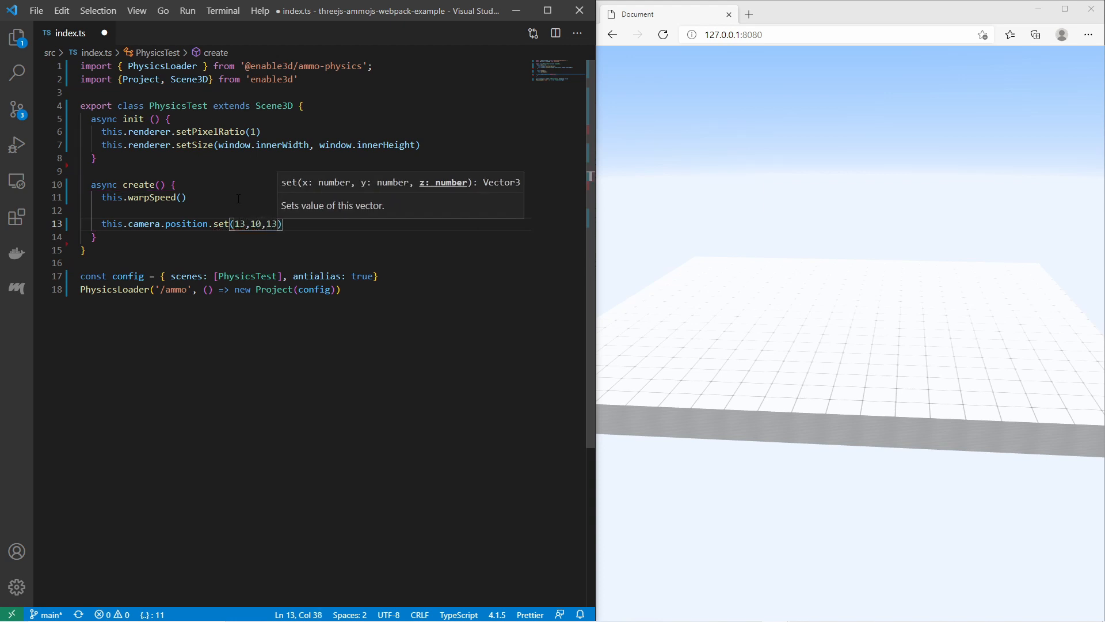
{"action": "key", "text": "ctrl+s"}
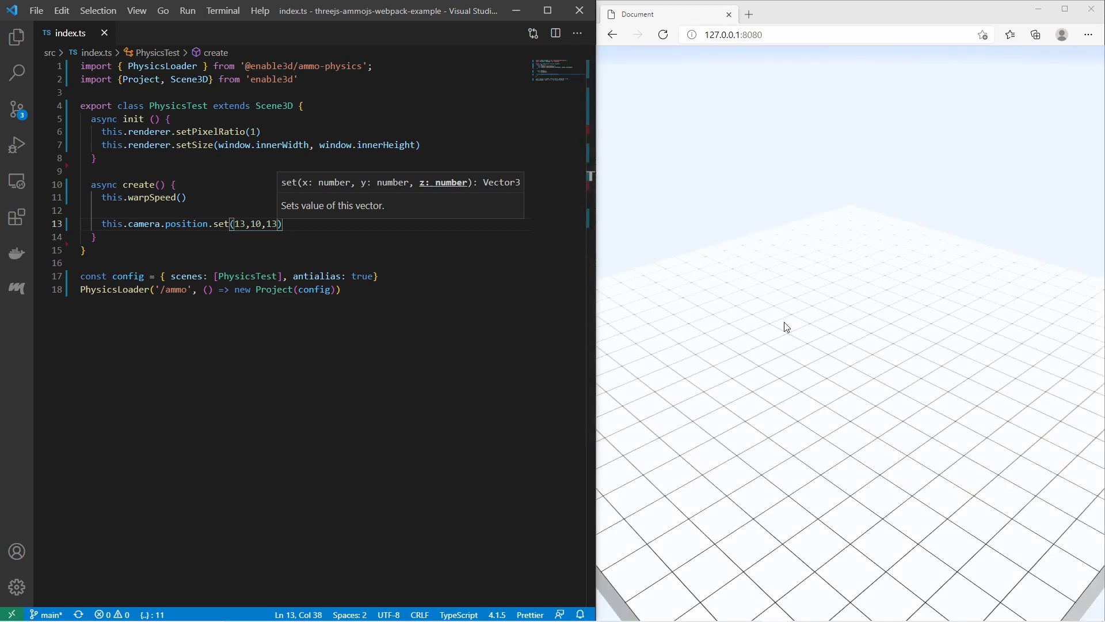
{"action": "left_click", "coordinate": [283, 223]}
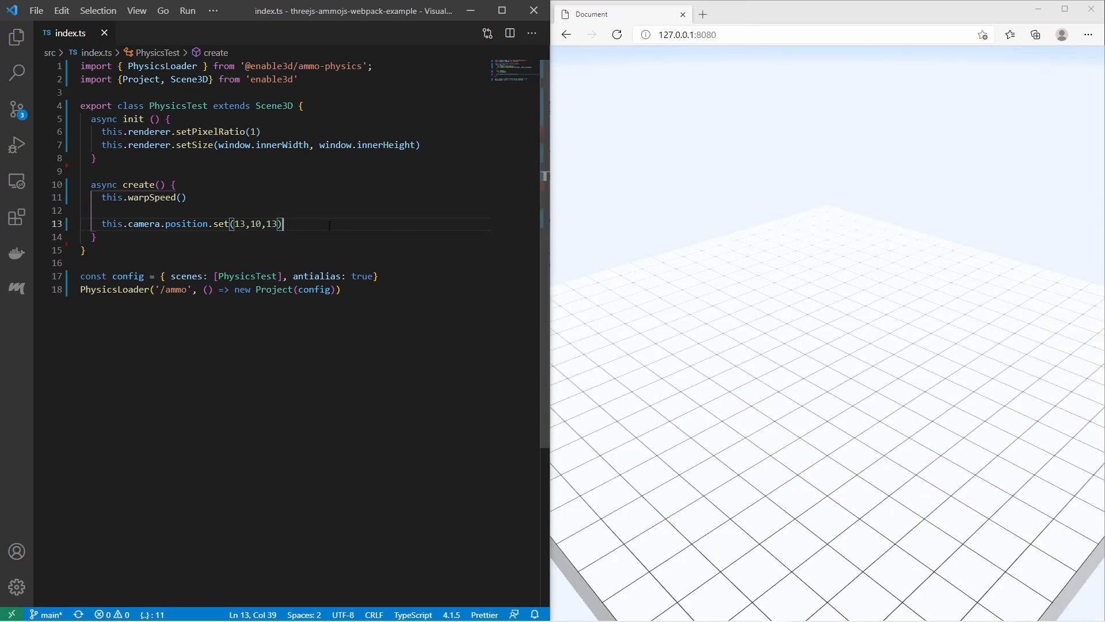
{"action": "type", "text": "this.haveSomeFun"}
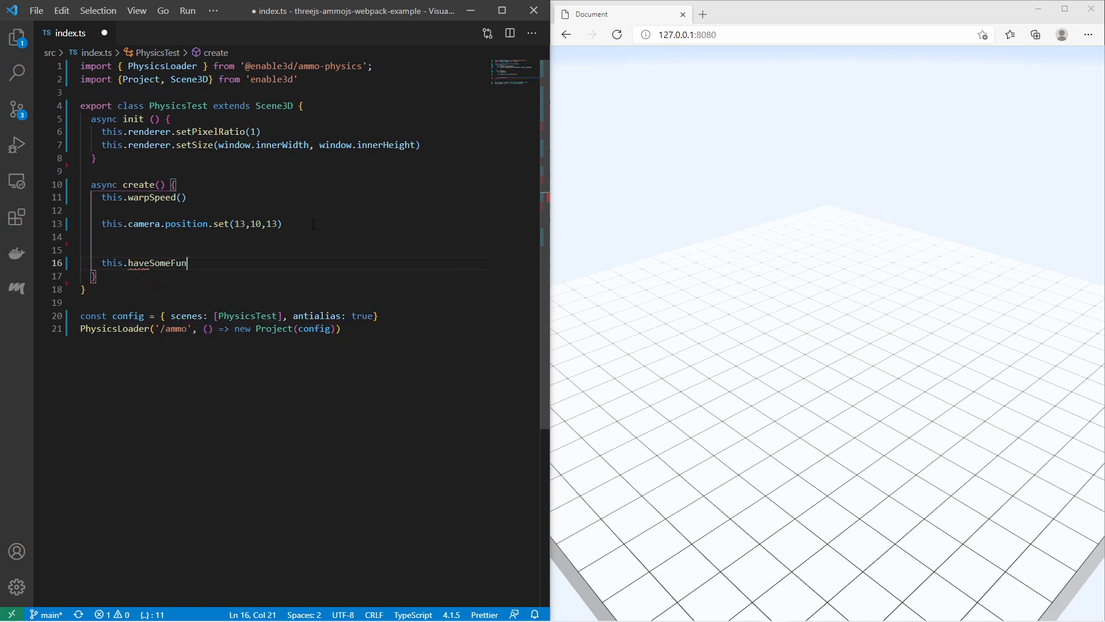
{"action": "type", "text": "()"}
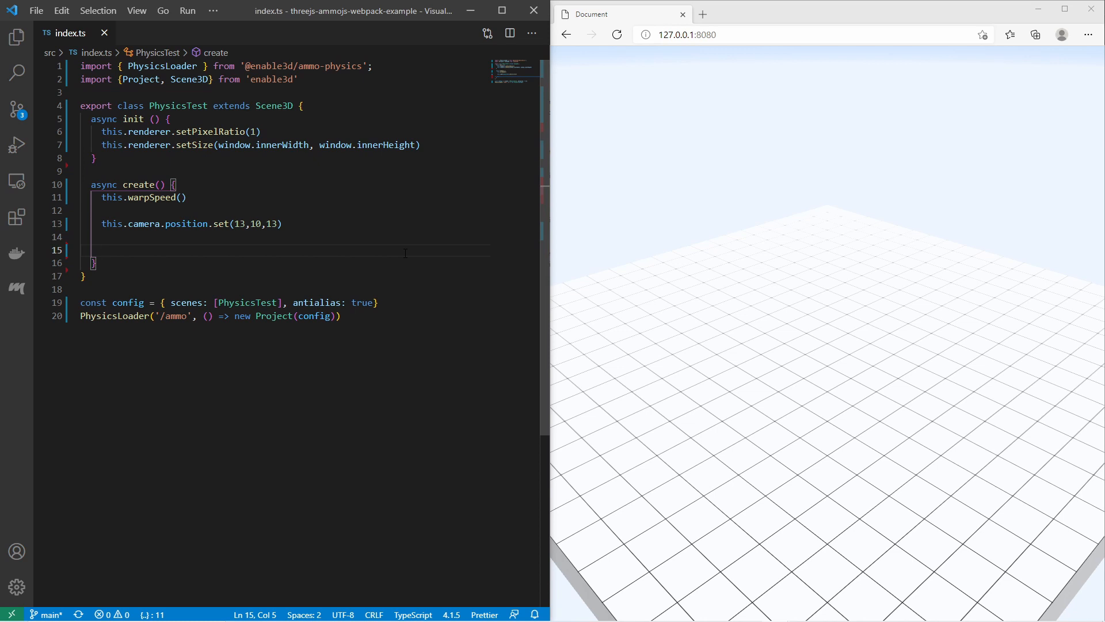
Write let box1 = this.physics.add.box({}, { phong: { color: 'green' } }).
{"action": "type", "text": "let box1 ="}
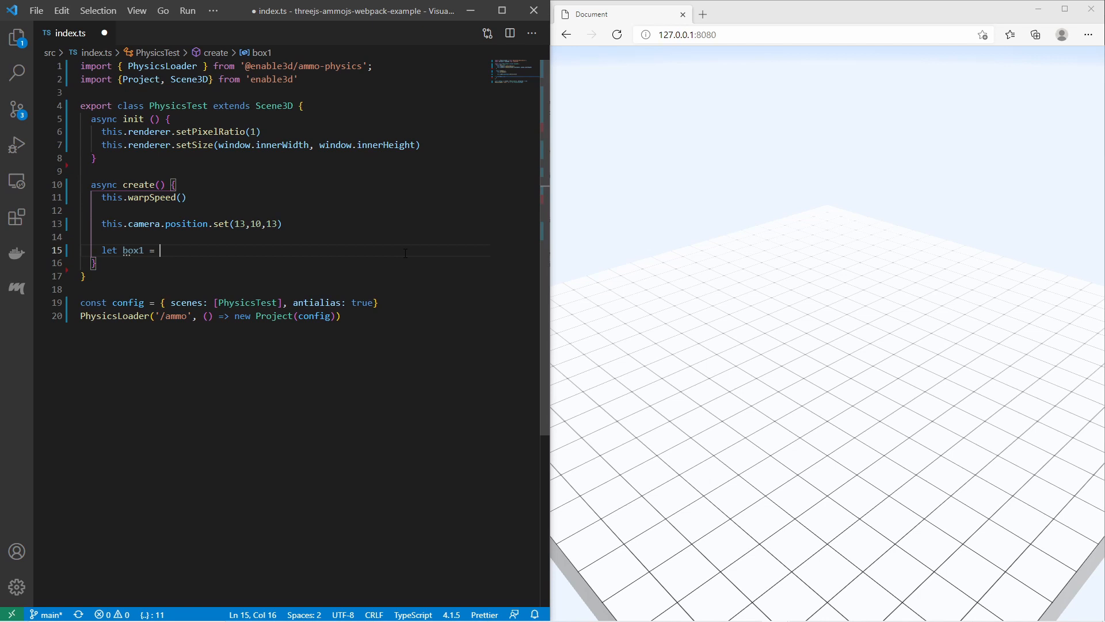
{"action": "type", "text": "this.phys"}
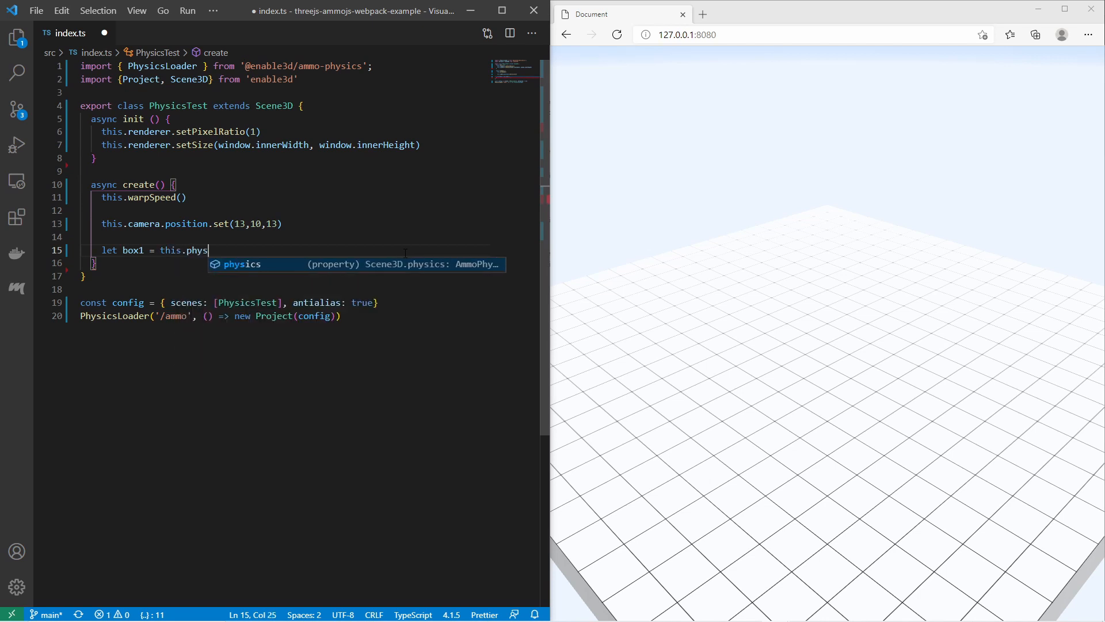
{"action": "type", "text": "ics.add.box("}
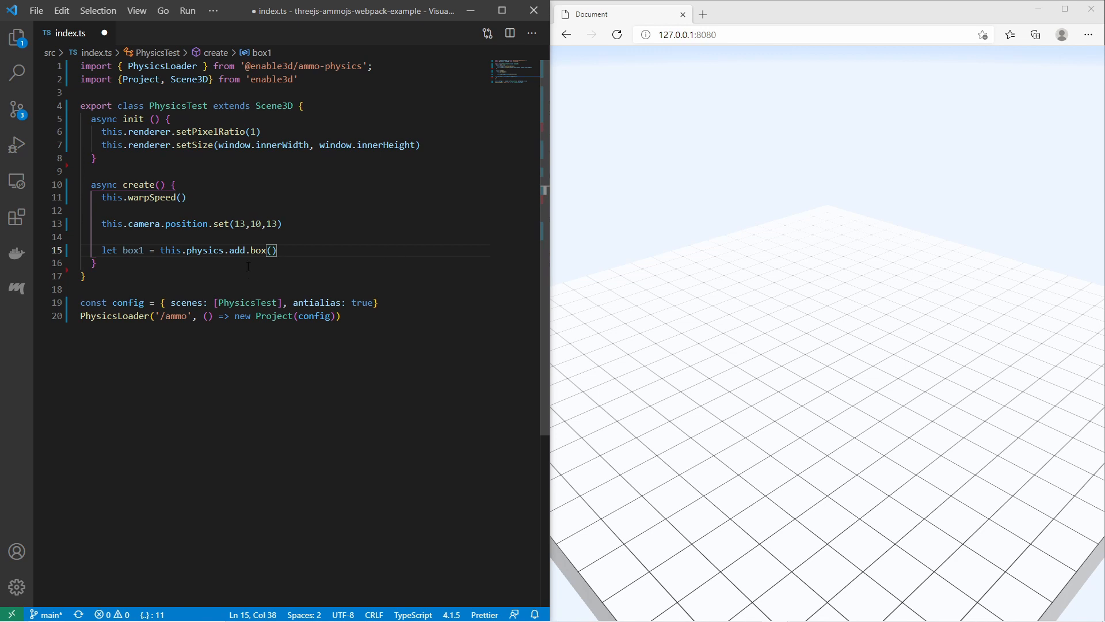
{"action": "mouse_move", "coordinate": [259, 250]}
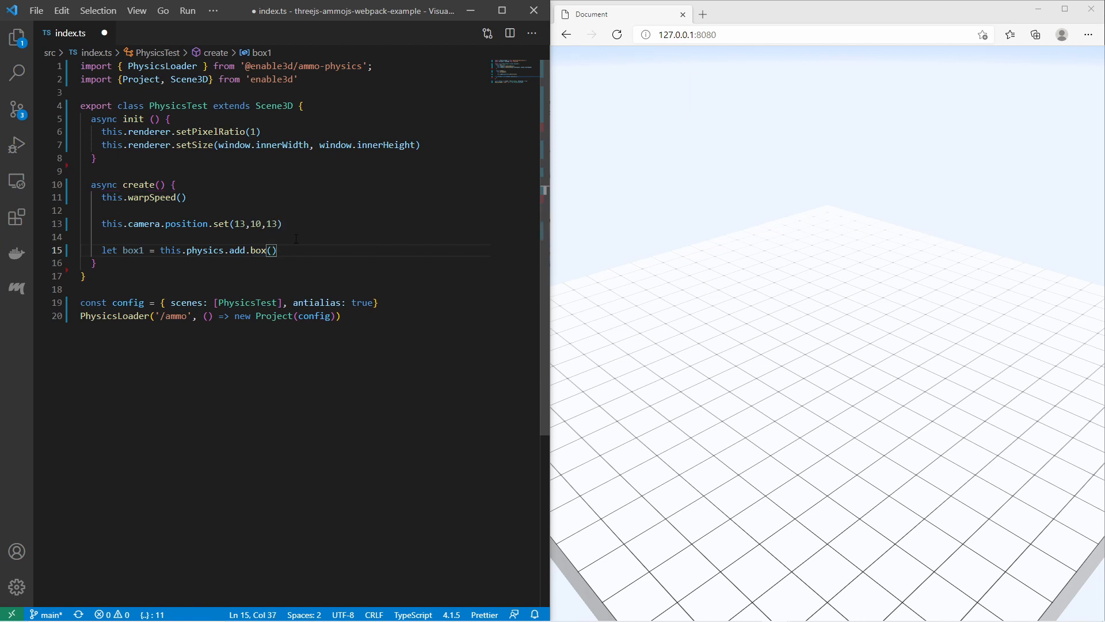
{"action": "type", "text": "{}"}
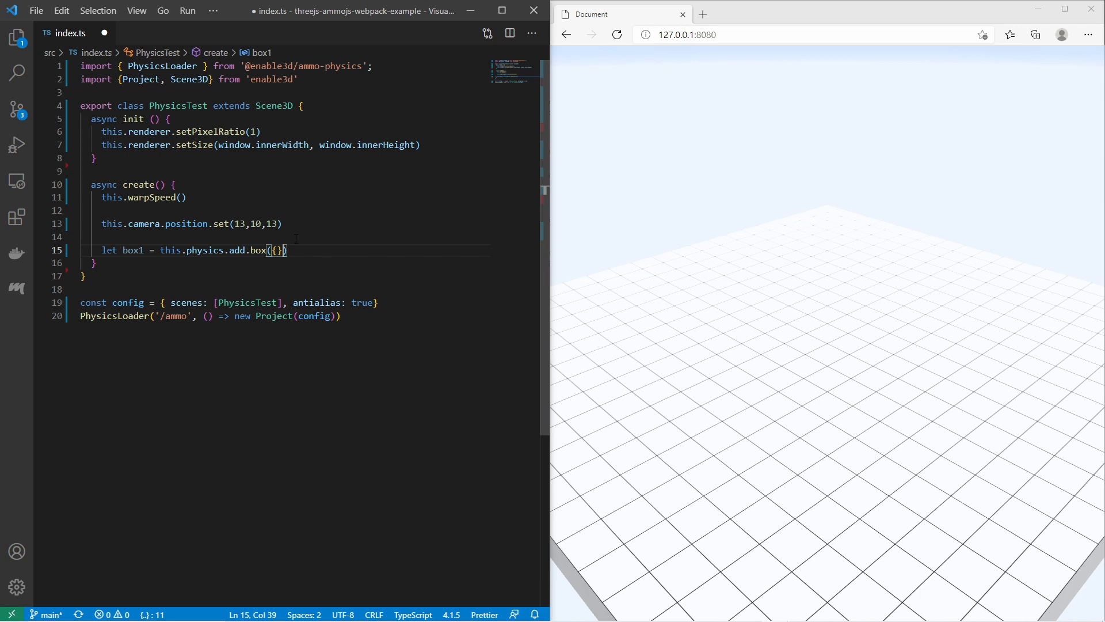
{"action": "type", "text": ","}
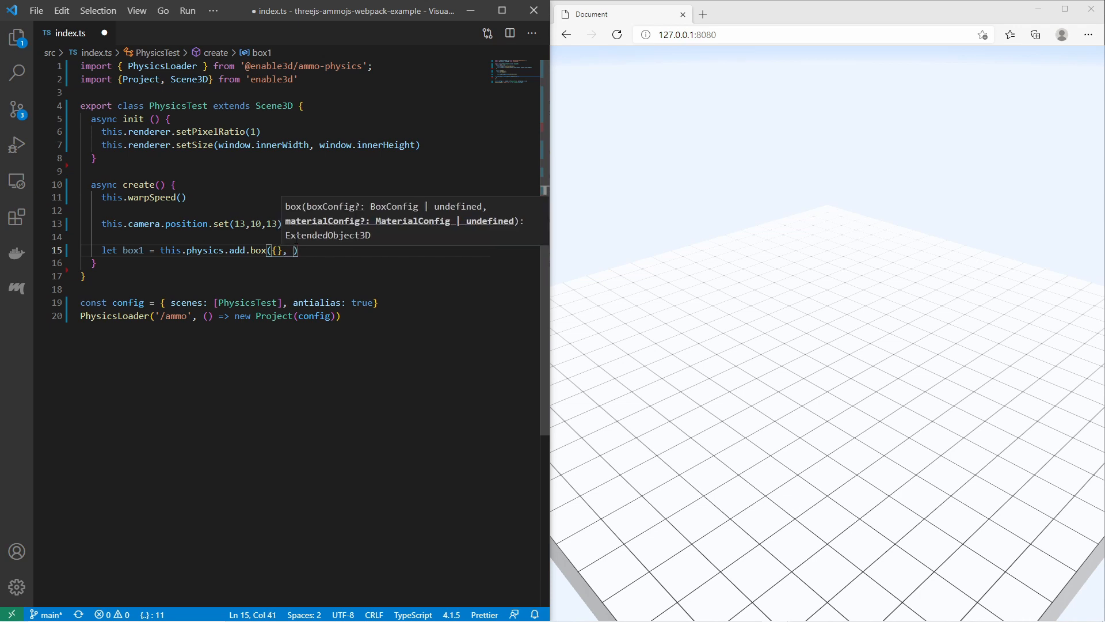
{"action": "type", "text": "{}"}
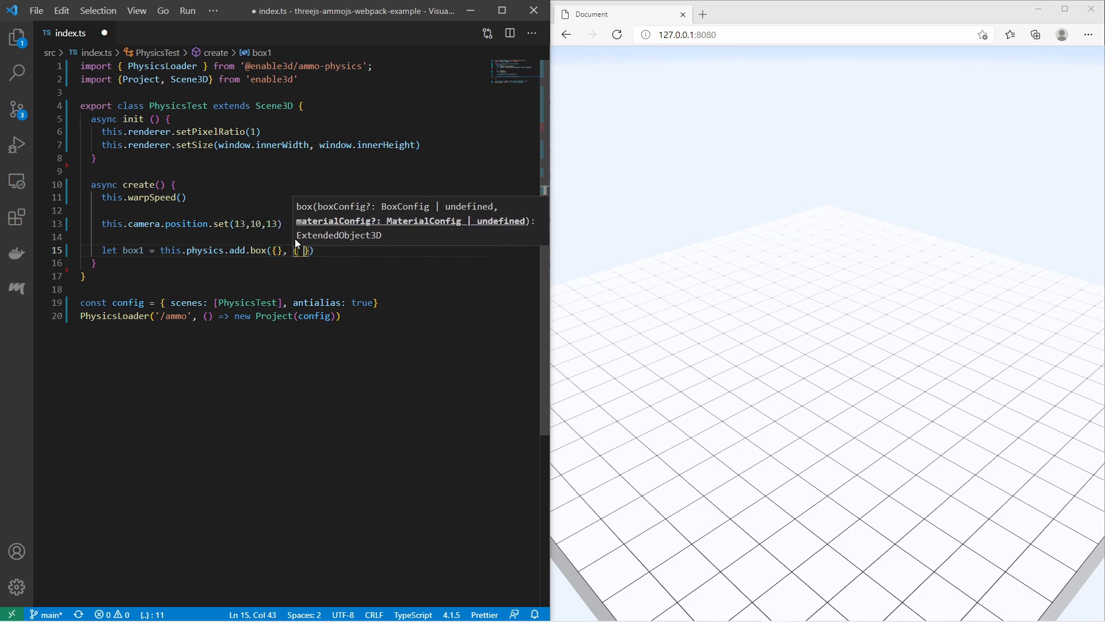
{"action": "type", "text": "phong:"}
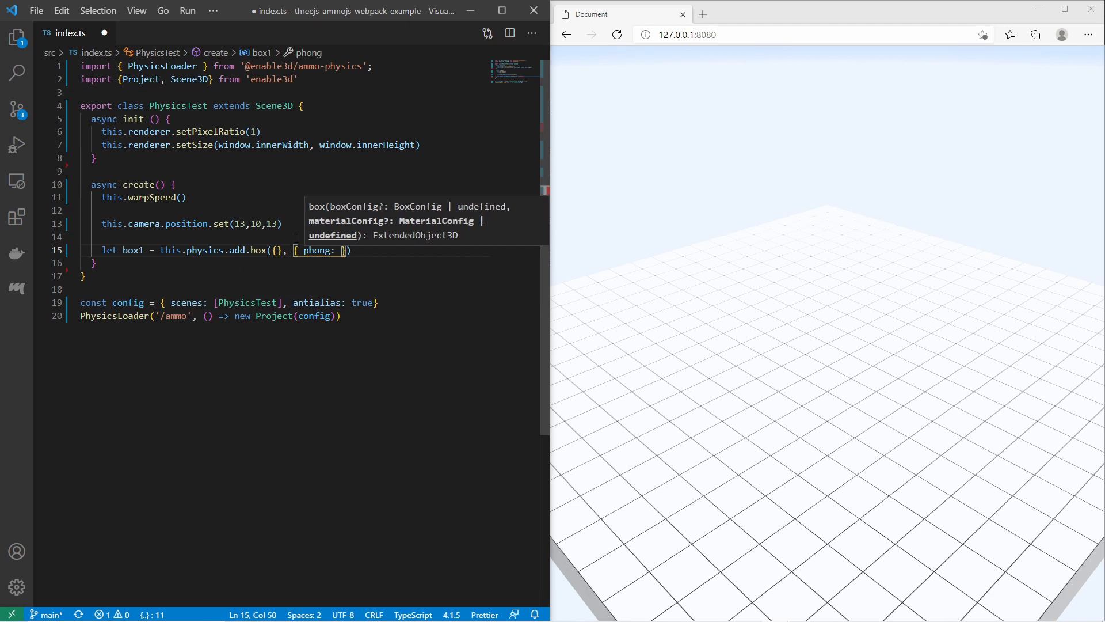
{"action": "type", "text": "color: ''}"}
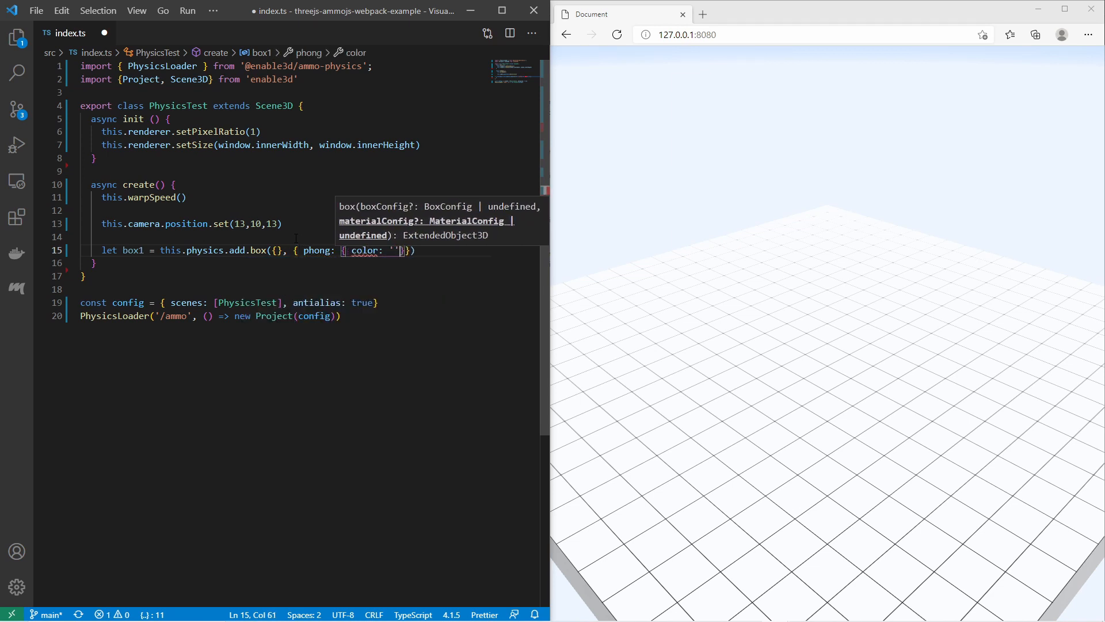
{"action": "type", "text": "green"}
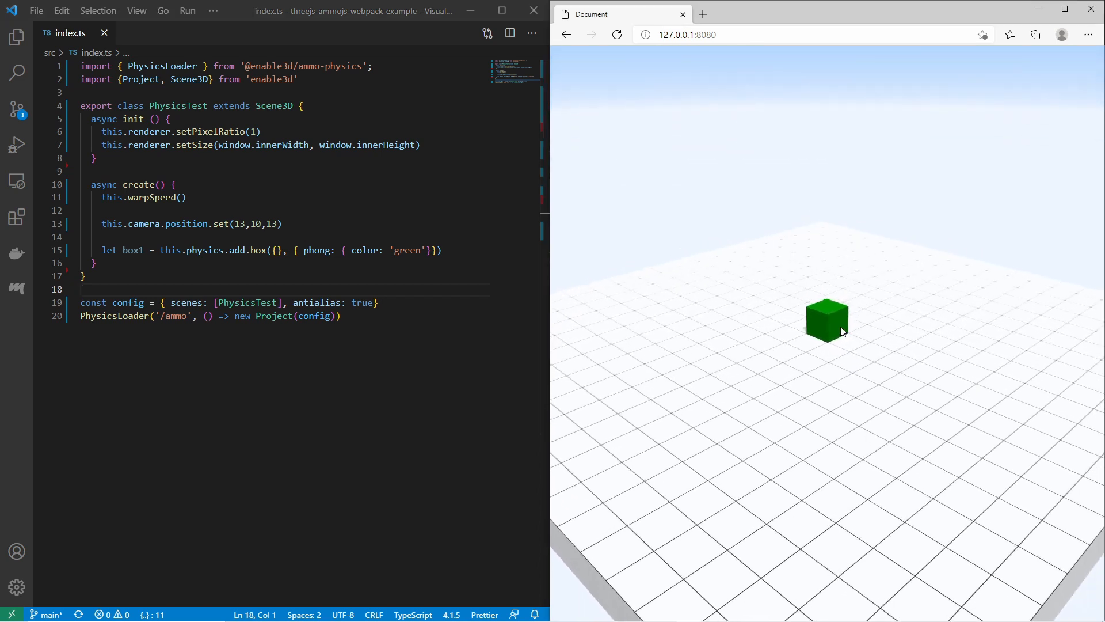
Add a physics sphere variable via this.physics.add.sphere with y: 5, z: -3.
{"action": "left_click", "coordinate": [442, 250]}
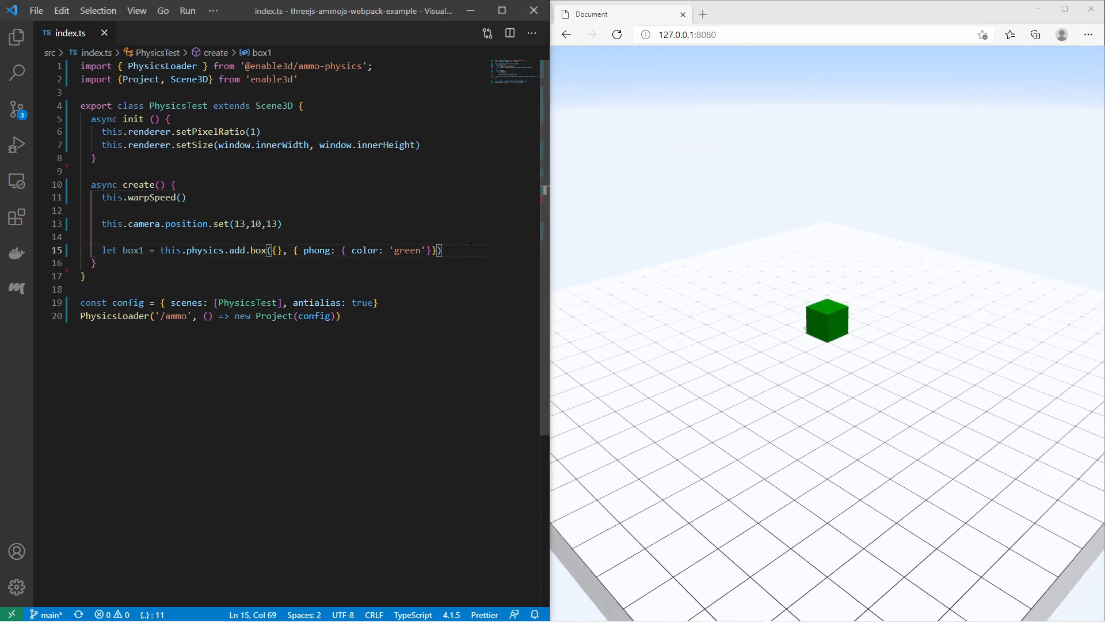
{"action": "type", "text": "let"}
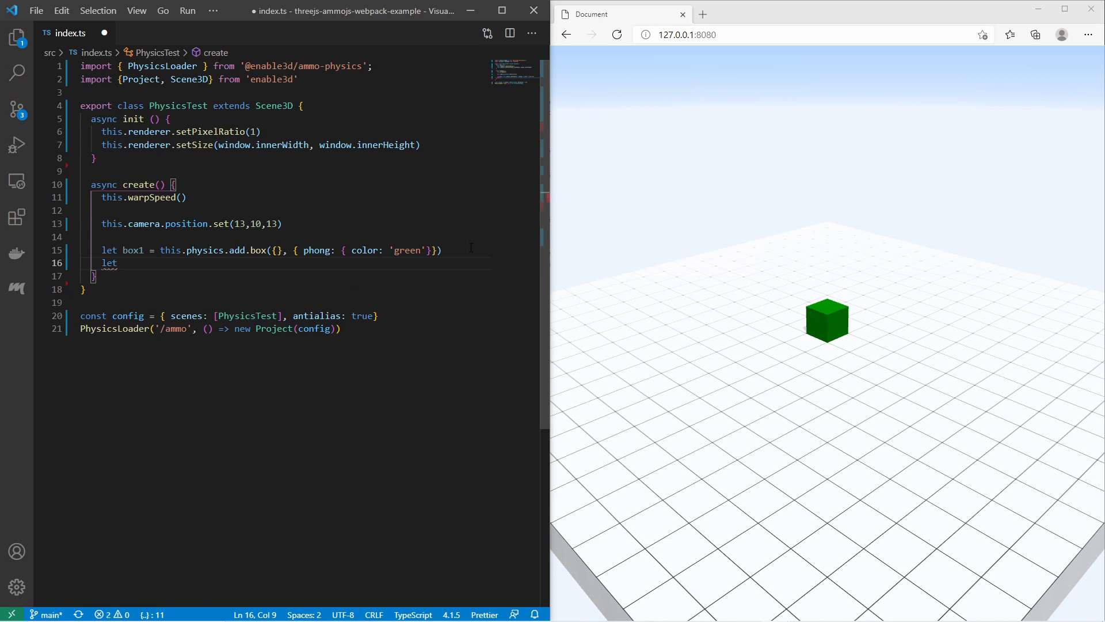
{"action": "type", "text": "phere"}
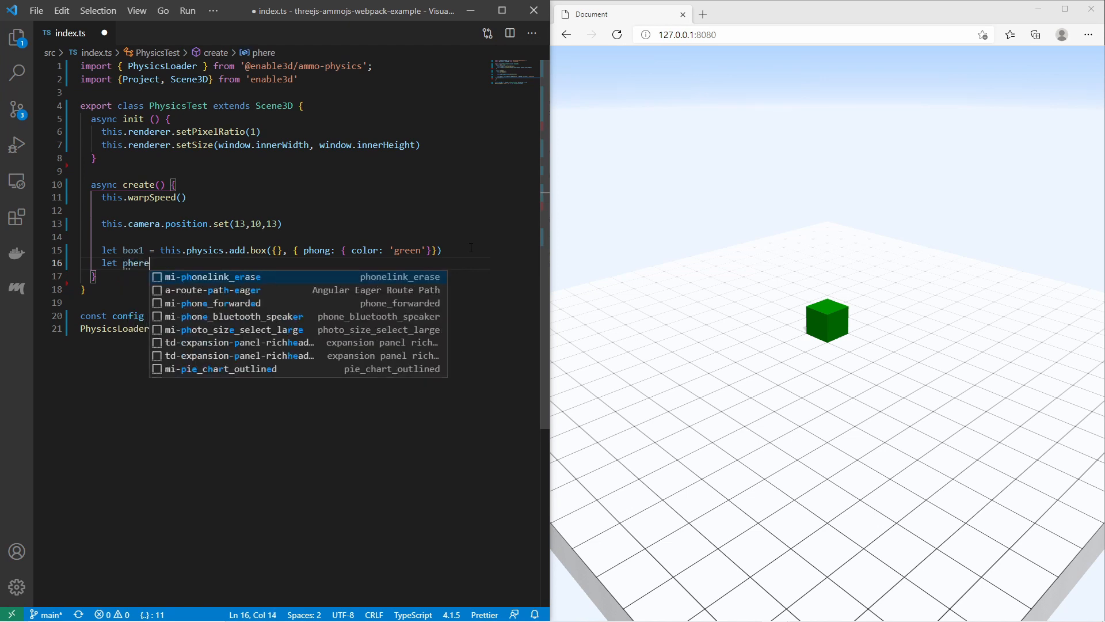
{"action": "type", "text": "1 ="}
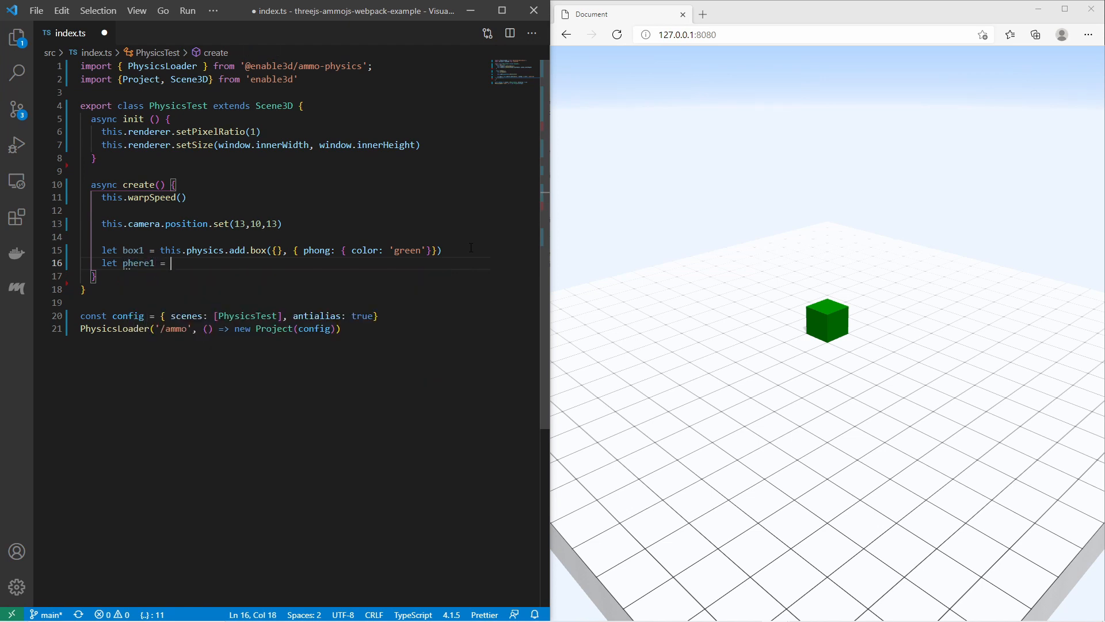
{"action": "type", "text": "this.phsics.add.sphere("}
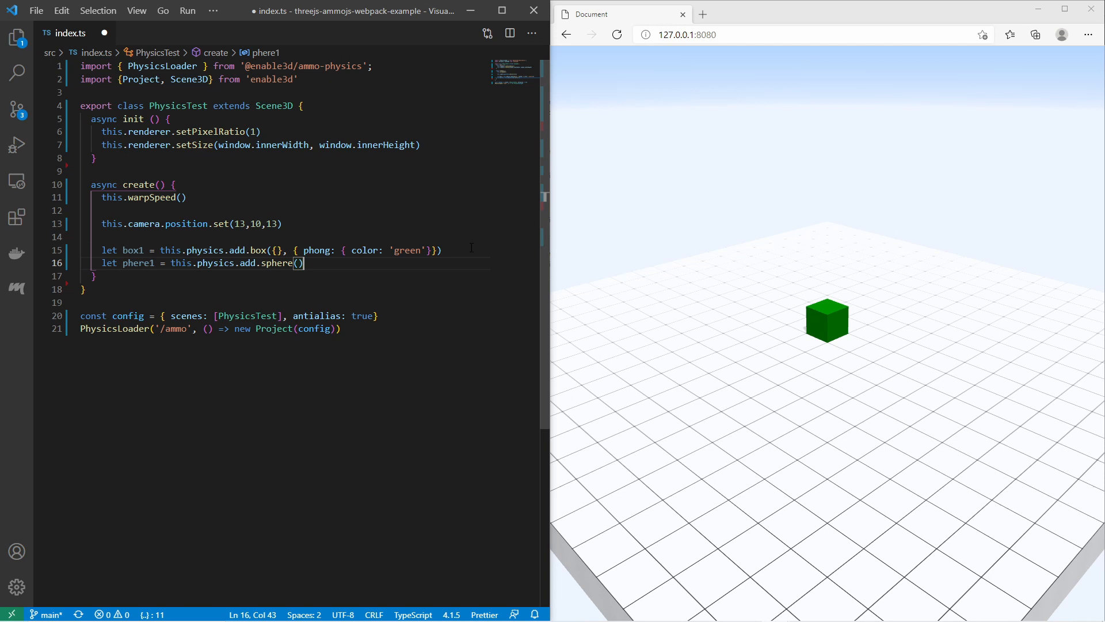
{"action": "type", "text": "{}"}
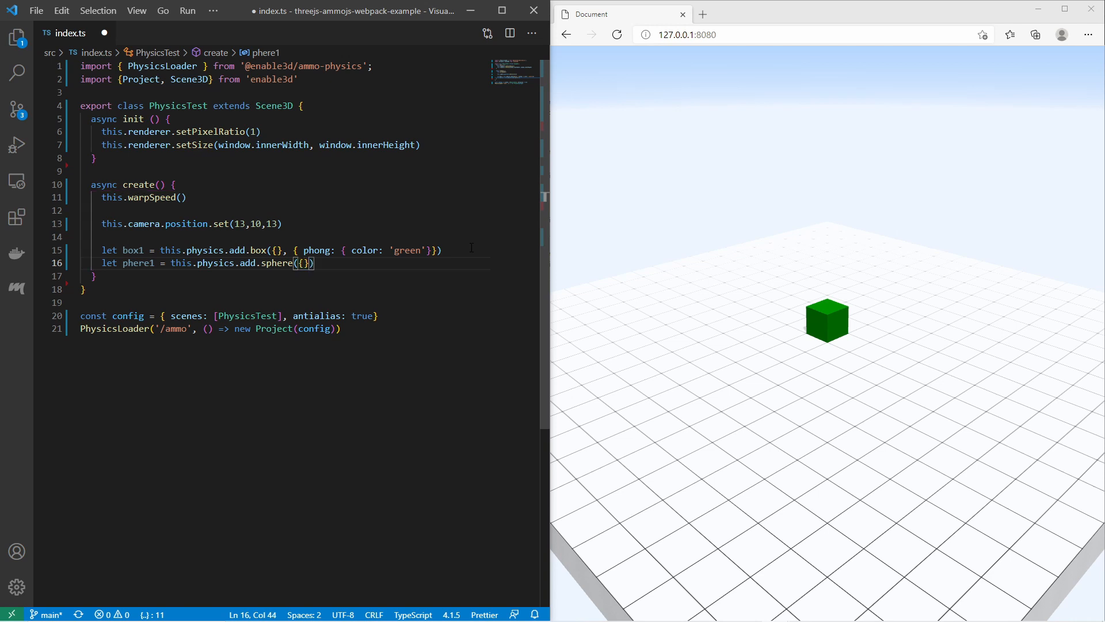
{"action": "key", "text": "Backspace"}
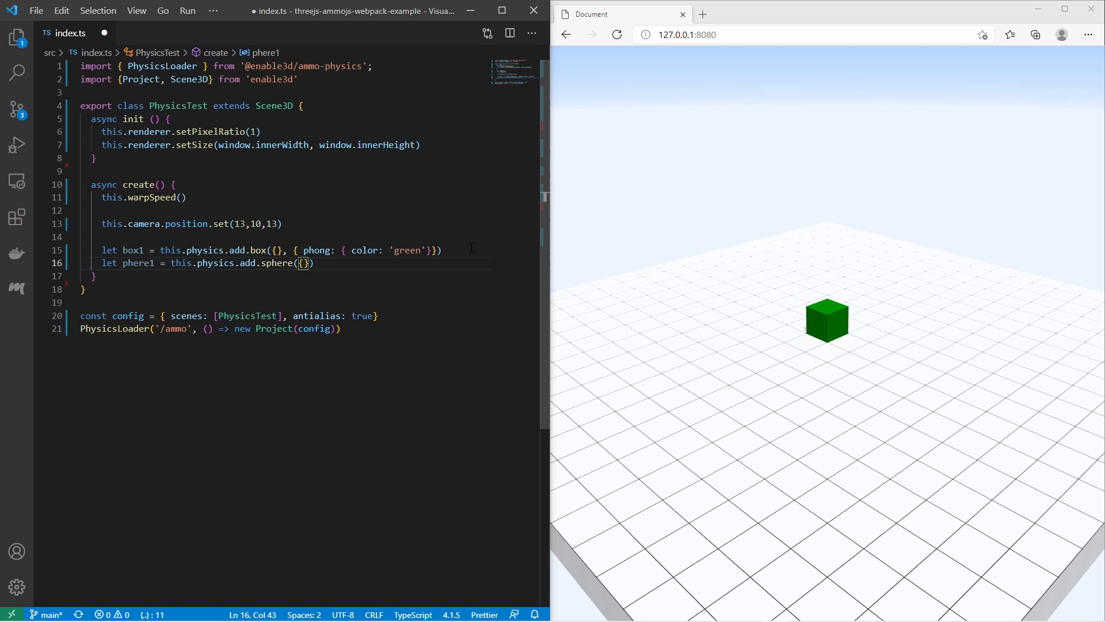
{"action": "type", "text": "y: 5,"}
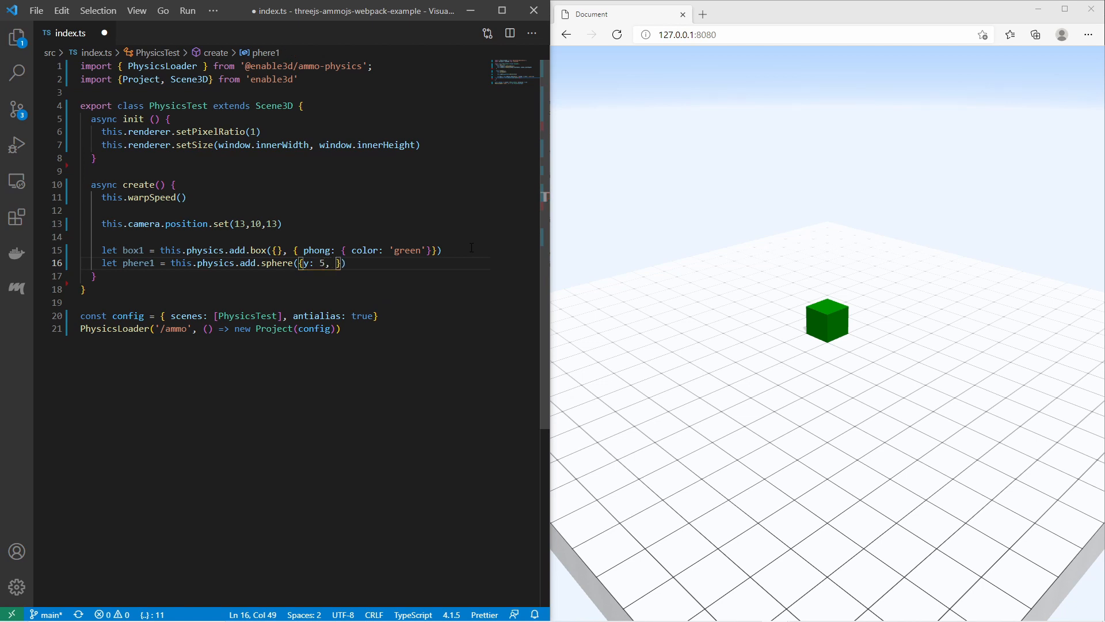
{"action": "type", "text": "z: -3"}
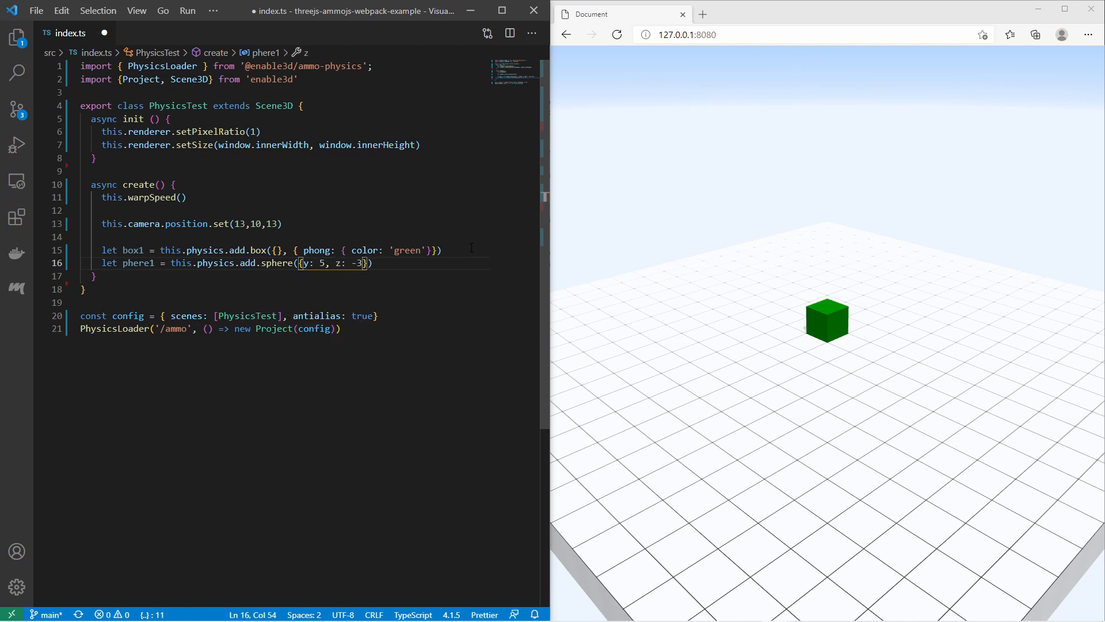
Give the sphere a second argument { lambert: { color: 'yellow' } }.
{"action": "type", "text": ", {}"}
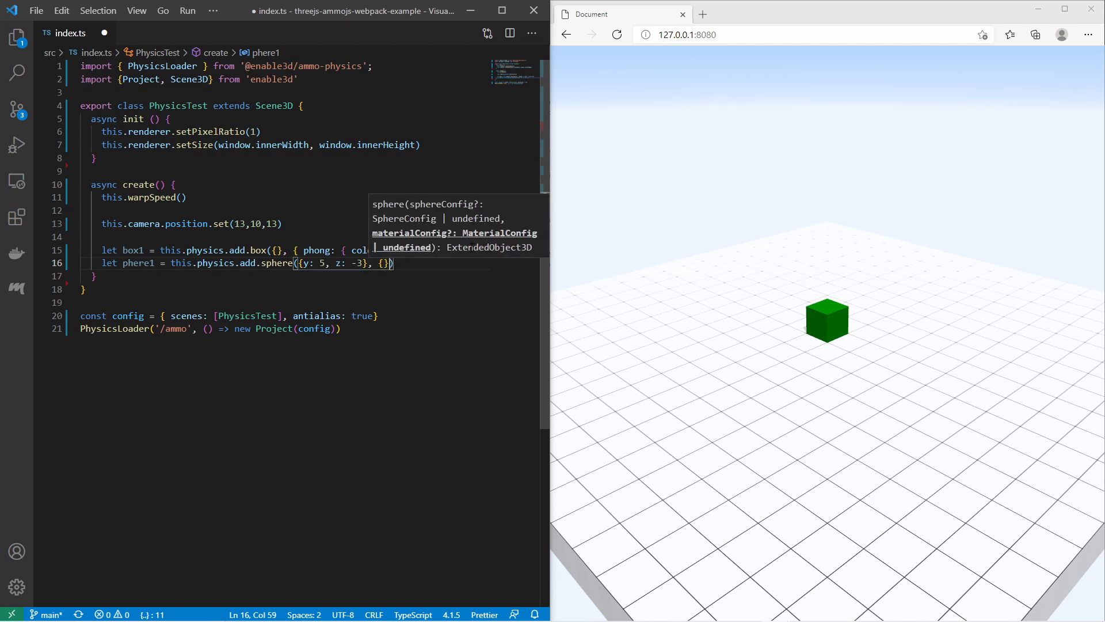
{"action": "type", "text": "lamb"}
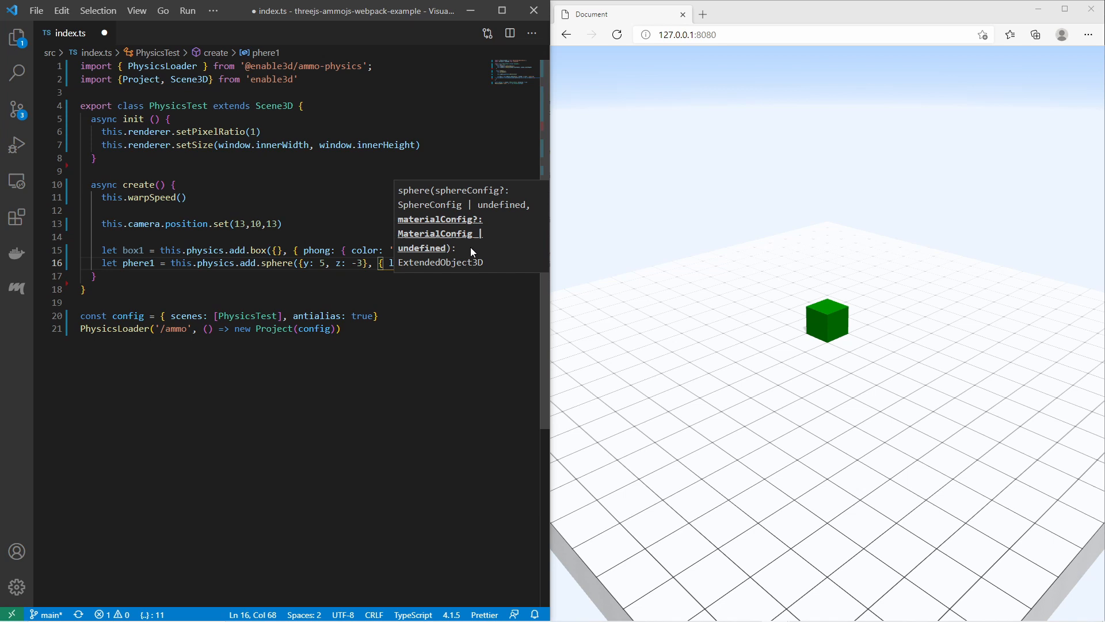
{"action": "type", "text": "lambert: { color}})"}
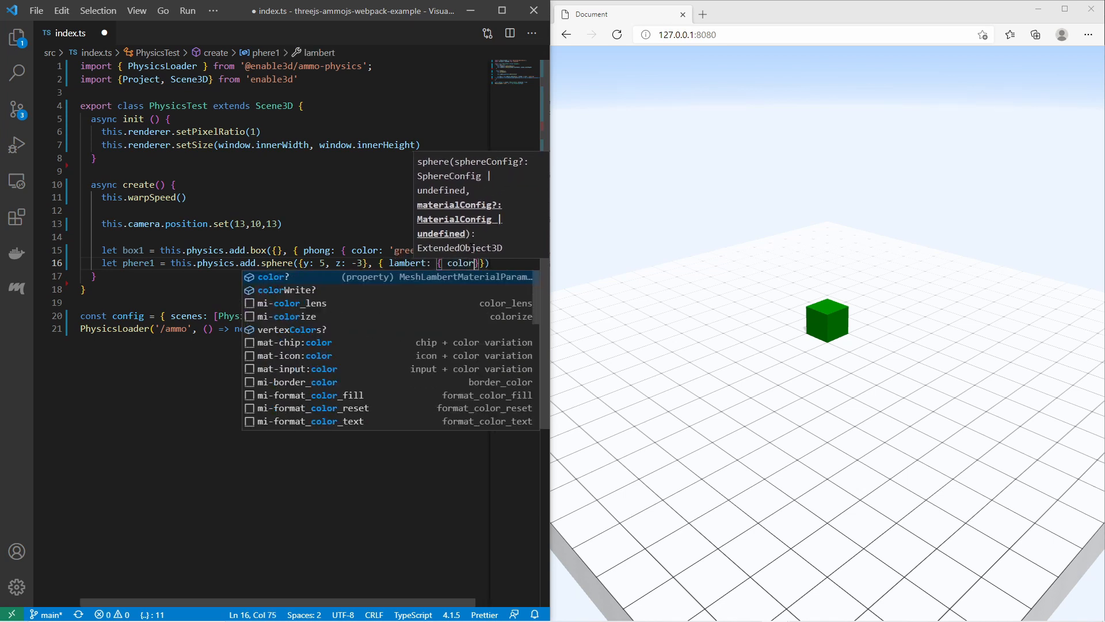
{"action": "type", "text": "'yel"}
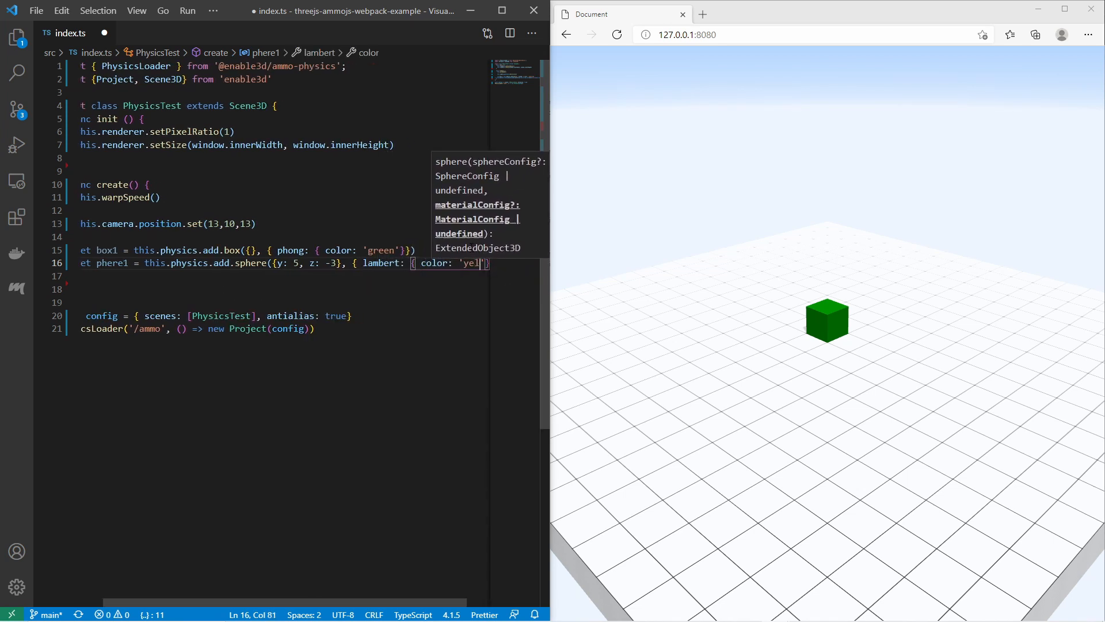
{"action": "type", "text": "low"}
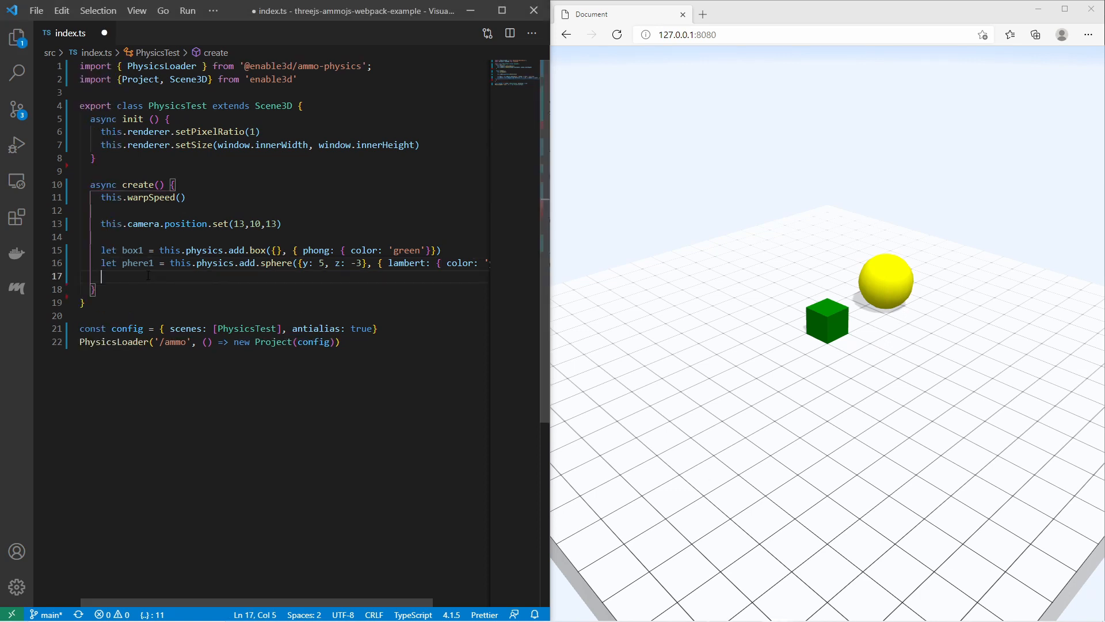
Add torus1 via this.physics.add.torus at y: 1, z: 3 with tube: 0.2.
{"action": "type", "text": "let torus"}
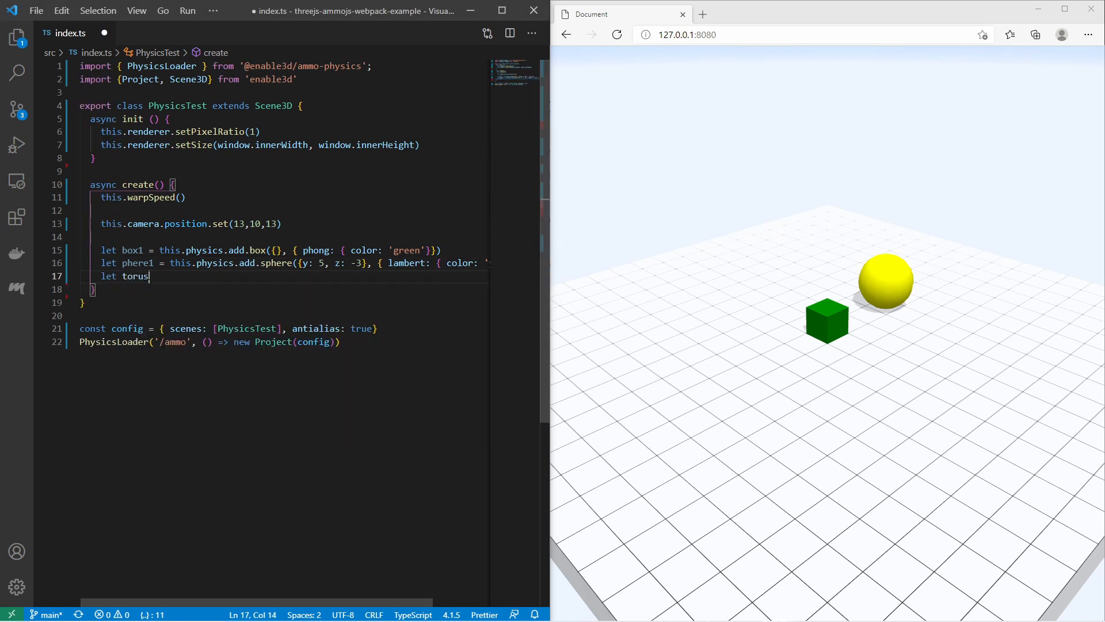
{"action": "type", "text": "1 = t"}
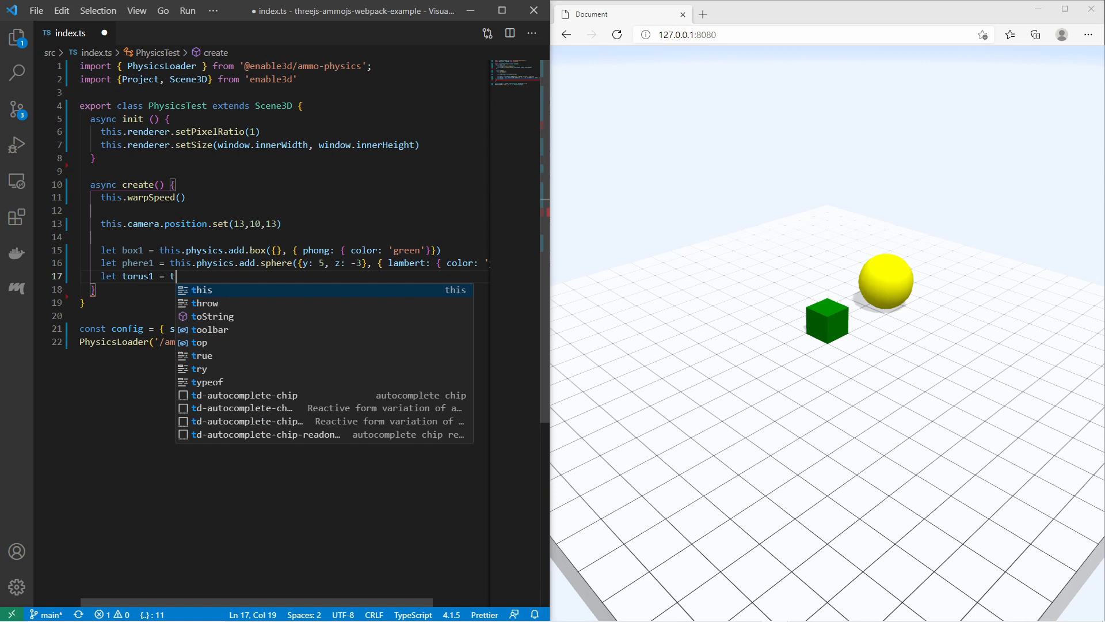
{"action": "type", "text": "his.physics.add.torus("}
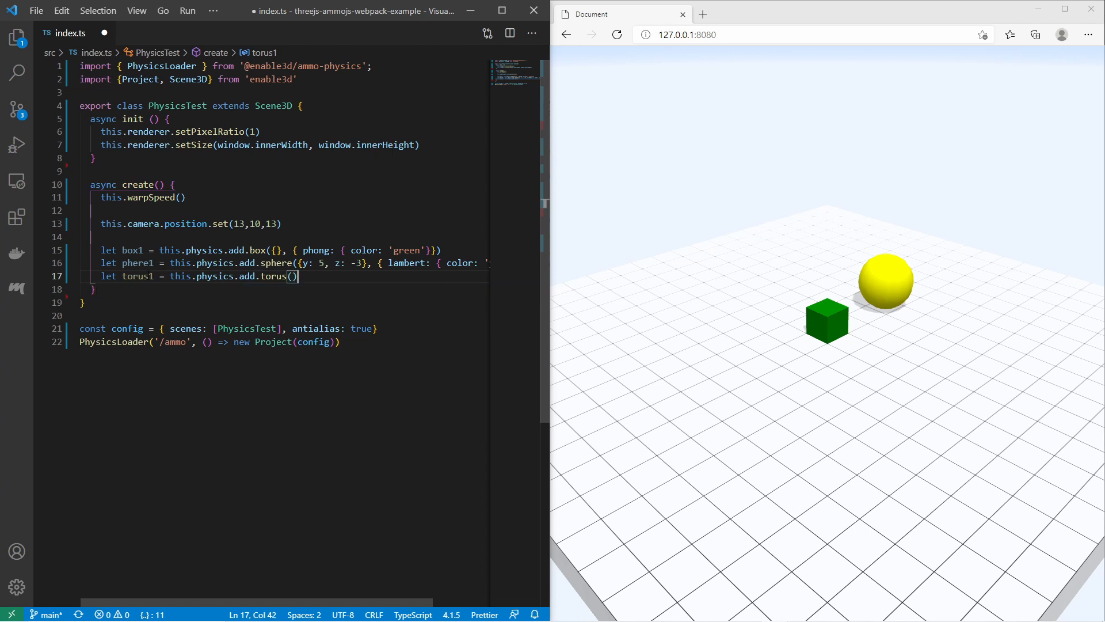
{"action": "type", "text": "{}"}
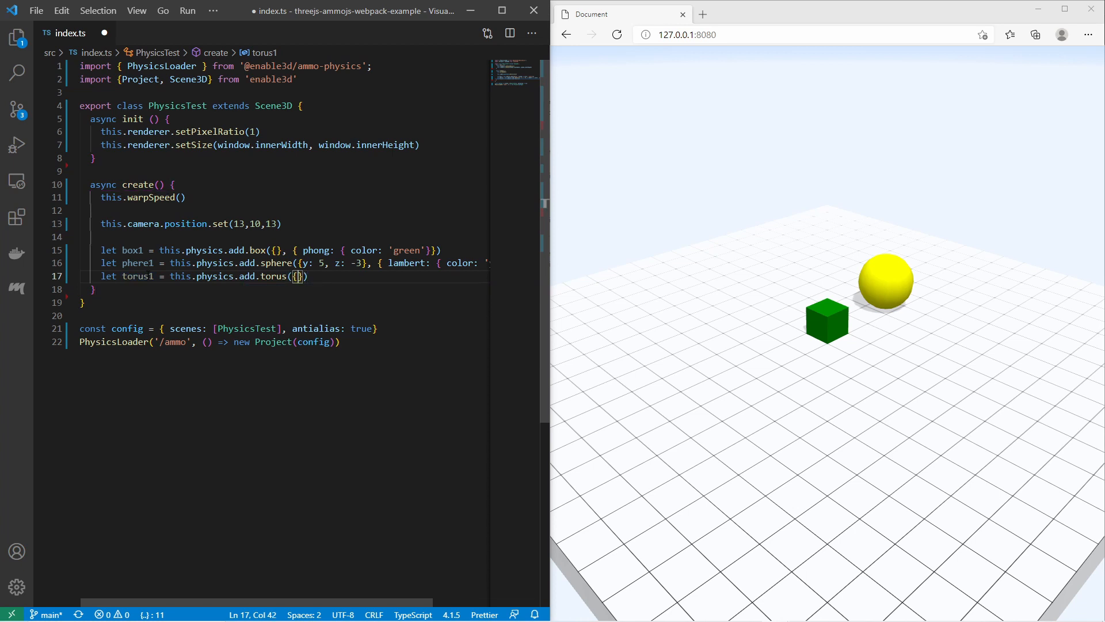
{"action": "type", "text": "y: 1"}
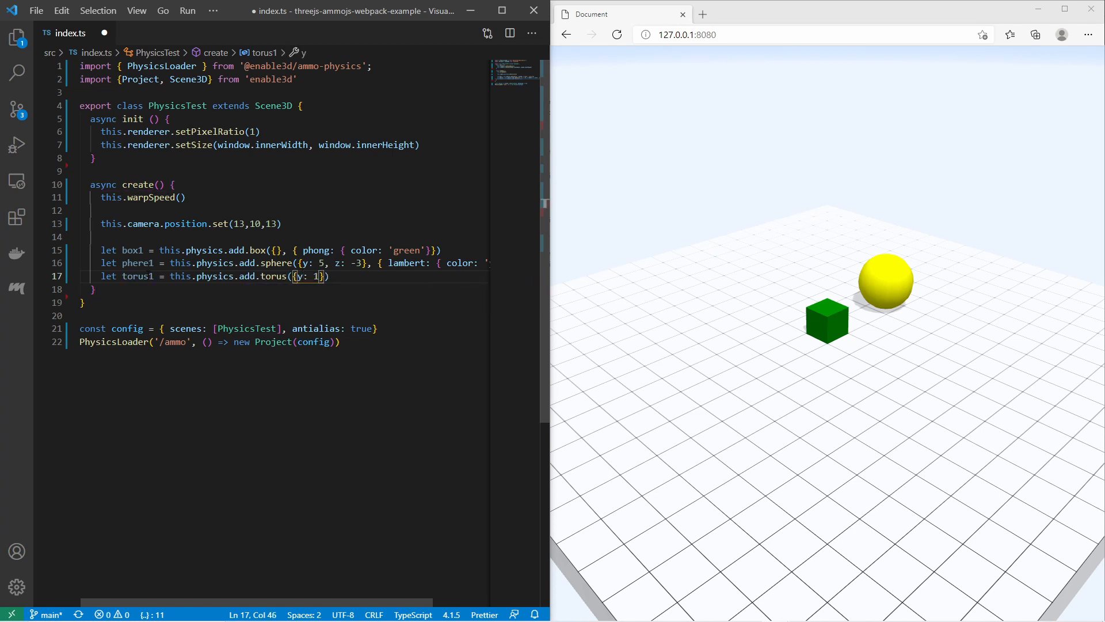
{"action": "type", "text": ", z:"}
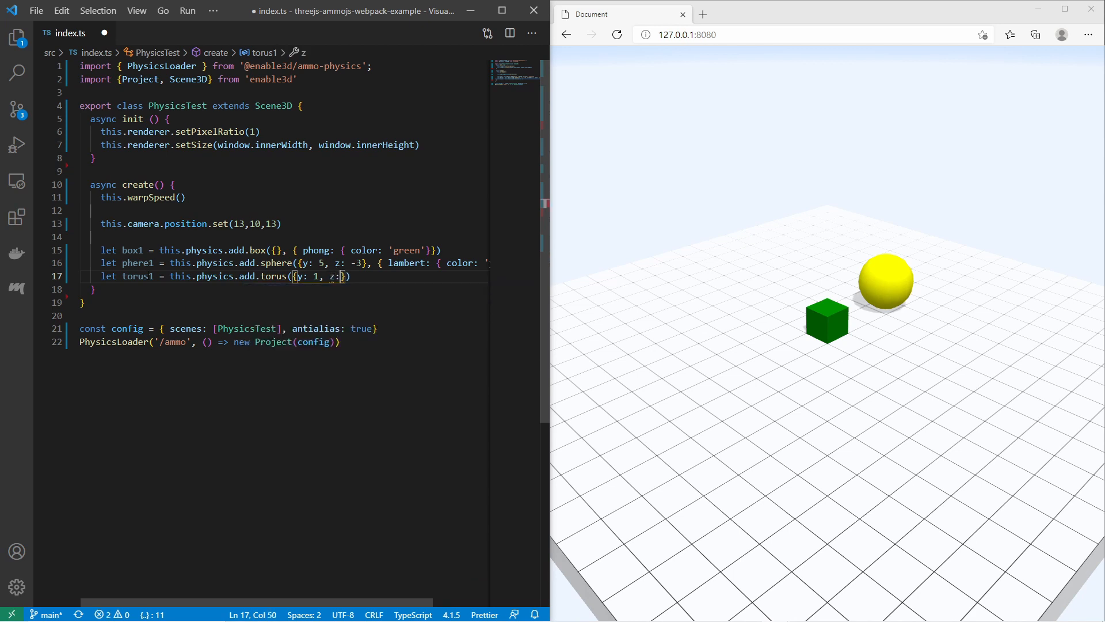
{"action": "type", "text": "3,"}
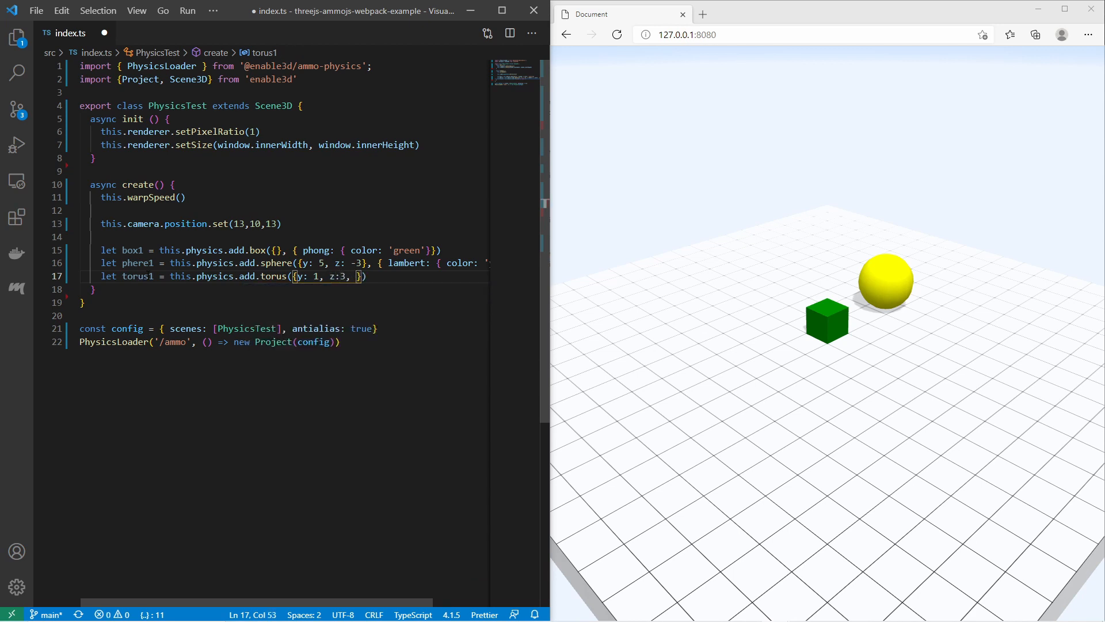
{"action": "type", "text": ","}
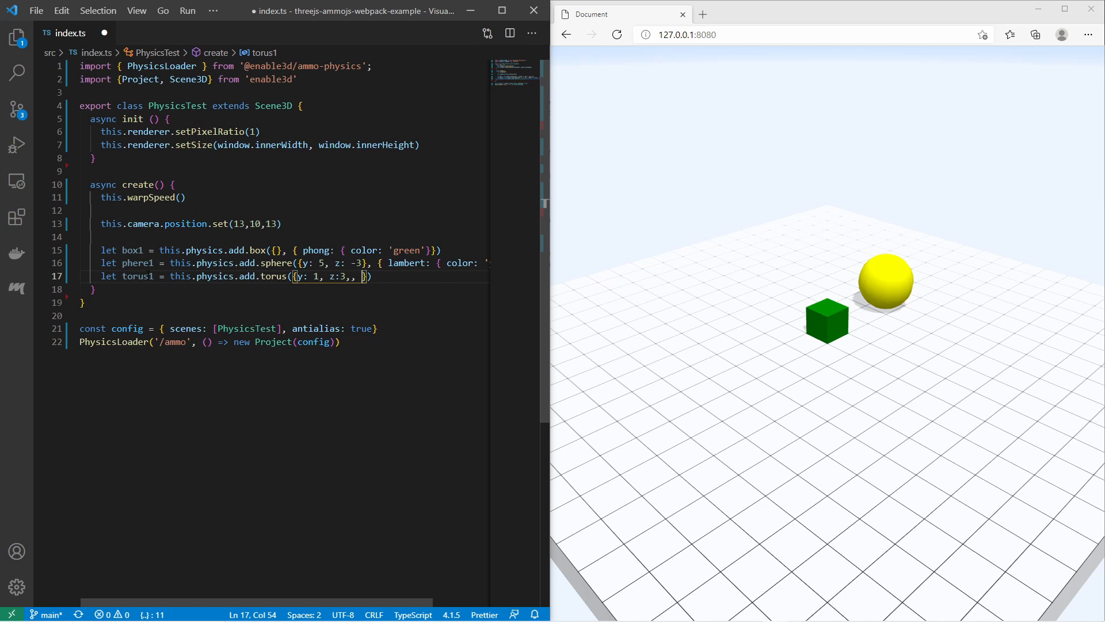
{"action": "type", "text": "tube:"}
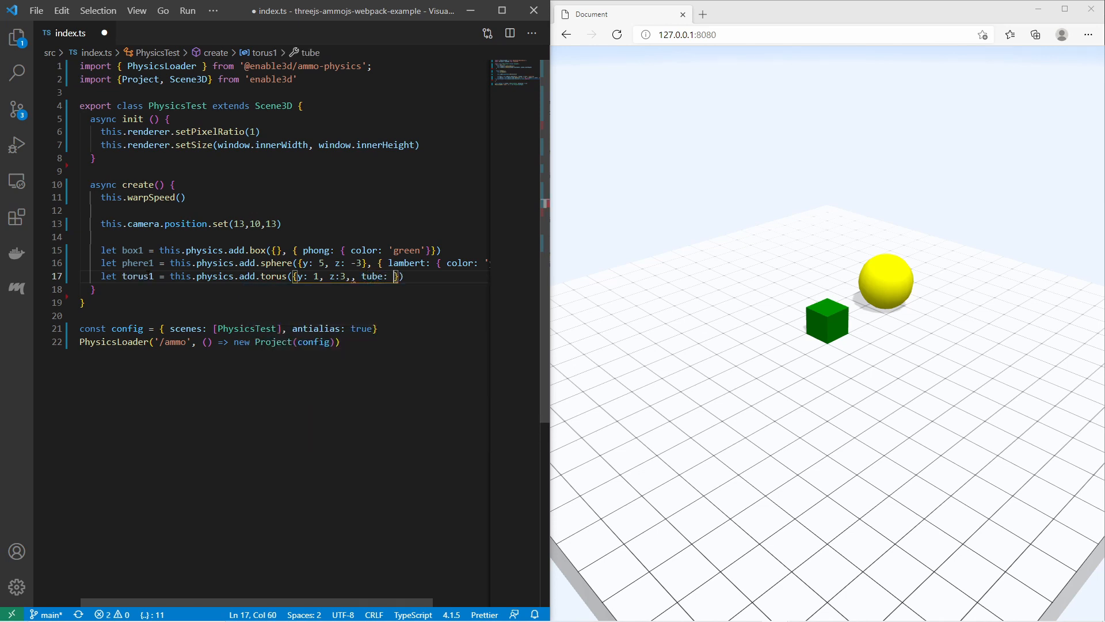
{"action": "type", "text": "0"}
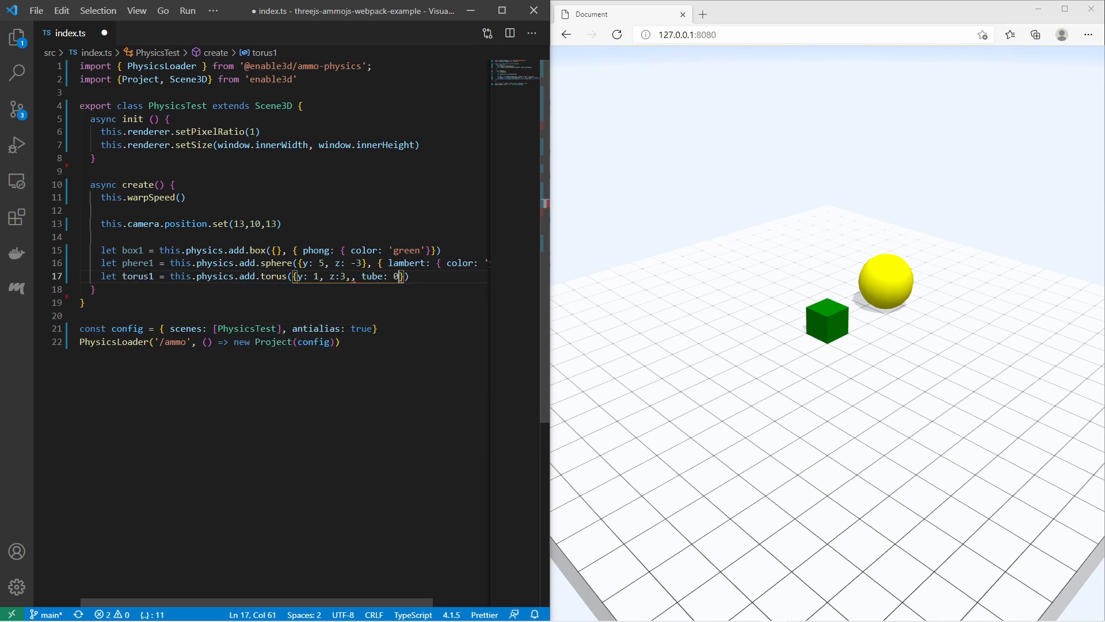
{"action": "type", "text": ".2"}
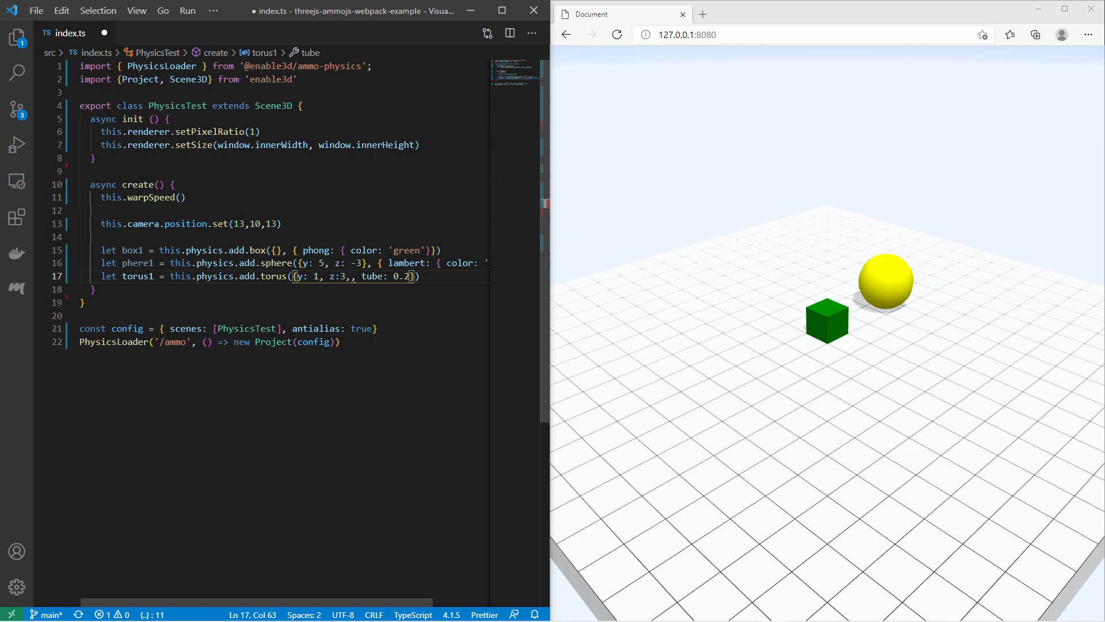
Set radialSegments and tubularSegments to 16 and a lambert orange material.
{"action": "type", "text": ", radialSegments:"}
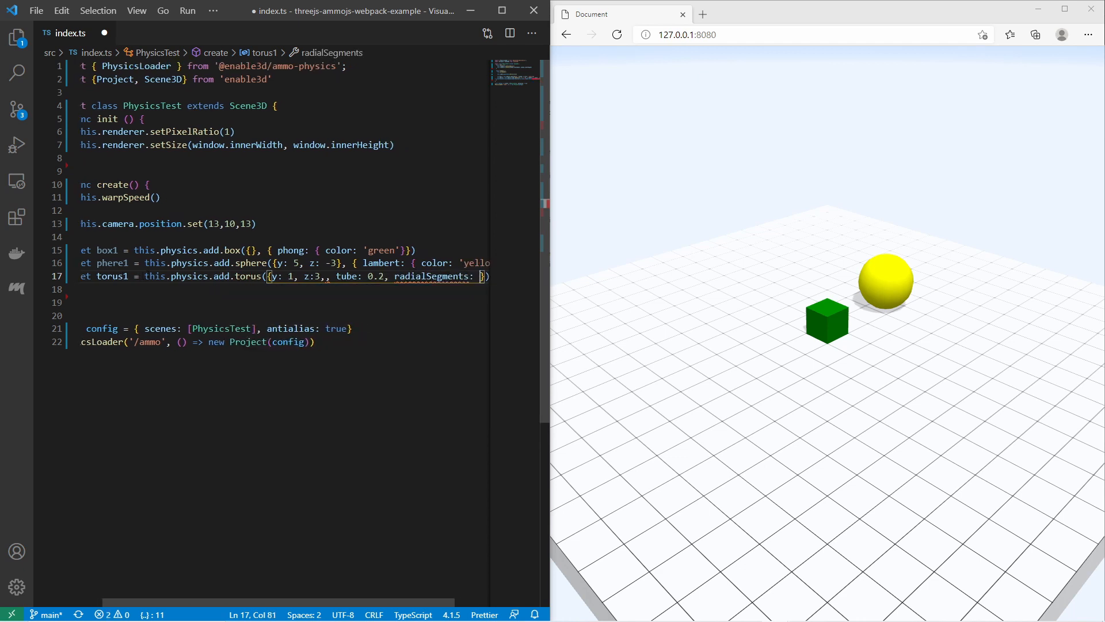
{"action": "type", "text": "16, t"}
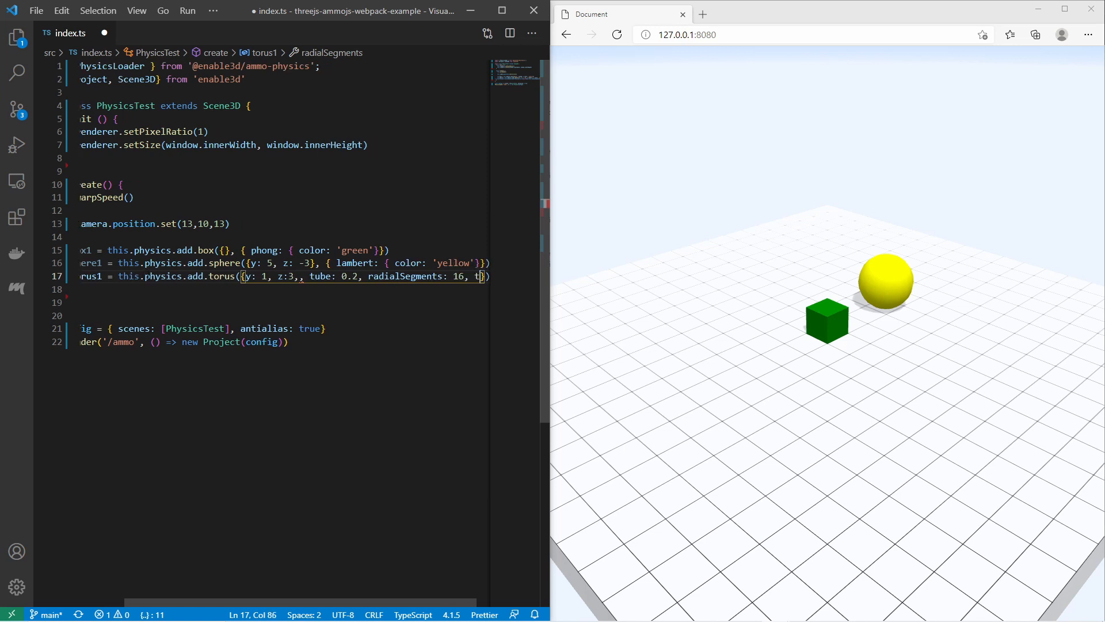
{"action": "type", "text": "ubularSegments:"}
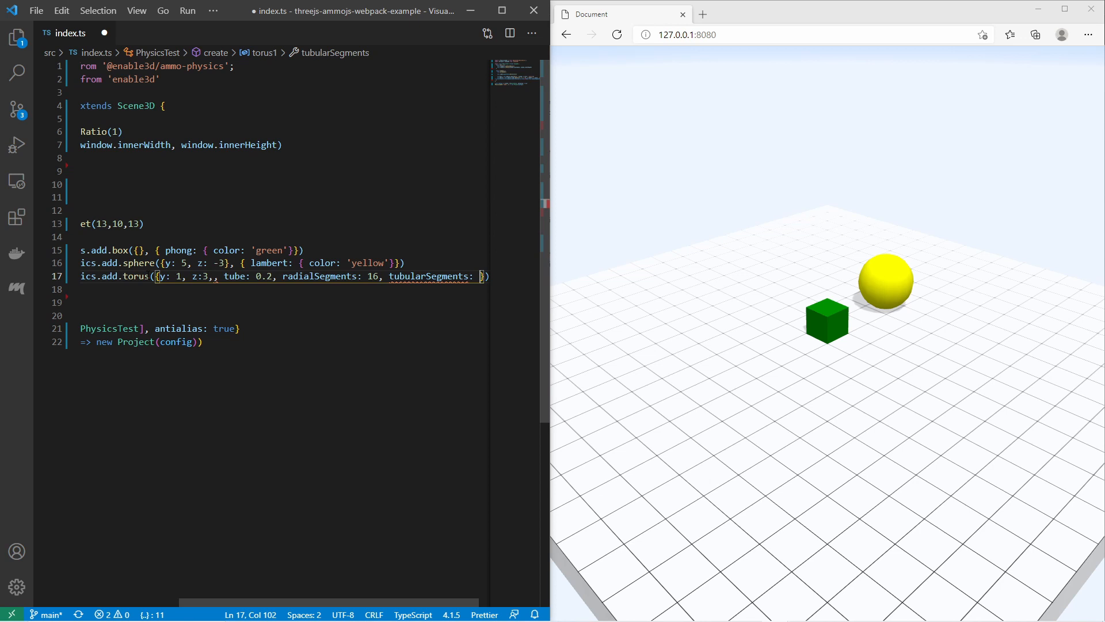
{"action": "type", "text": "16}, {"}
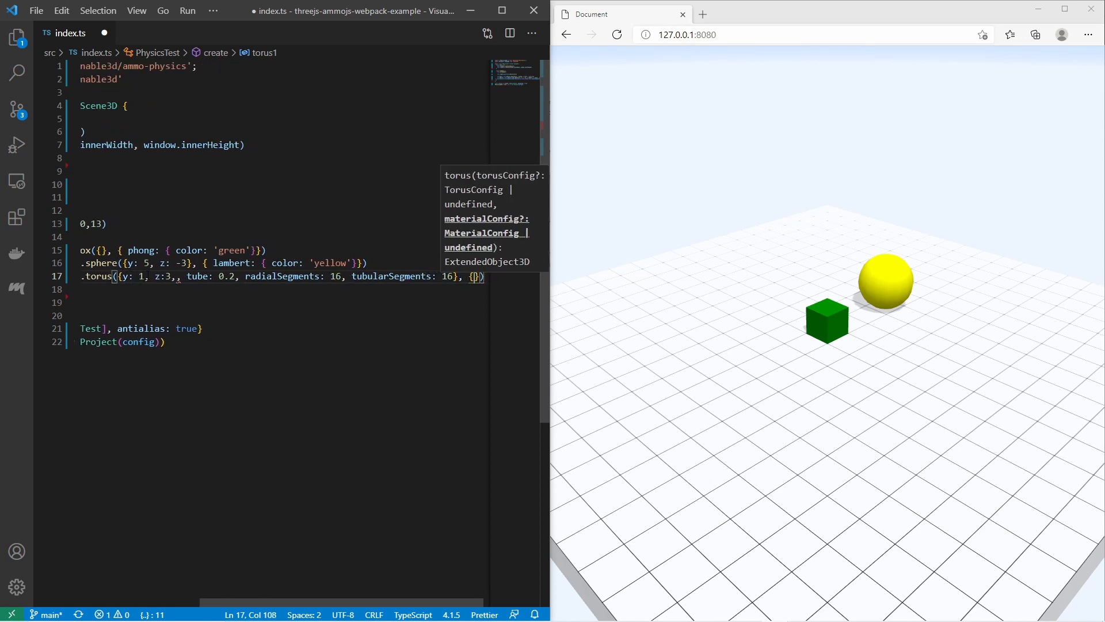
{"action": "type", "text": "lambert"}
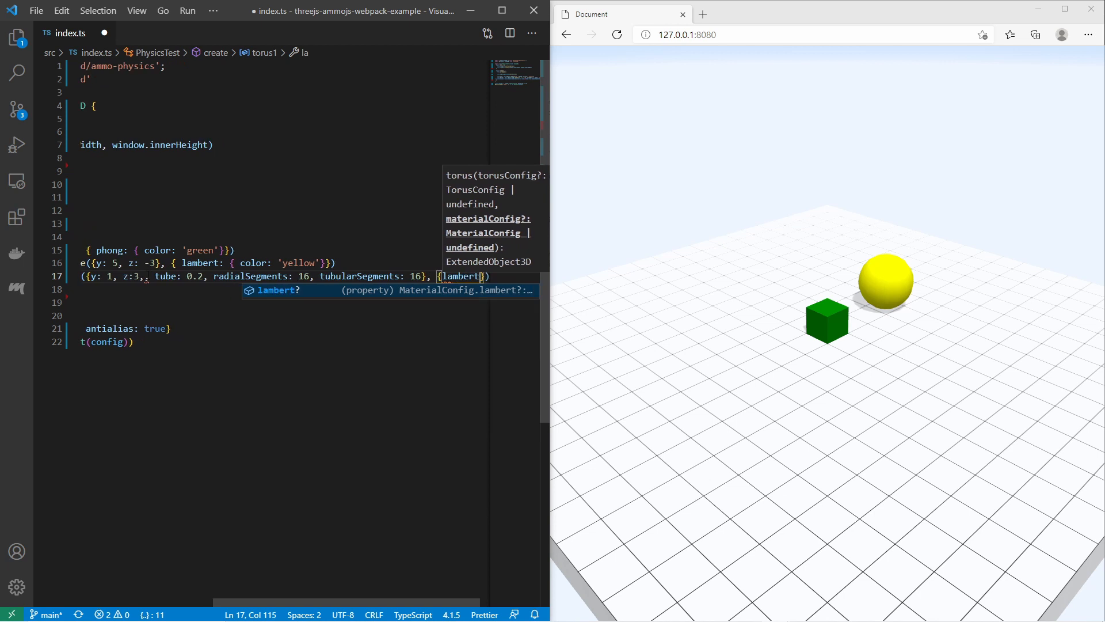
{"action": "type", "text": "color:''"}
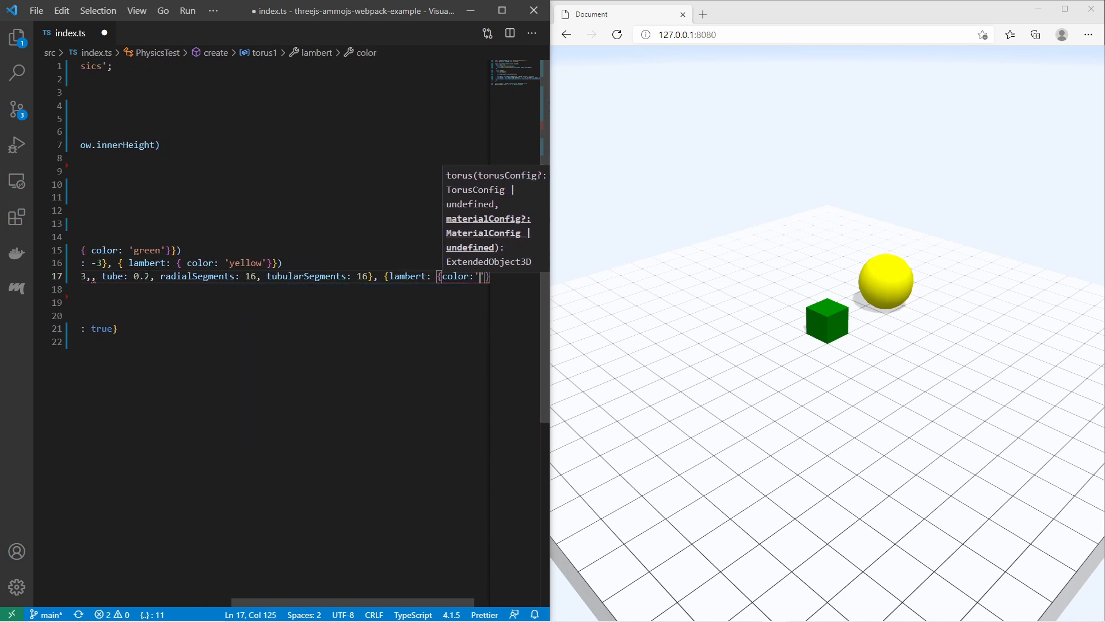
{"action": "type", "text": "orange"}
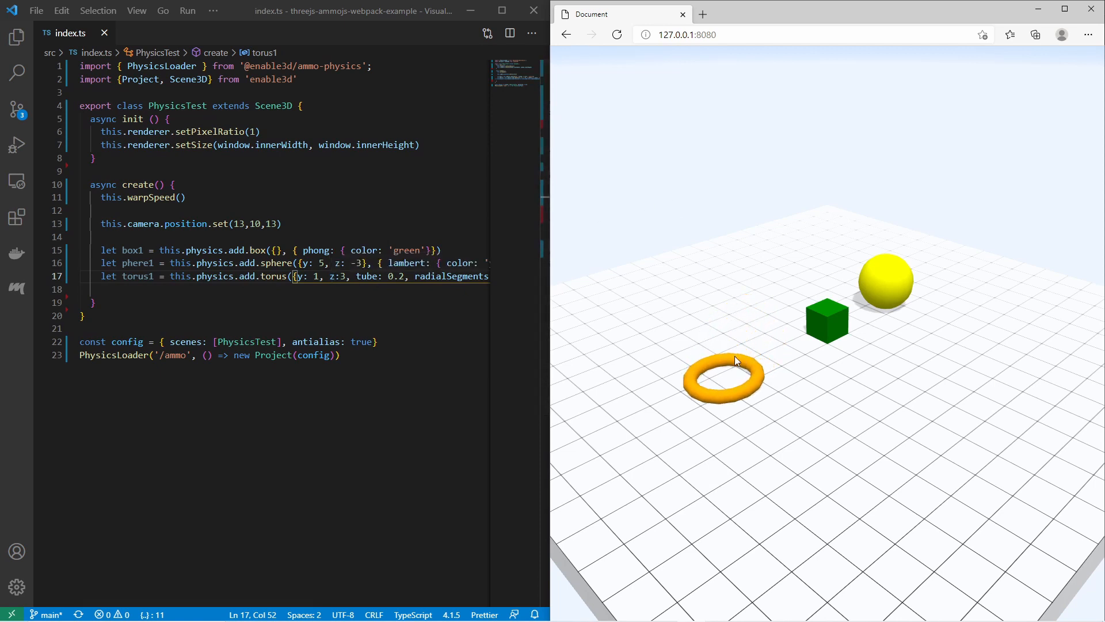
{"action": "mouse_move", "coordinate": [926, 281]}
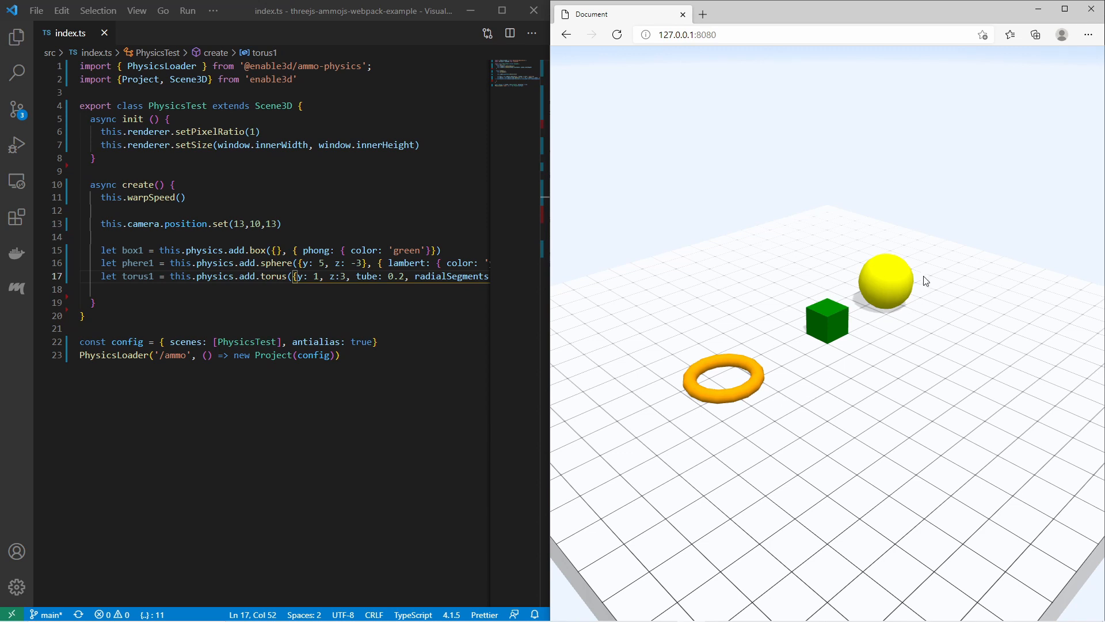
{"action": "mouse_move", "coordinate": [721, 359]}
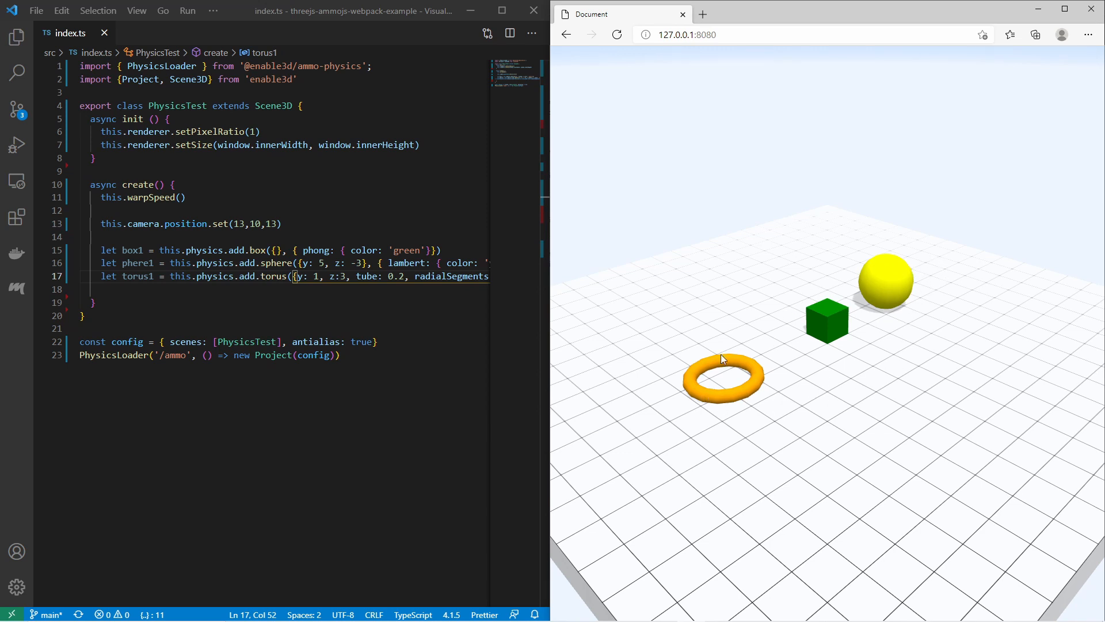
Add this.physics.debug?.enable() in create so collision wireframes draw.
{"action": "type", "text": "this.physics.debug?.enable()"}
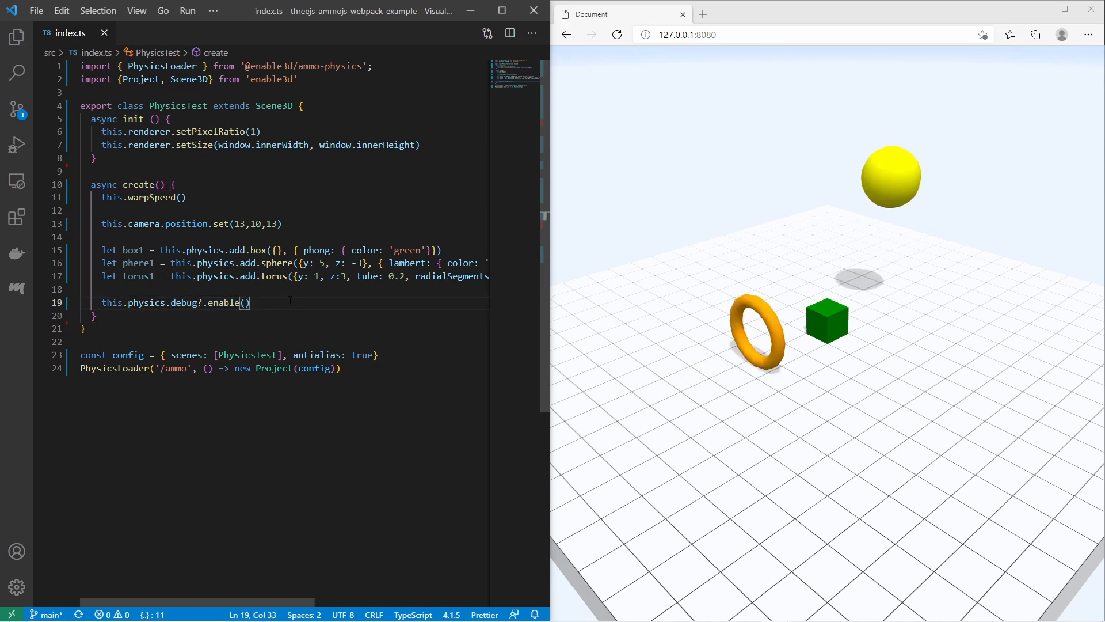
{"action": "left_click", "coordinate": [616, 35]}
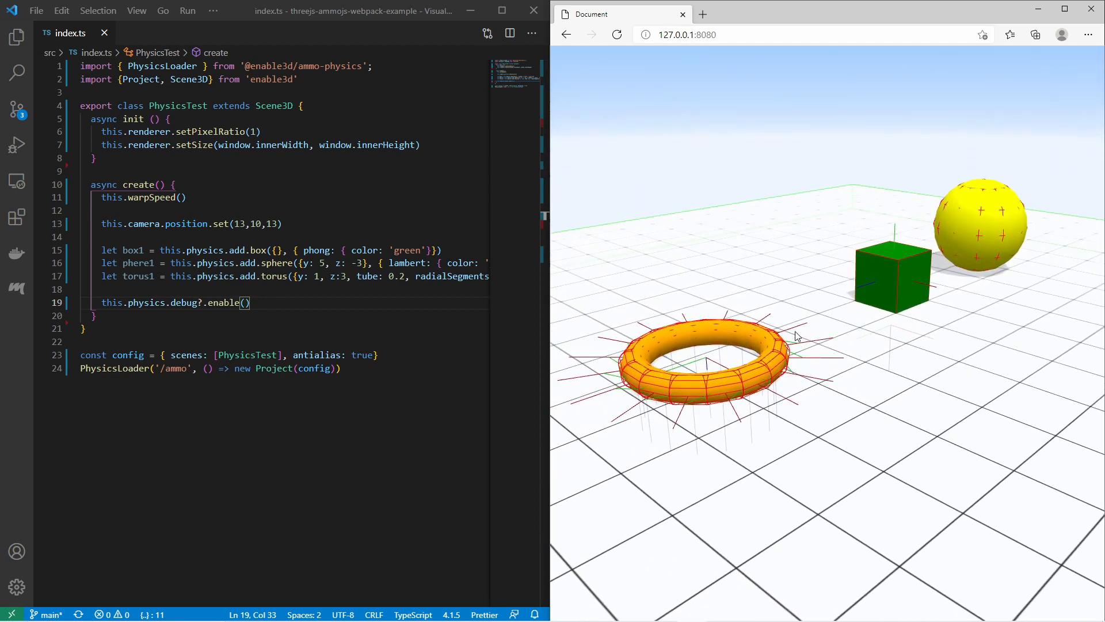
{"action": "mouse_move", "coordinate": [780, 348]}
{"action": "type", "text": "s"}
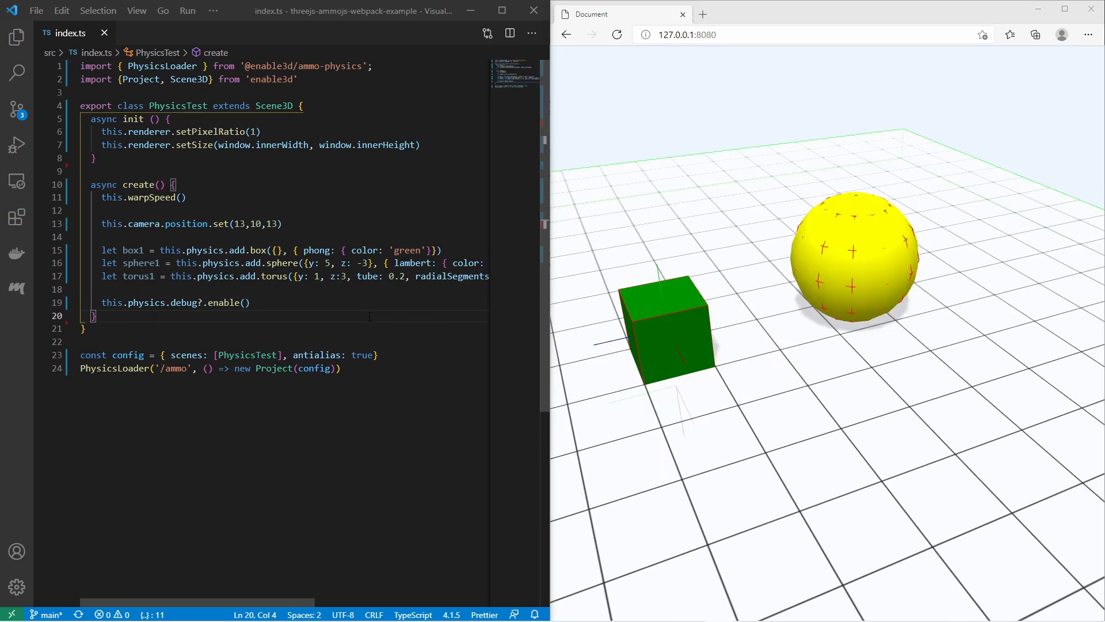
Add sphere1.body.setBounciness(…) for the yellow ball, trying 0.6 and 1 before the final value.
{"action": "key", "text": "Enter"}
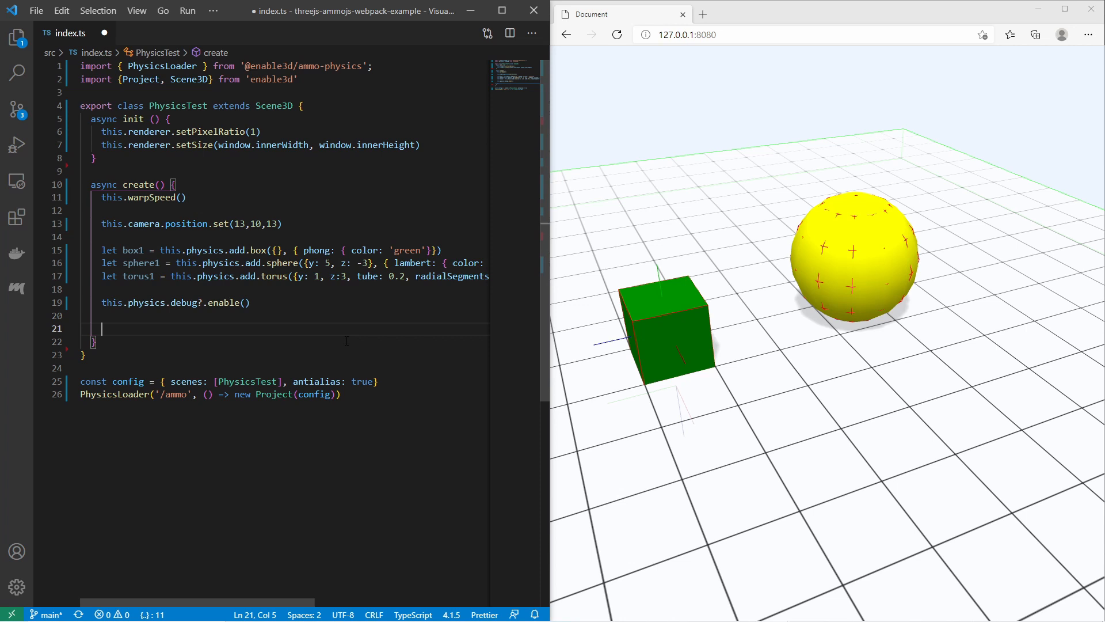
{"action": "type", "text": "s"}
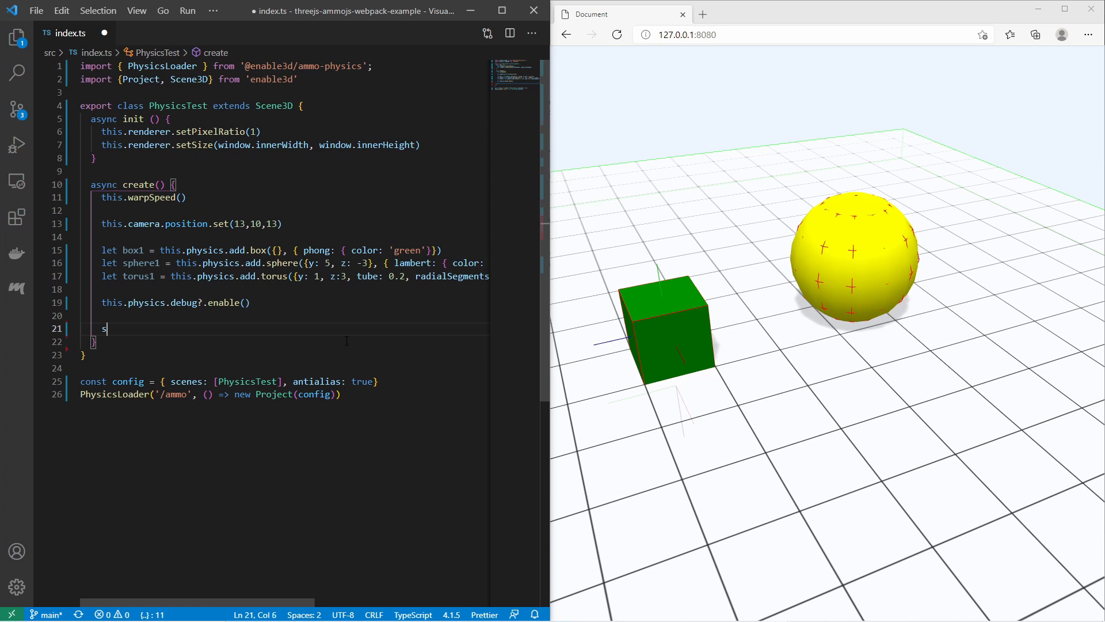
{"action": "type", "text": "phere1."}
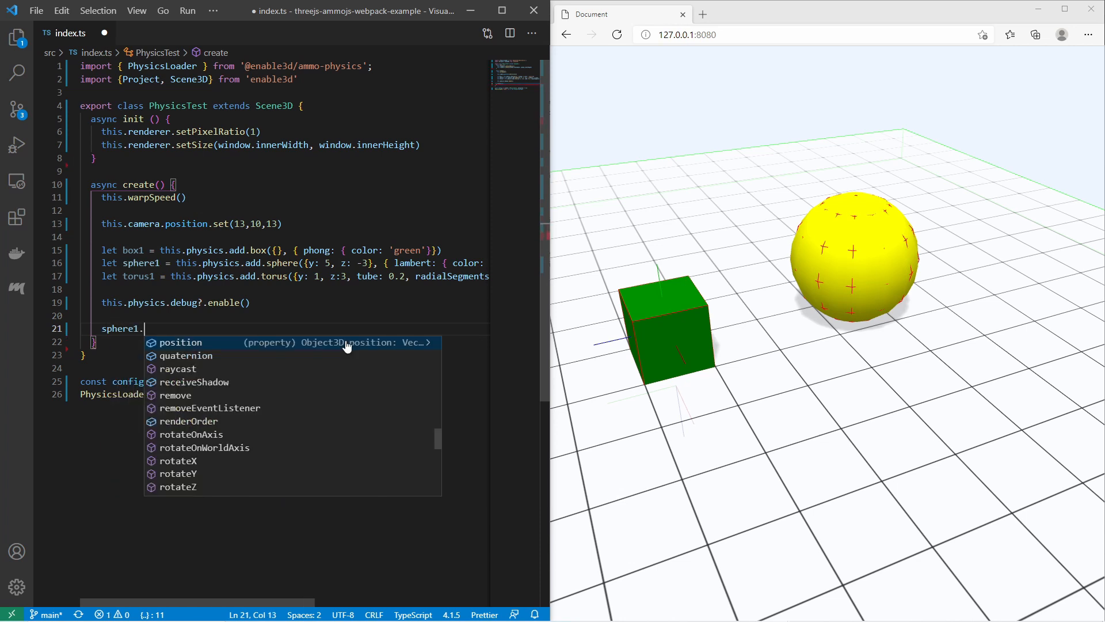
{"action": "type", "text": "body."}
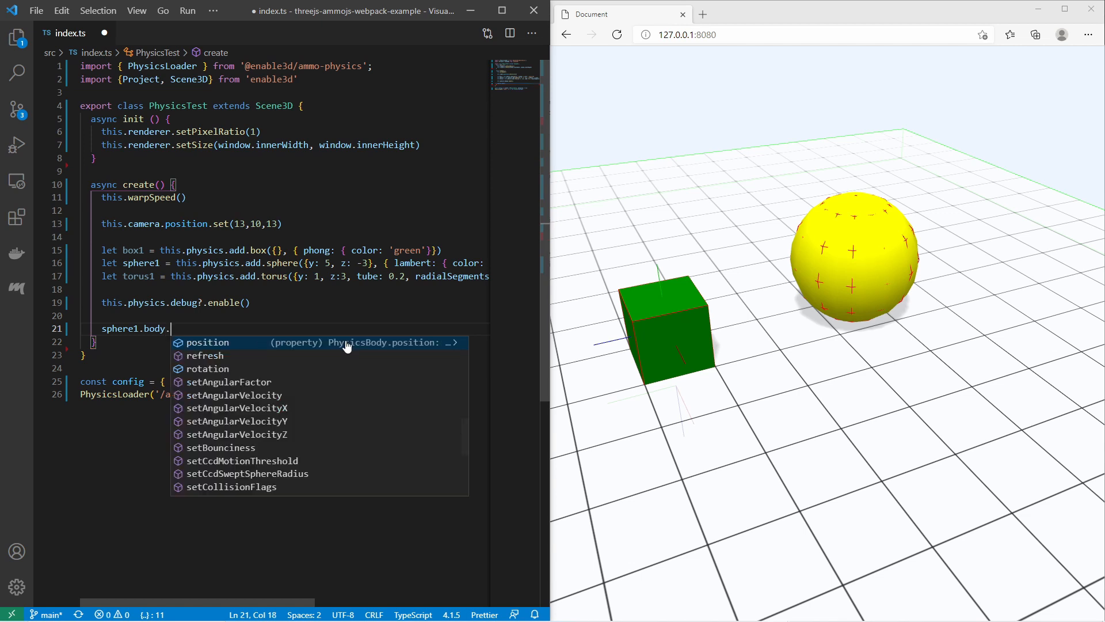
{"action": "type", "text": "s"}
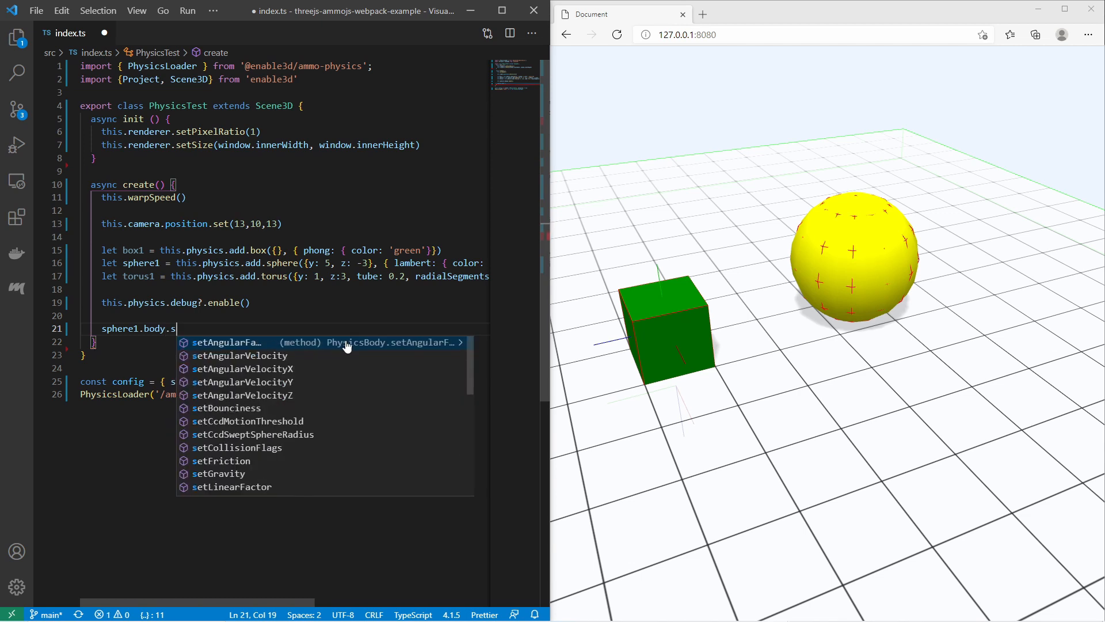
{"action": "type", "text": "etBounciness("}
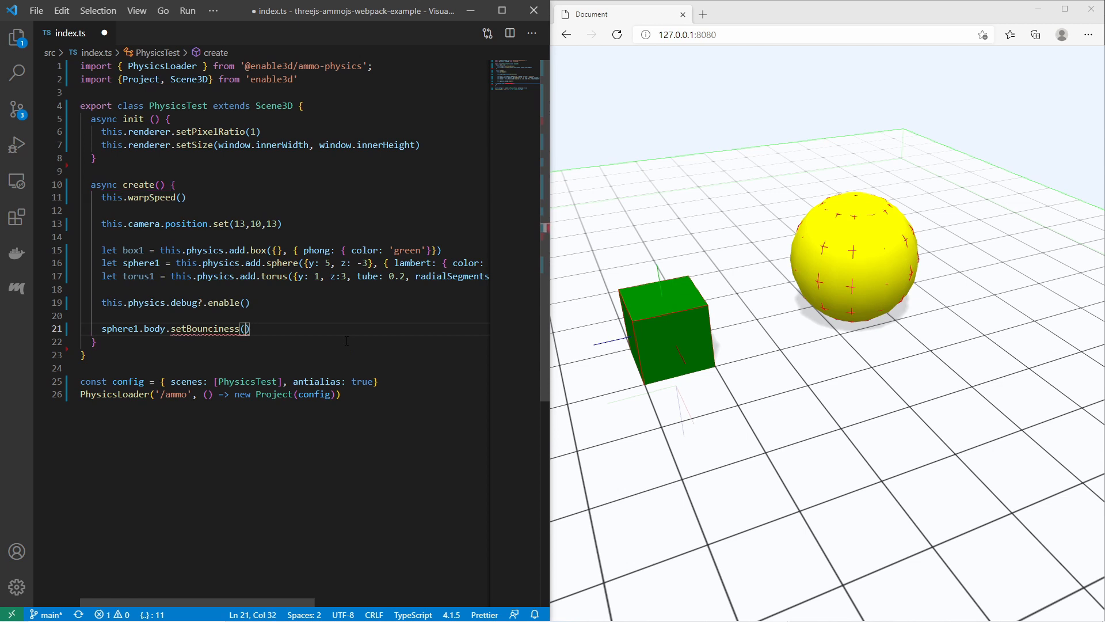
{"action": "type", "text": "0."}
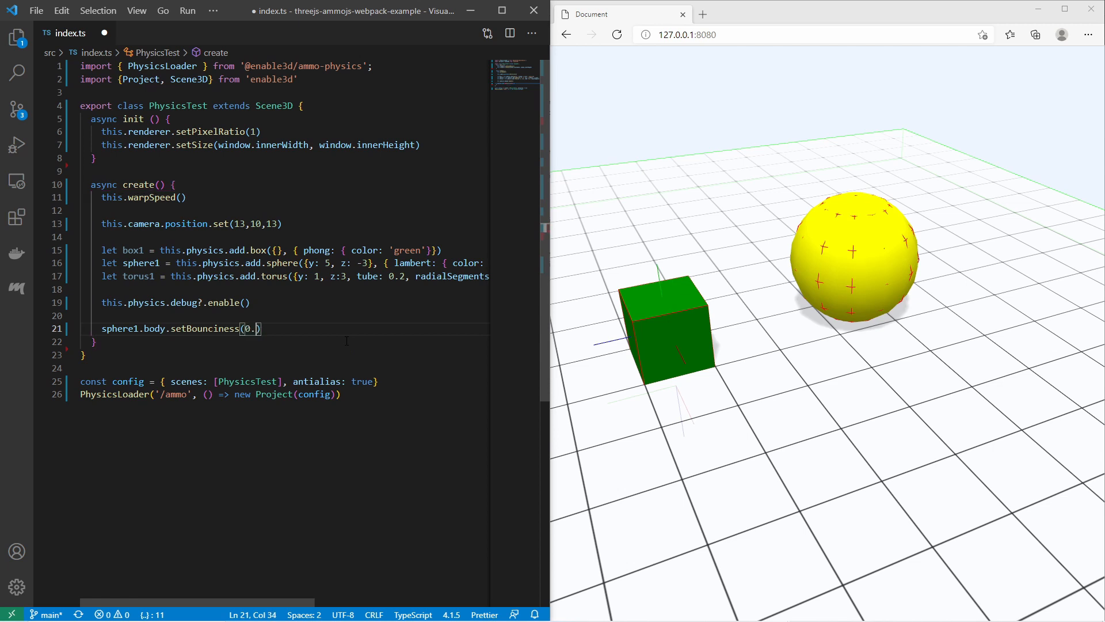
{"action": "type", "text": "6"}
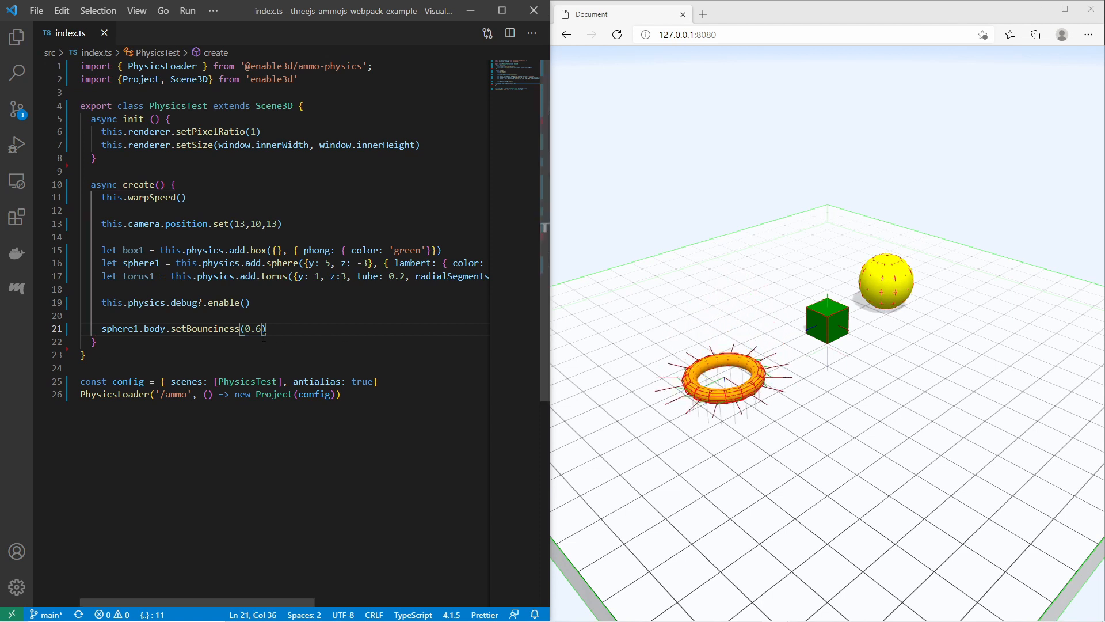
{"action": "type", "text": "1"}
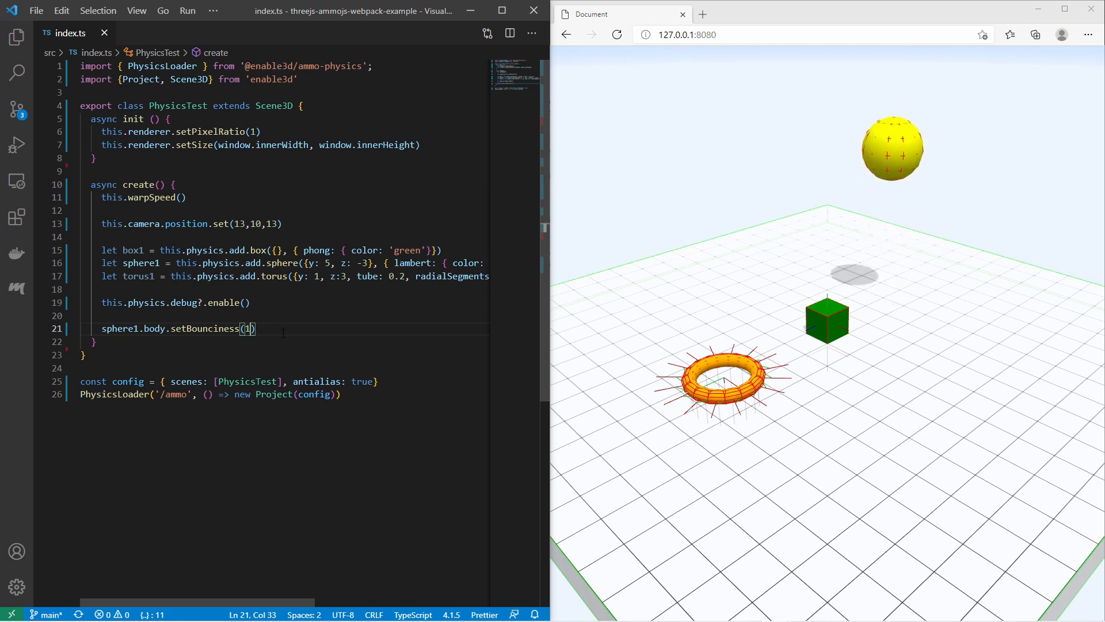
{"action": "type", "text": ".3"}
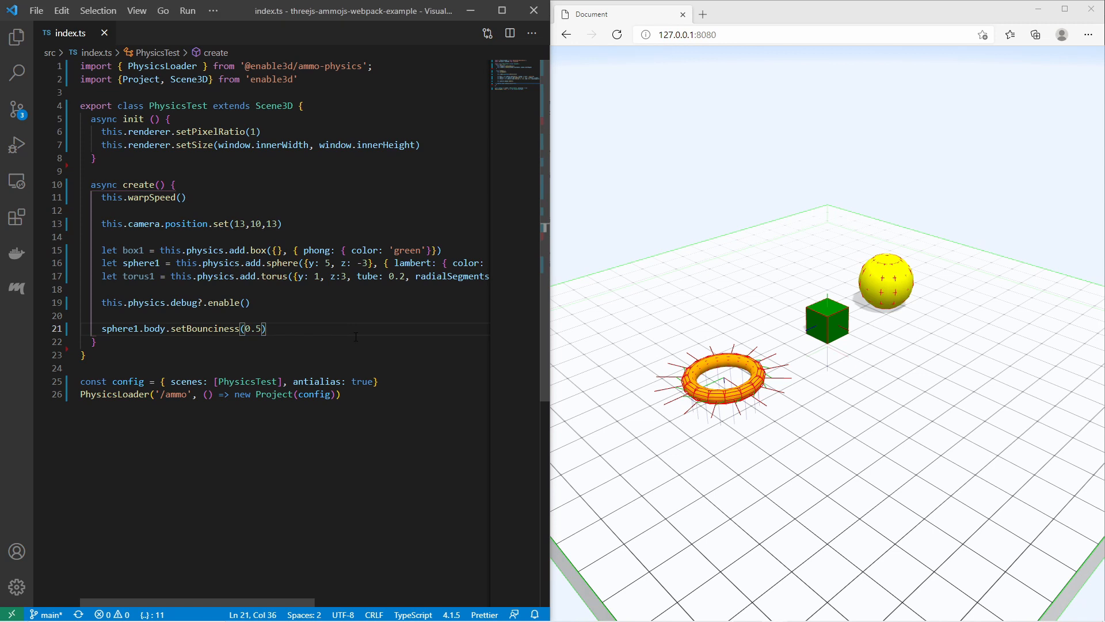
Add sphere1.body.applyForceX, trying 0.7 then 4, so the ball rolls away.
{"action": "type", "text": "sphere"}
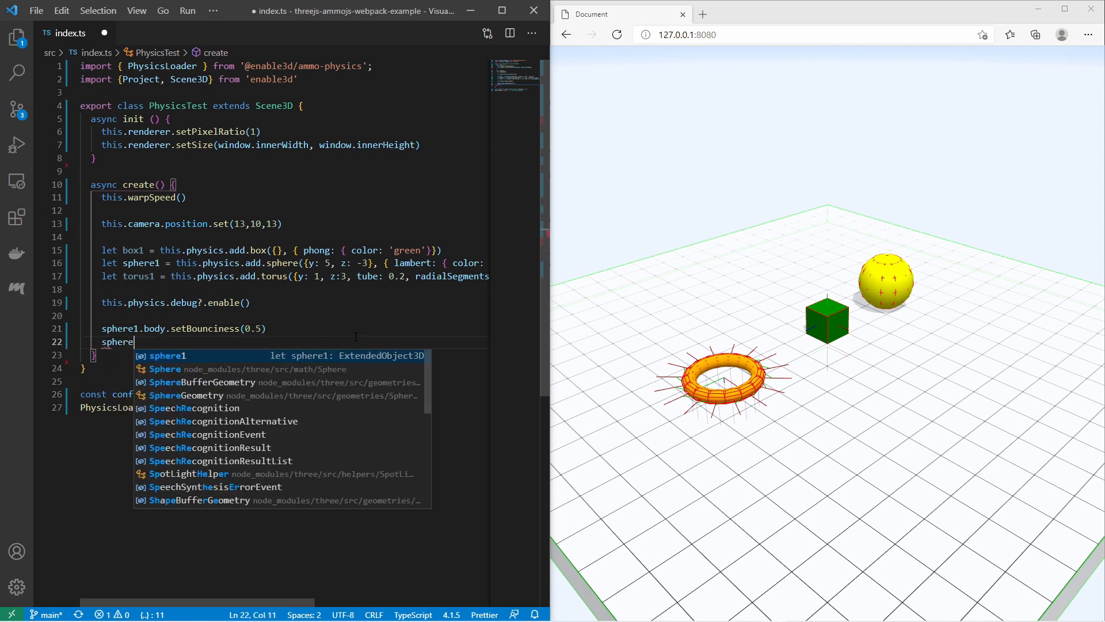
{"action": "type", "text": "1.body."}
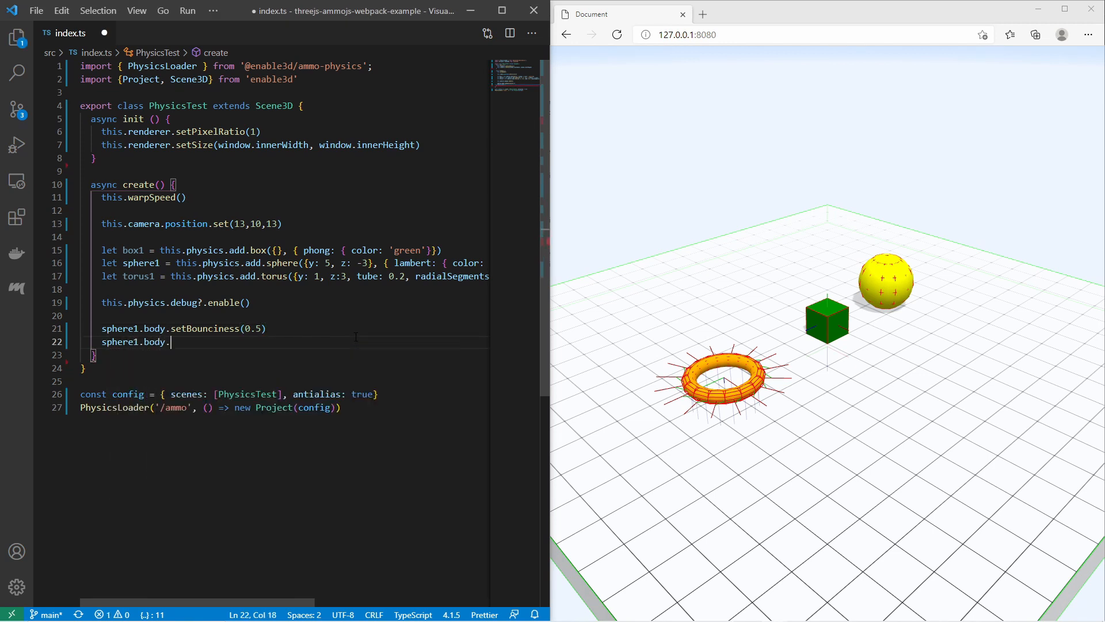
{"action": "type", "text": "applyForceX("}
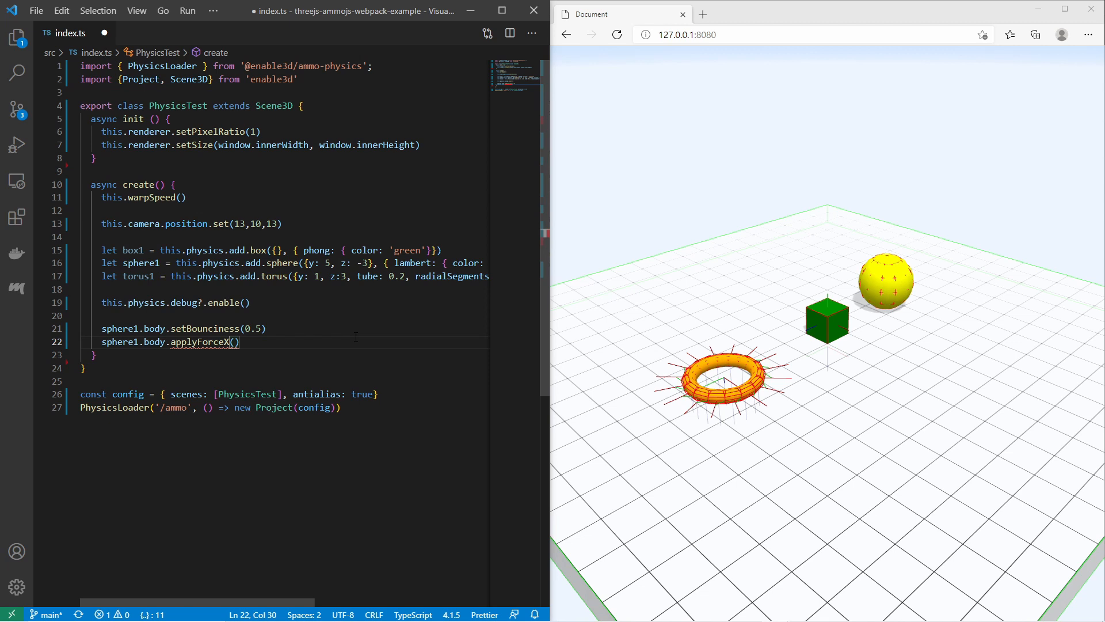
{"action": "type", "text": "0.7"}
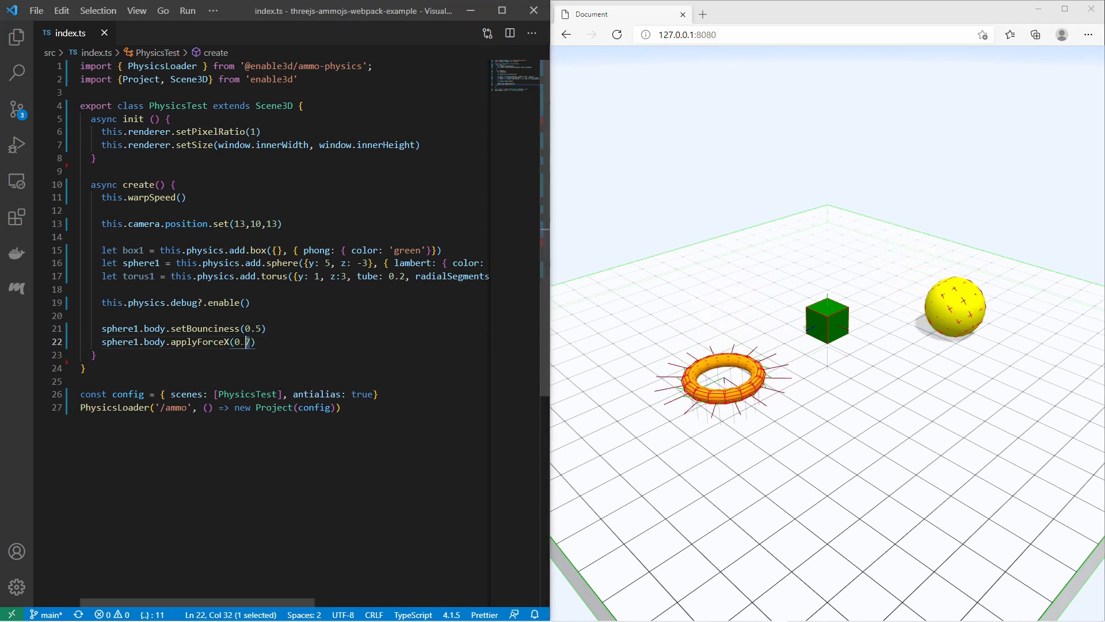
{"action": "type", "text": "4"}
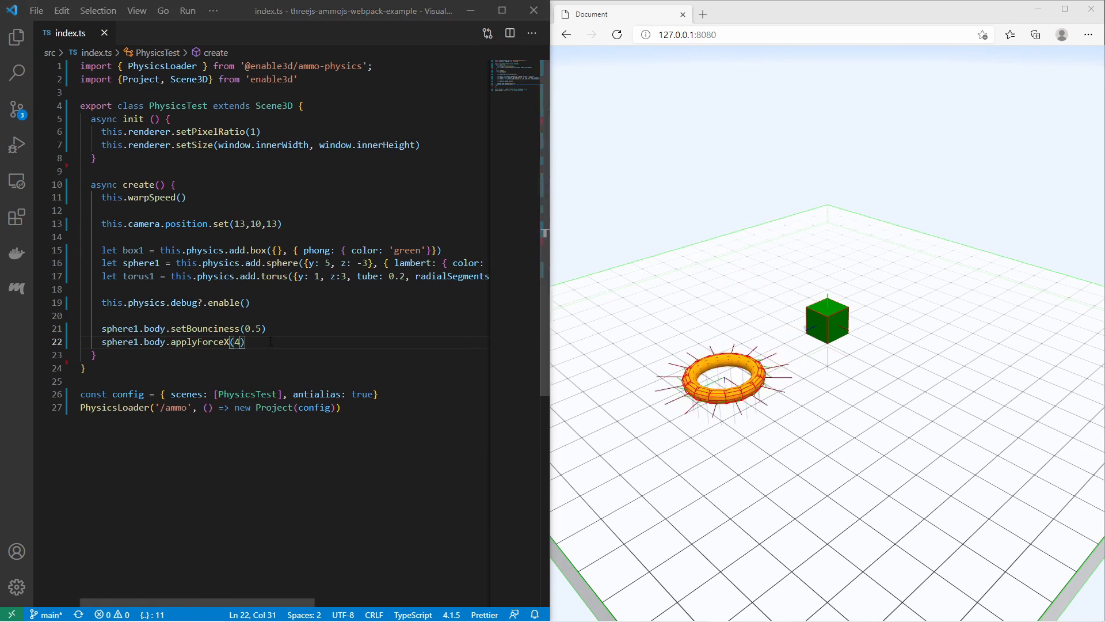
Add torus1.body.applyForceX(5) so the torus rolls off the platform too.
{"action": "type", "text": "torus1"}
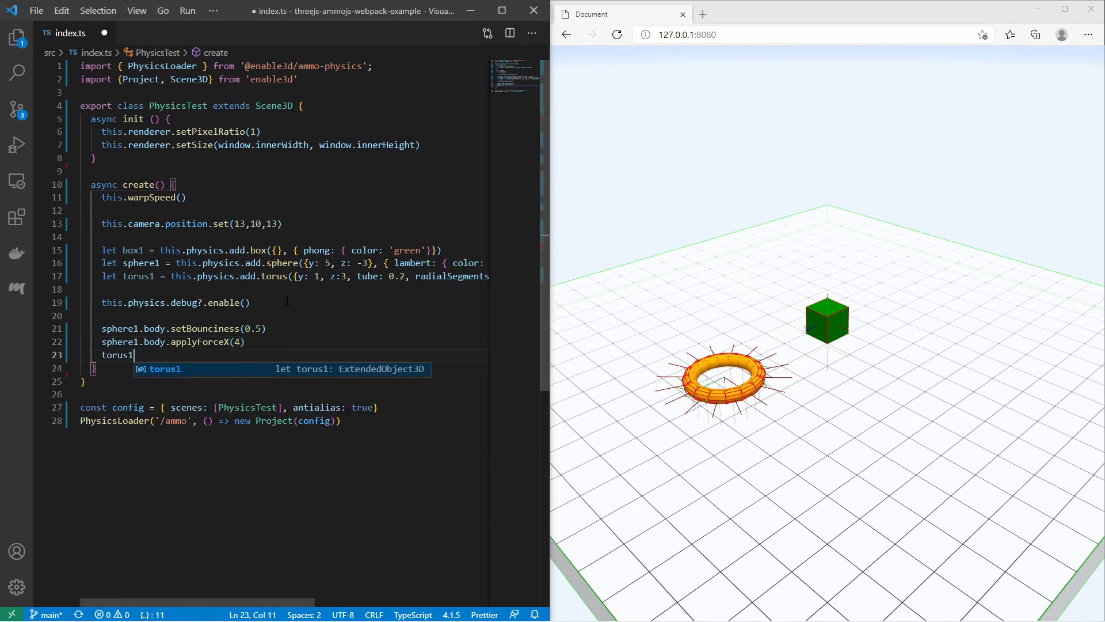
{"action": "type", "text": ".body.applyForce"}
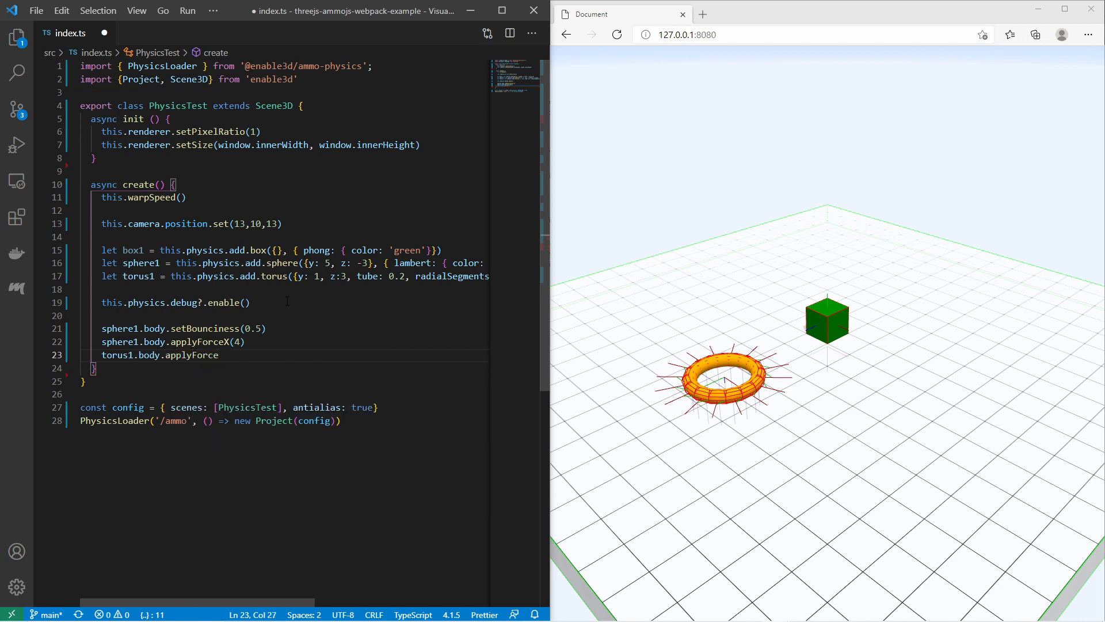
{"action": "type", "text": "X"}
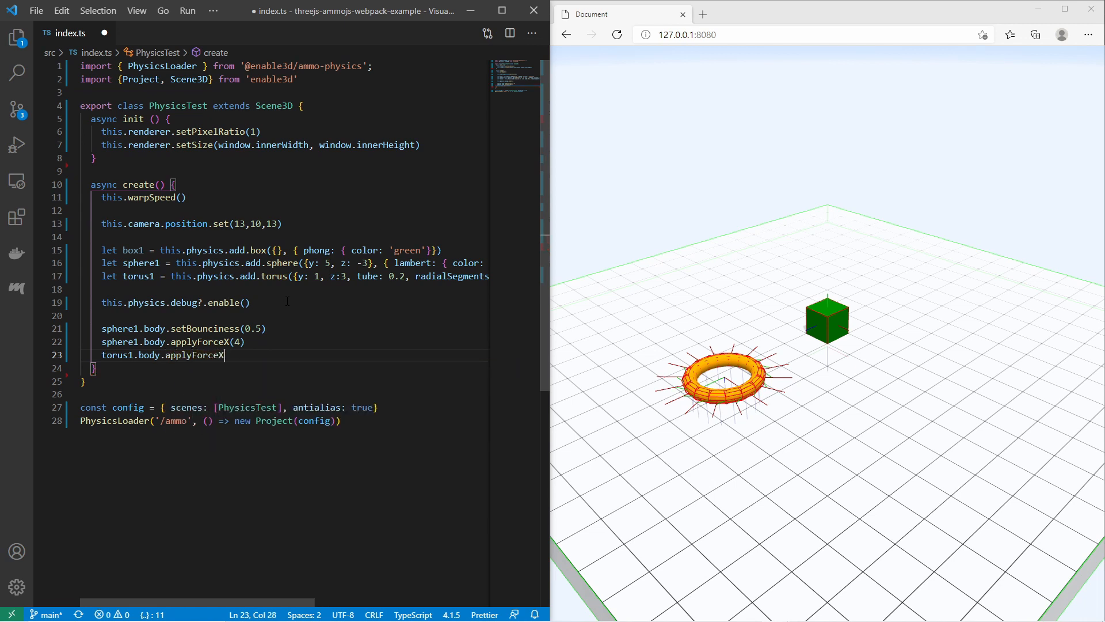
{"action": "type", "text": "(5)"}
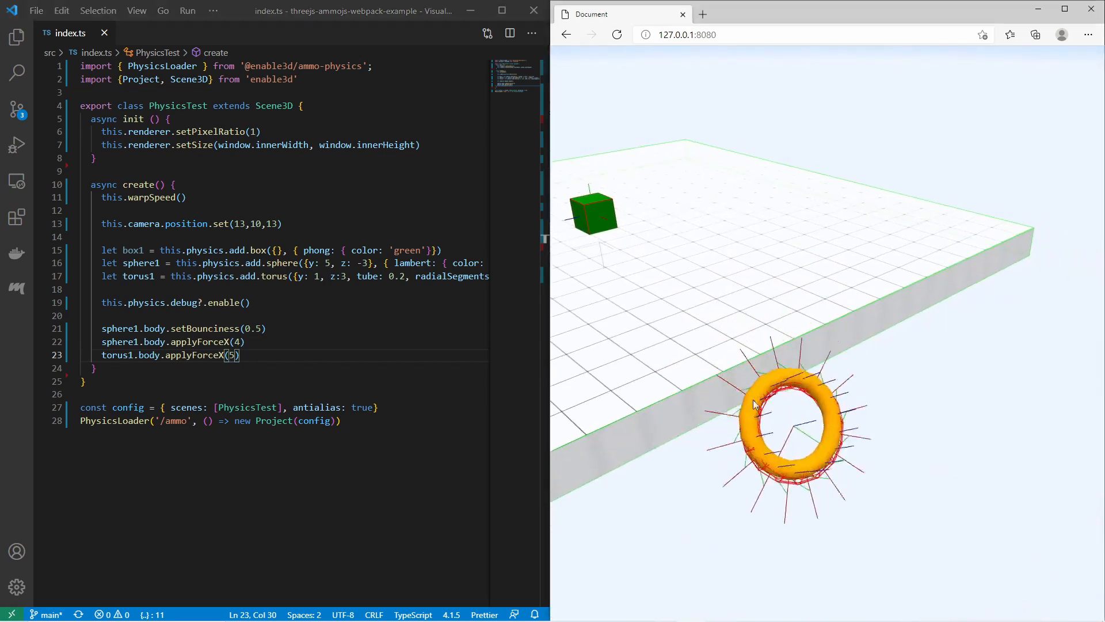
{"action": "left_click", "coordinate": [16, 37]}
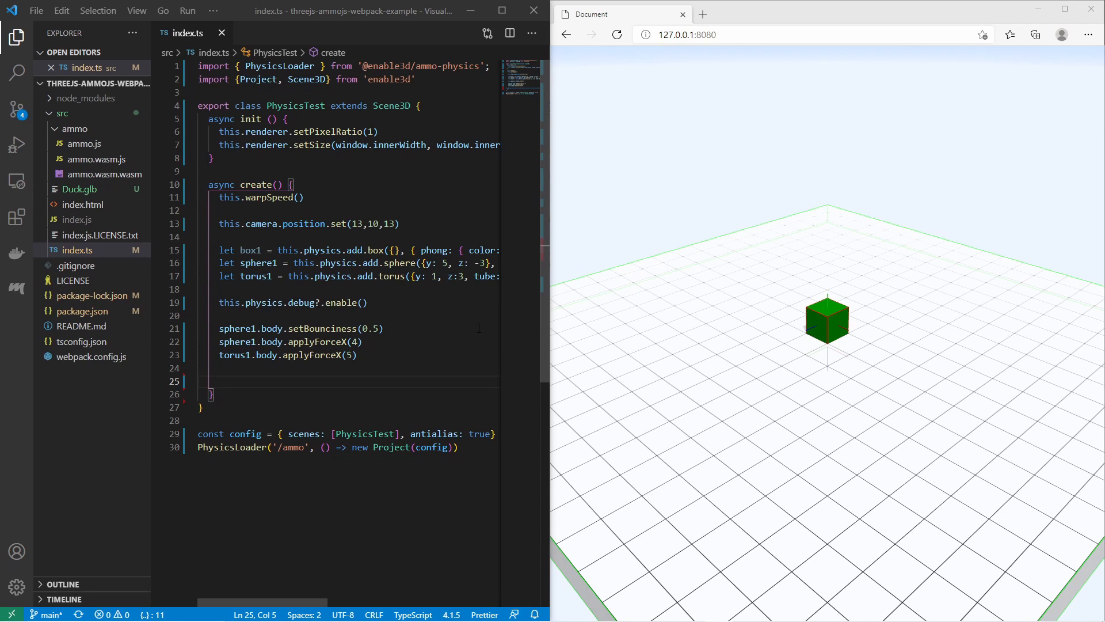
Import THREE and GLTFLoader, then start new GLTFLoader().loadAsync('Duck.glb').then in create().
{"action": "left_click", "coordinate": [415, 80]}
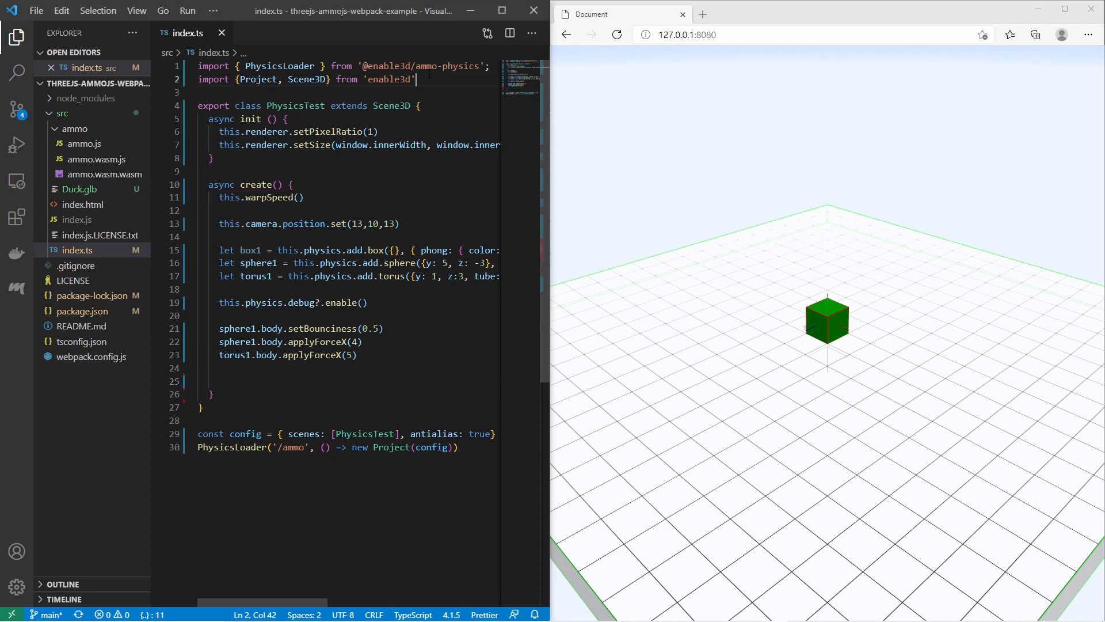
{"action": "type", "text": "import * as THREE from 'three'"}
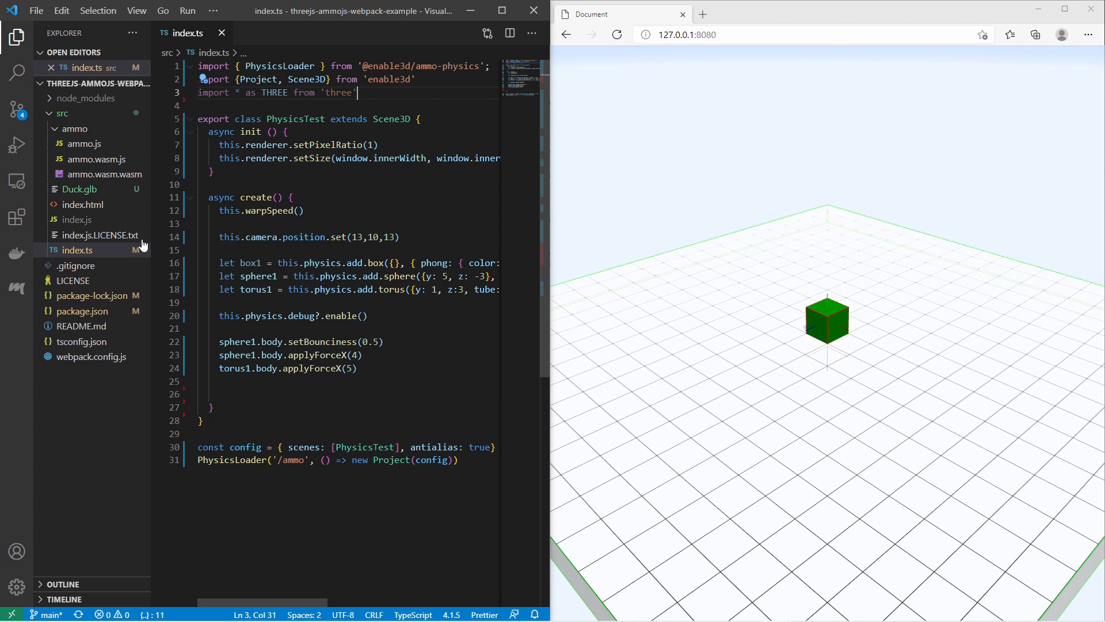
{"action": "mouse_move", "coordinate": [81, 195]}
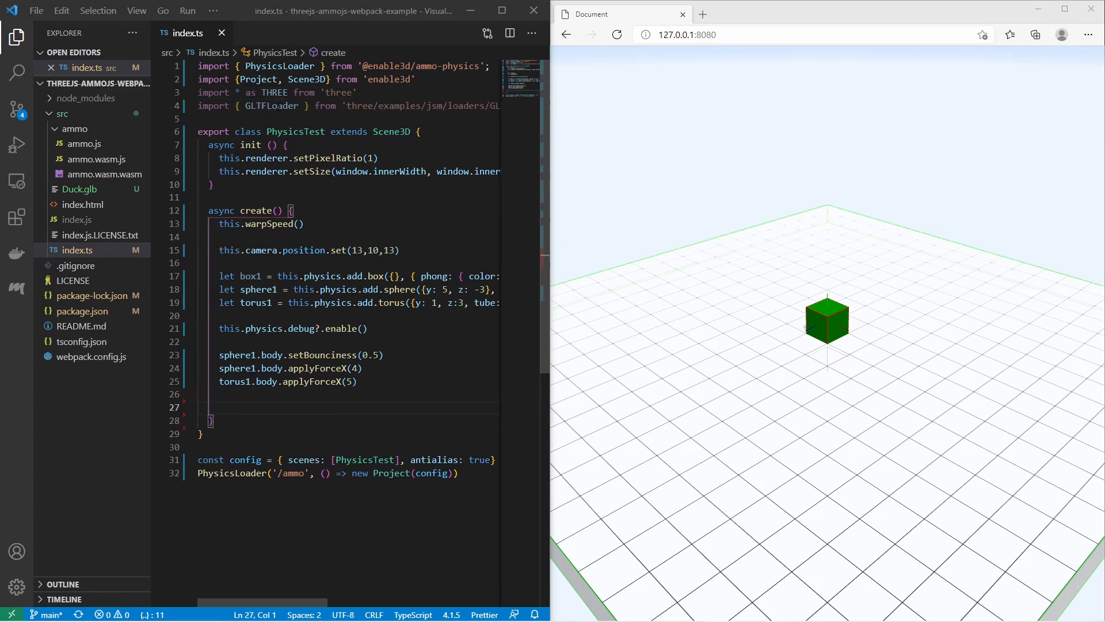
{"action": "left_click", "coordinate": [200, 407]}
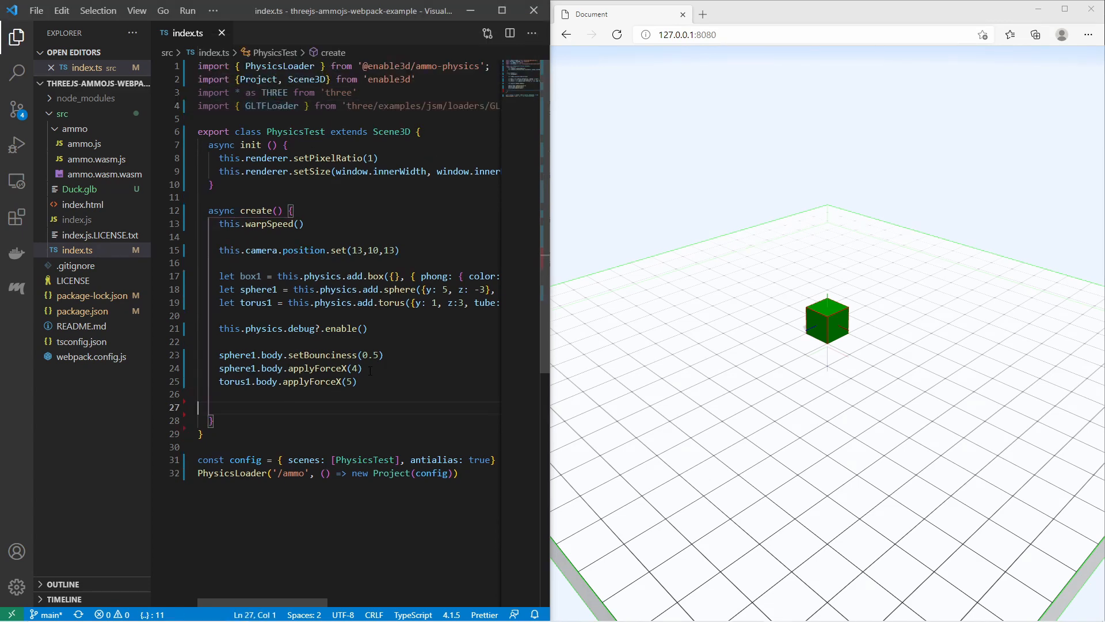
{"action": "type", "text": "new GLTFLoader().loadAsync"}
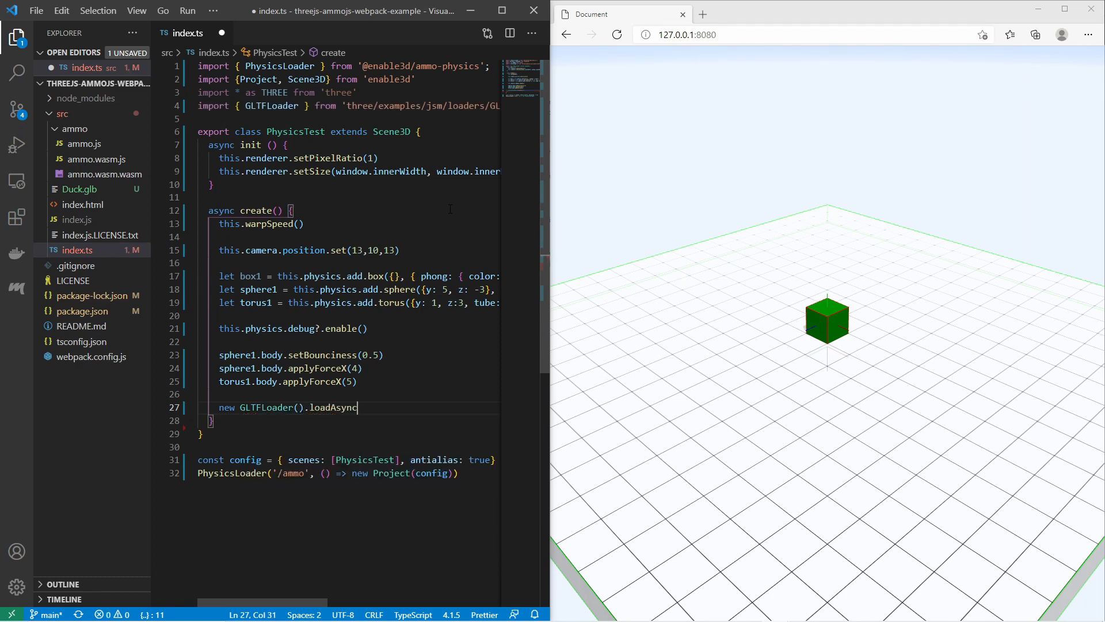
{"action": "type", "text": "('')"}
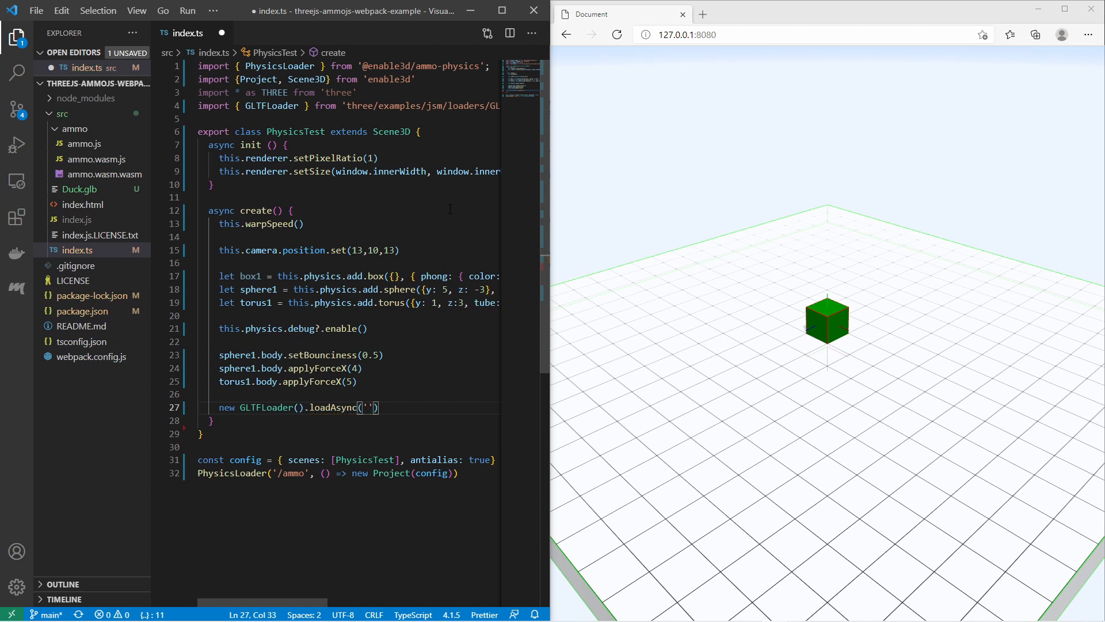
{"action": "type", "text": "Duck.g"}
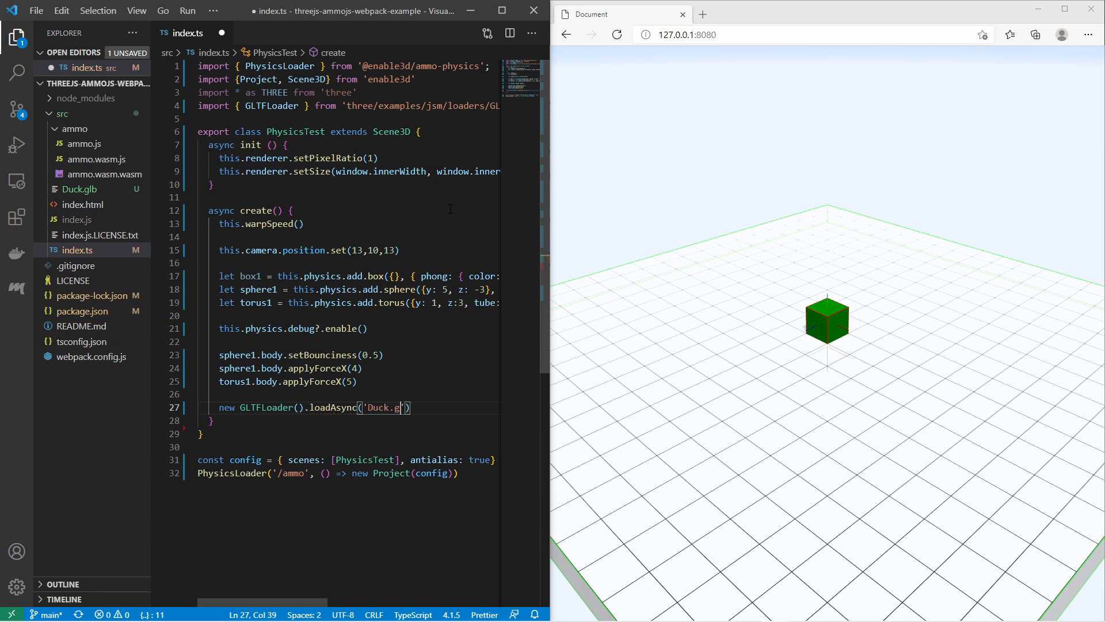
{"action": "type", "text": "lb"}
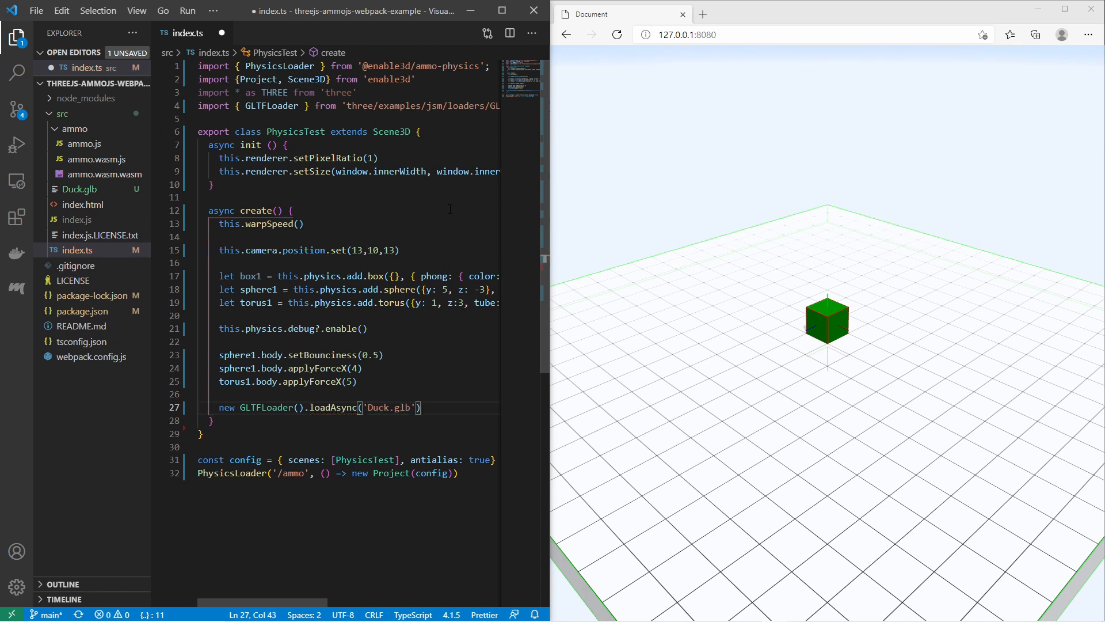
{"action": "type", "text": ".then( gltf => {"}
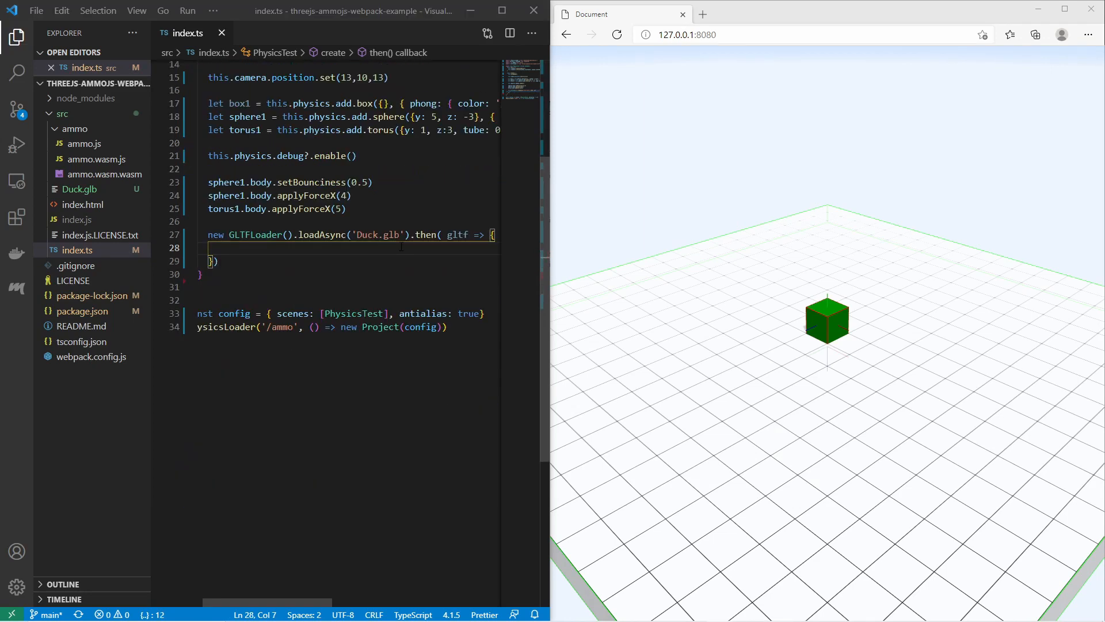
Declare const duck: any = gltf.scene.children[0] inside the load callback.
{"action": "type", "text": "c"}
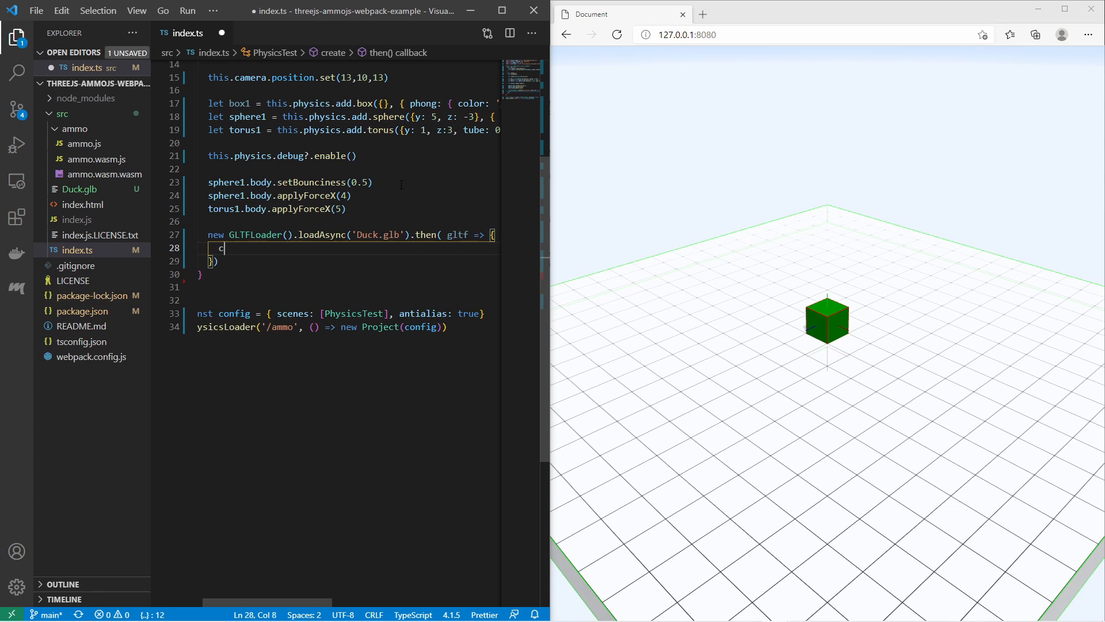
{"action": "type", "text": "onst duck"}
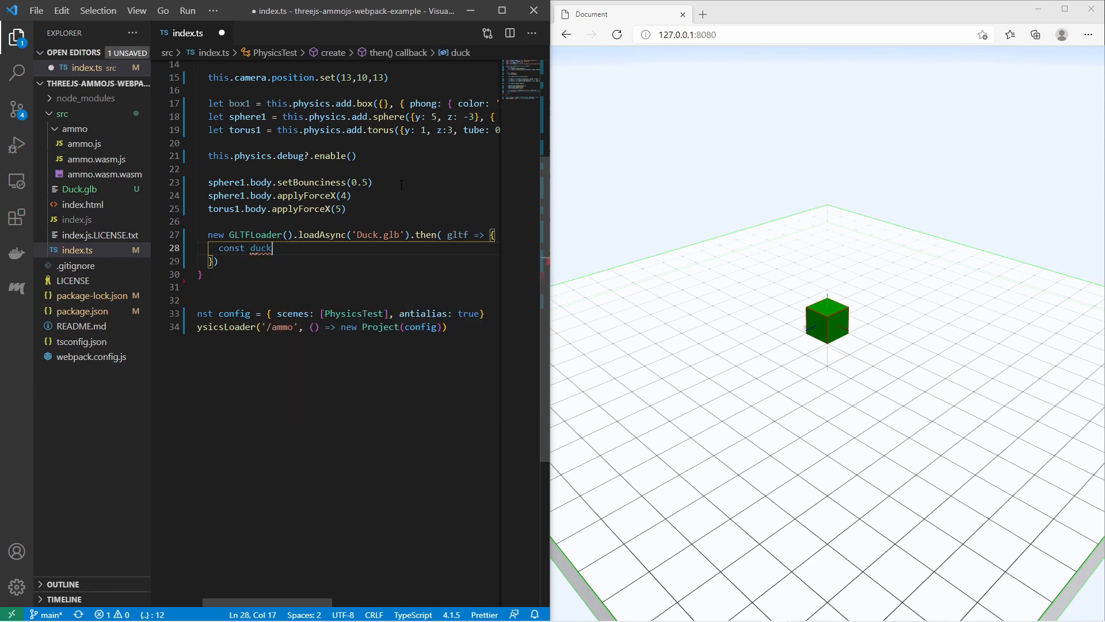
{"action": "type", "text": ": any ="}
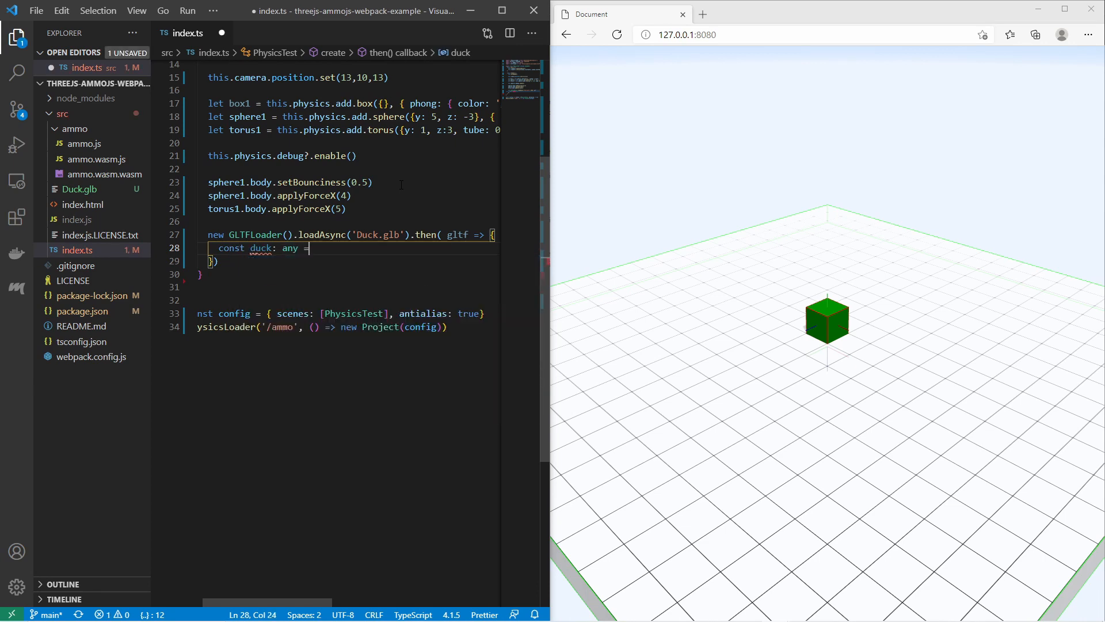
{"action": "type", "text": "gltf.scene"}
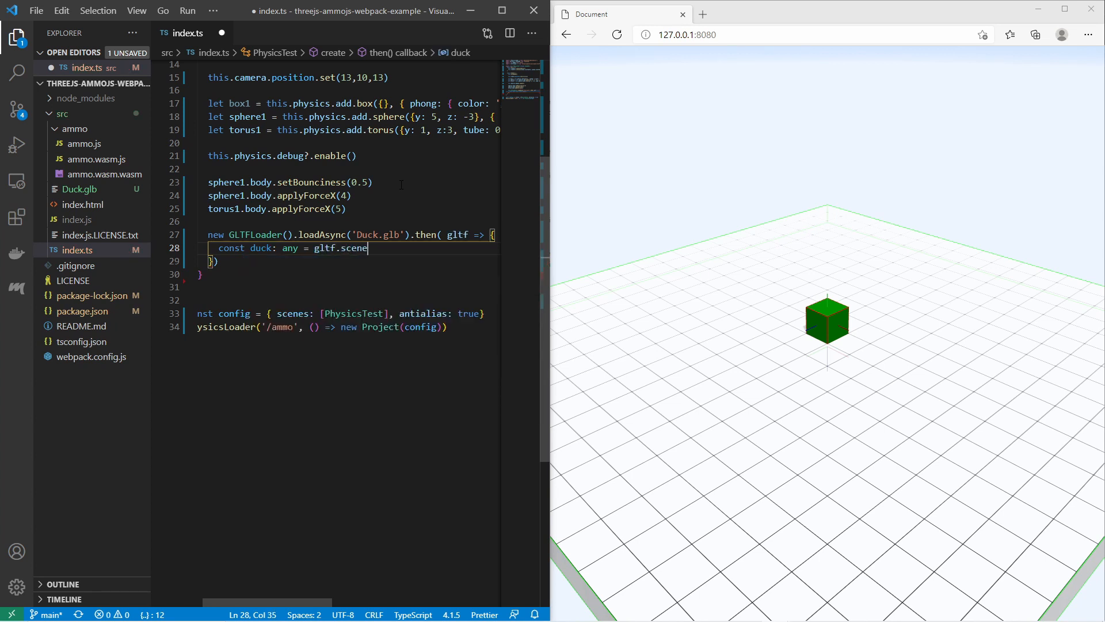
{"action": "type", "text": ".children"}
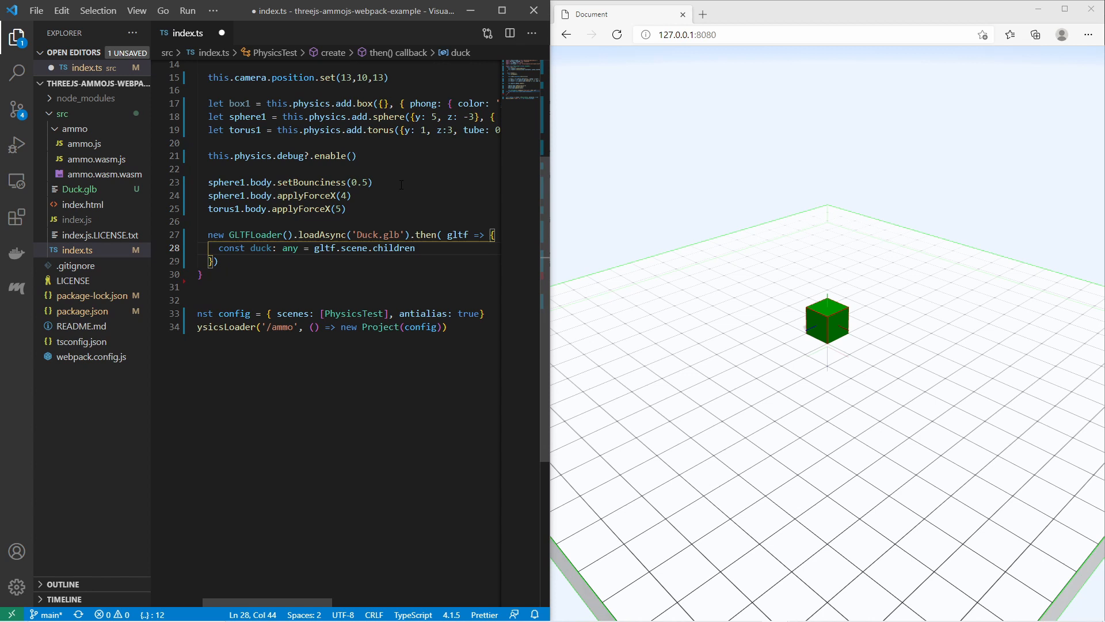
{"action": "type", "text": "[0]"}
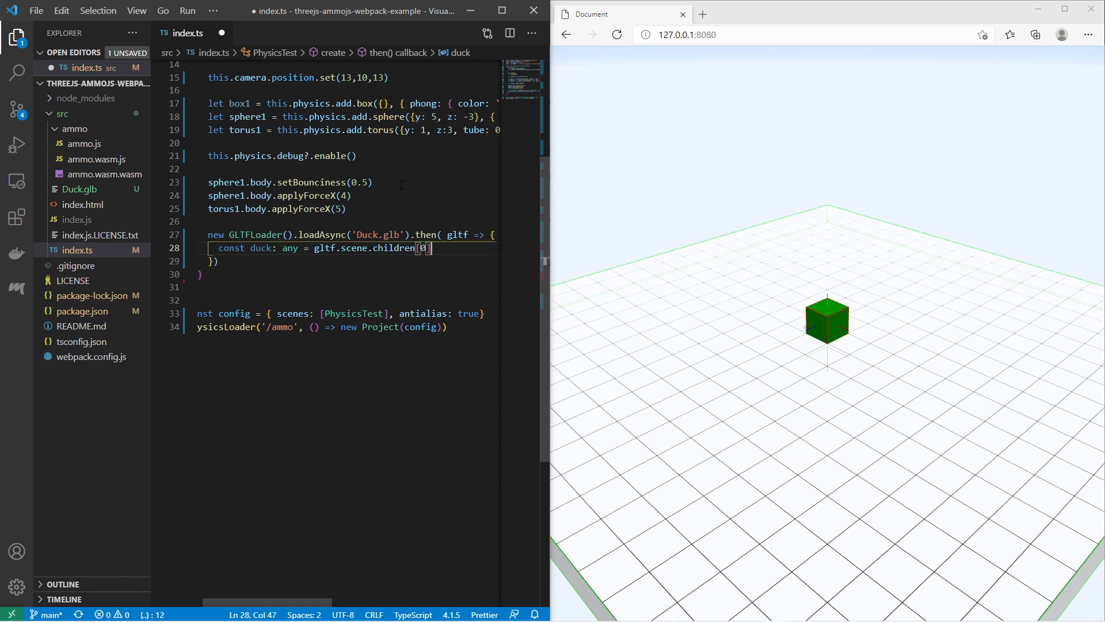
Set duck.position.z = 6 and add the duck to this.scene so it renders.
{"action": "type", "text": "duck"}
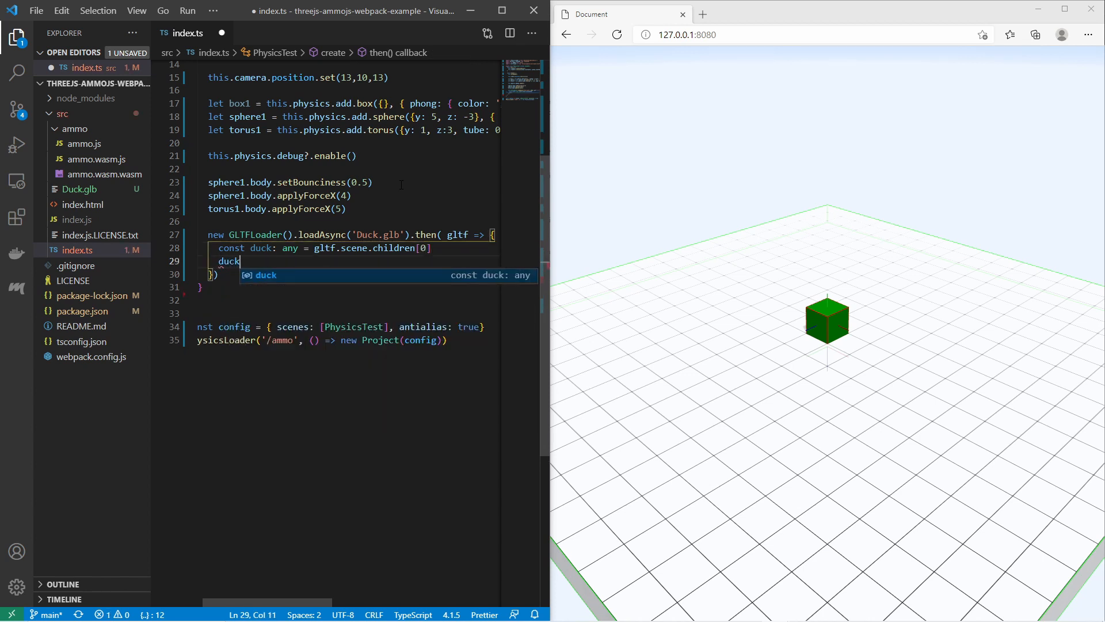
{"action": "type", "text": ".po"}
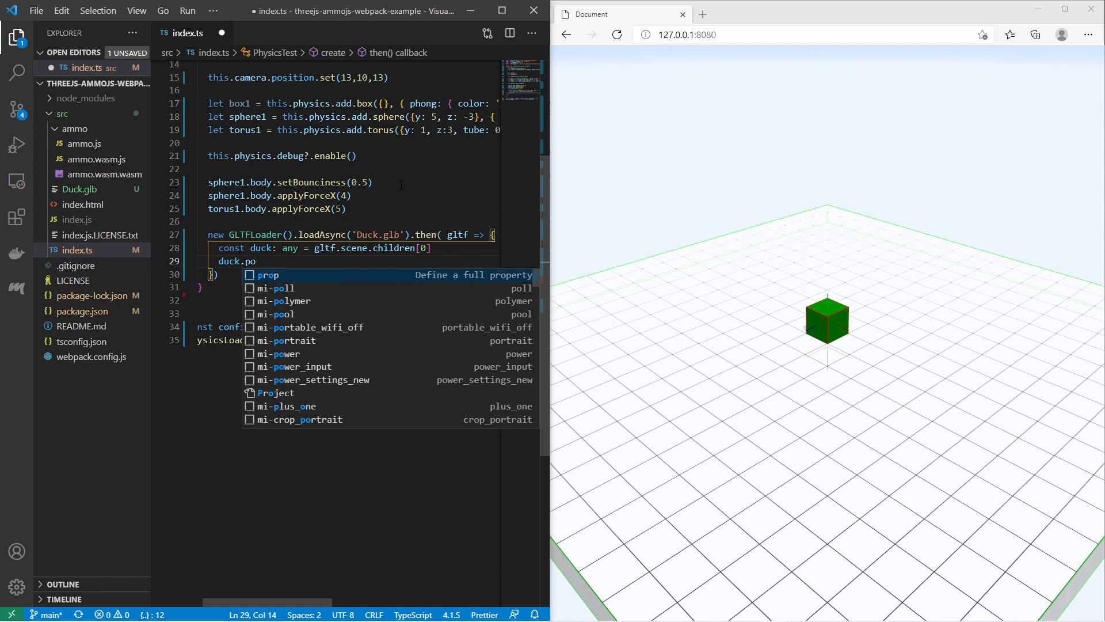
{"action": "type", "text": "sition"}
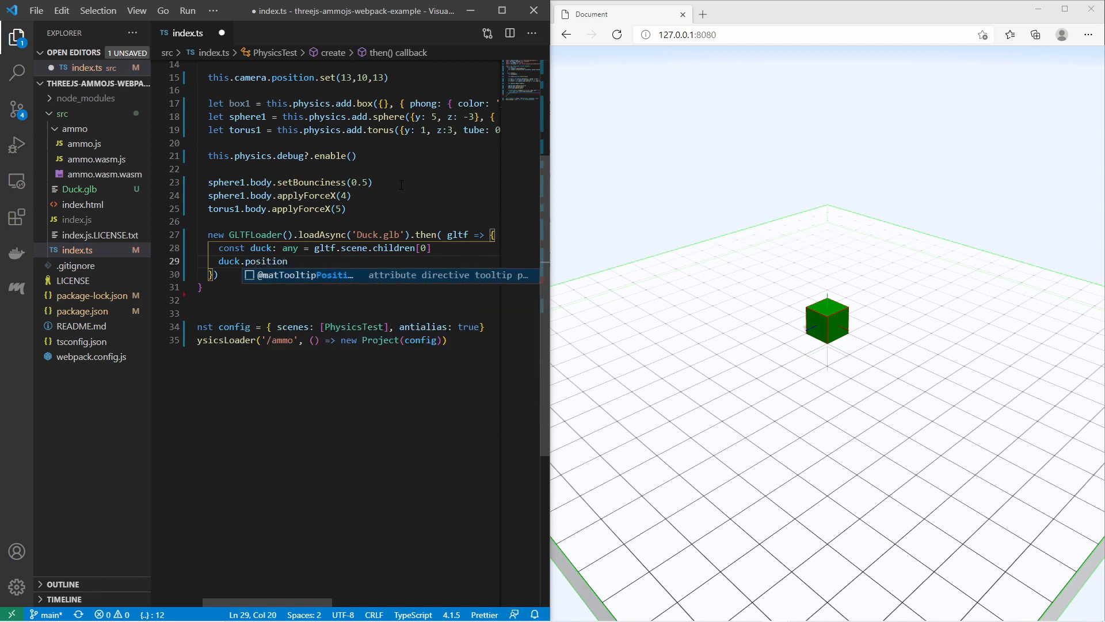
{"action": "type", "text": "z"}
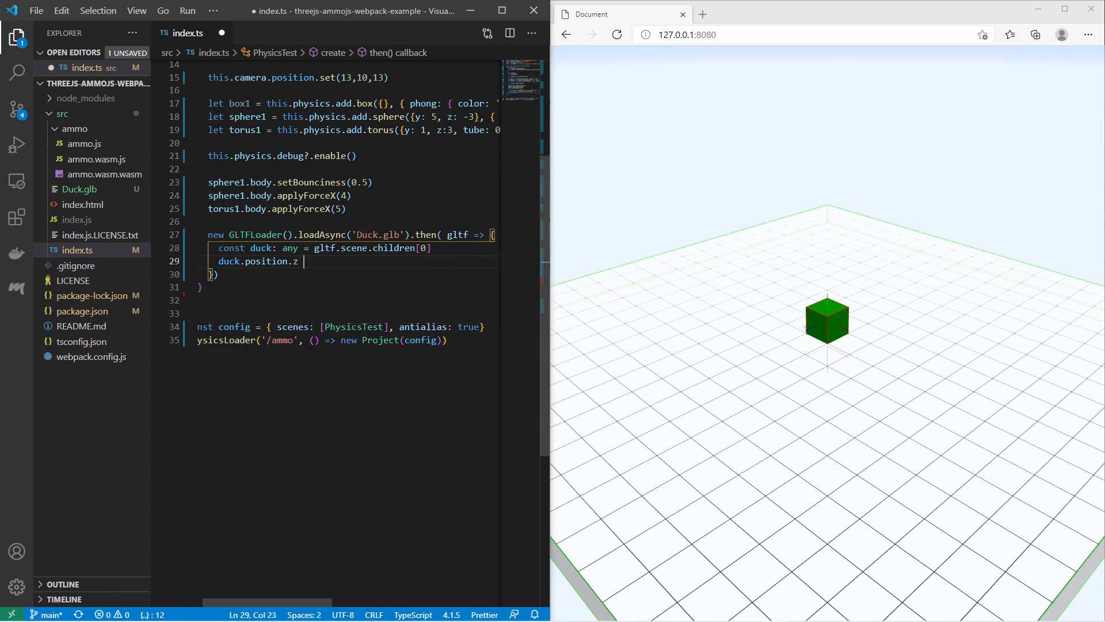
{"action": "type", "text": "= 6;"}
{"action": "type", "text": "this"}
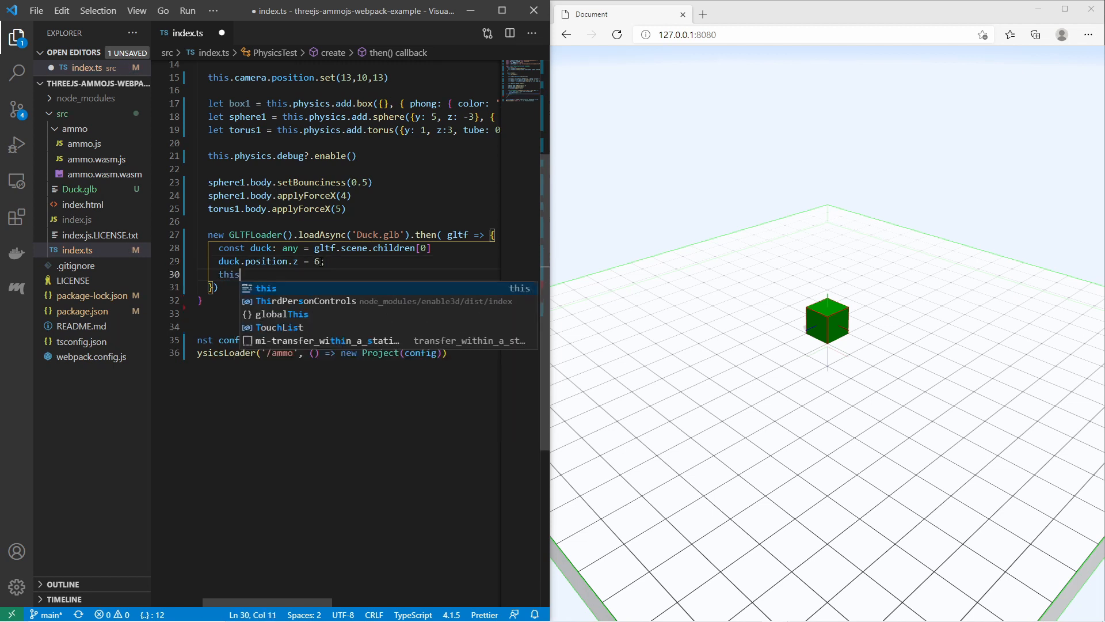
{"action": "type", "text": ".scene"}
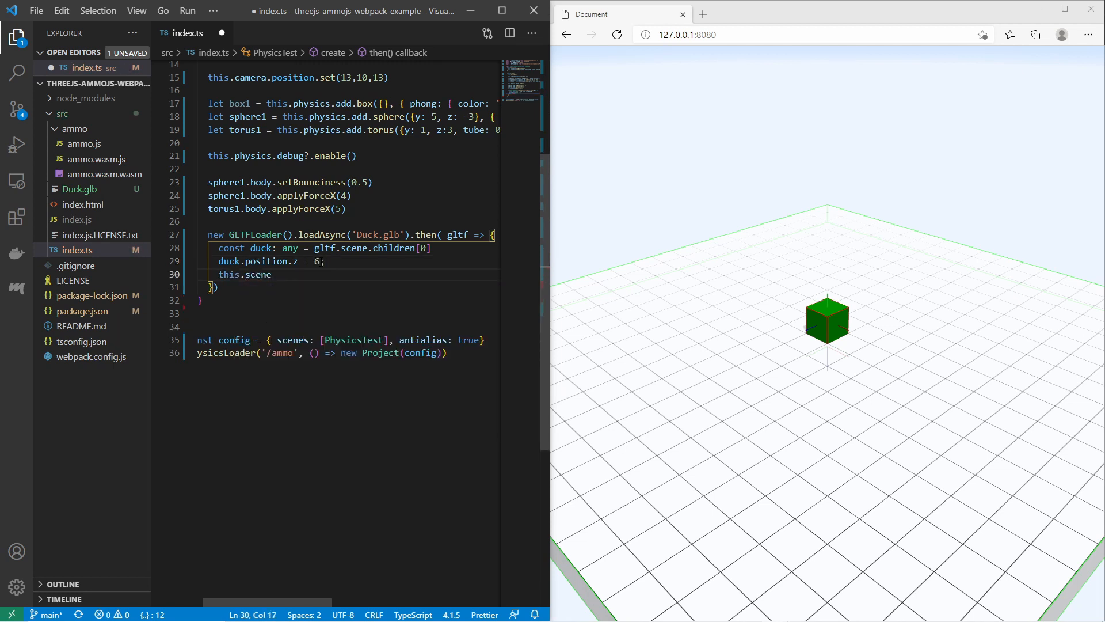
{"action": "type", "text": "add(duck"}
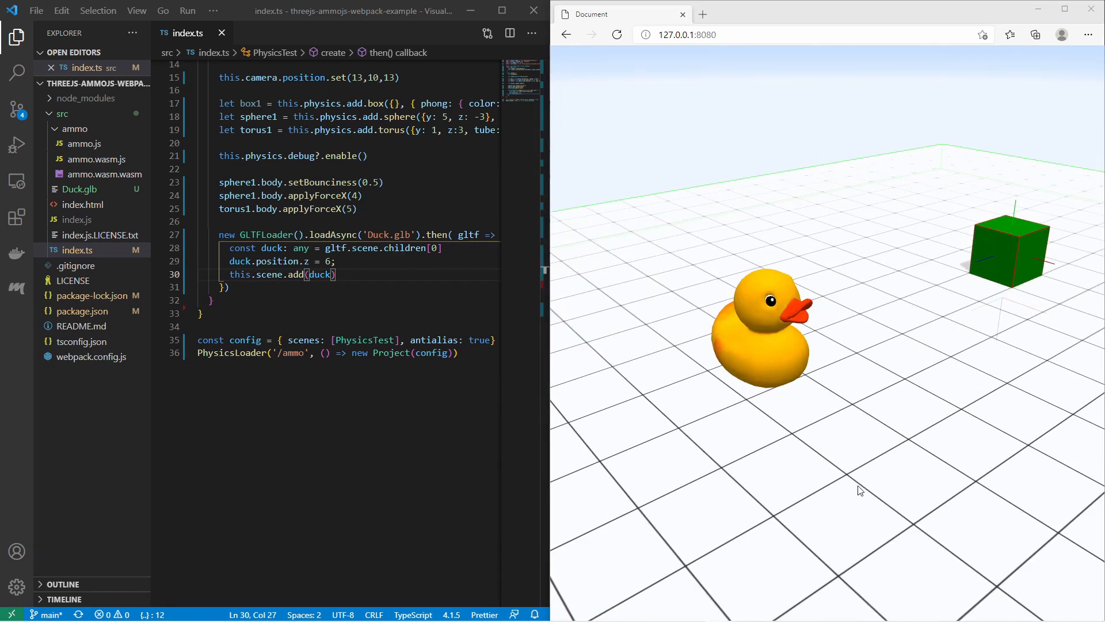
{"action": "mouse_move", "coordinate": [836, 356]}
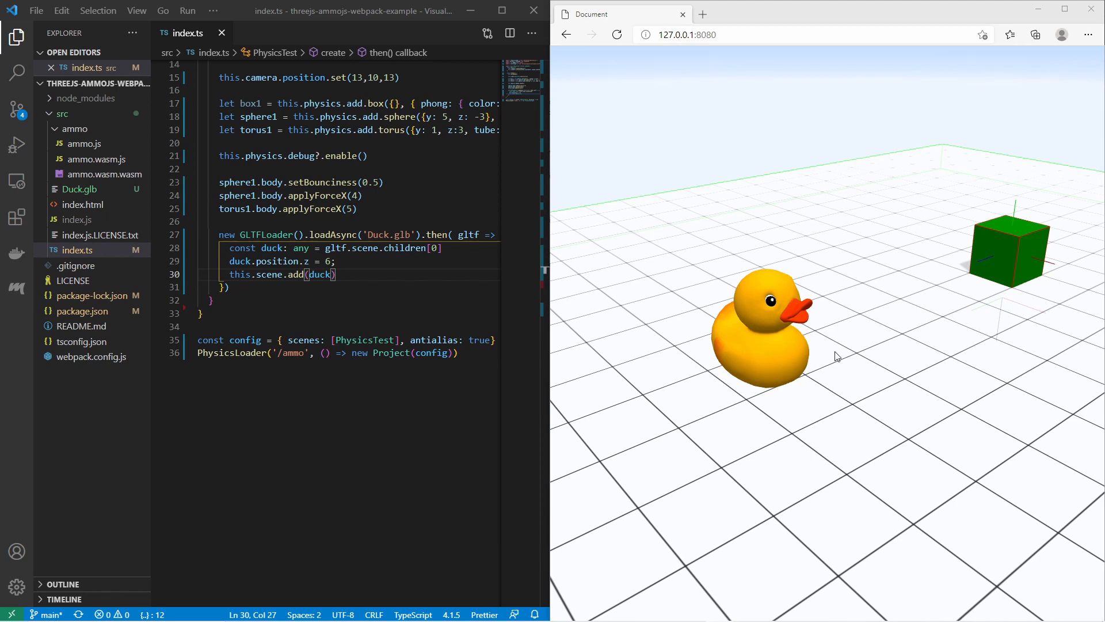
{"action": "mouse_move", "coordinate": [749, 295]}
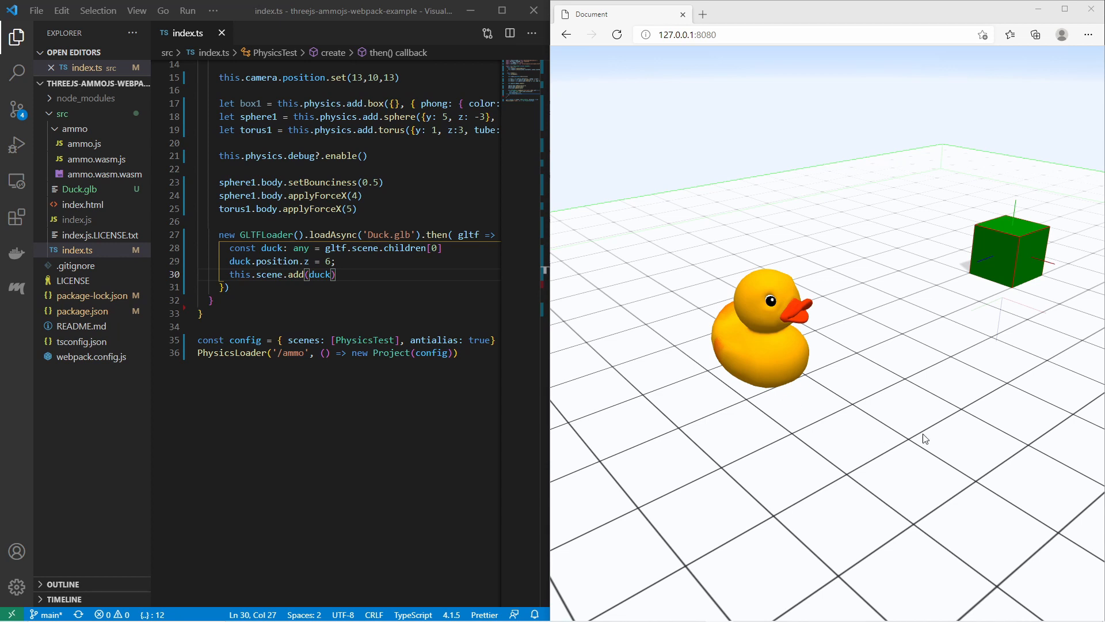
{"action": "mouse_move", "coordinate": [597, 273]}
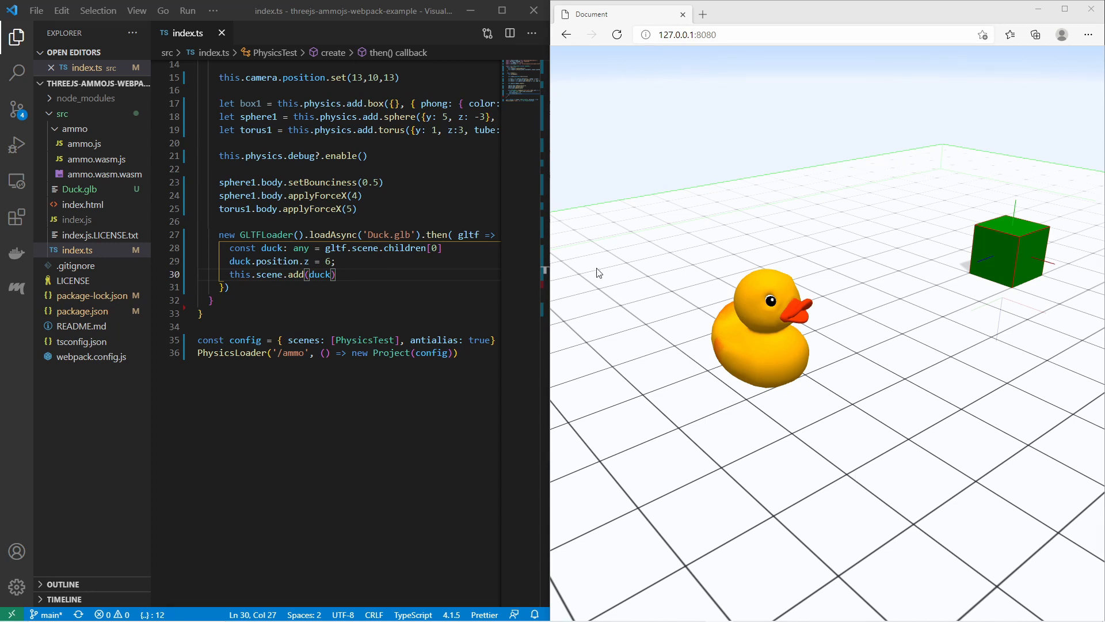
{"action": "mouse_move", "coordinate": [582, 232]}
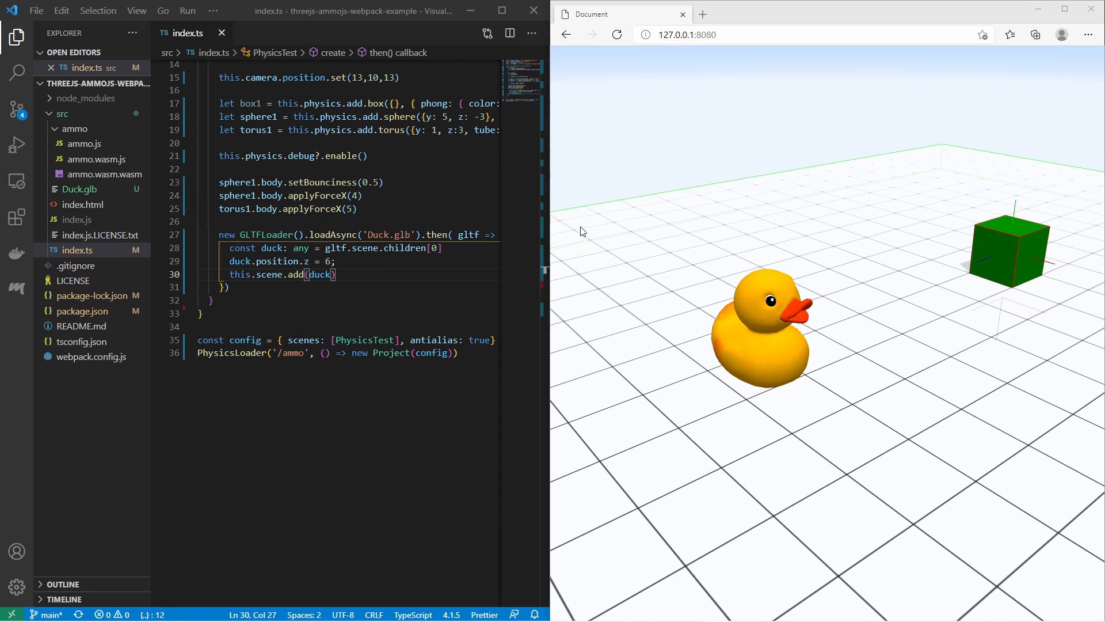
{"action": "mouse_move", "coordinate": [647, 232]}
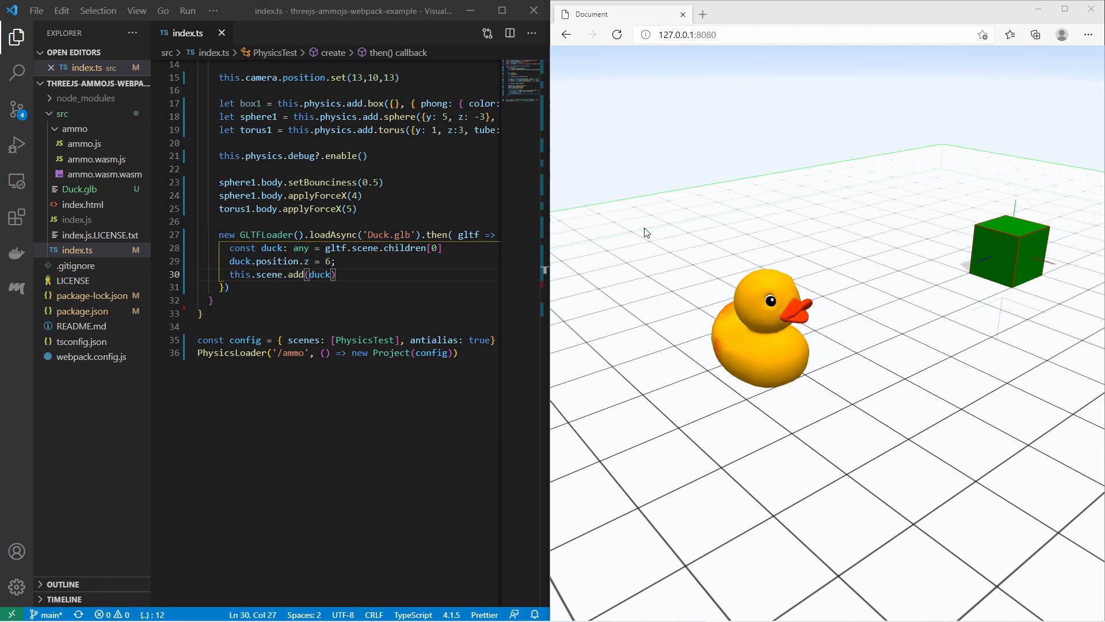
Add box2 via this.physics.add.box({x: -10, z: 6}) and push it with applyForceX(15).
{"action": "type", "text": "let b"}
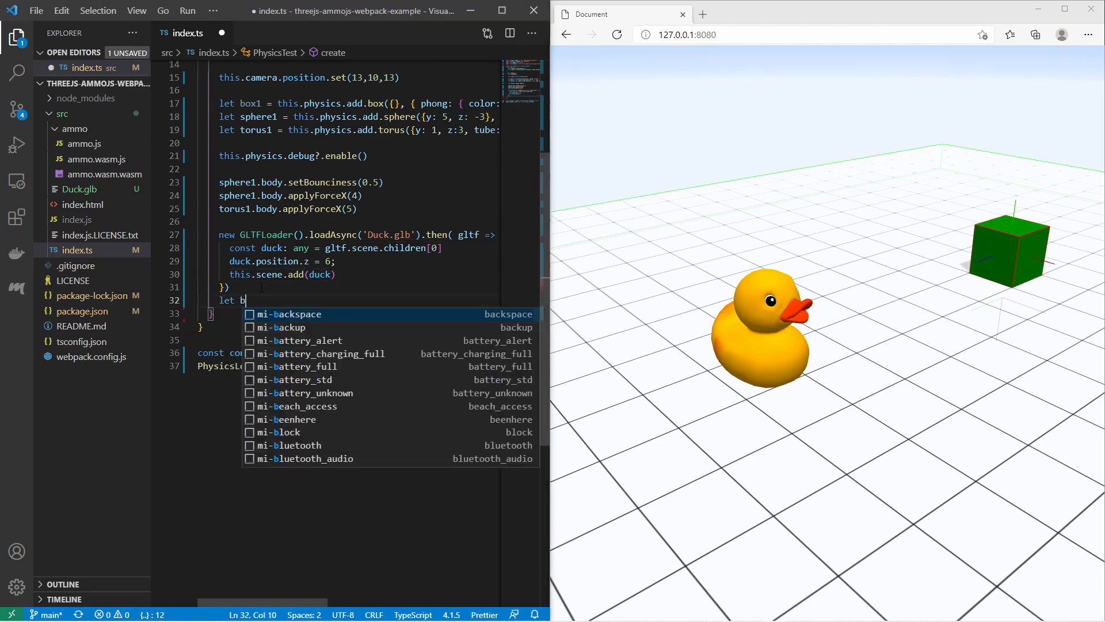
{"action": "type", "text": "ox2 = thi"}
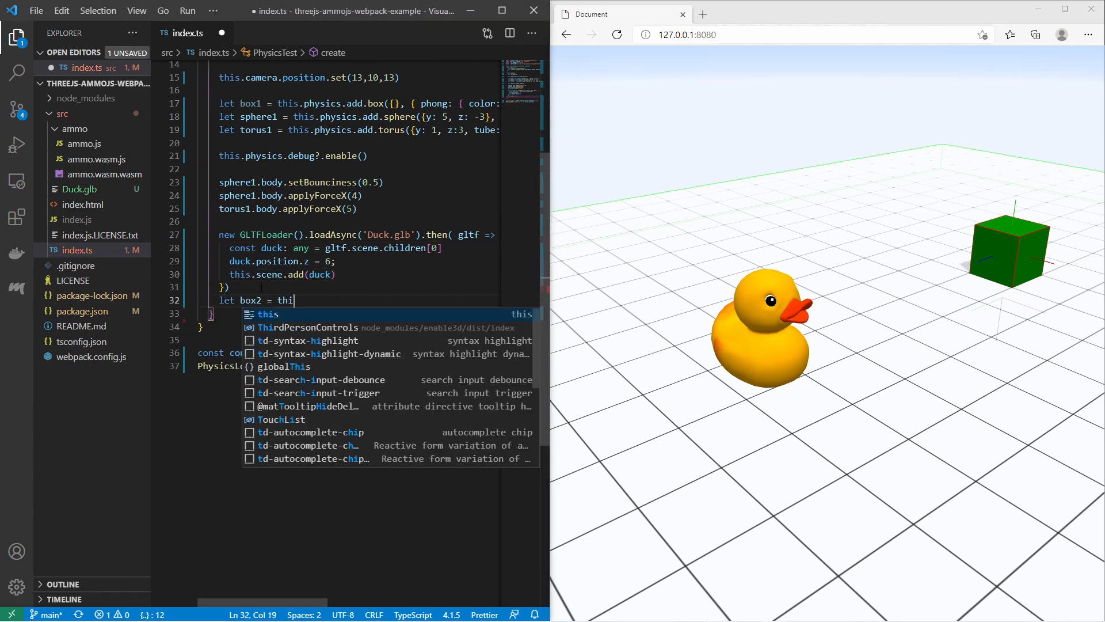
{"action": "type", "text": "s.physics"}
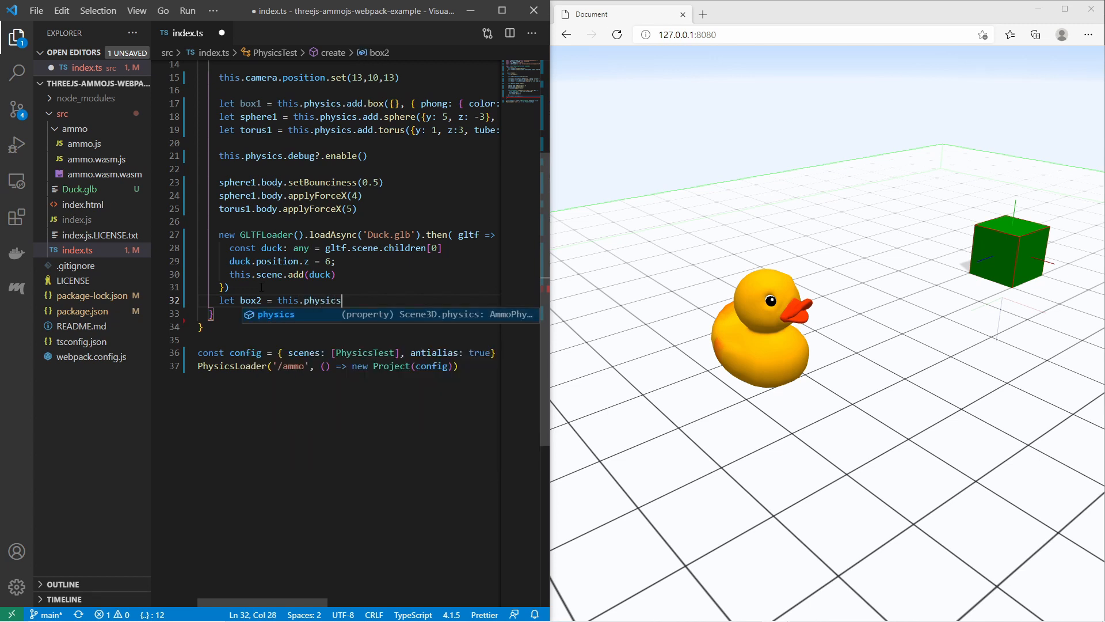
{"action": "type", "text": ".add.box()"}
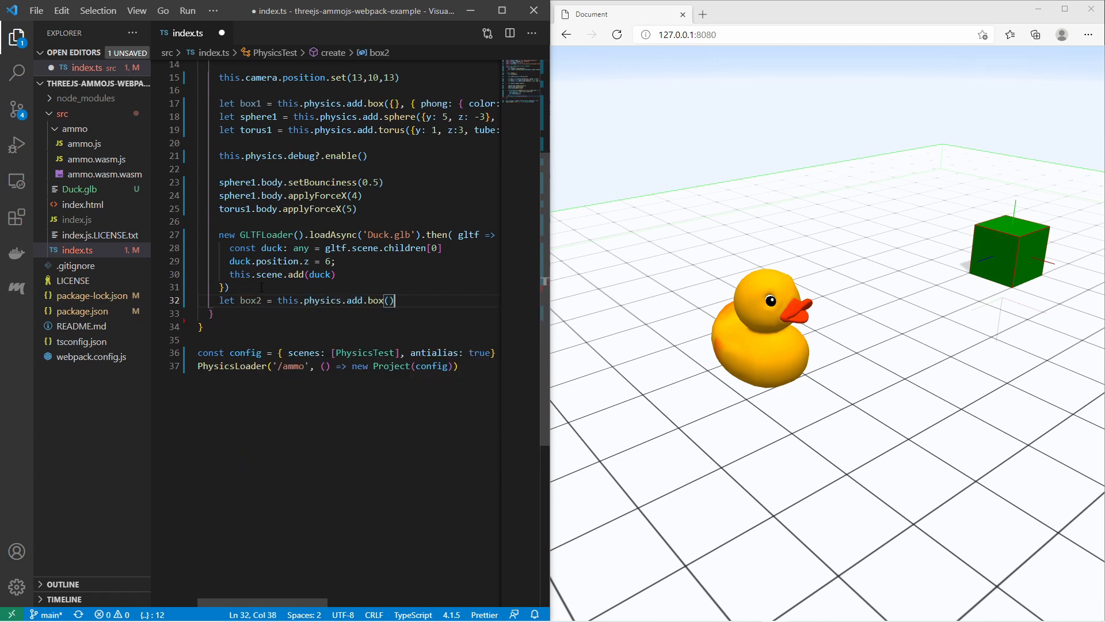
{"action": "type", "text": "{}"}
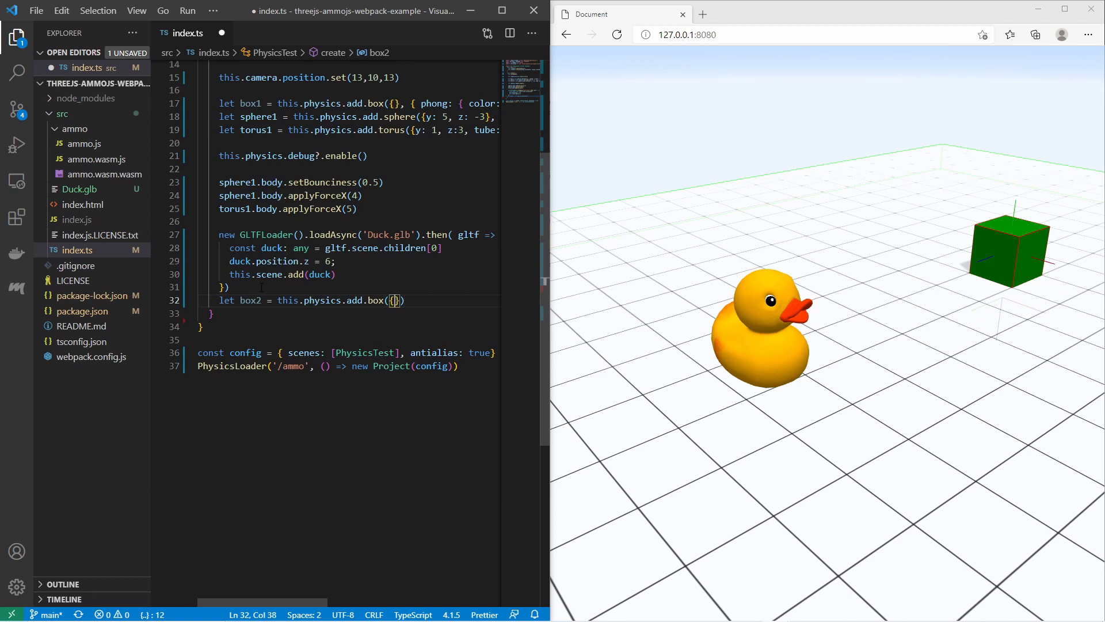
{"action": "type", "text": "x: -10,"}
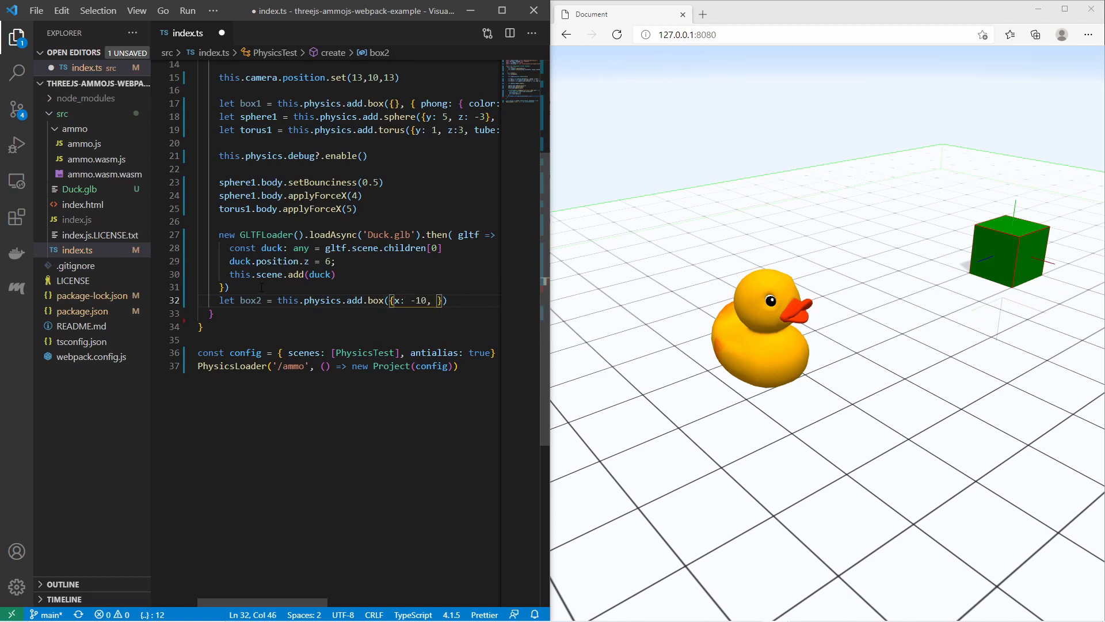
{"action": "type", "text": "z:6"}
{"action": "type", "text": "box2"}
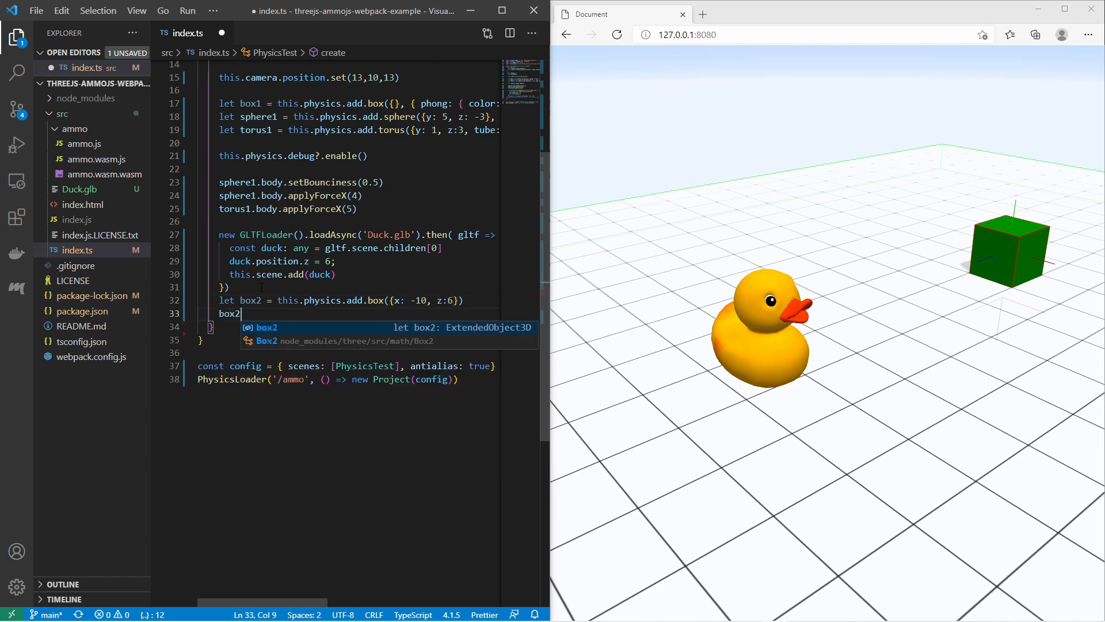
{"action": "type", "text": ".body.applyForceX"}
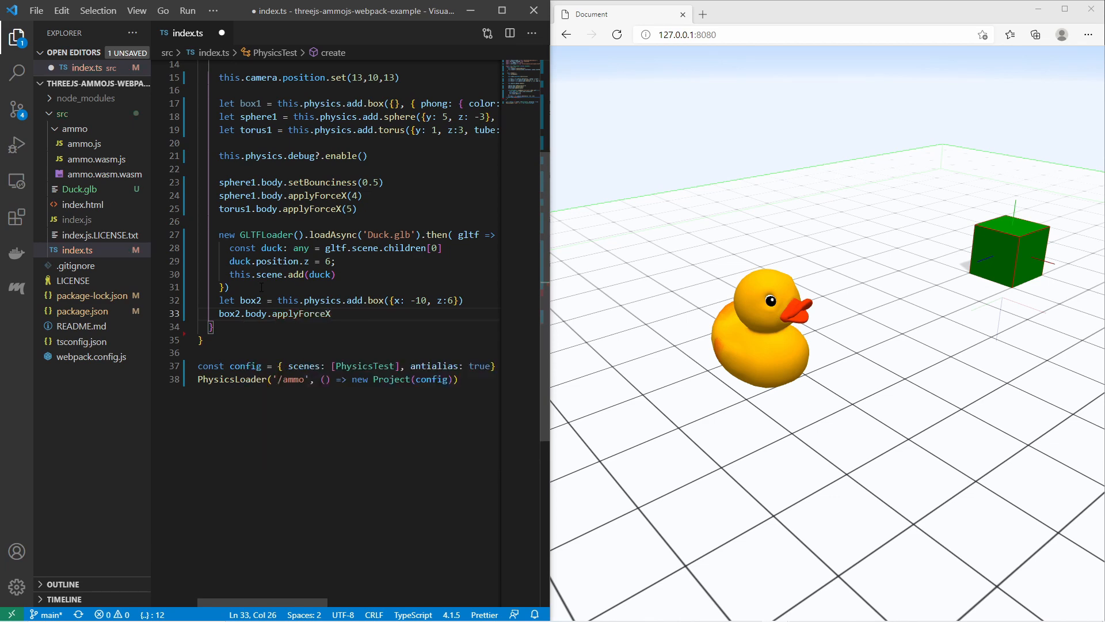
{"action": "type", "text": "(15)"}
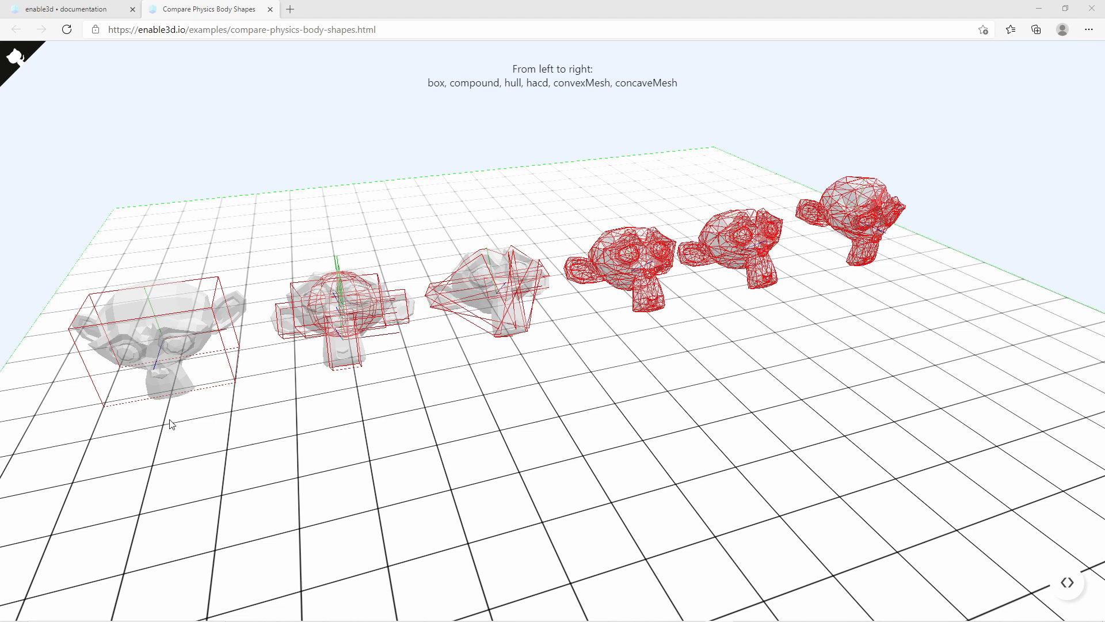
{"action": "mouse_move", "coordinate": [169, 378]}
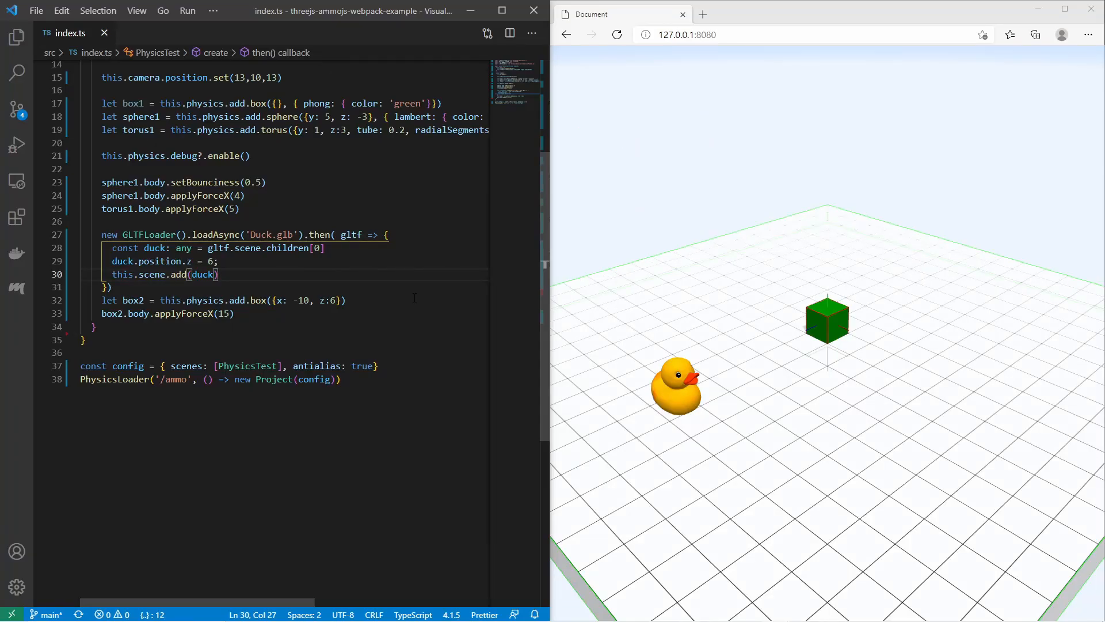
Give the duck a physics body with this.physics.add.existing(duck, { shape: 'convex' }) and save.
{"action": "type", "text": "this.phys"}
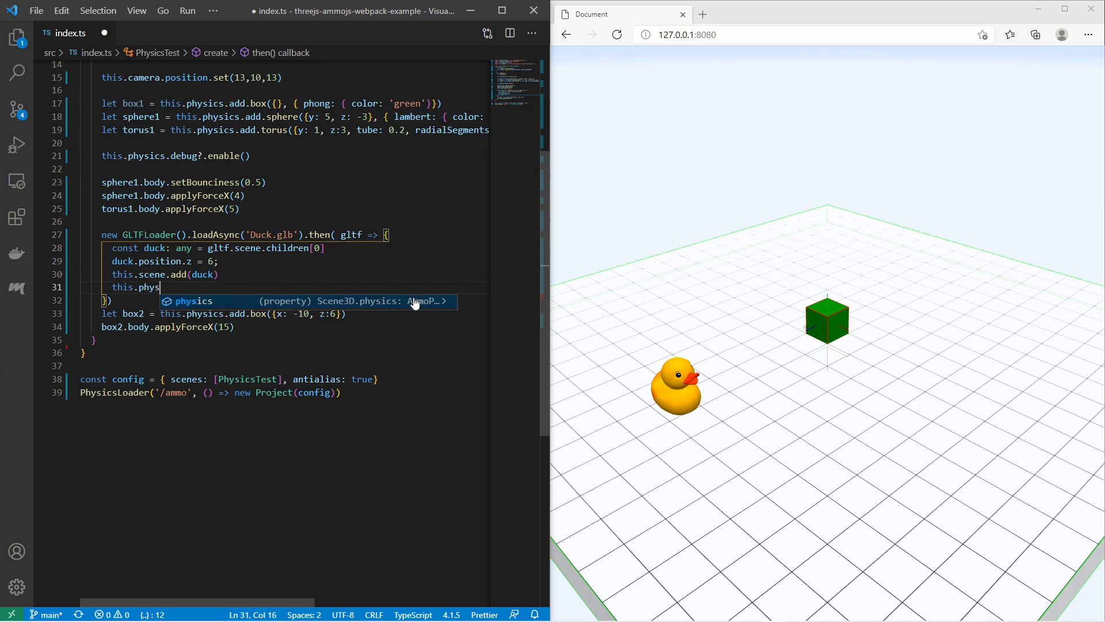
{"action": "type", "text": ".add.existing"}
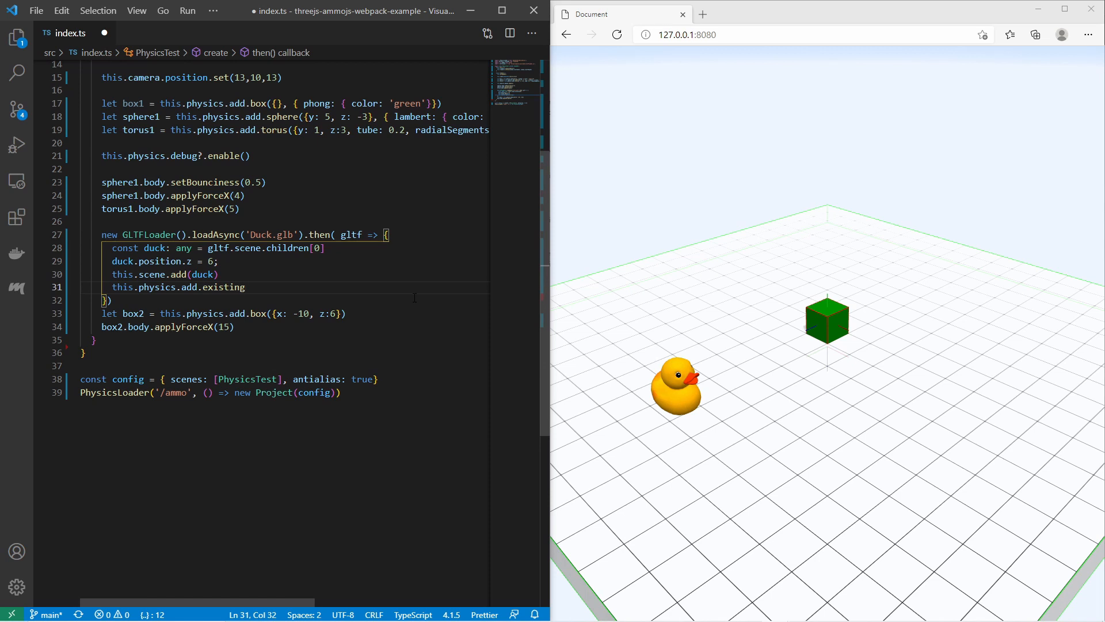
{"action": "type", "text": "()"}
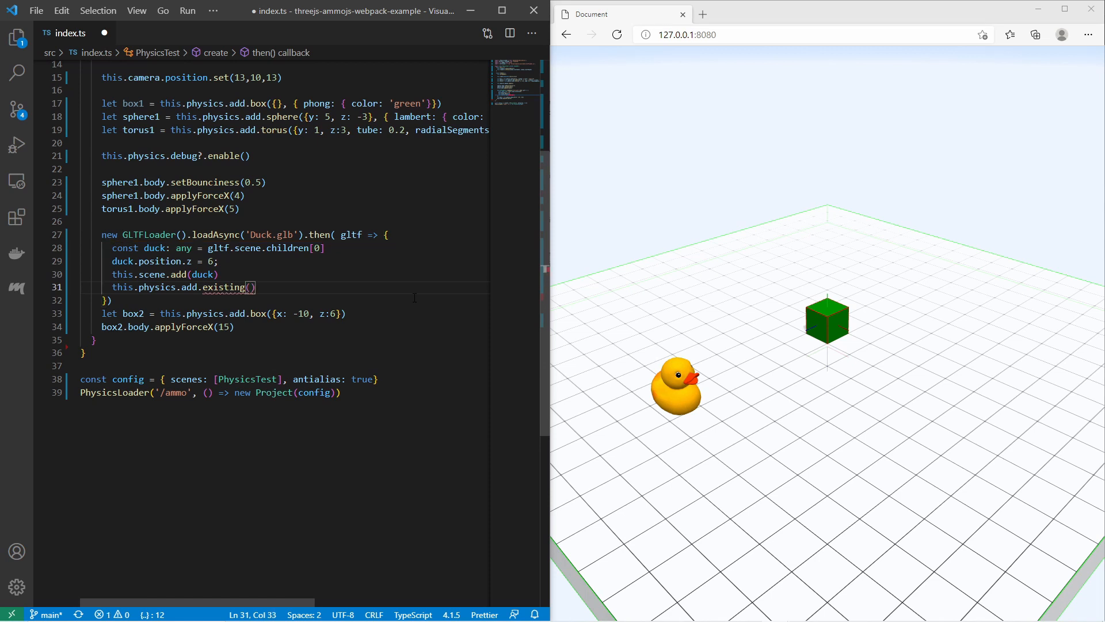
{"action": "type", "text": "duck"}
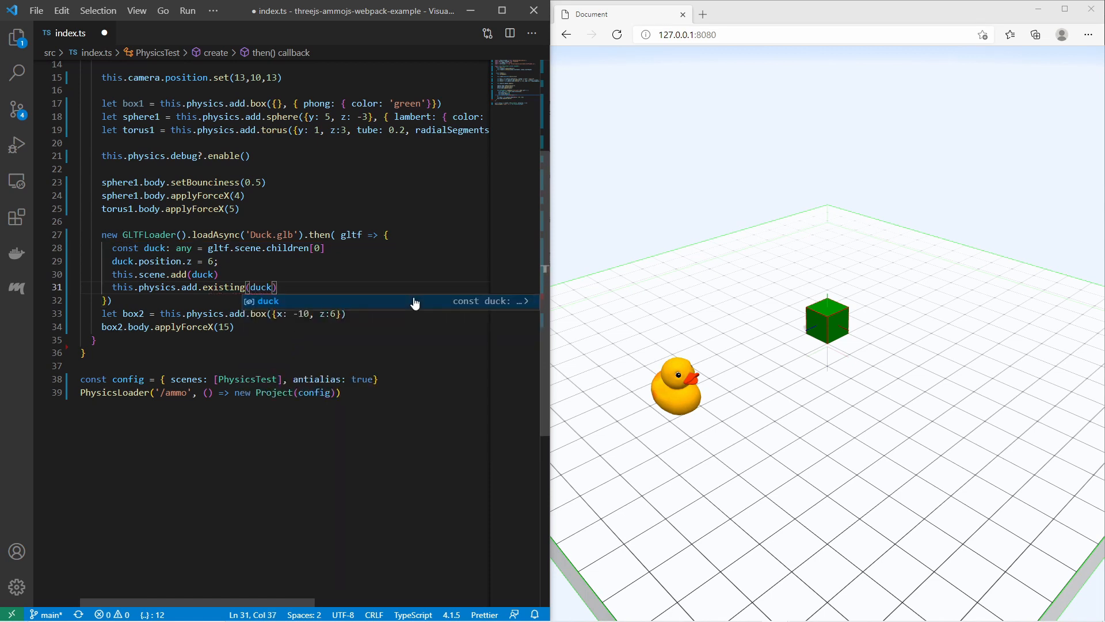
{"action": "type", "text": ", {}"}
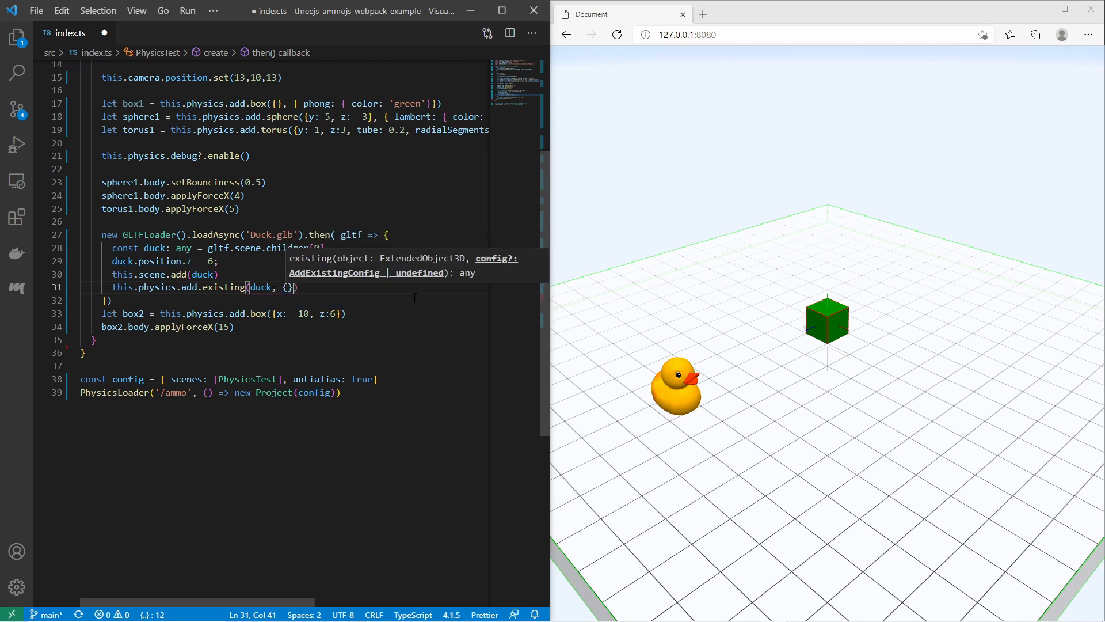
{"action": "key", "text": "Backspace"}
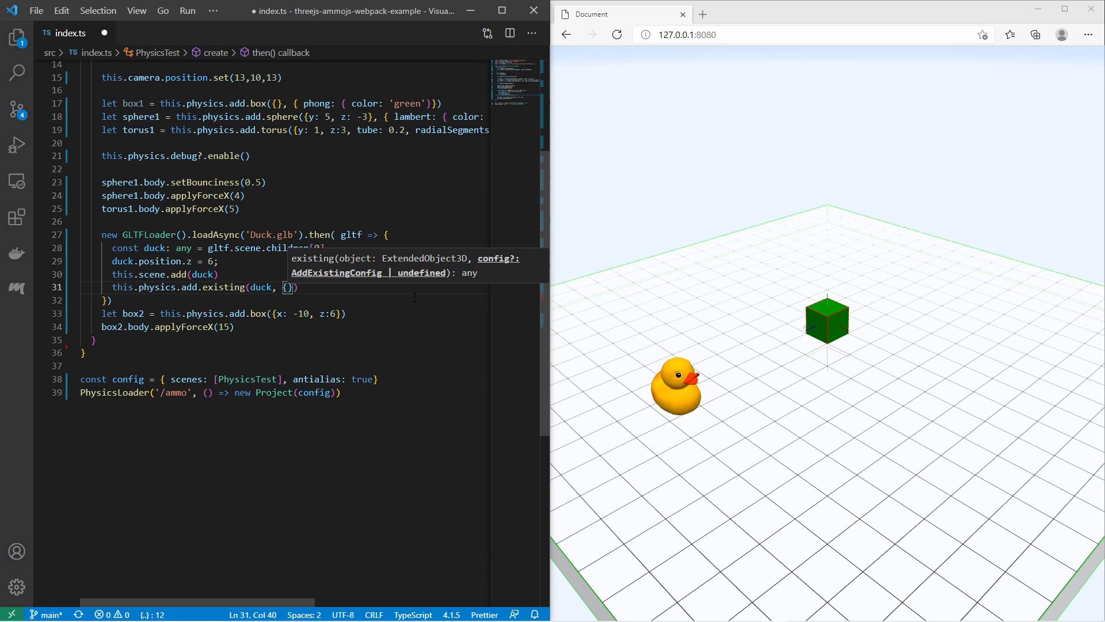
{"action": "type", "text": "shape: '"}
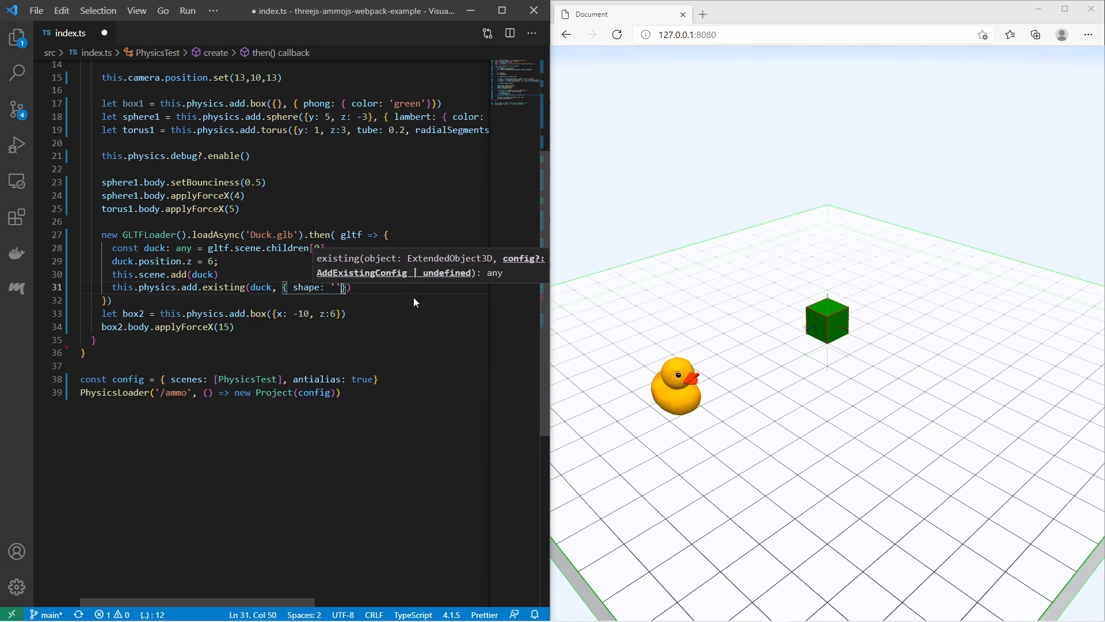
{"action": "type", "text": "convex"}
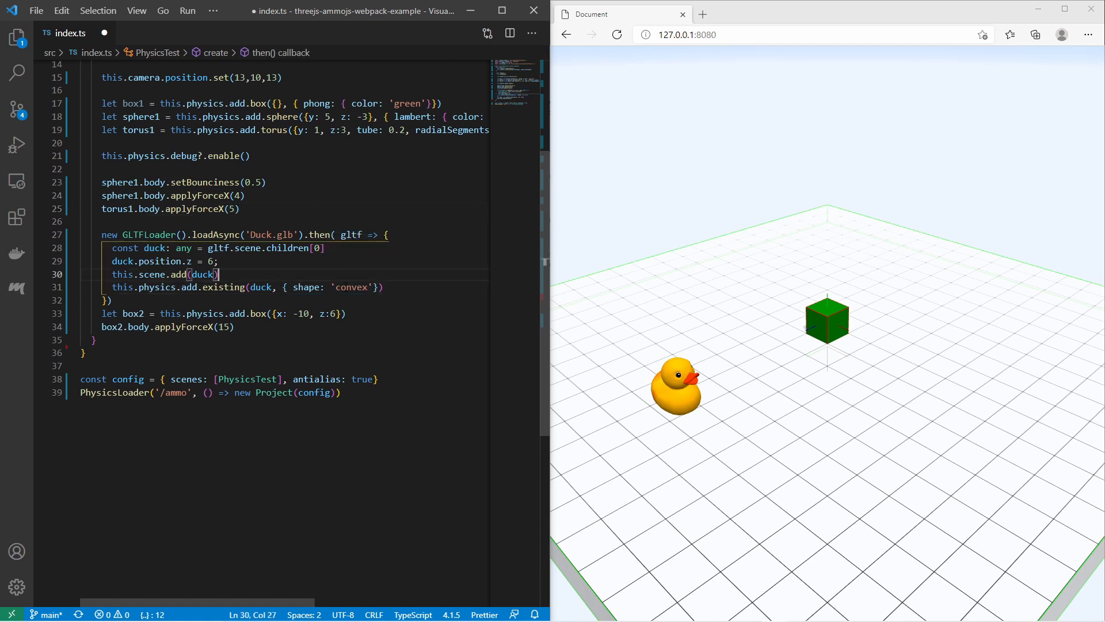
{"action": "key", "text": "ctrl+s"}
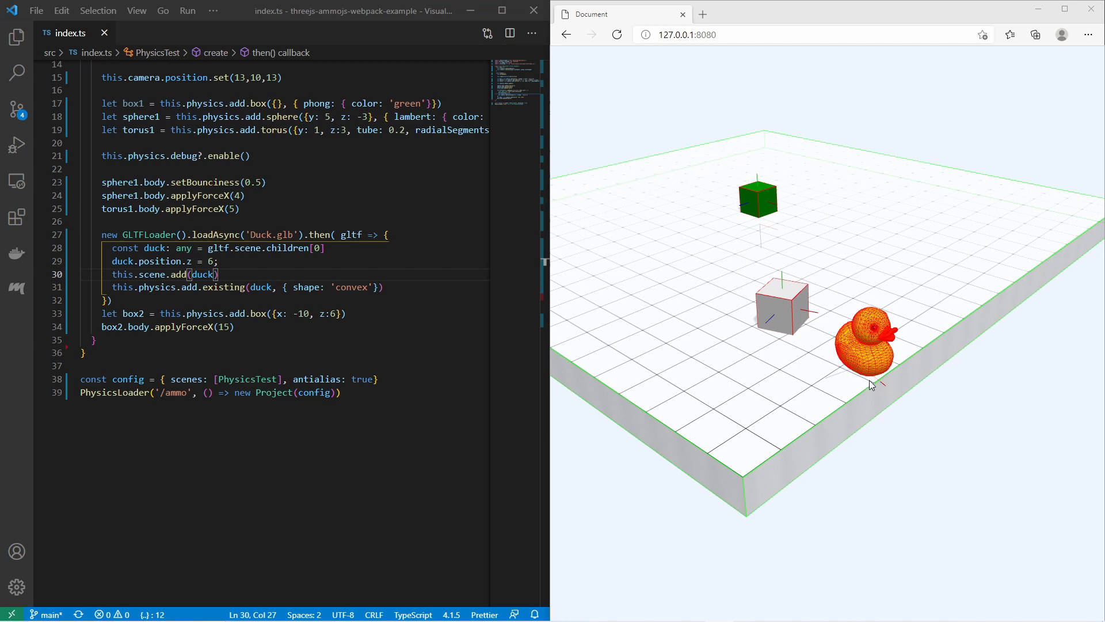
{"action": "mouse_move", "coordinate": [921, 374]}
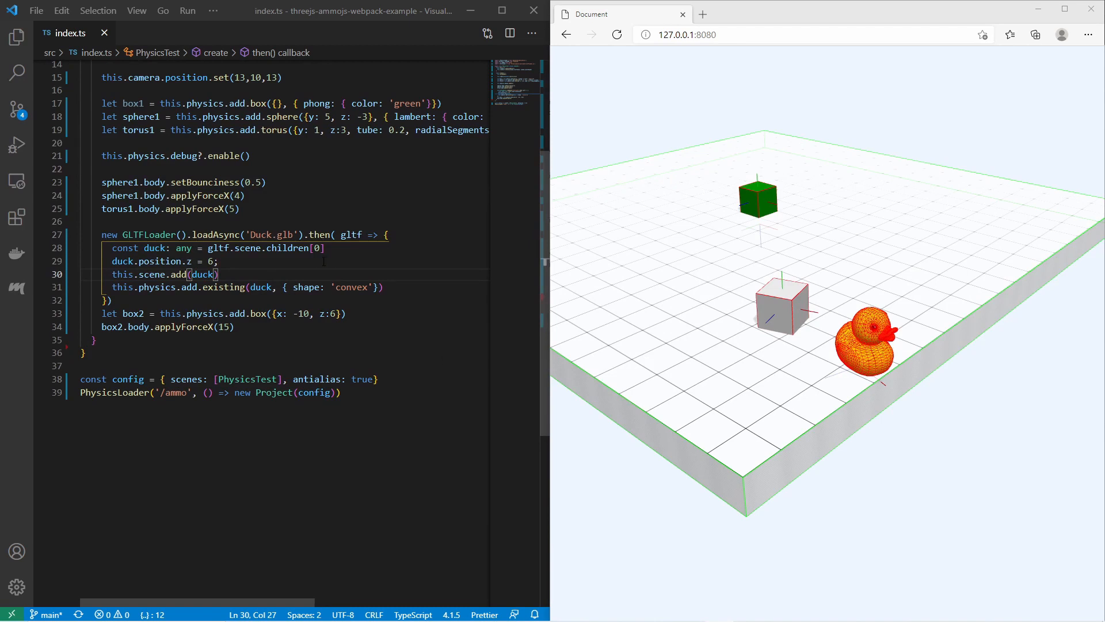
Create let object = new ExtendedObject3D() and add the duck to it.
{"action": "type", "text": "let o"}
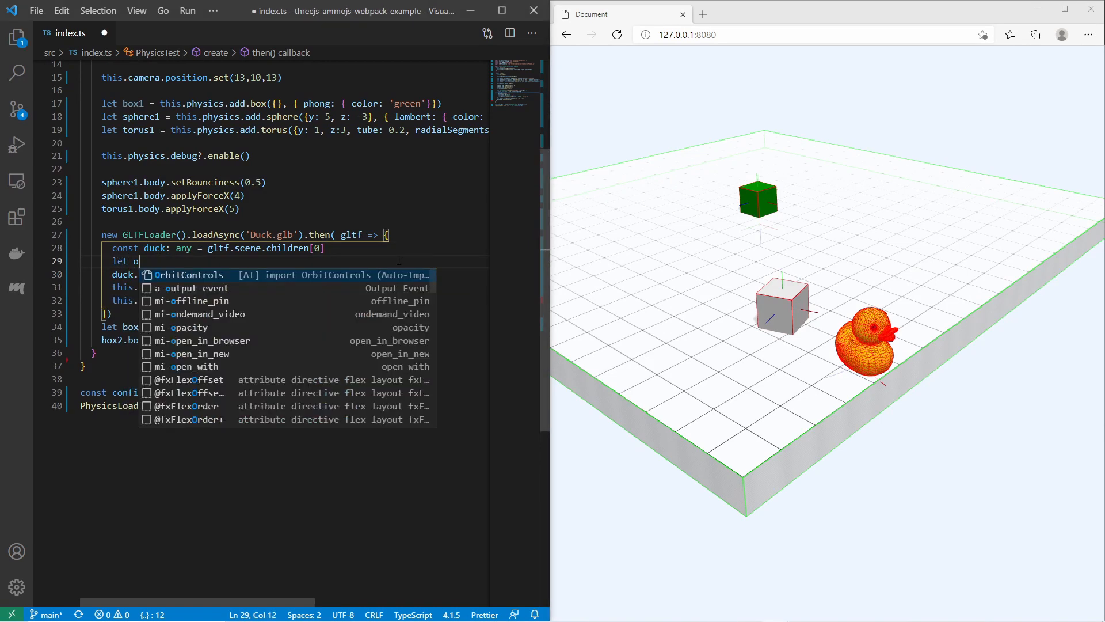
{"action": "type", "text": "bject = new Ext"}
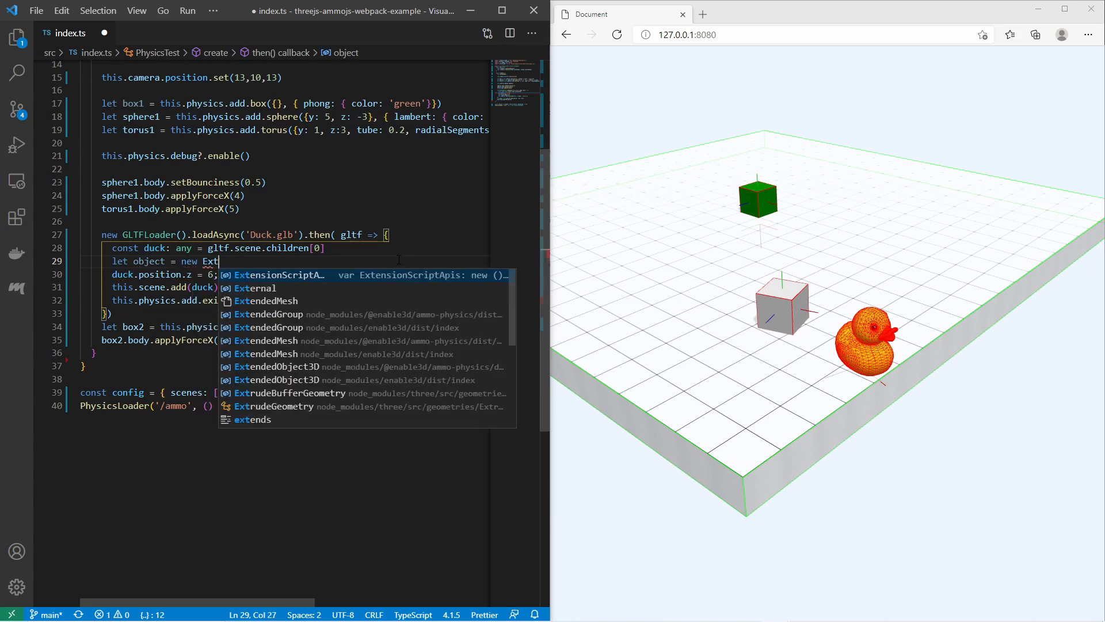
{"action": "type", "text": "endedObject3D"}
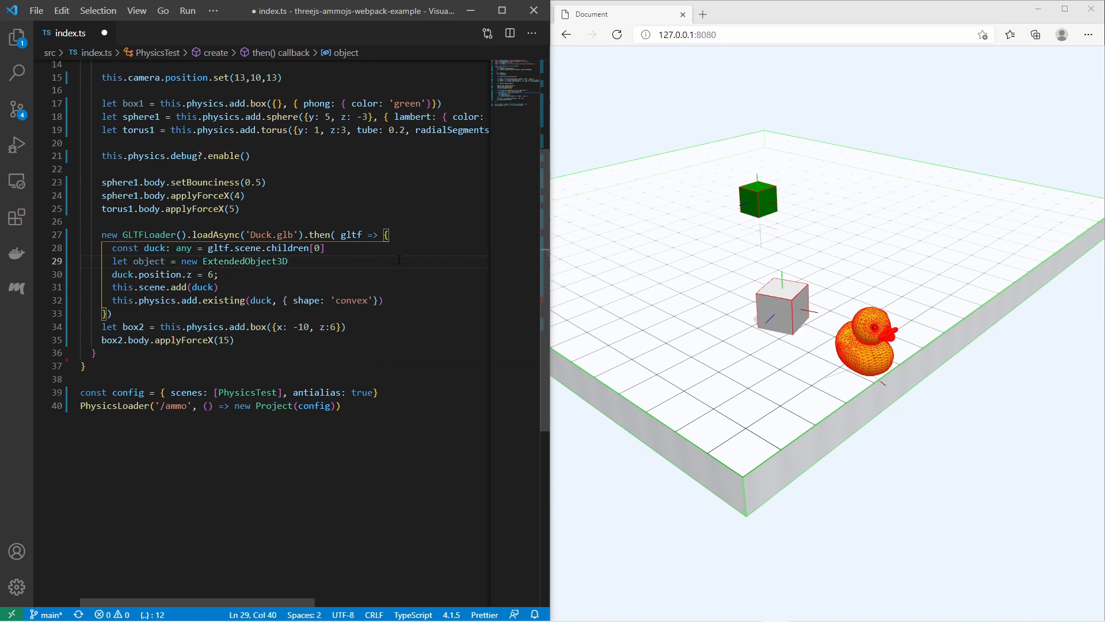
{"action": "type", "text": "object.add"}
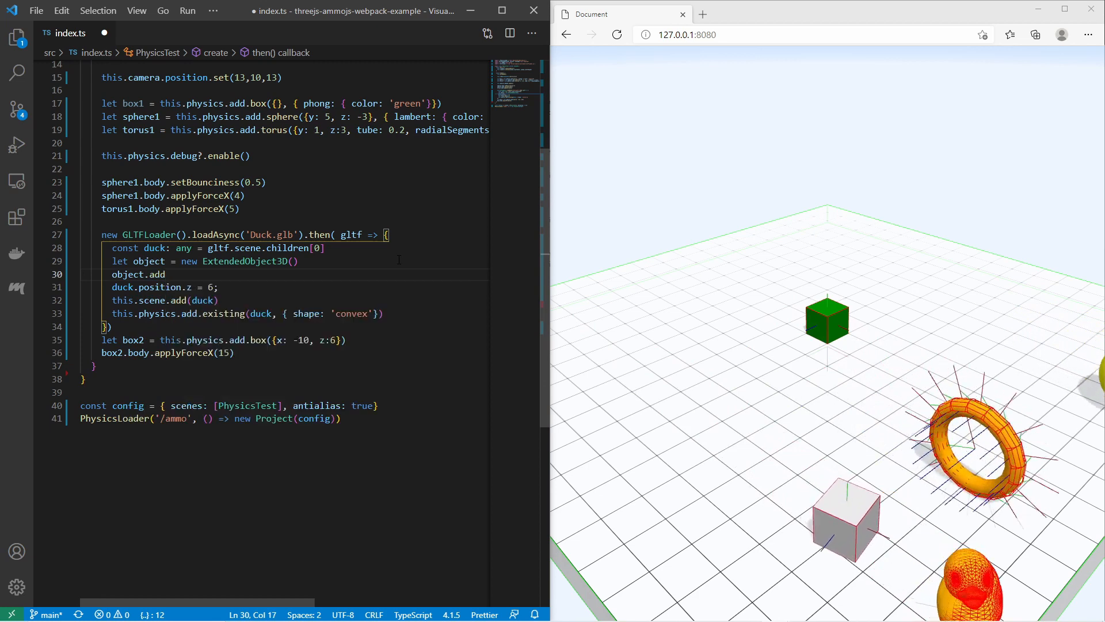
{"action": "type", "text": "(duck"}
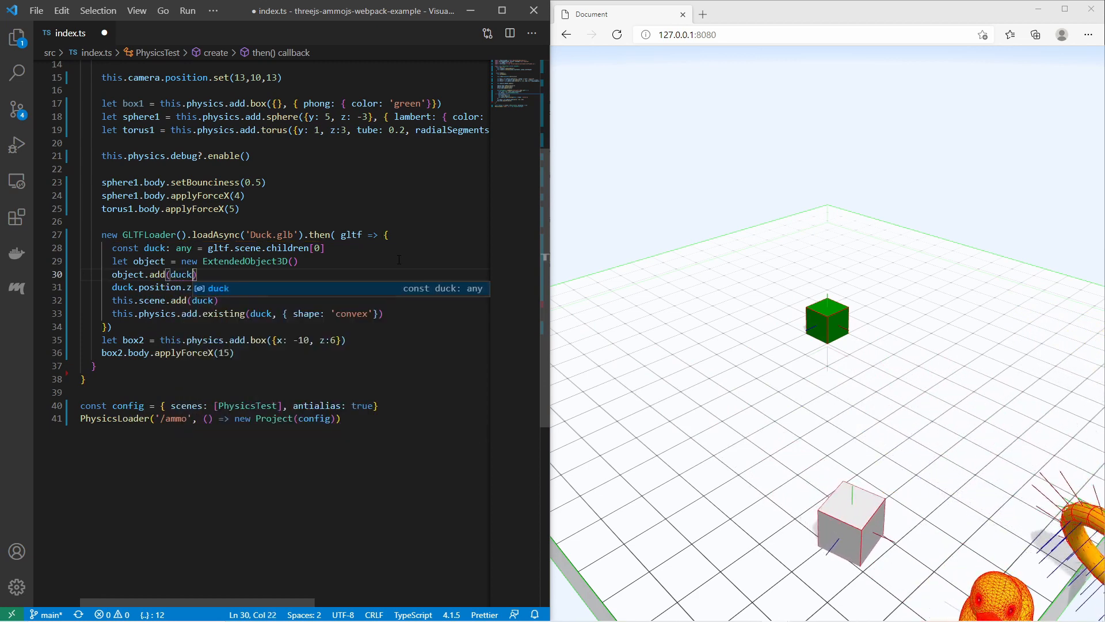
Replace duck with object in the position, scene.add and physics.add.existing lines.
{"action": "double_click", "coordinate": [127, 274]}
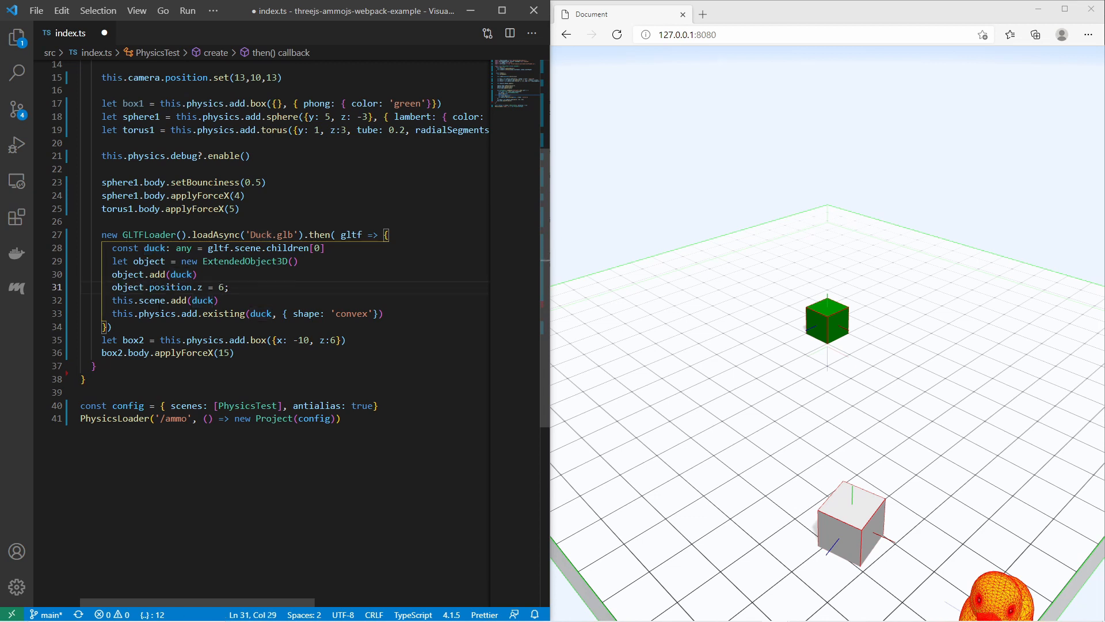
{"action": "double_click", "coordinate": [206, 299]}
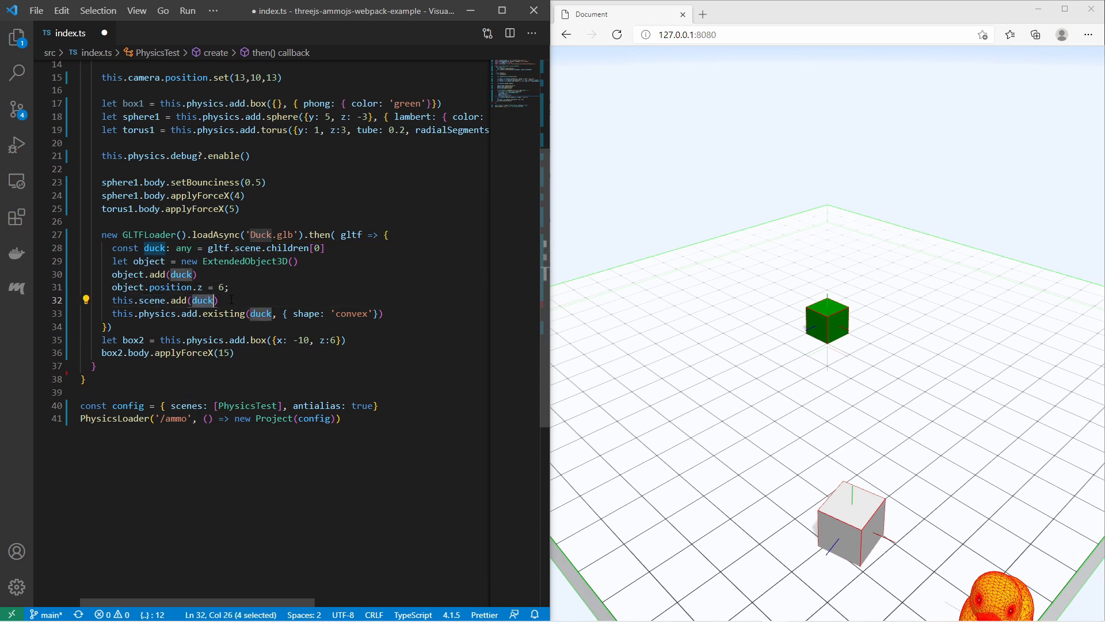
{"action": "type", "text": "object"}
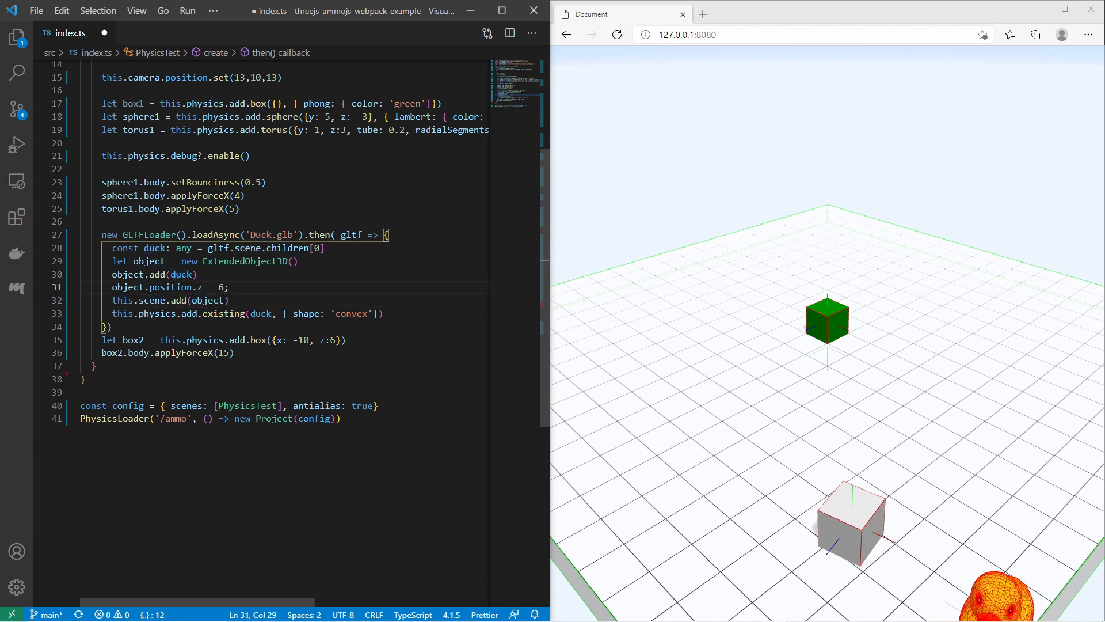
{"action": "double_click", "coordinate": [260, 314]}
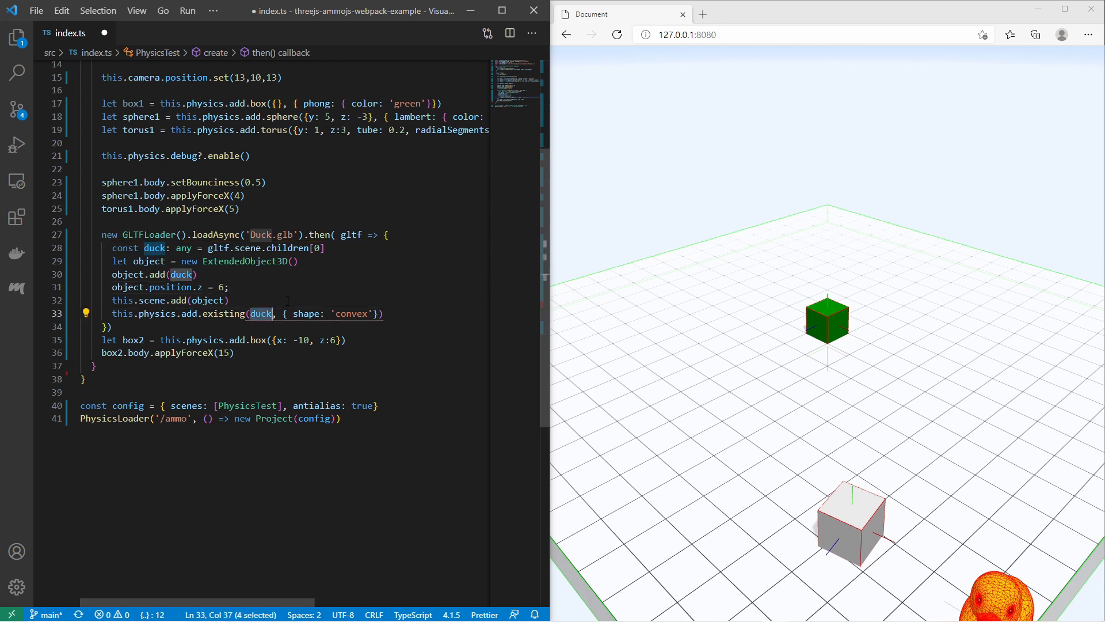
{"action": "type", "text": "object"}
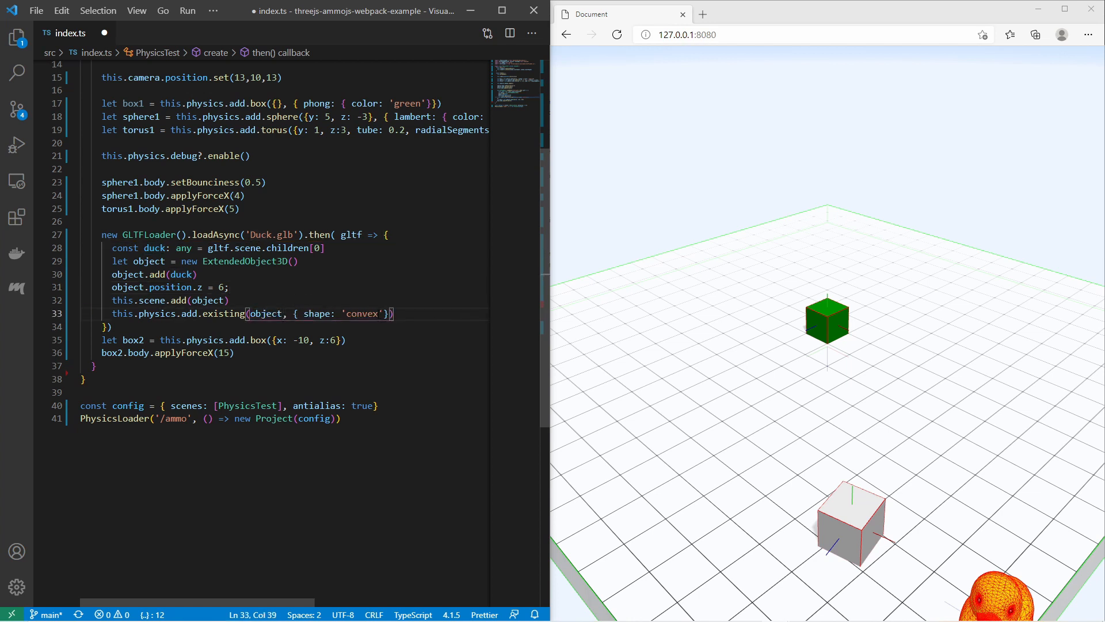
Set the wrapper's body to shape 'box' with width, height and depth 2, then reload the preview.
{"action": "type", "text": "box"}
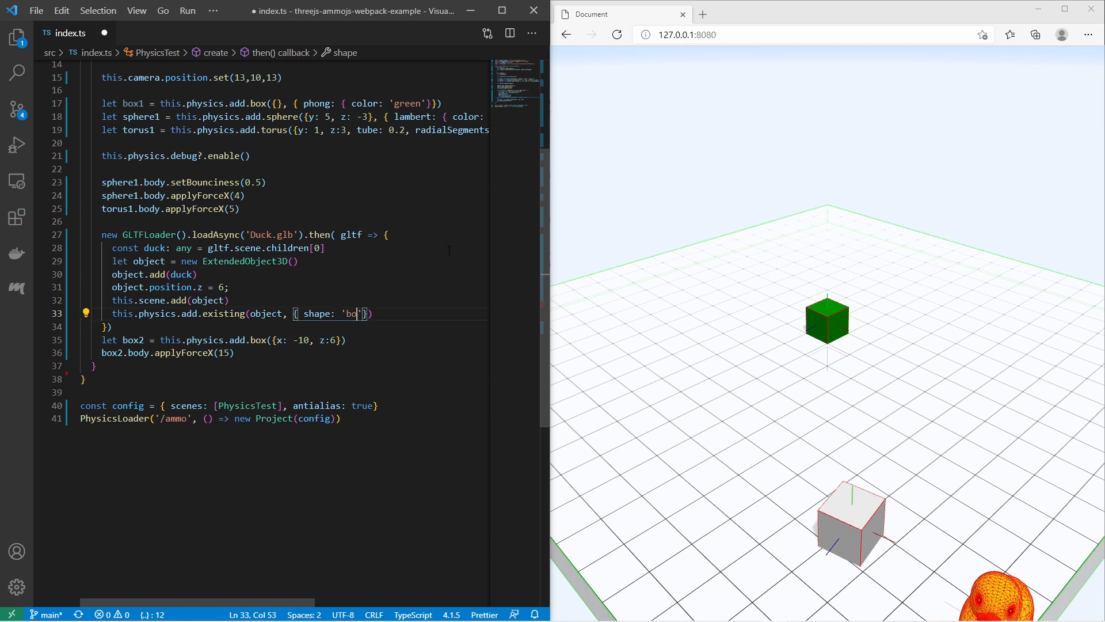
{"action": "type", "text": "x"}
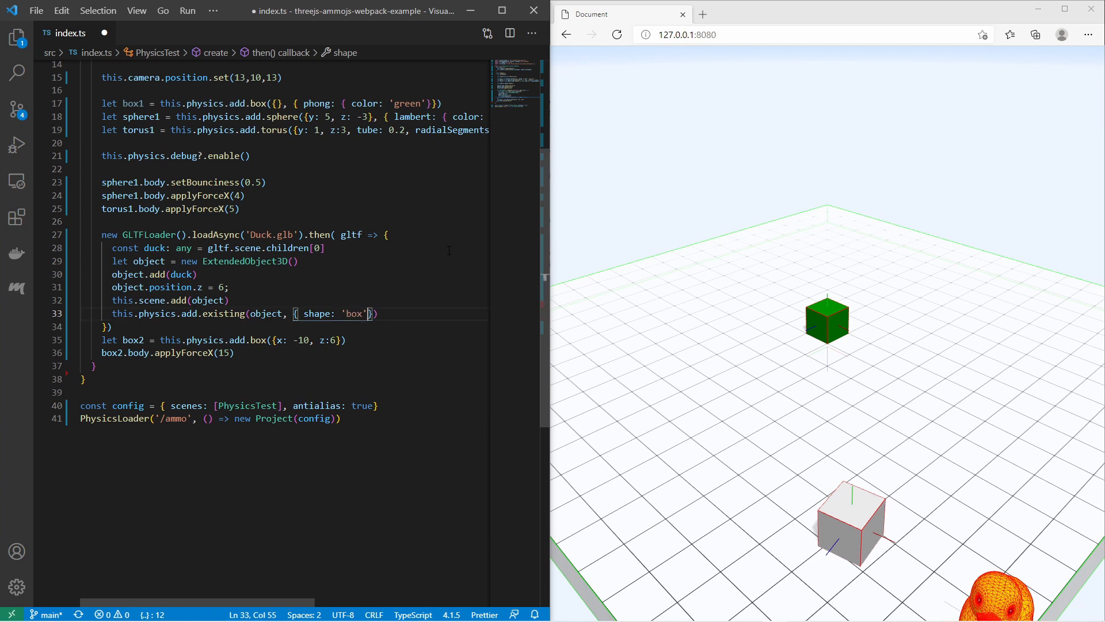
{"action": "type", "text": ", width: 2,"}
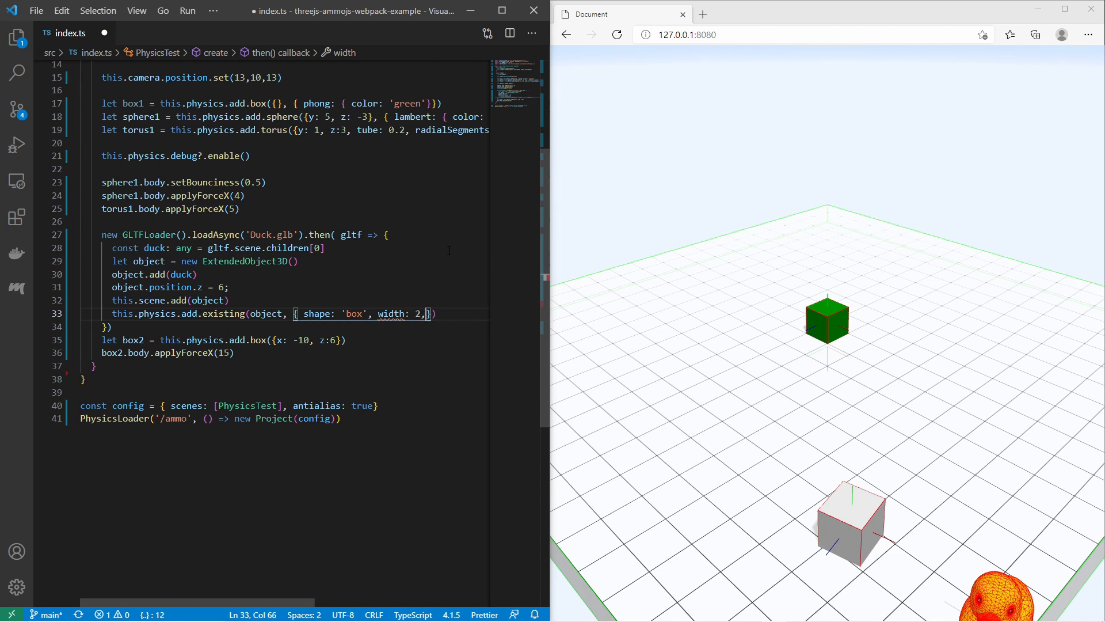
{"action": "type", "text": "height: 2, depth: 2"}
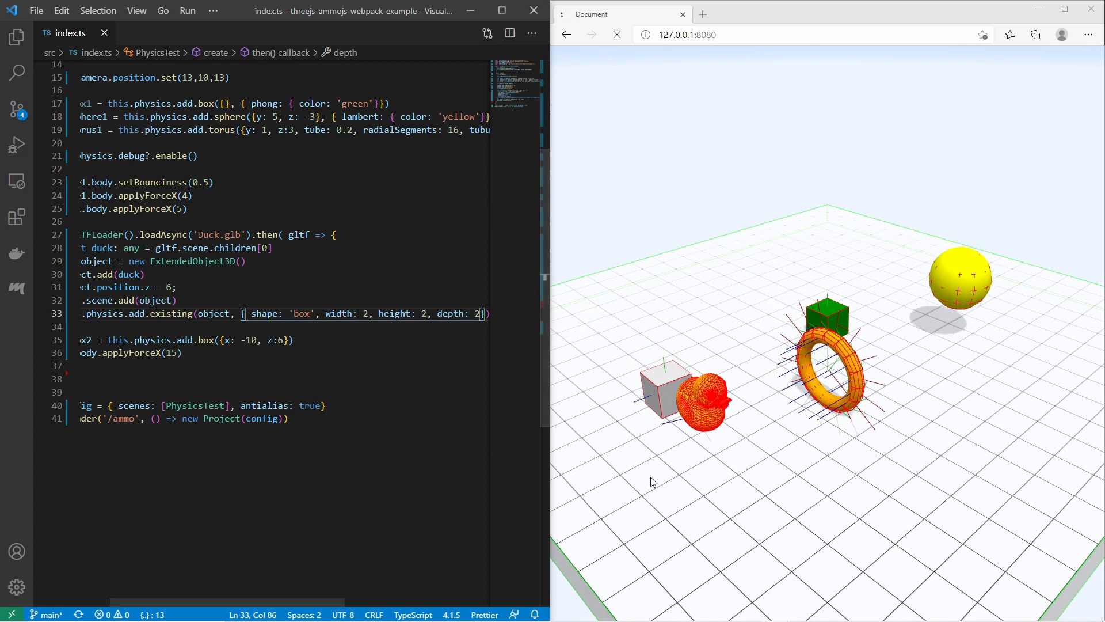
{"action": "left_click", "coordinate": [616, 35]}
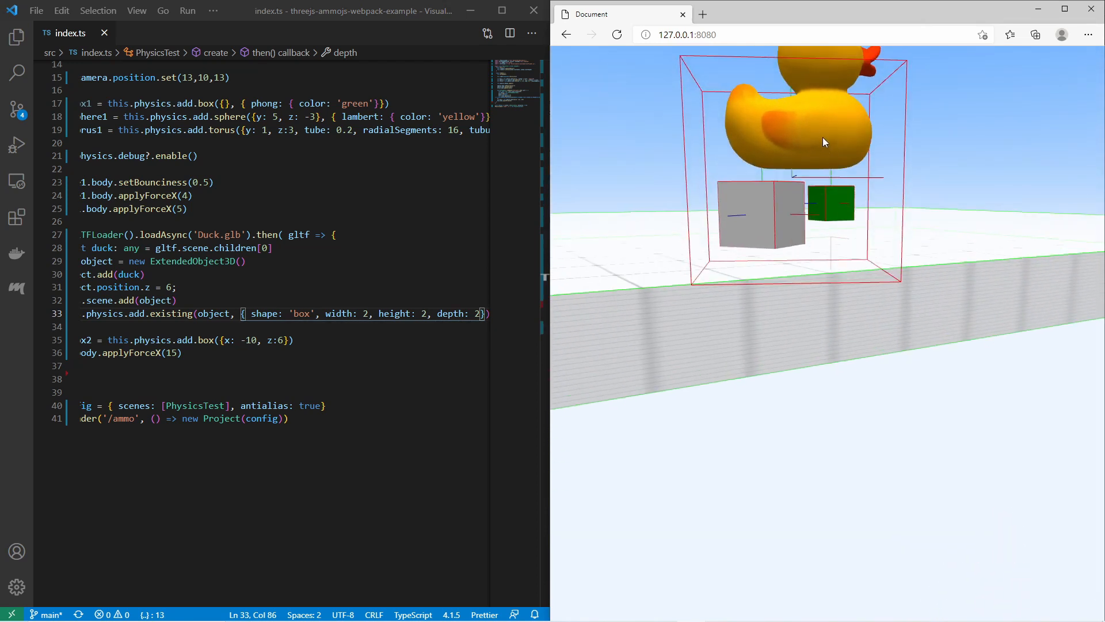
{"action": "mouse_move", "coordinate": [801, 184]}
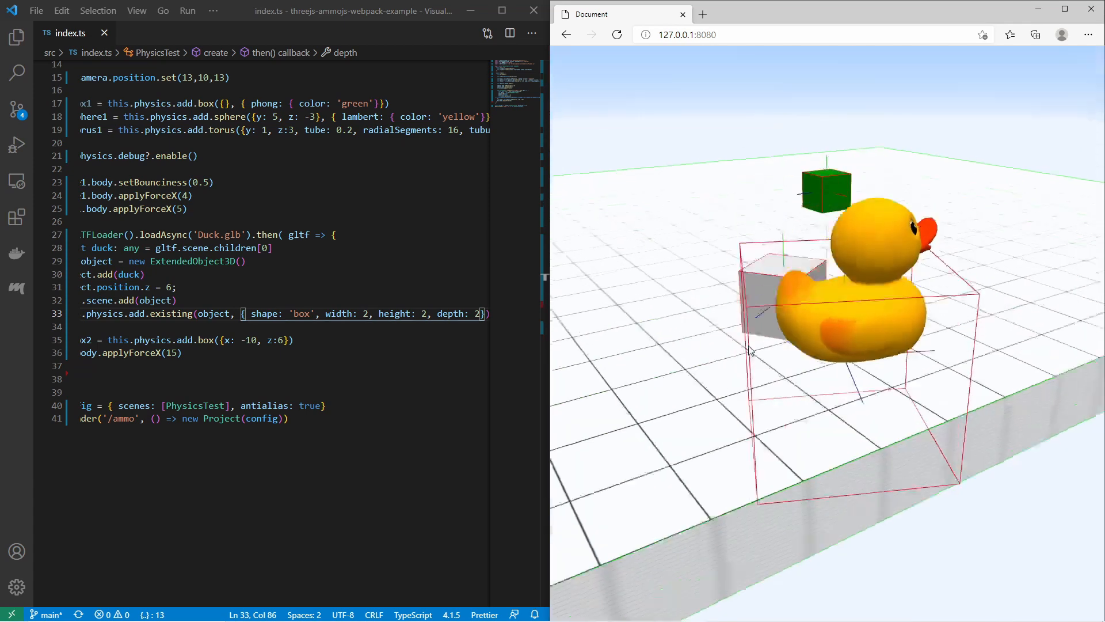
Insert duck.position.y -= 1 after the duck declaration to centre it in the box body.
{"action": "double_click", "coordinate": [155, 248]}
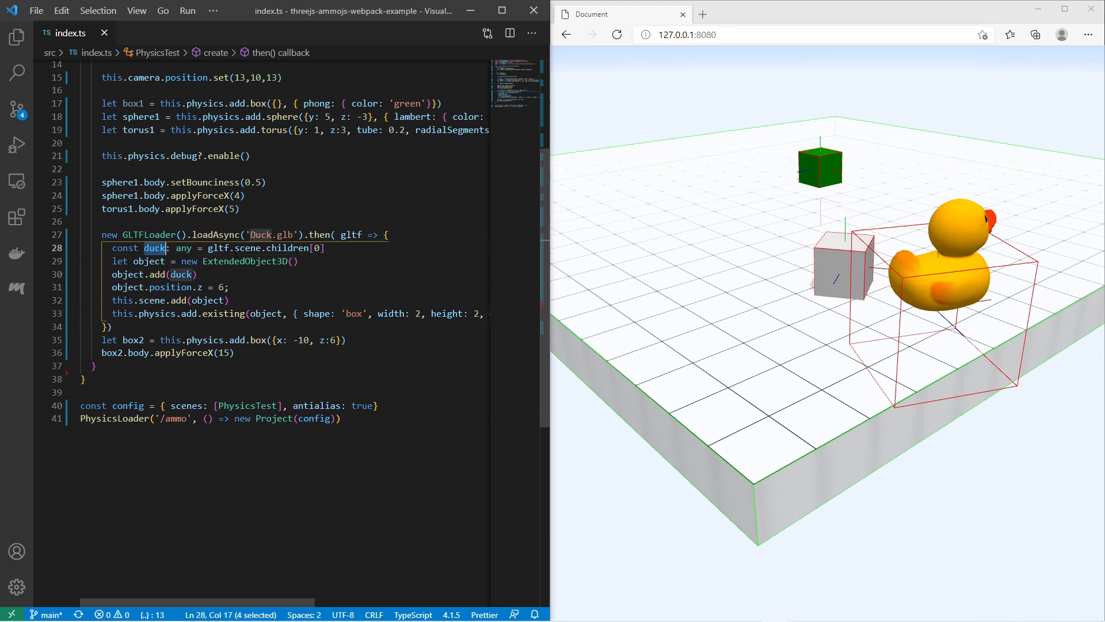
{"action": "type", "text": "duck."}
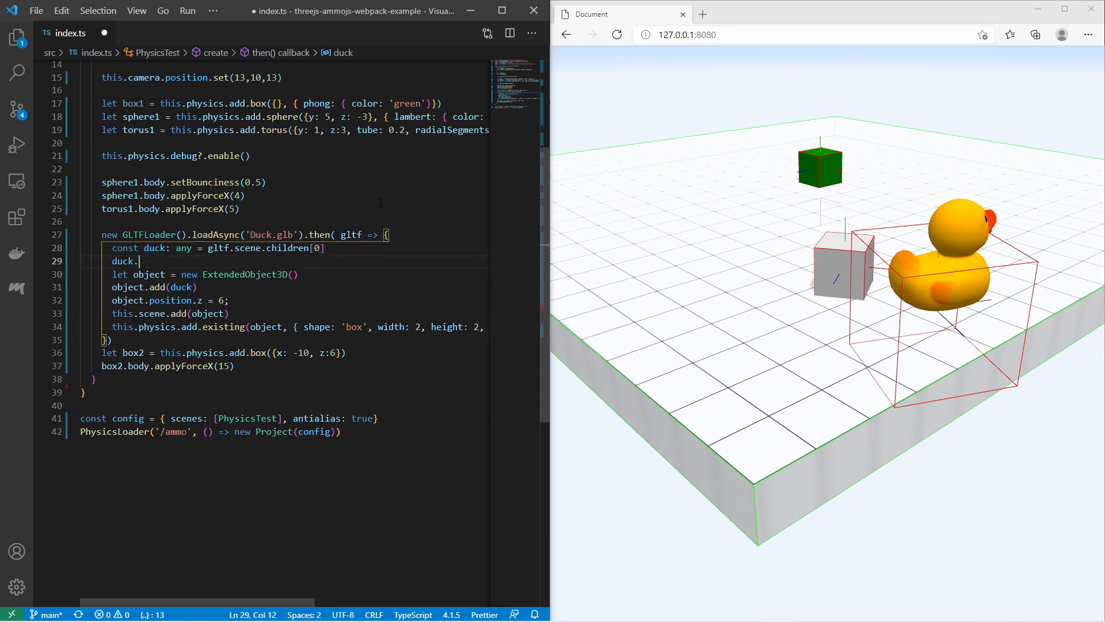
{"action": "type", "text": "position.y."}
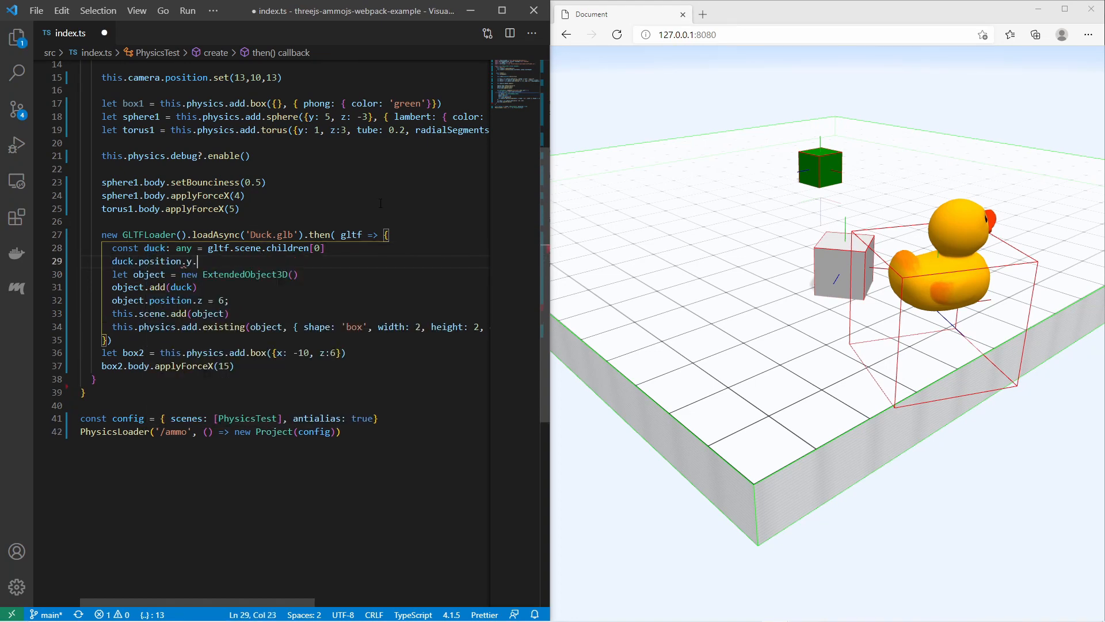
{"action": "type", "text": "-"}
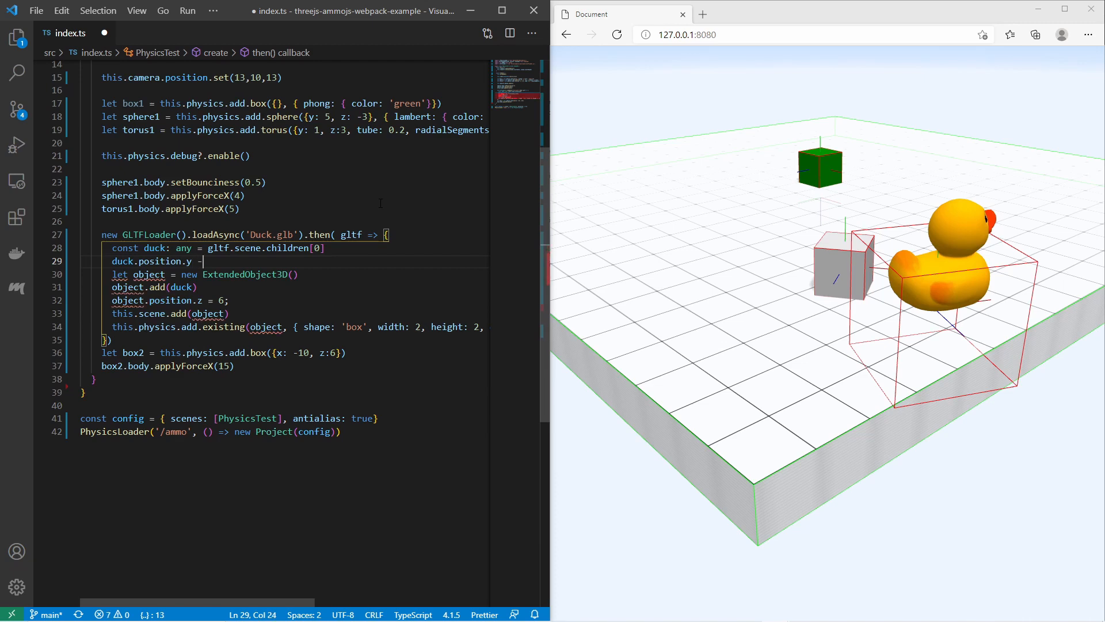
{"action": "type", "text": "= 1"}
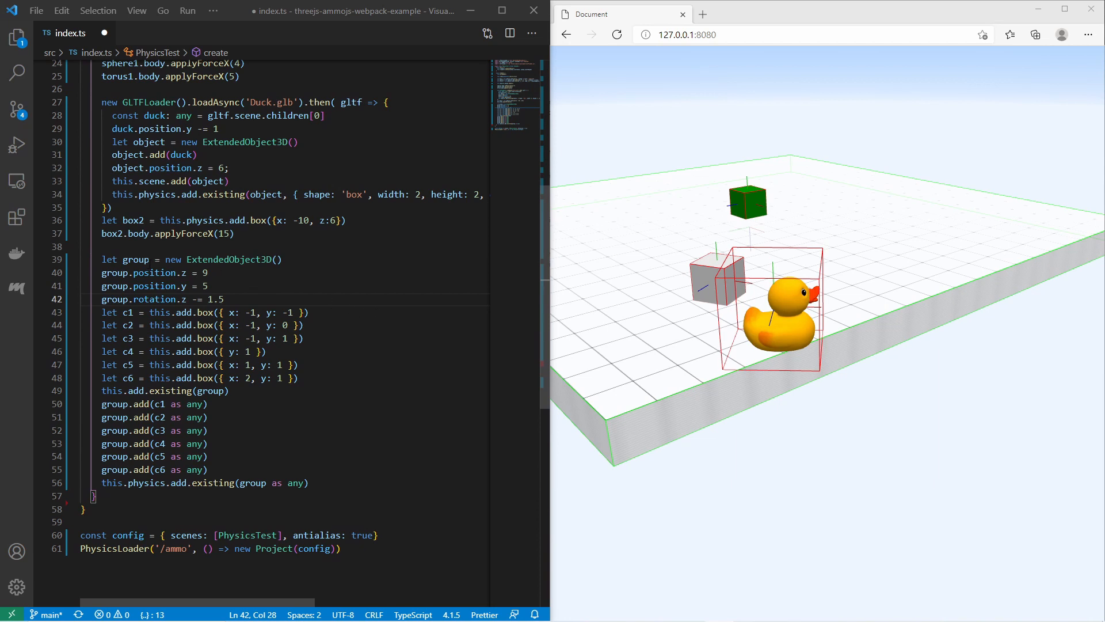
Paste the six-box c1–c6 ExtendedObject3D group and reload the page to see the L-shaped block drop.
{"action": "double_click", "coordinate": [137, 259]}
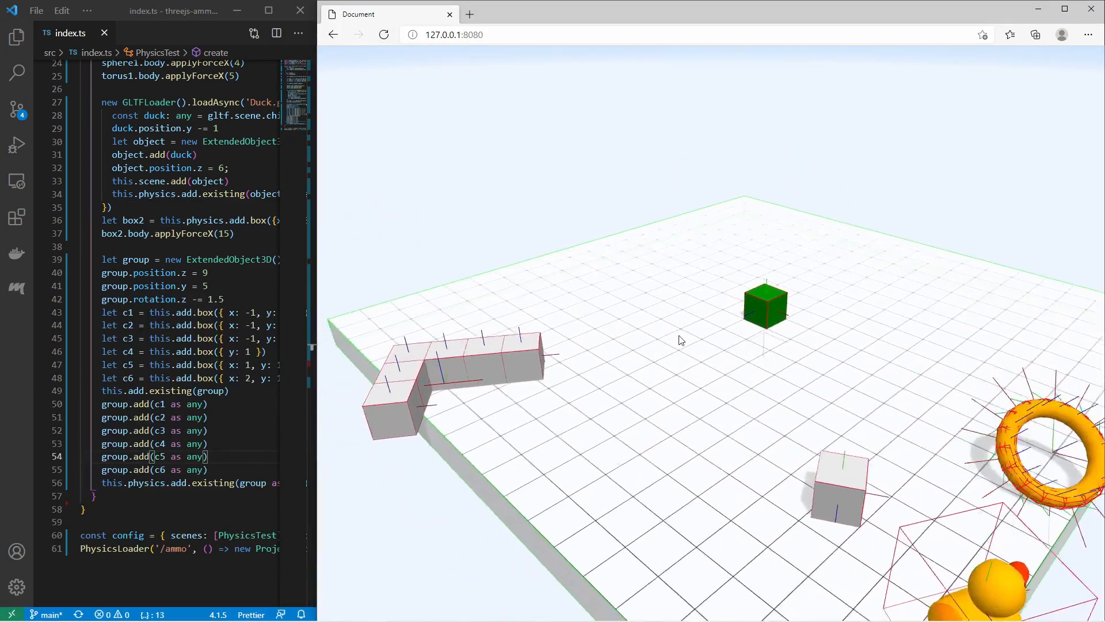
{"action": "left_click", "coordinate": [383, 35]}
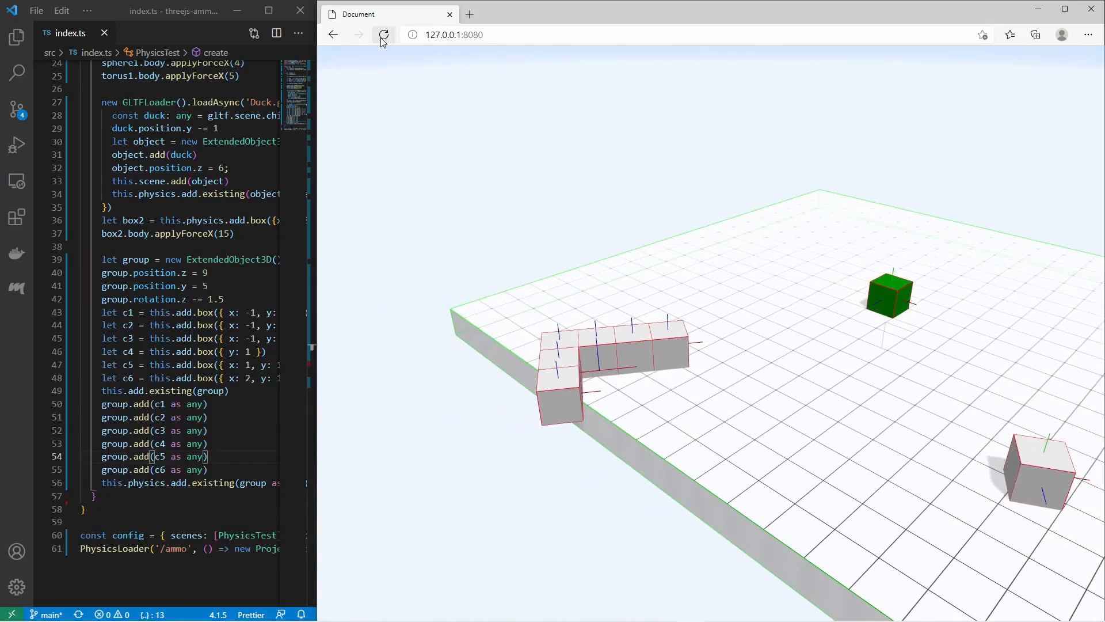
{"action": "left_click", "coordinate": [384, 34]}
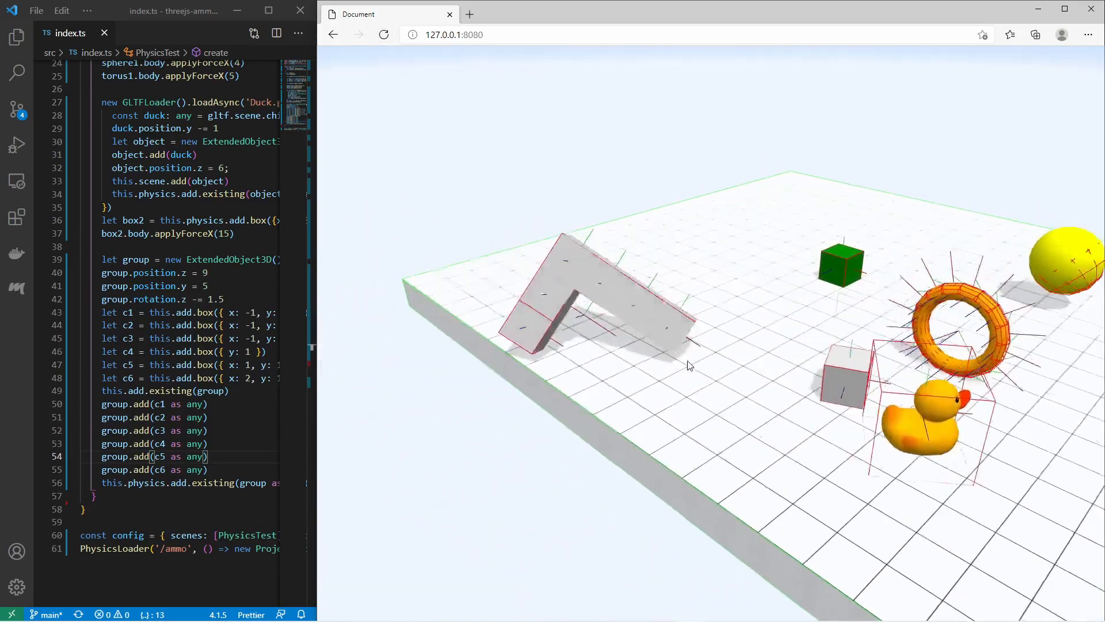